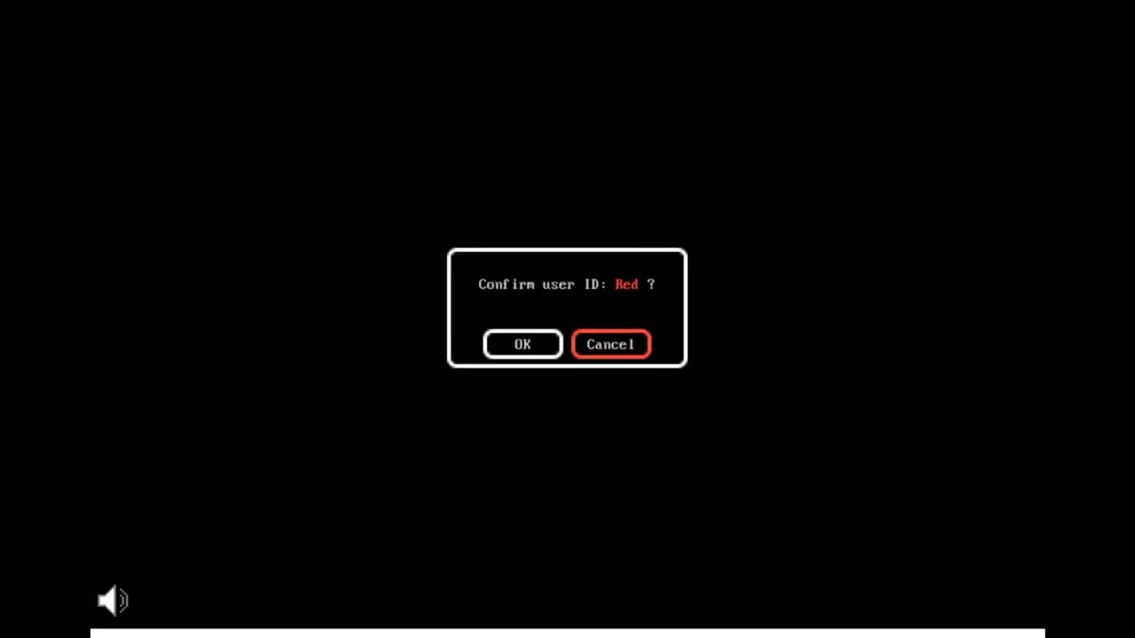
Accept the user ID confirmation and walk the character around the starting bedroom.
click(522, 344)
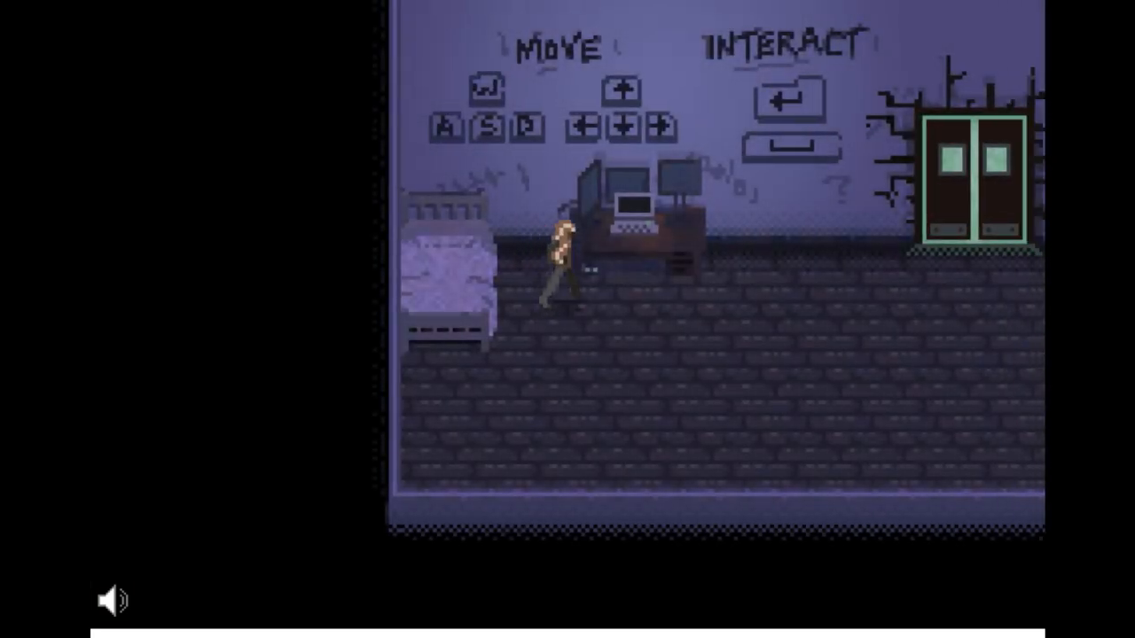
key(enter)
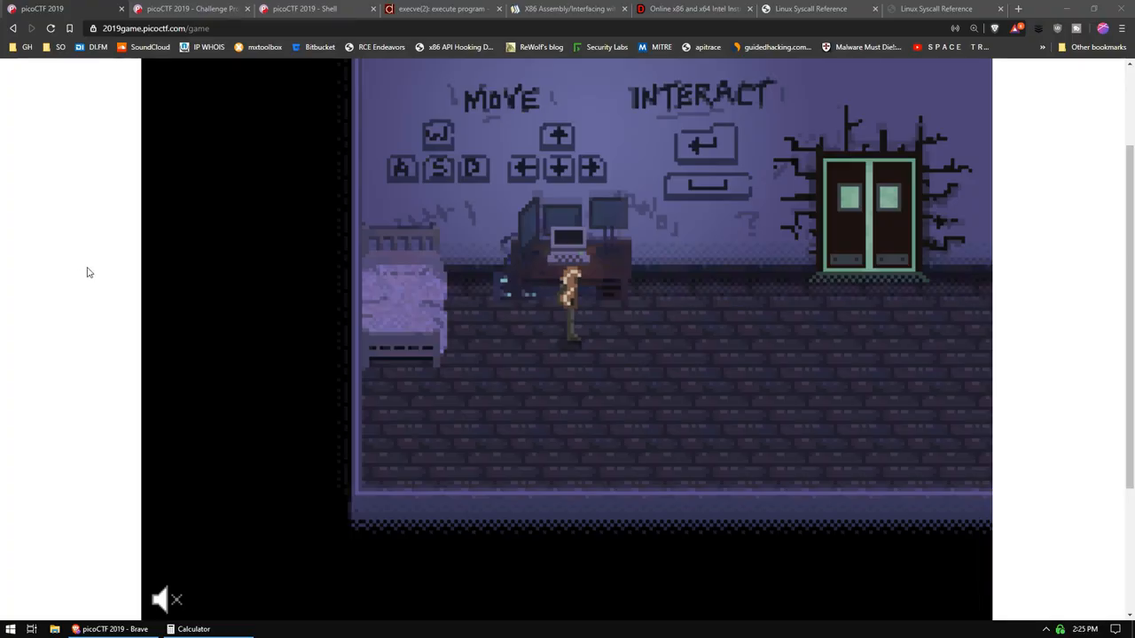
mouse_move(101, 211)
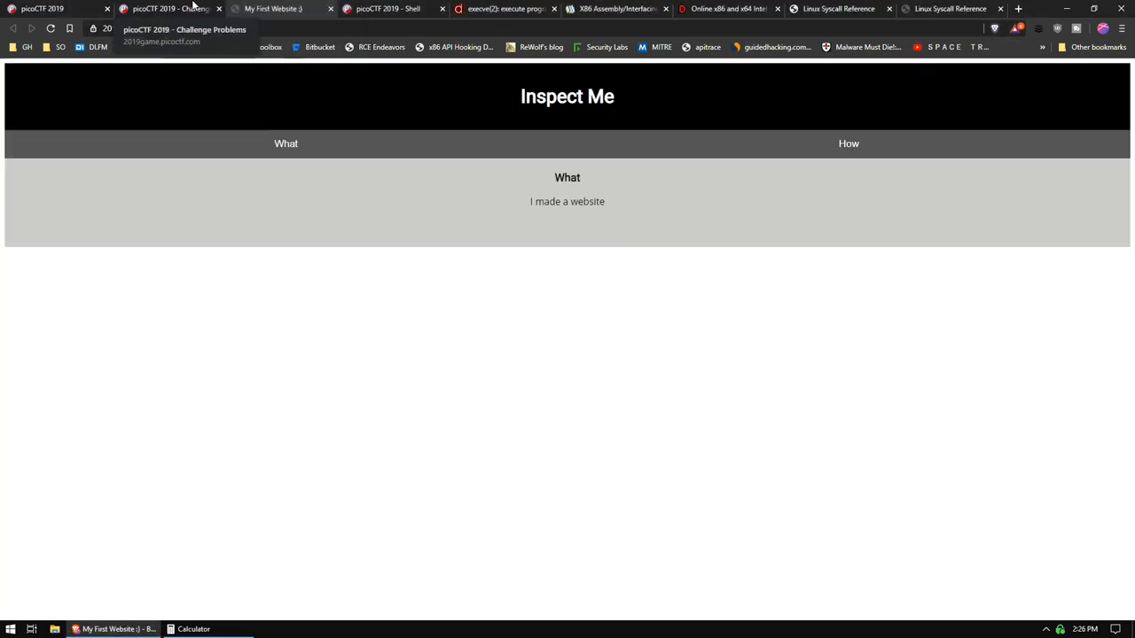
Open the site's mycss.css, select the second flag fragment, and return to the challenge list.
click(164, 8)
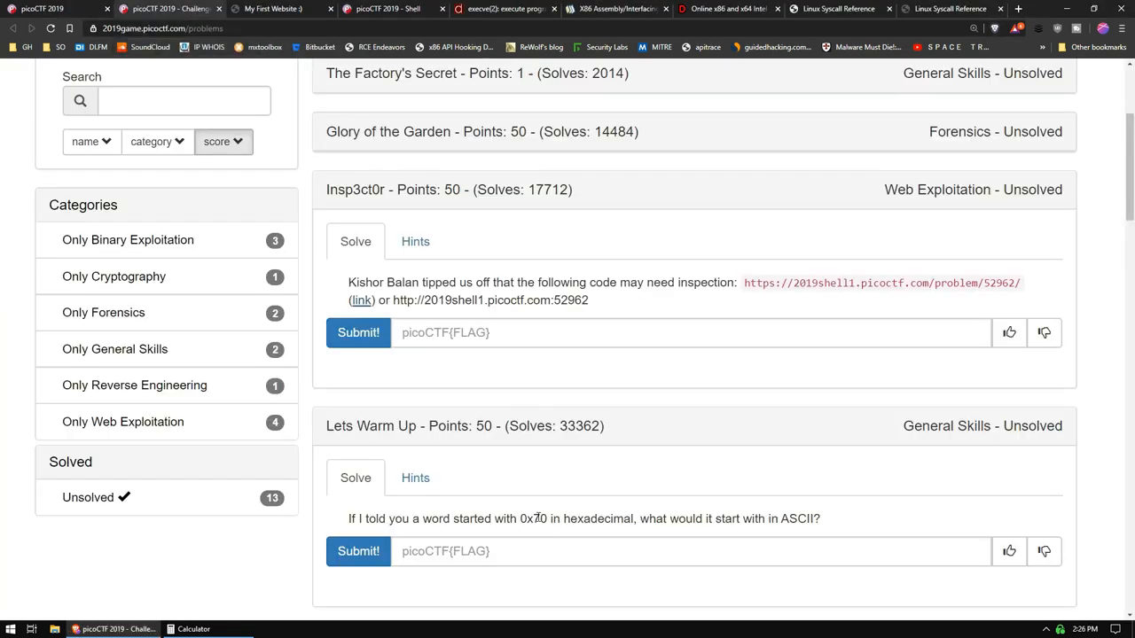
scroll(down, 3)
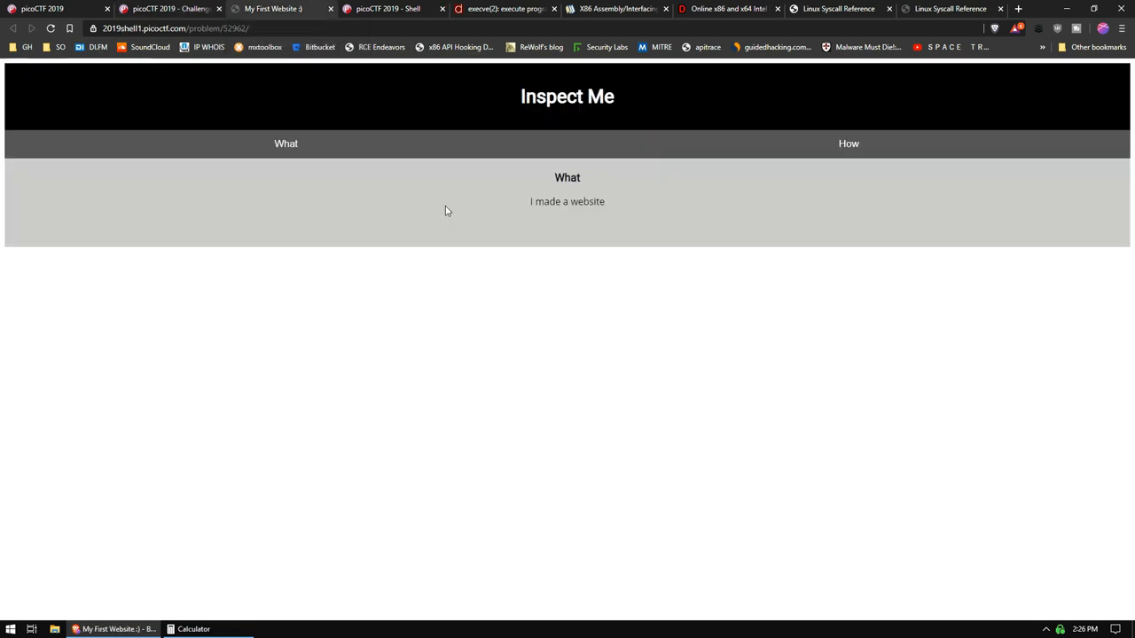
mouse_move(434, 202)
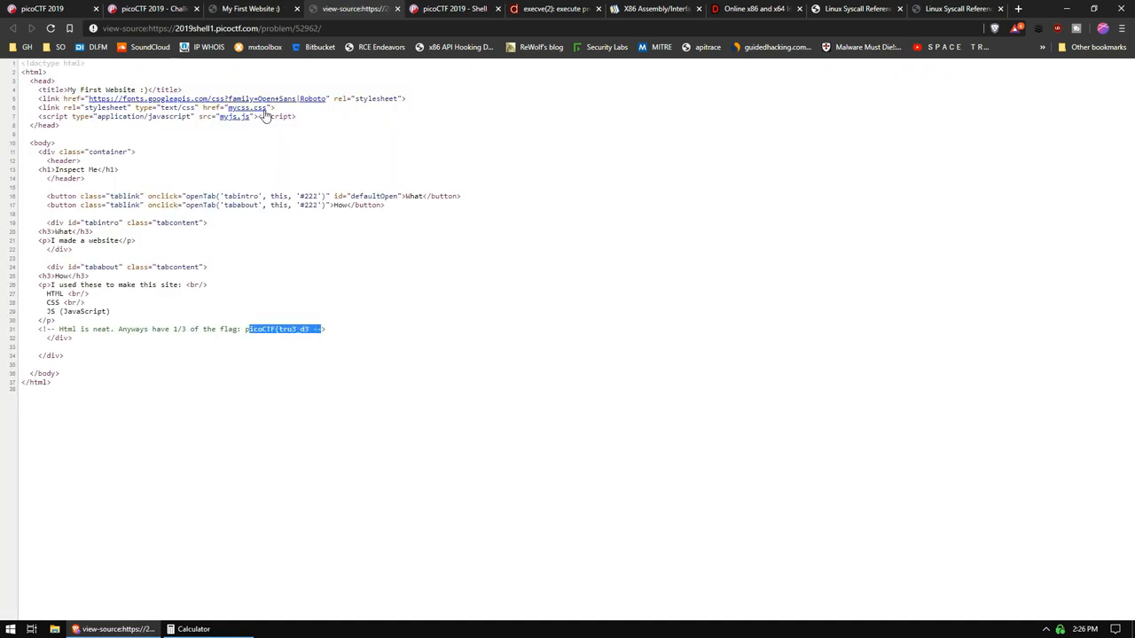
click(247, 107)
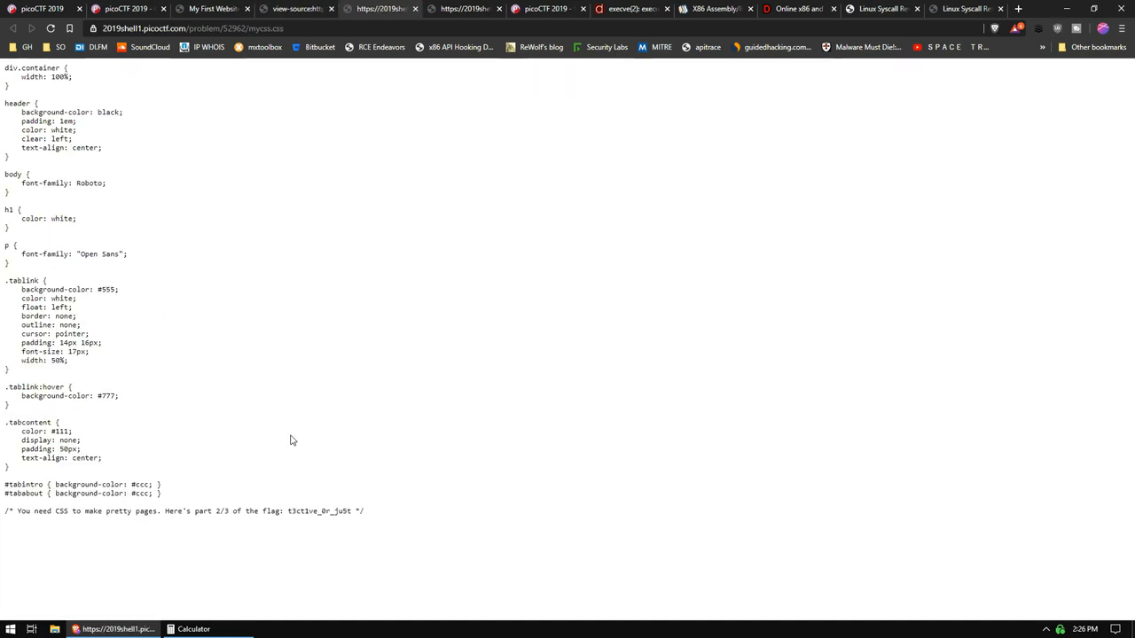
drag(291, 511, 364, 511)
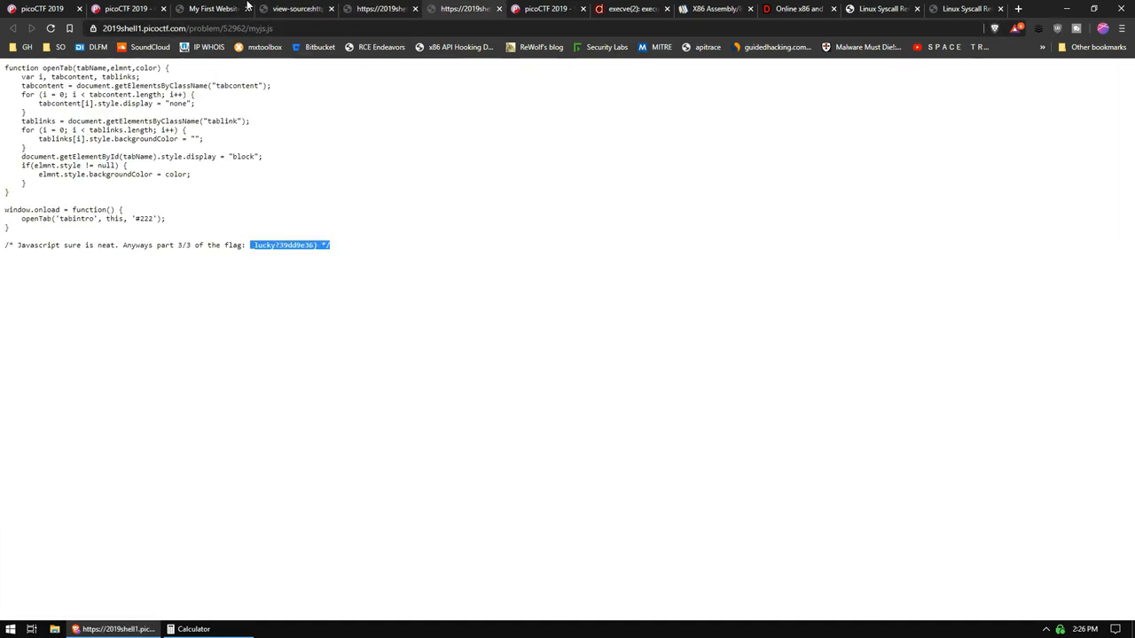
click(212, 8)
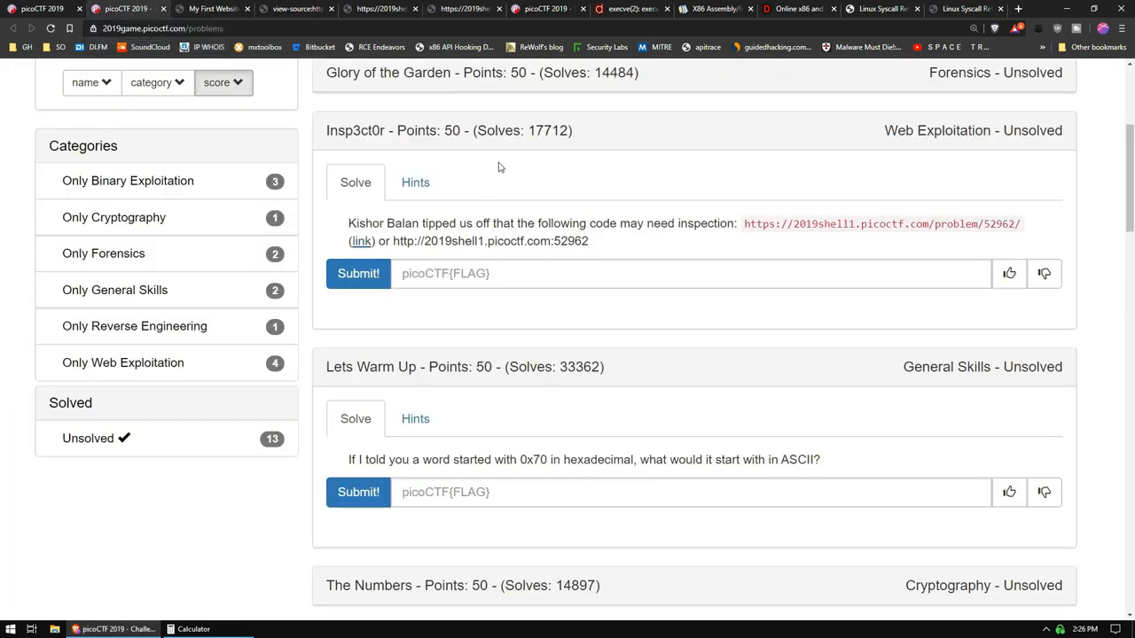
Scroll to handy-shellcode, select its /problems/handy-shellcode directory path, and switch to the web shell.
scroll(down, 3)
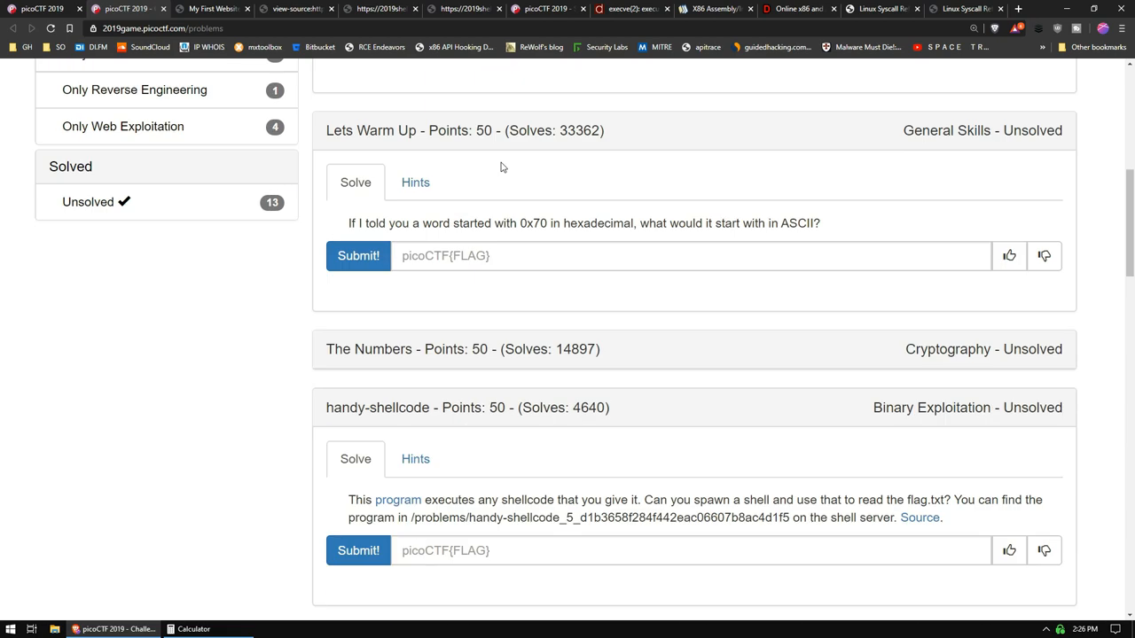
scroll(down, 3)
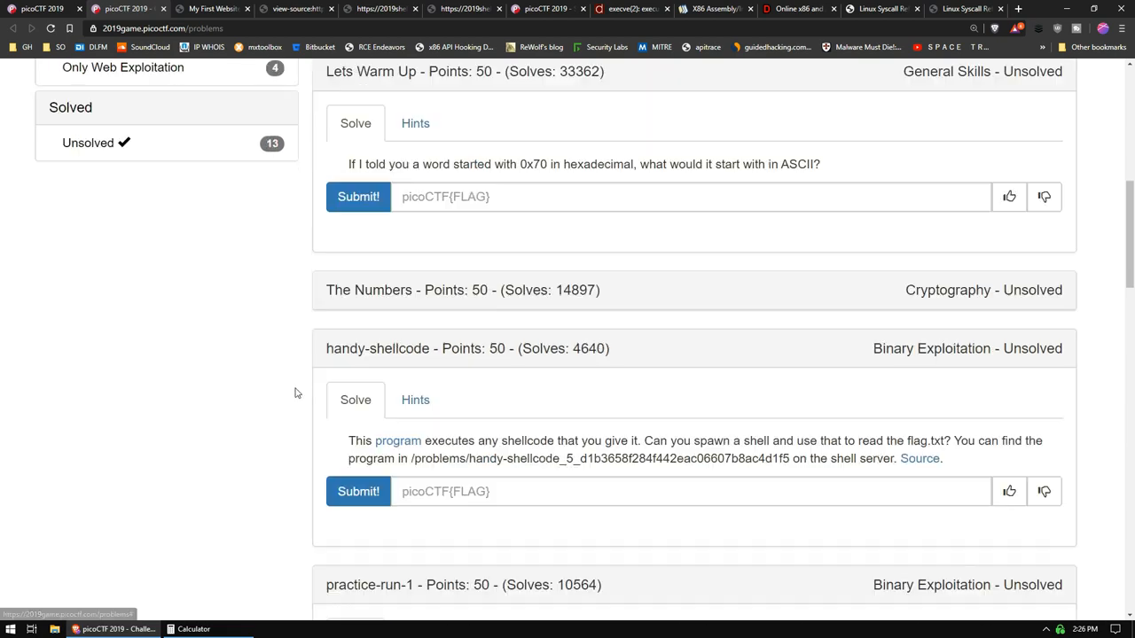
scroll(down, 3)
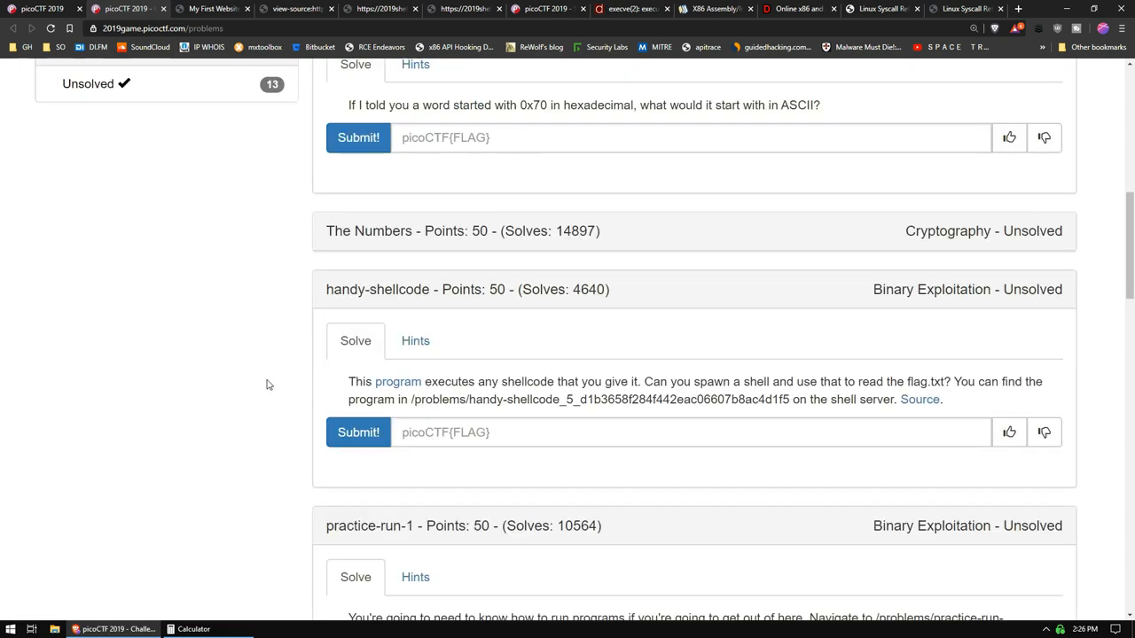
mouse_move(14, 506)
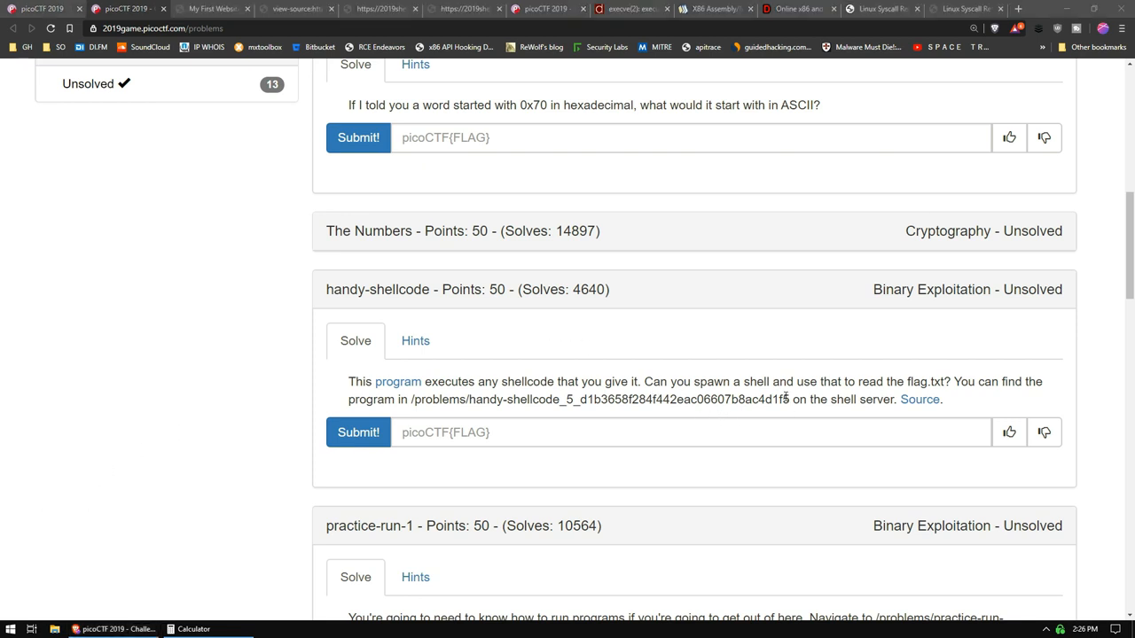
drag(414, 399, 789, 399)
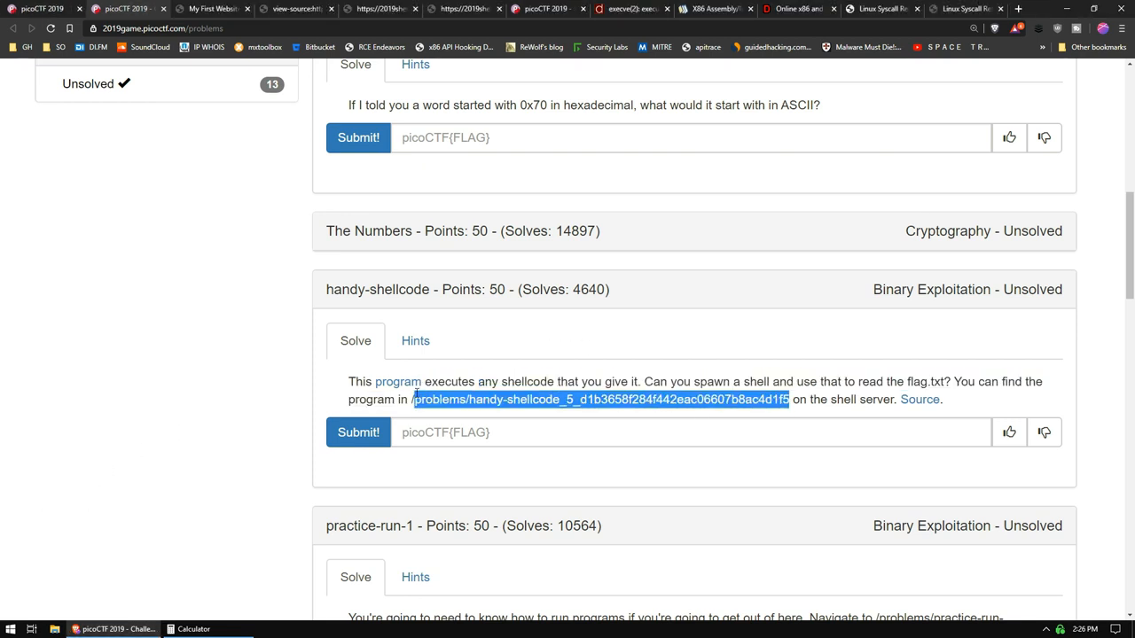
click(302, 8)
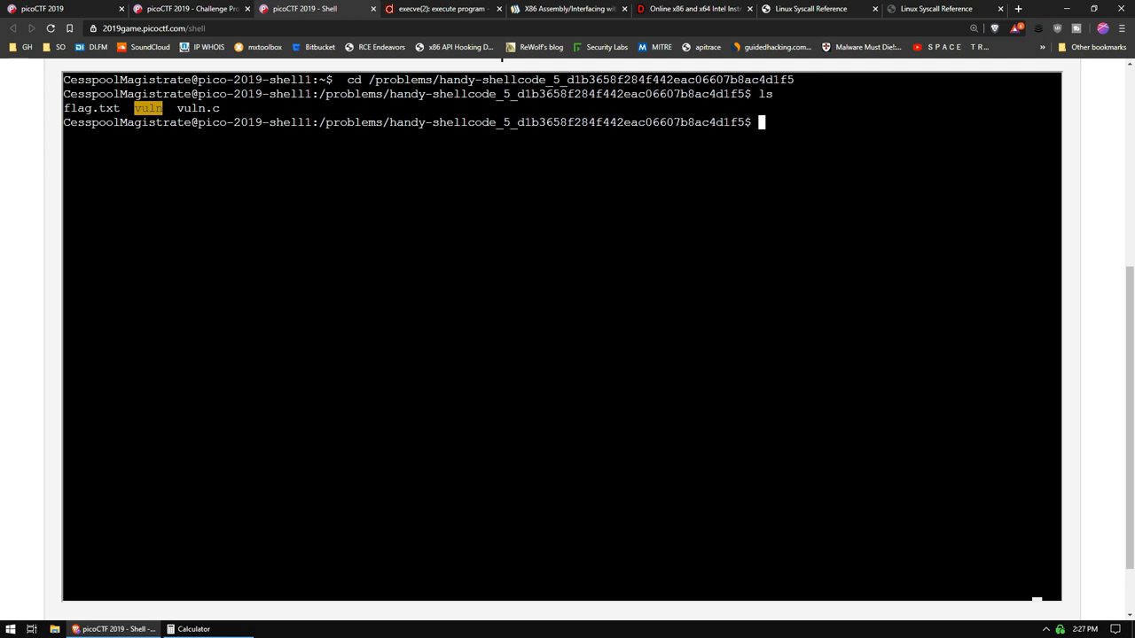
Try cat flag.txt, run ./vuln with junk input 'awefasdfasdf', then cat vuln.c.
text(cat flag.txt)
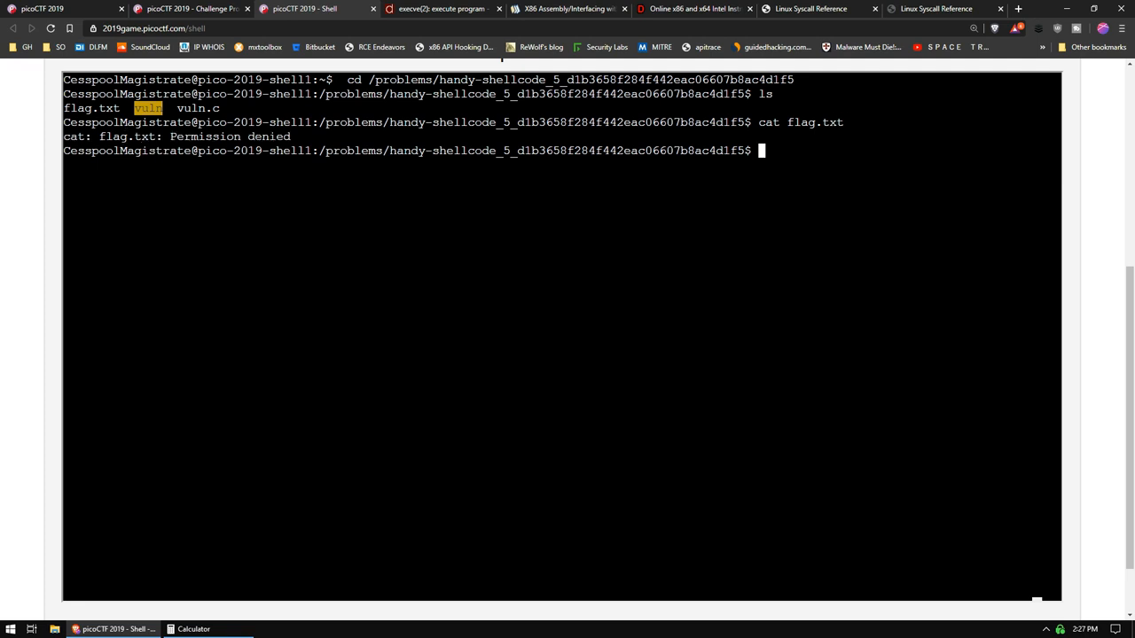
text(vuln)
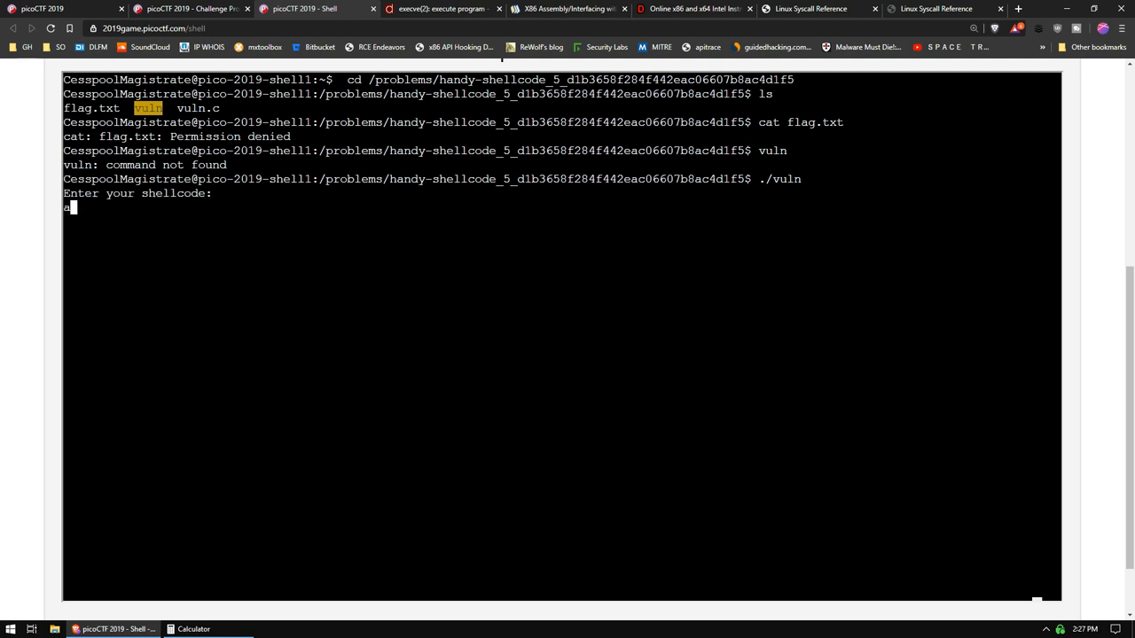
text(awefasdfasdf)
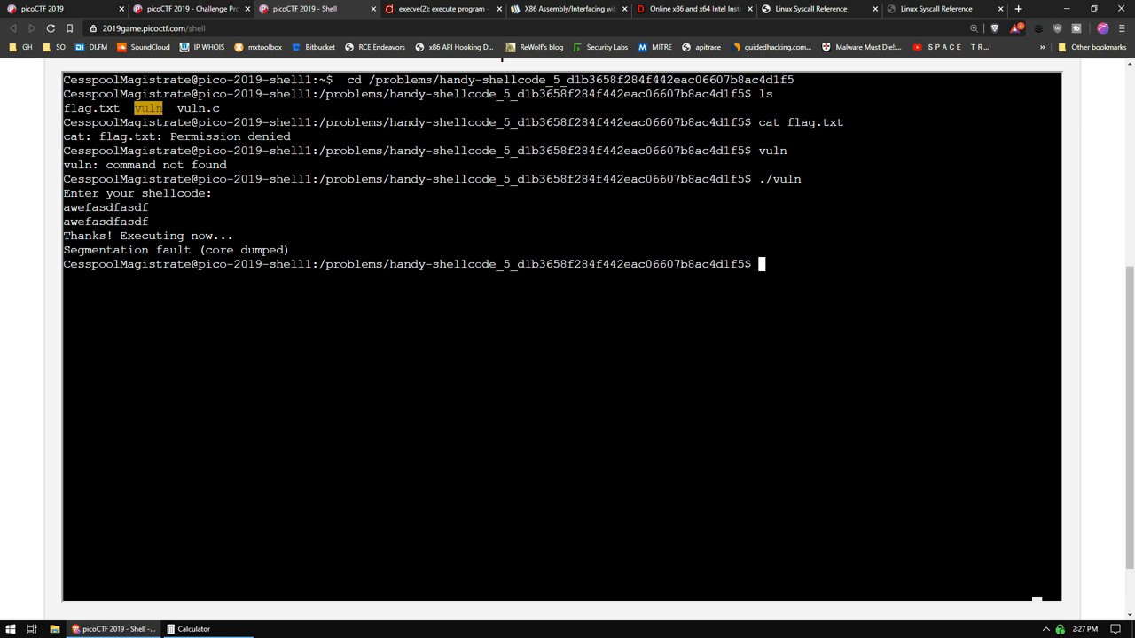
text(cat)
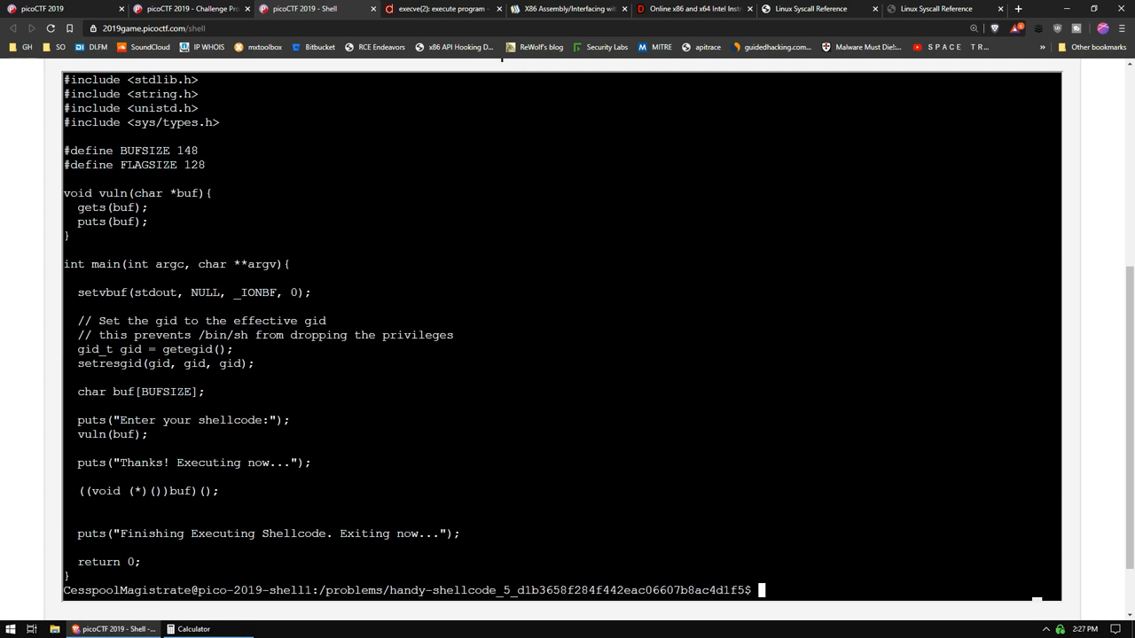
drag(78, 320, 255, 363)
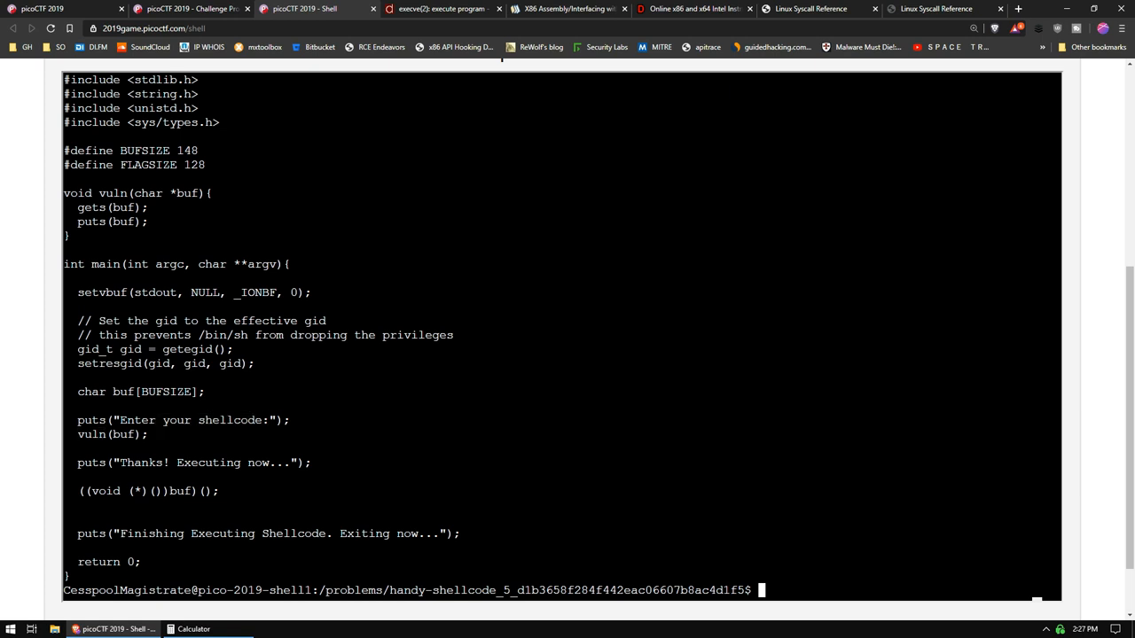
double_click(92, 207)
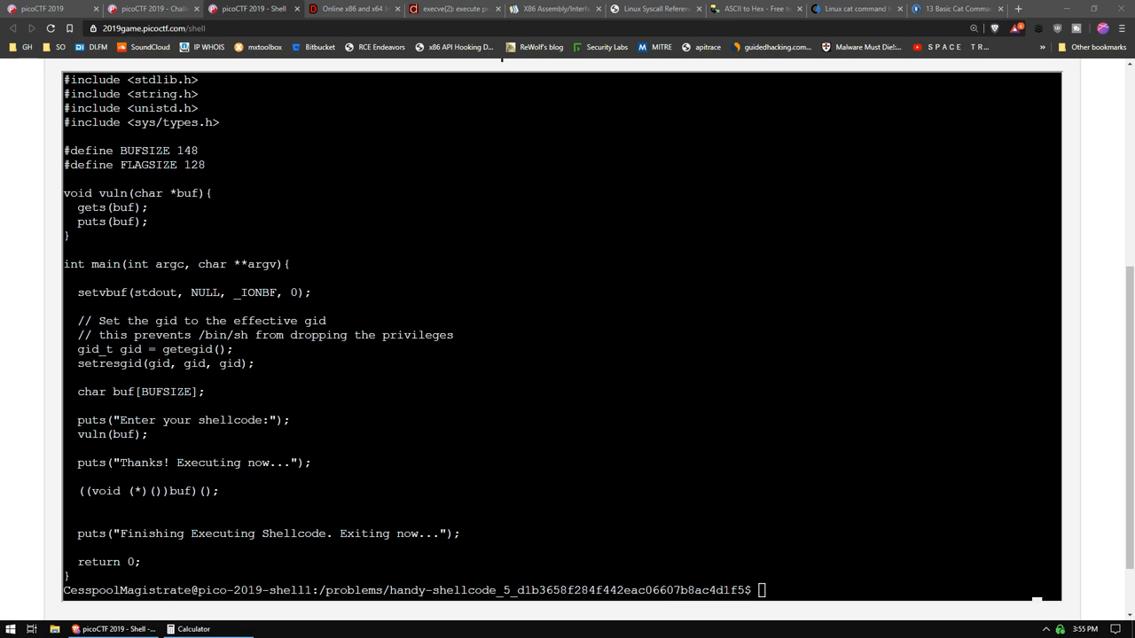
drag(78, 320, 256, 363)
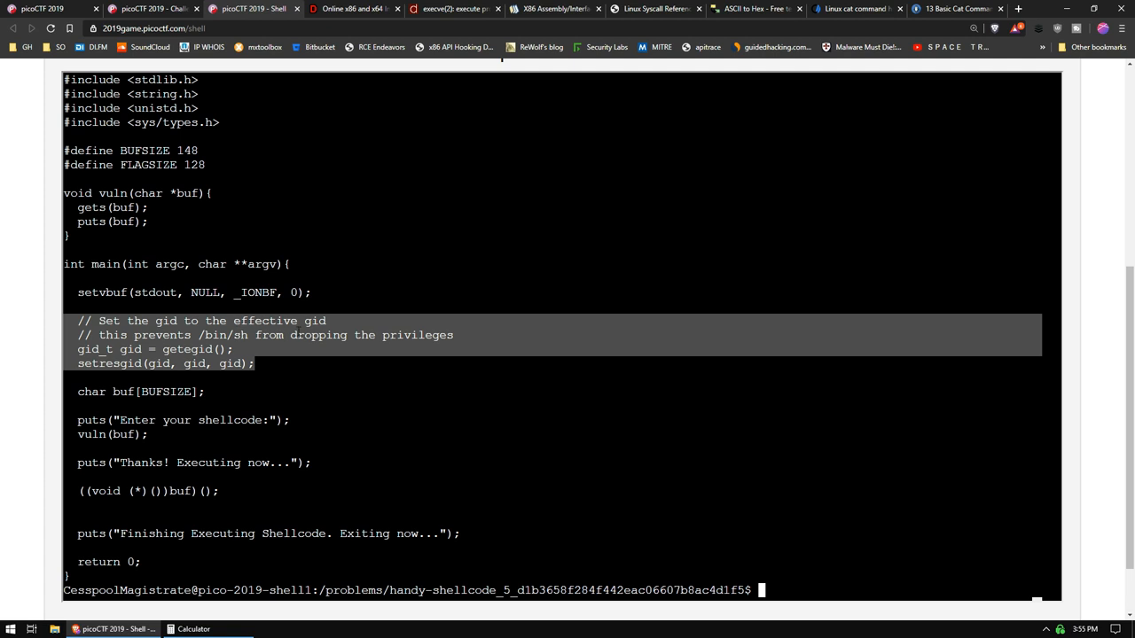
double_click(226, 335)
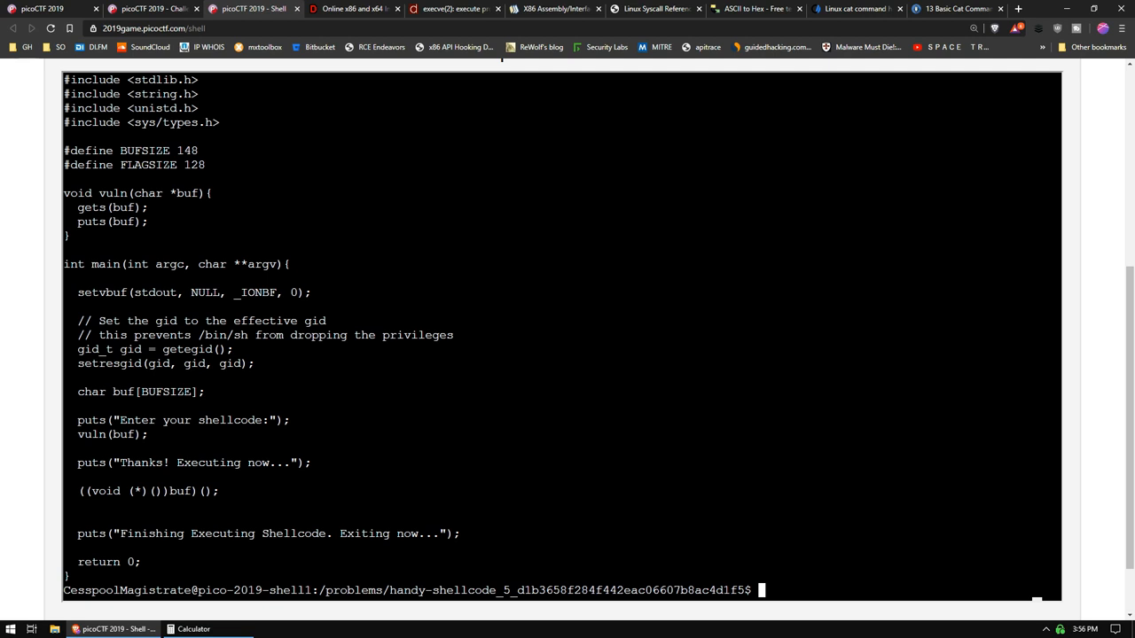
mouse_move(452, 8)
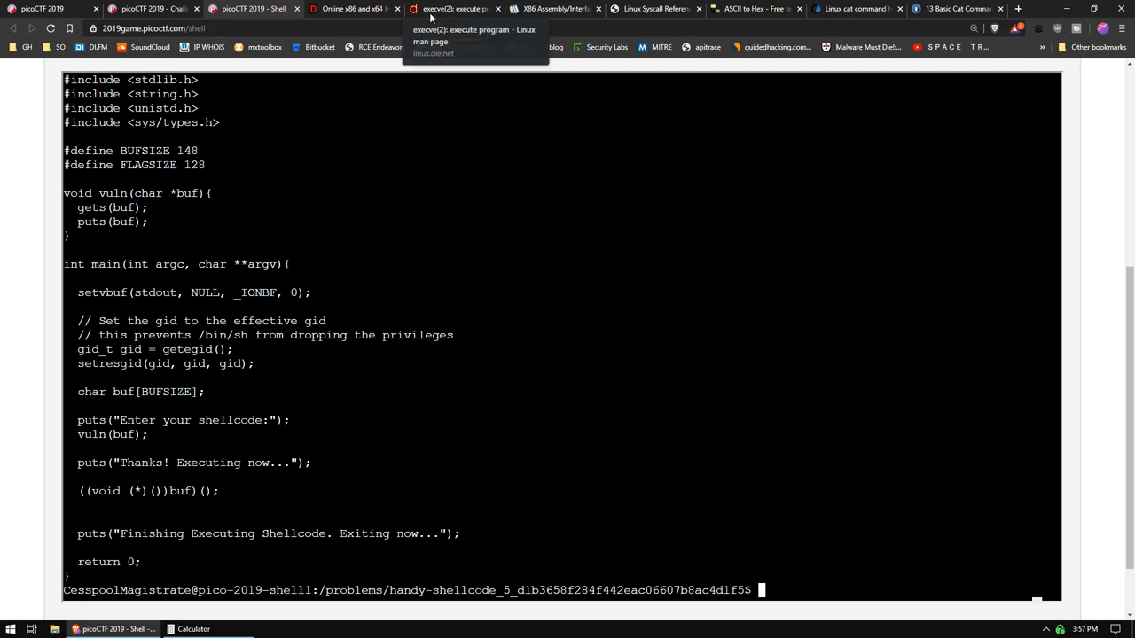
Bring up the execve(2) man page and highlight its argv, envp and *filename parameters.
click(454, 9)
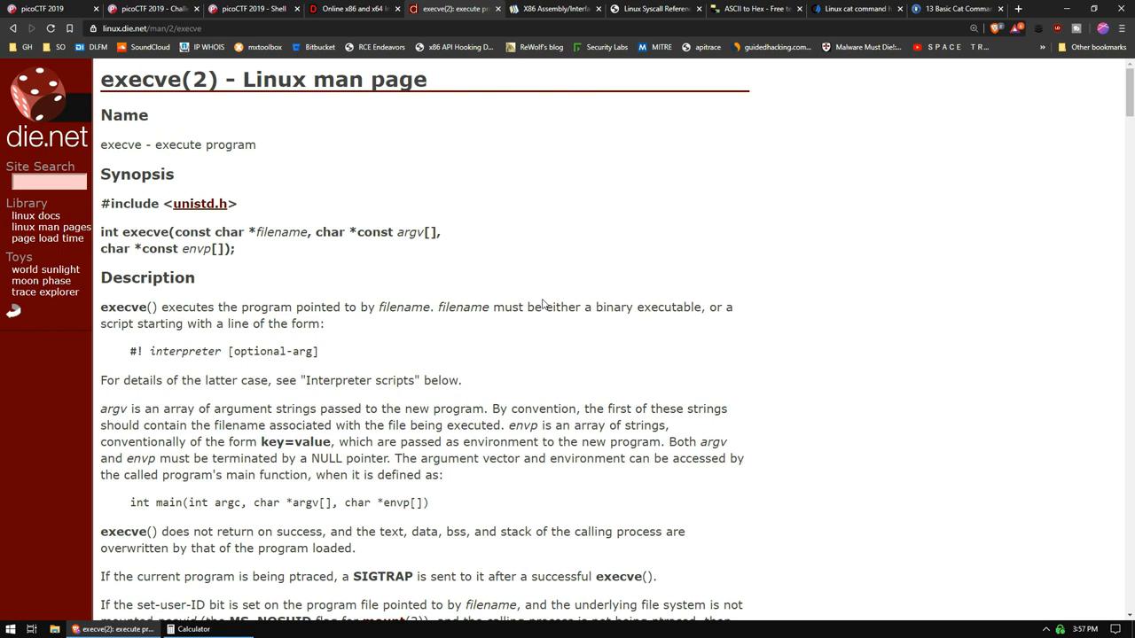
double_click(410, 232)
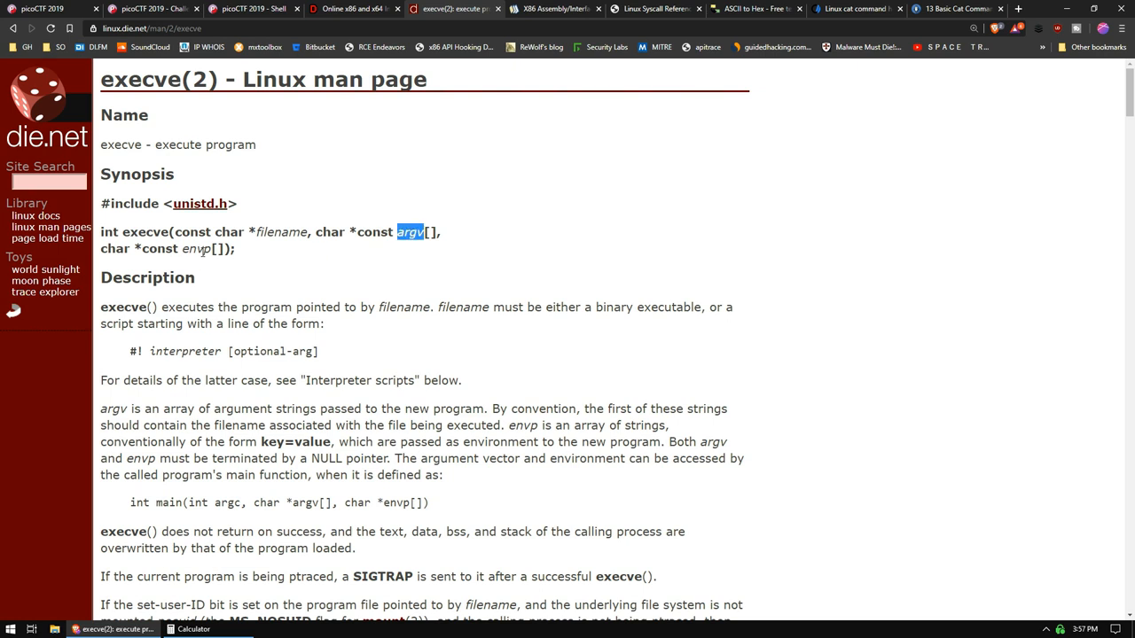
double_click(196, 248)
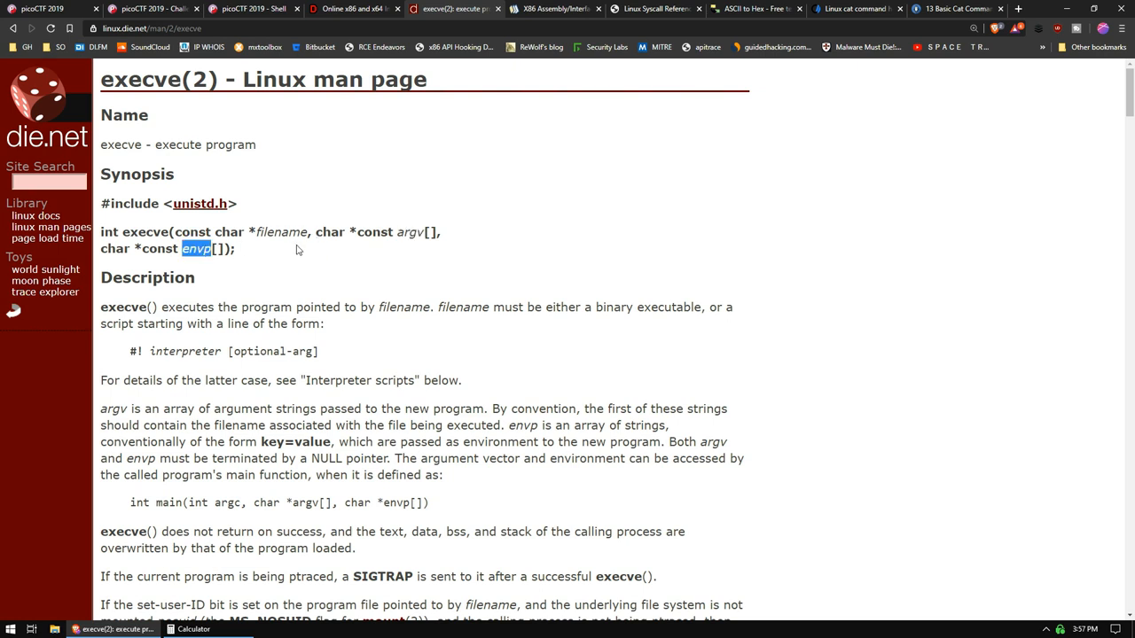
mouse_move(317, 249)
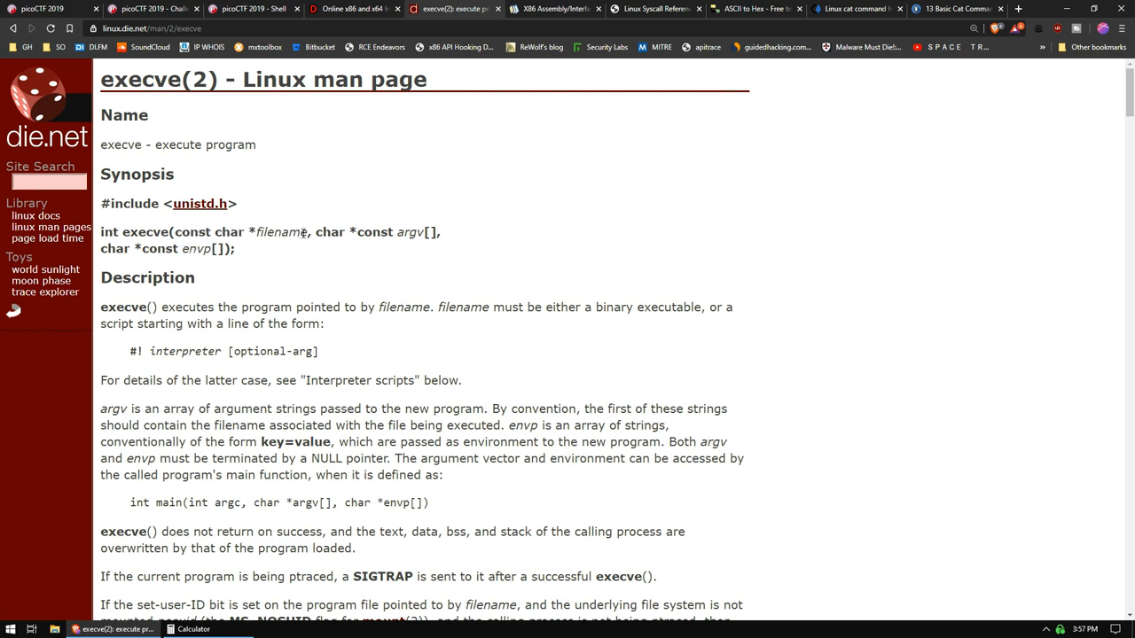
double_click(279, 232)
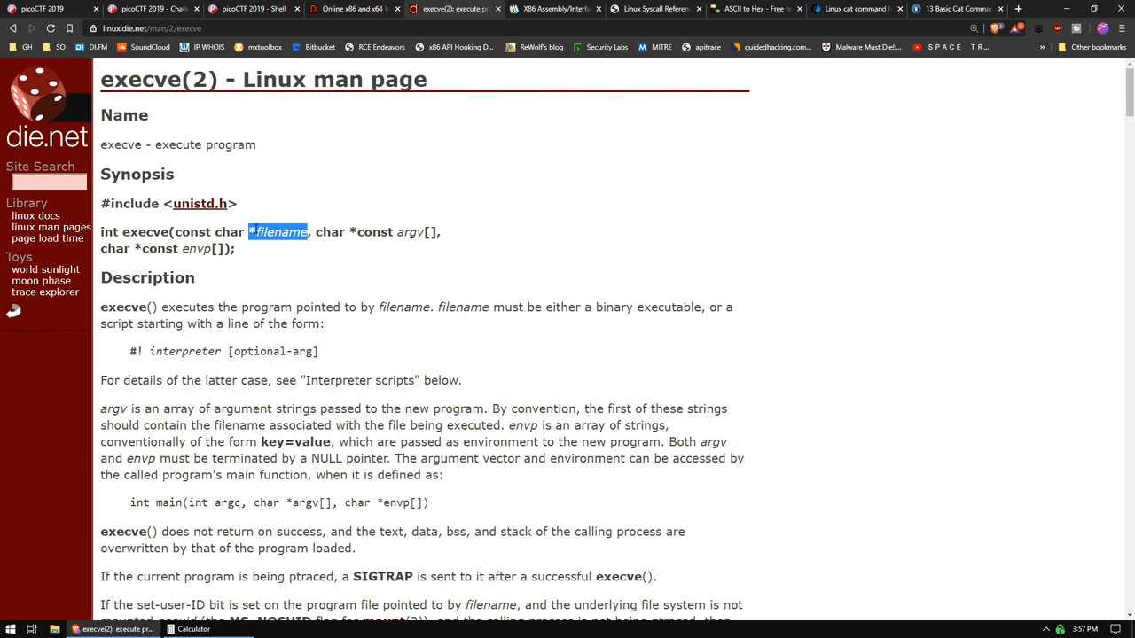
mouse_move(642, 167)
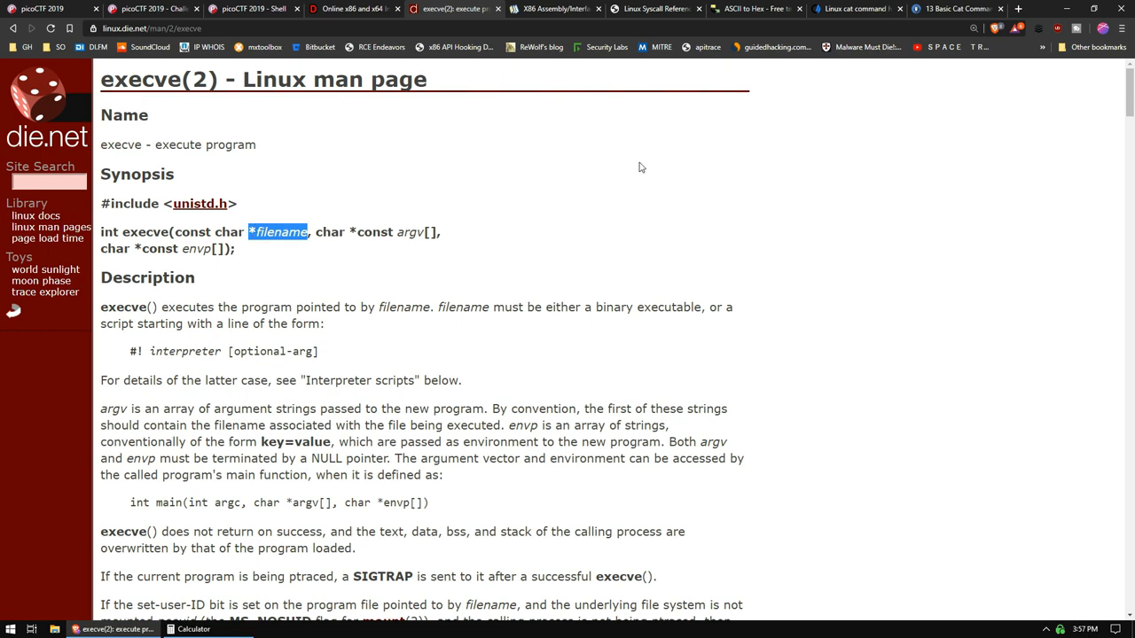
click(557, 9)
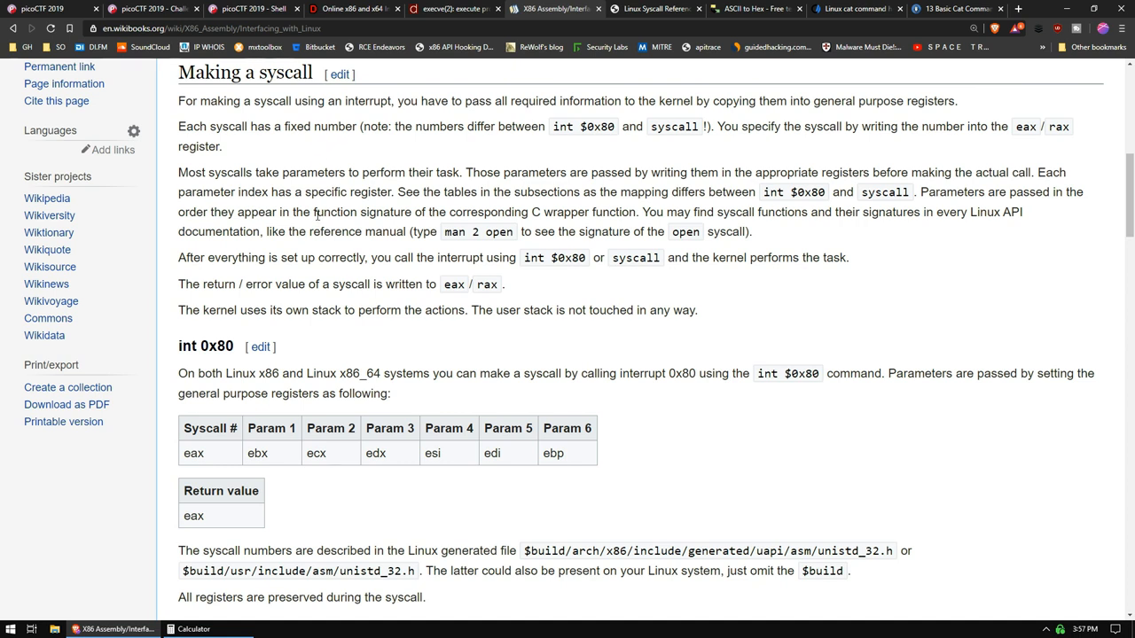
mouse_move(237, 349)
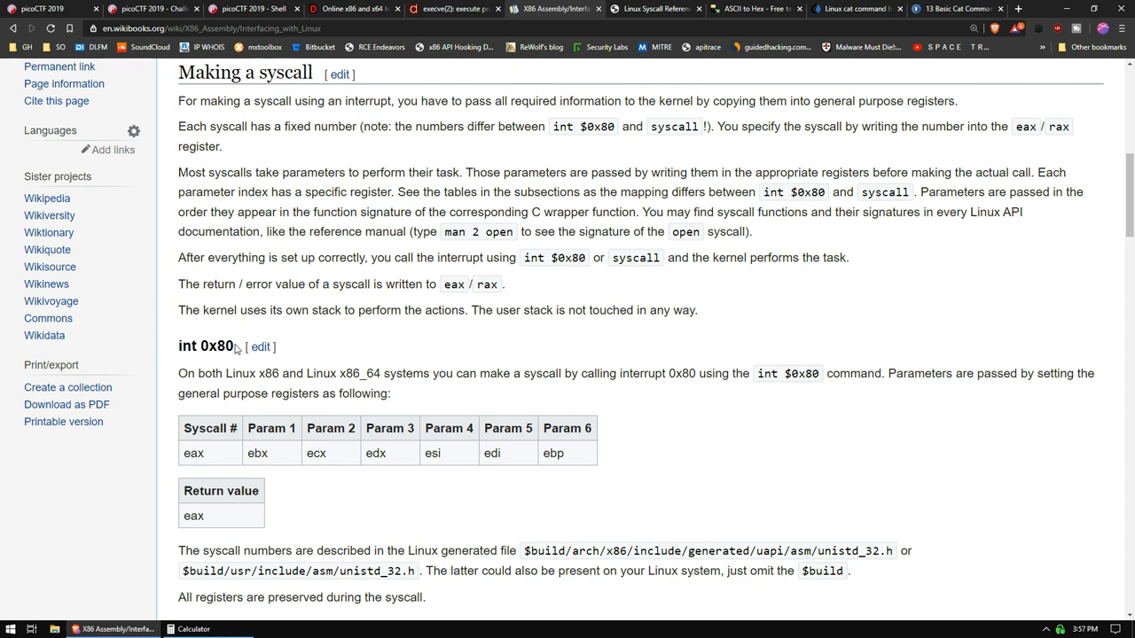
Match the Wikibooks int 0x80 registers (eax, ebx, ecx) against execve's filename, argv and envp.
double_click(205, 346)
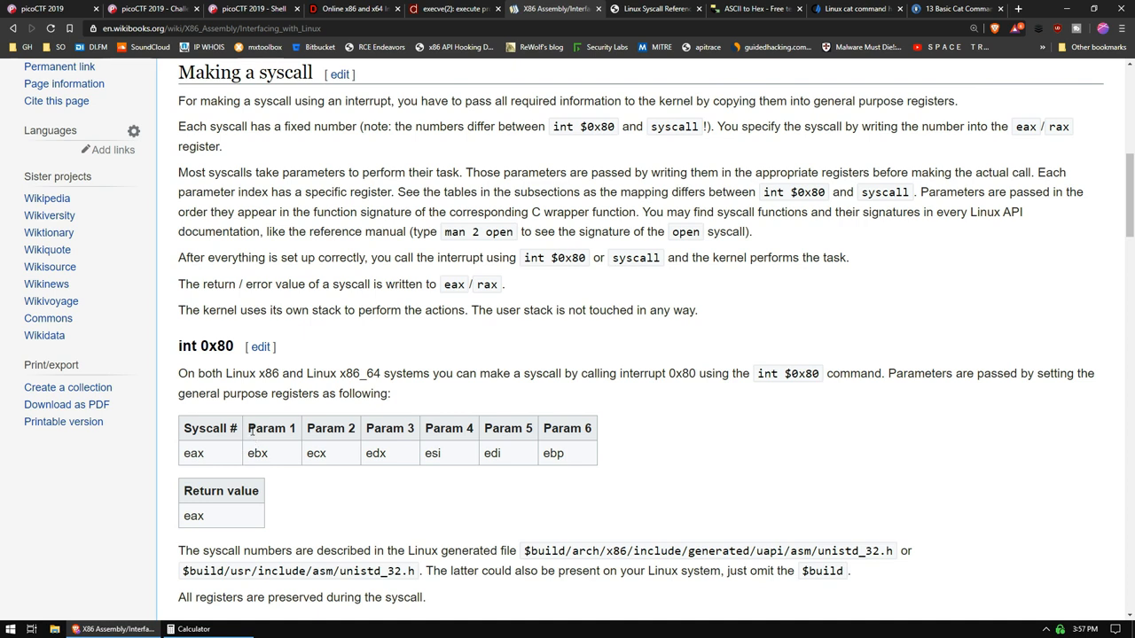
mouse_move(459, 253)
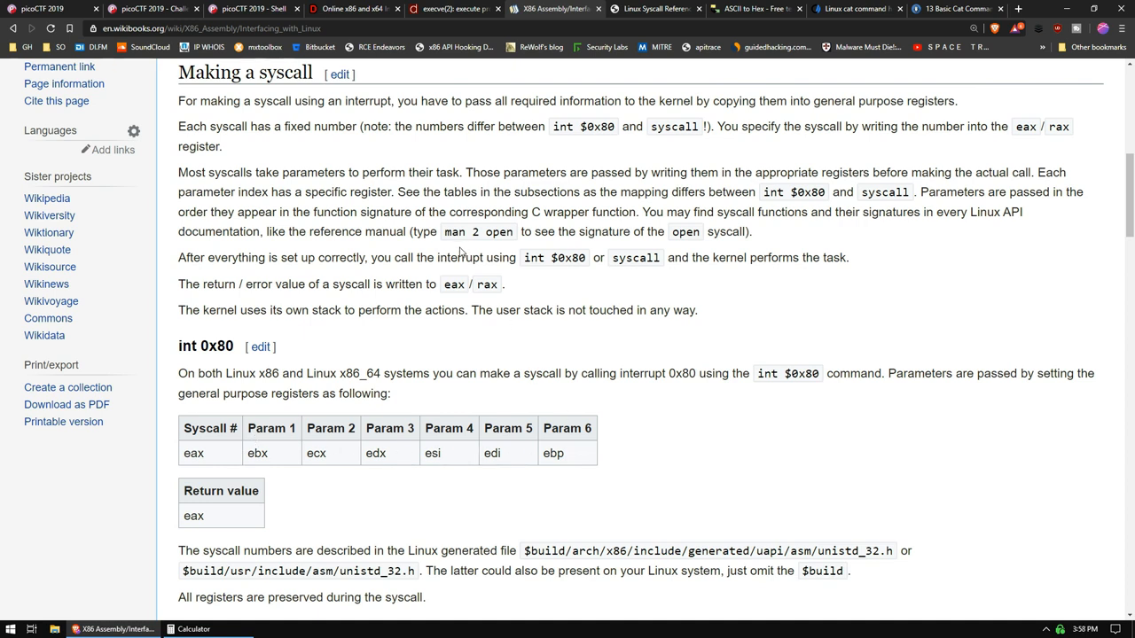
double_click(194, 453)
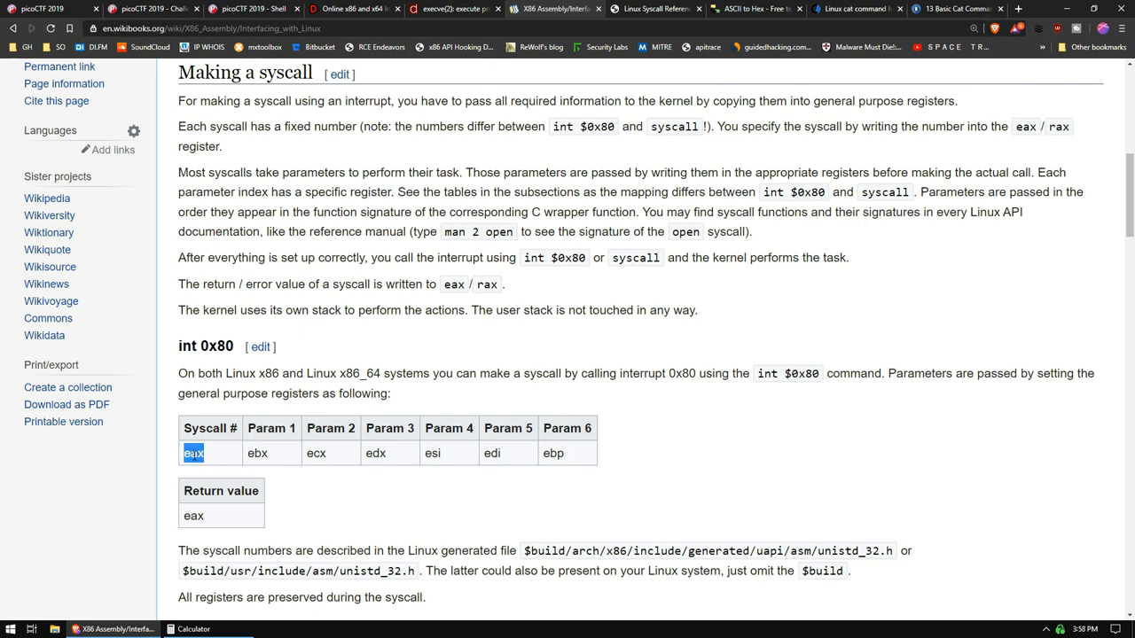
click(657, 8)
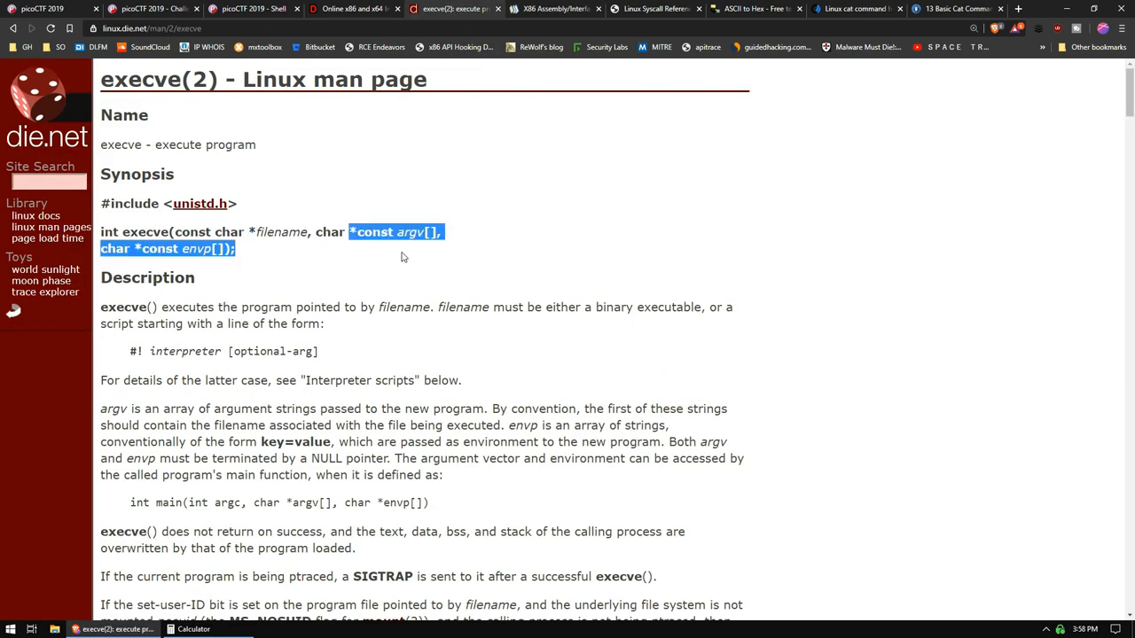
click(326, 255)
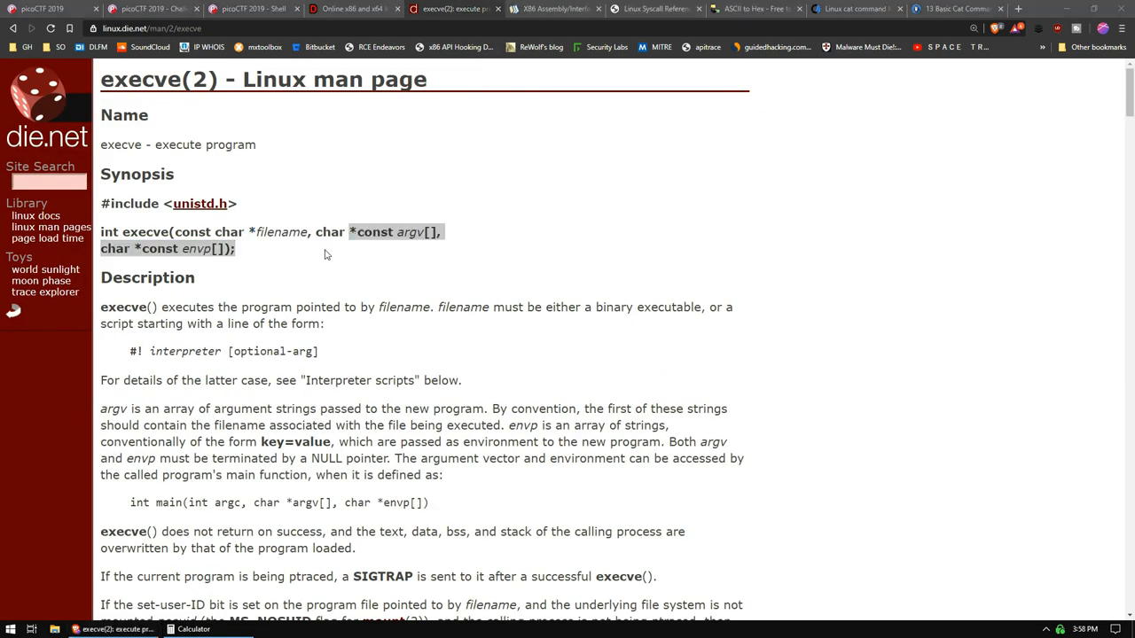
drag(331, 232, 226, 248)
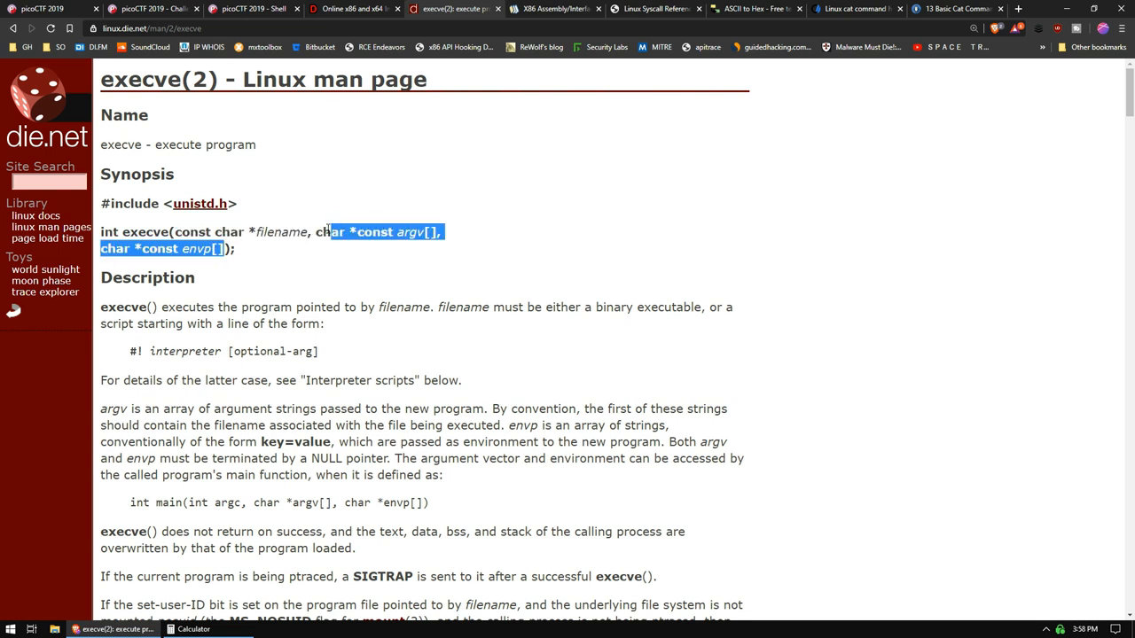
click(131, 231)
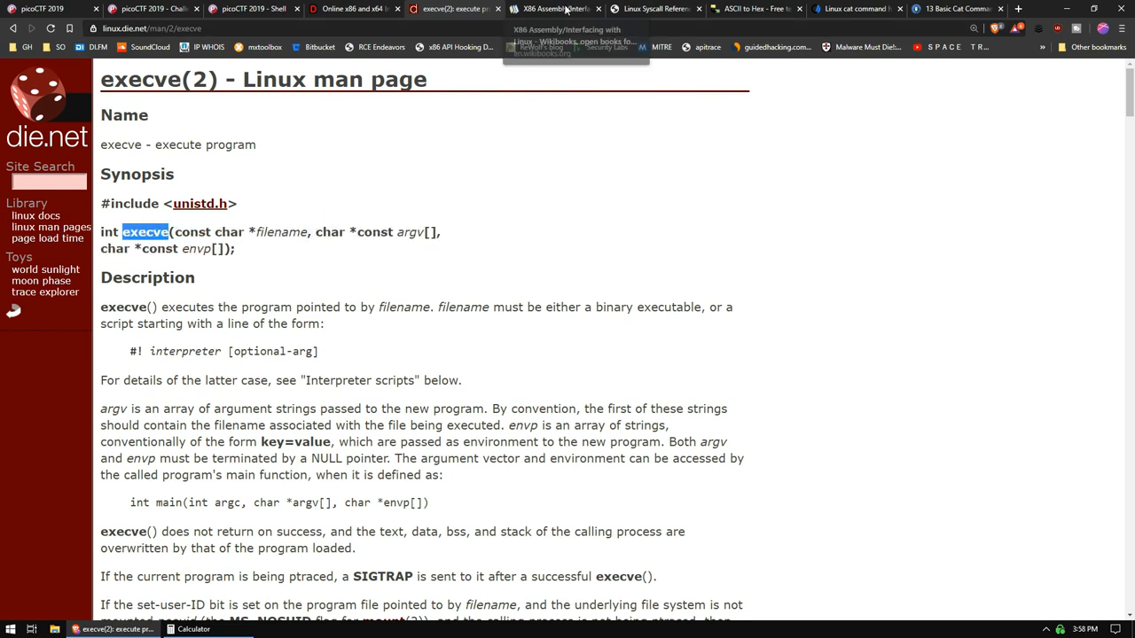
click(557, 8)
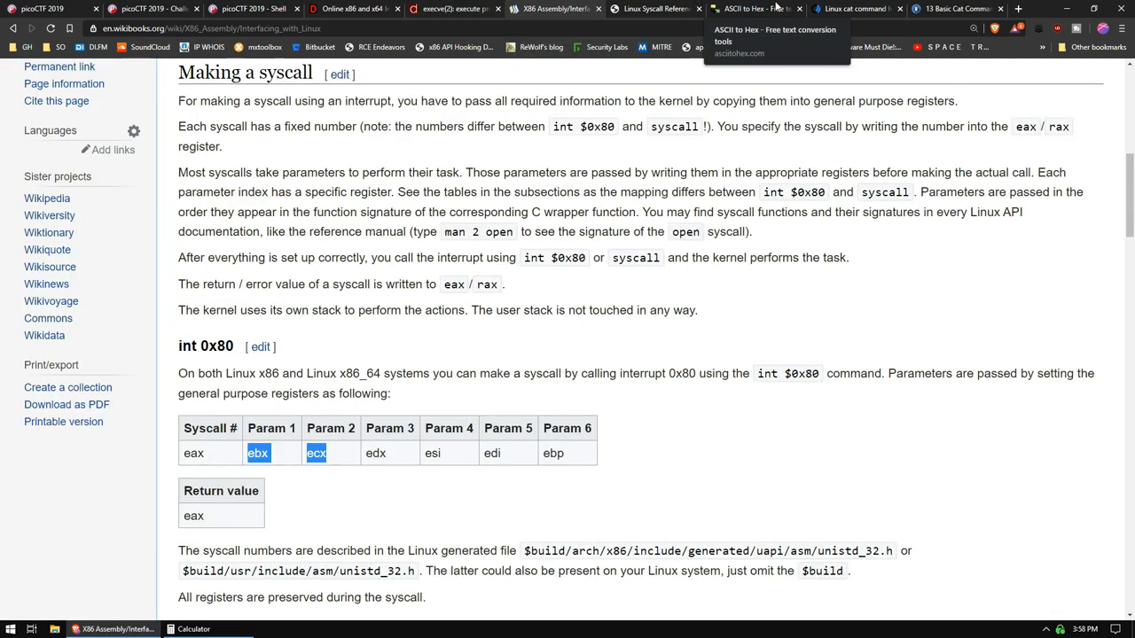
click(353, 8)
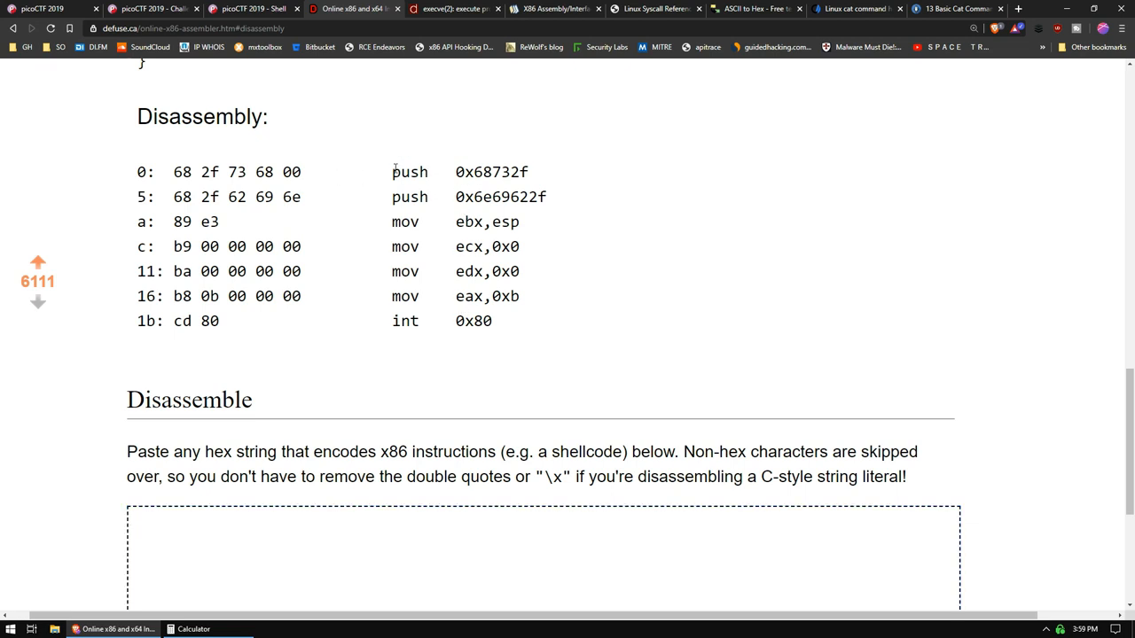
Examine the /bin/sh push instructions and the int 0x80 line in the defuse.ca disassembly.
drag(392, 172, 547, 197)
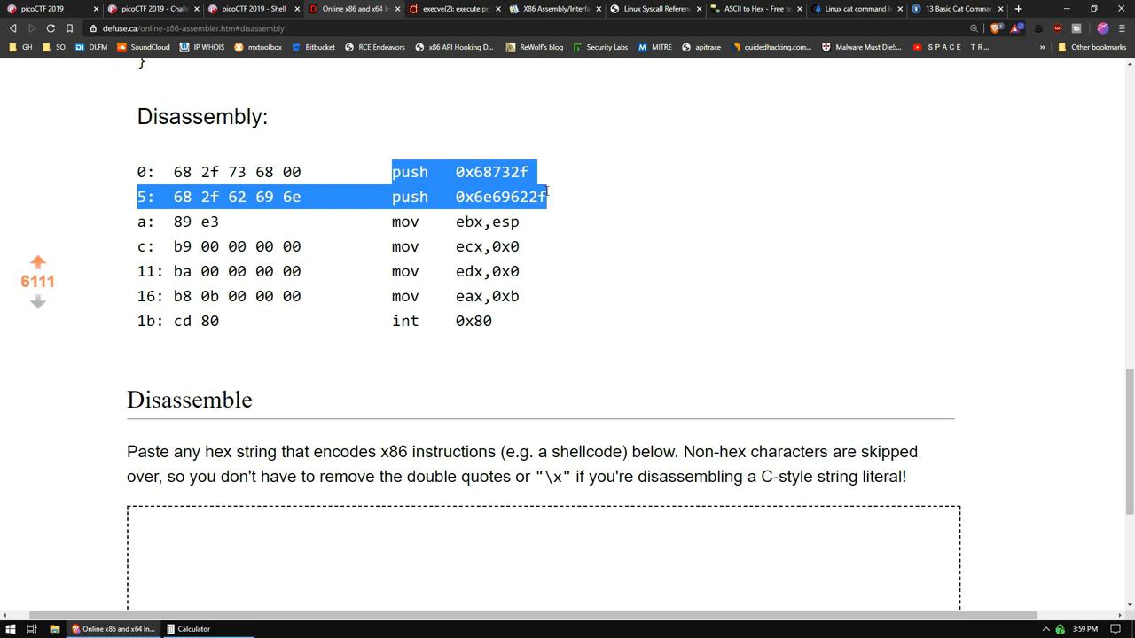
click(449, 226)
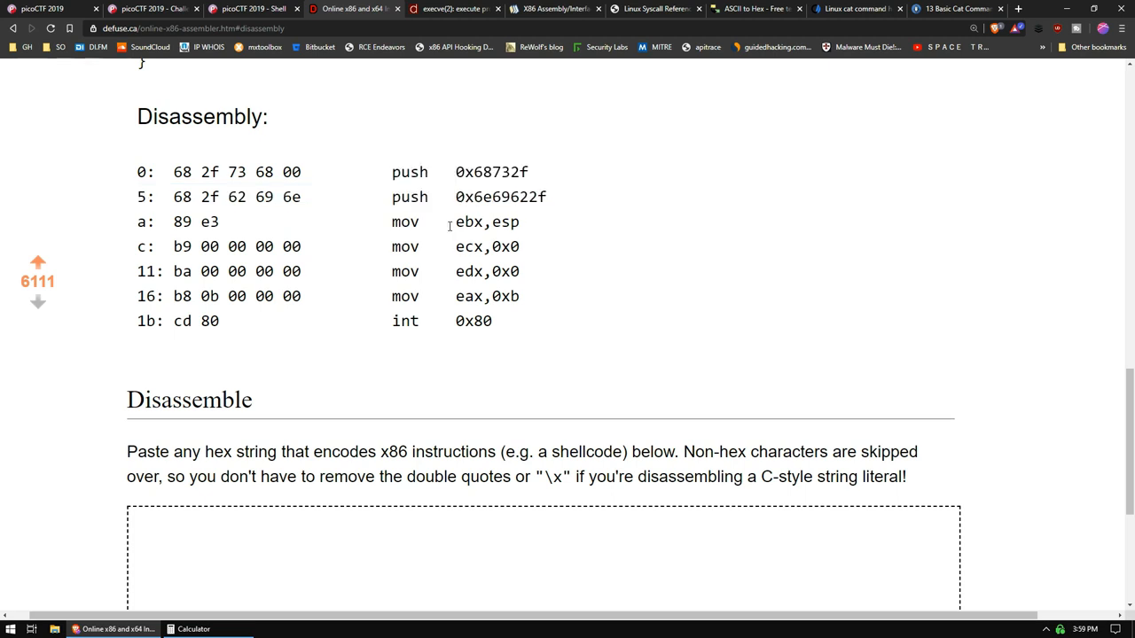
double_click(487, 222)
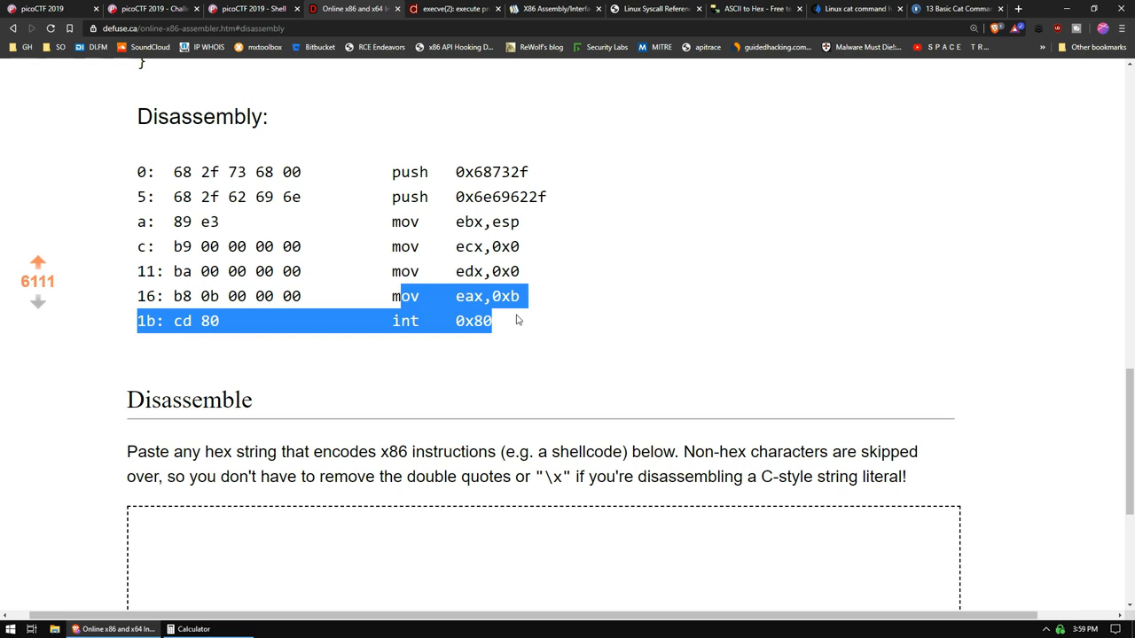
click(443, 197)
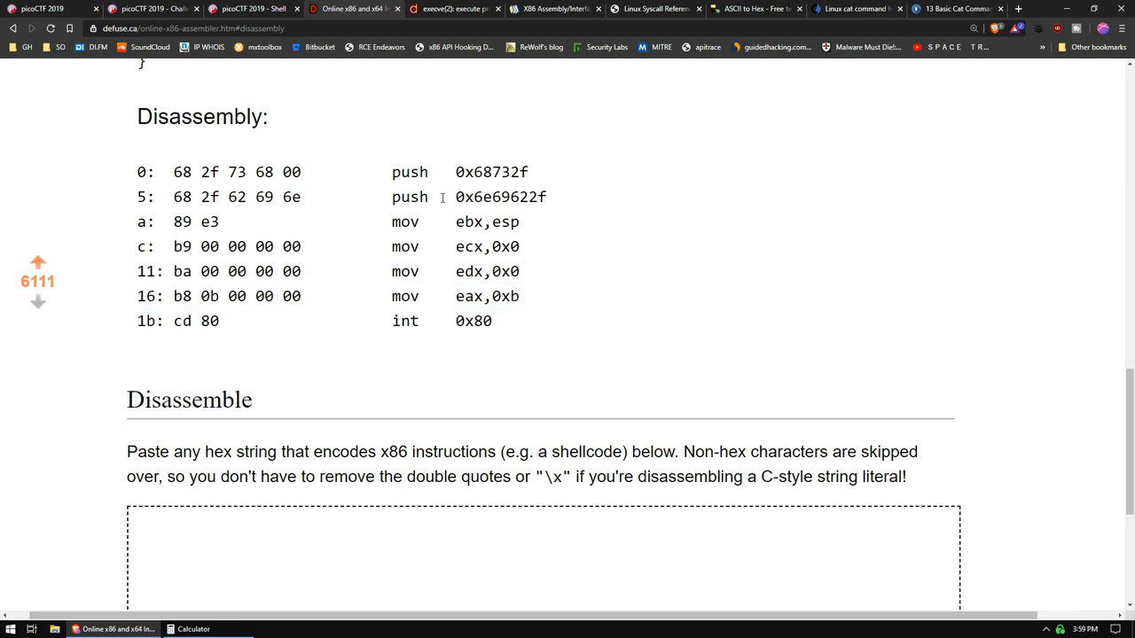
click(749, 8)
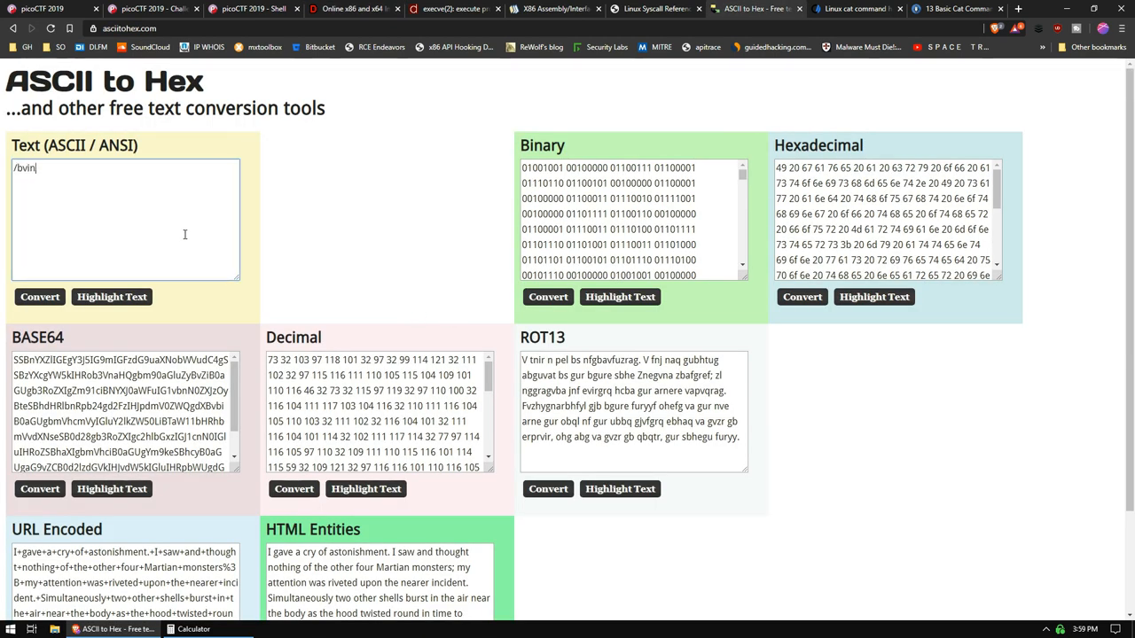
Convert '/bin/sh' to hex 2f 62 69 6e 2f 73 68 and append a 00 null byte.
text(/bin/sh)
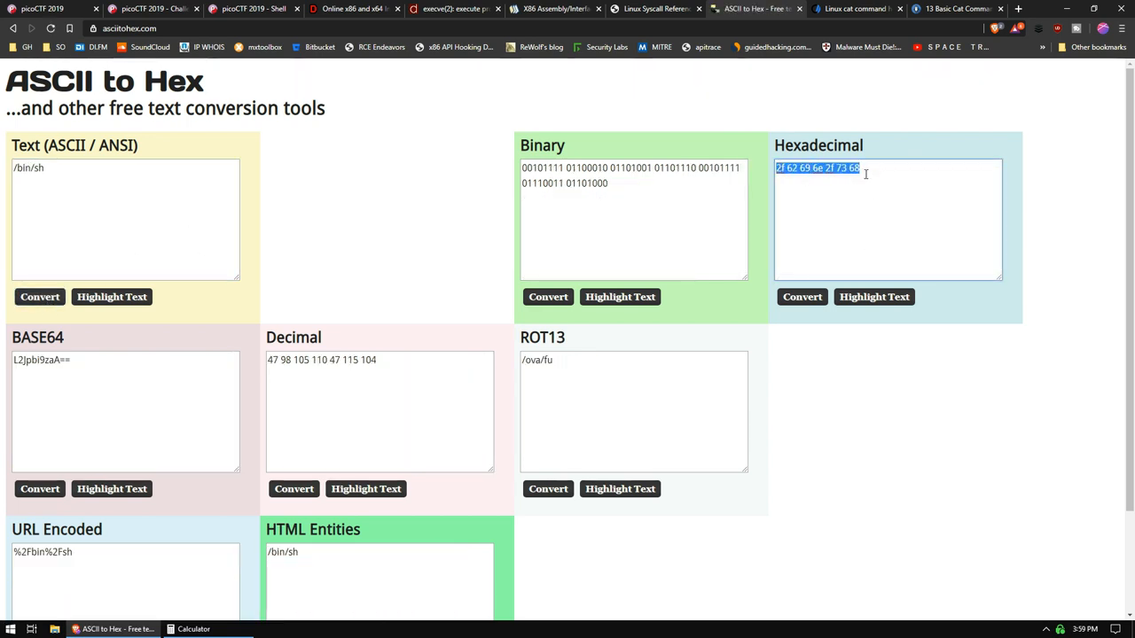
click(904, 167)
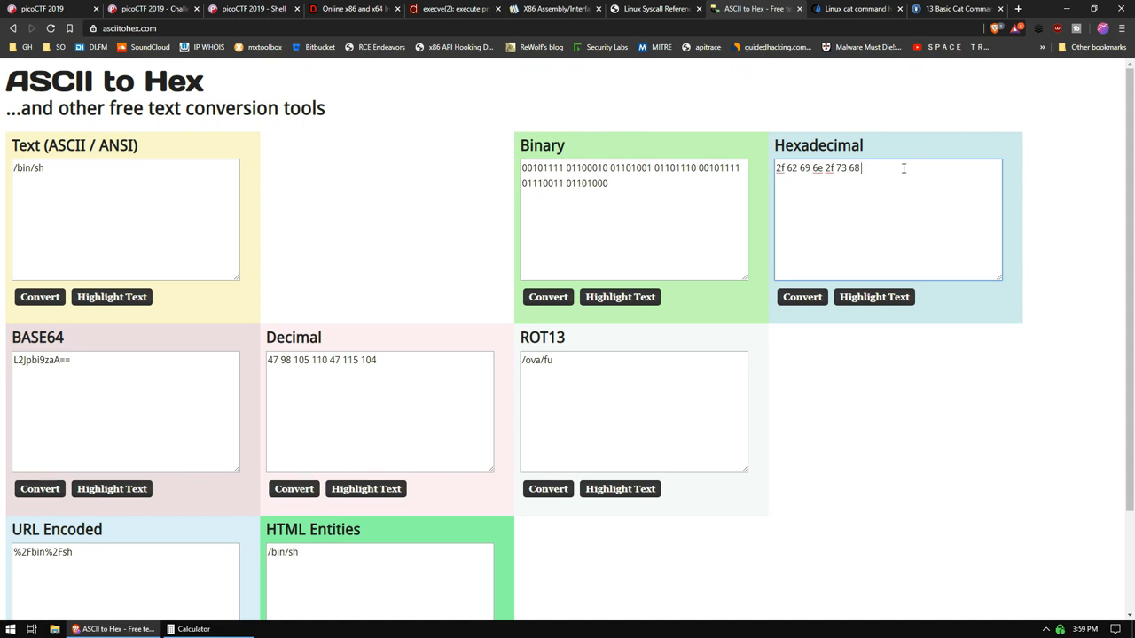
text(00)
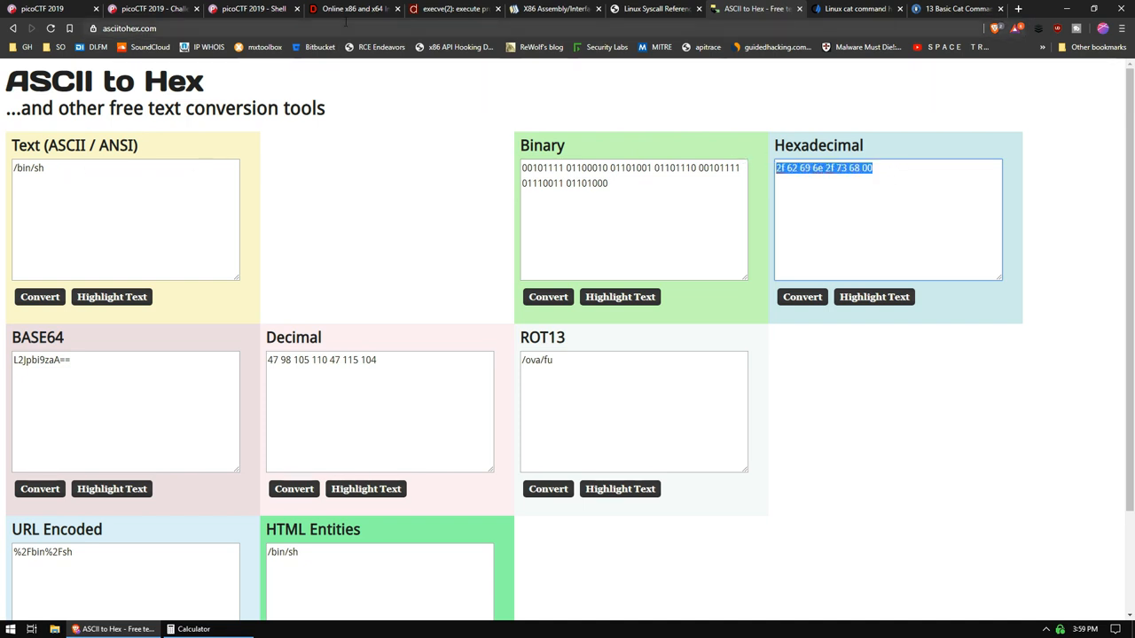
mouse_move(353, 8)
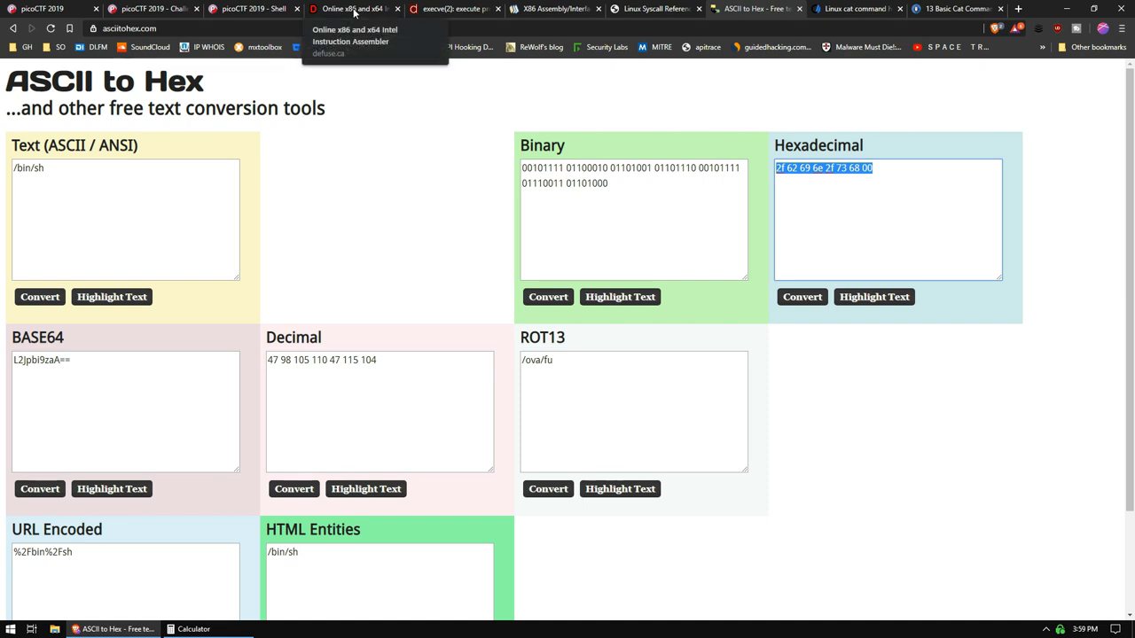
click(355, 9)
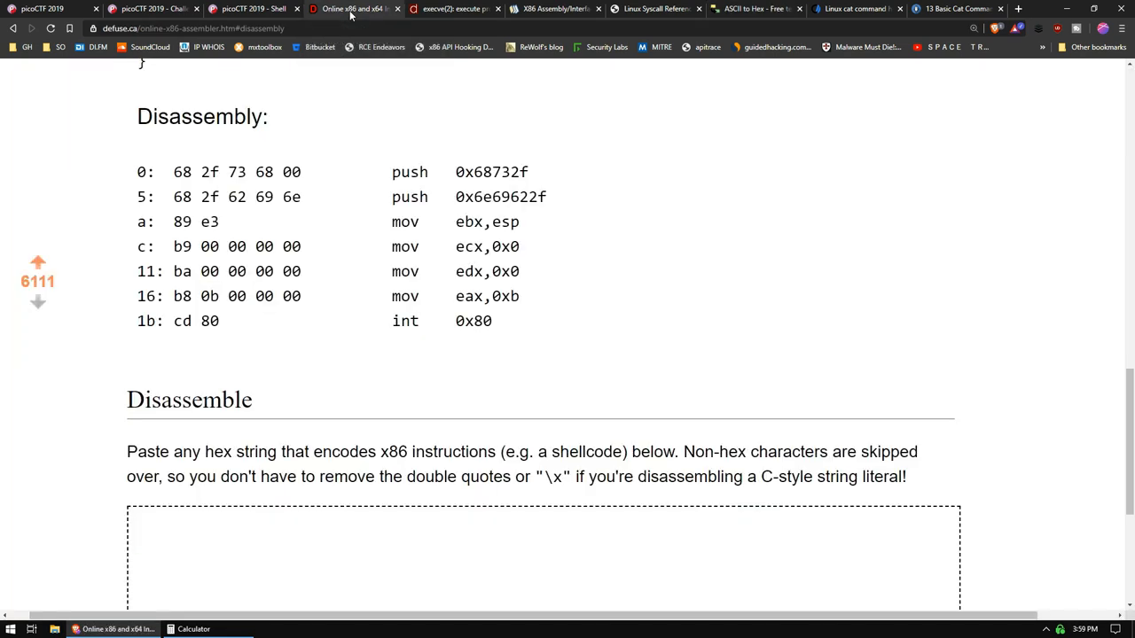
Paste 2f 62 69 6e 2f 73 68 00 into Disassemble and compare it with the first push.
text(2f 62 69 6e 2f 73 68 00)
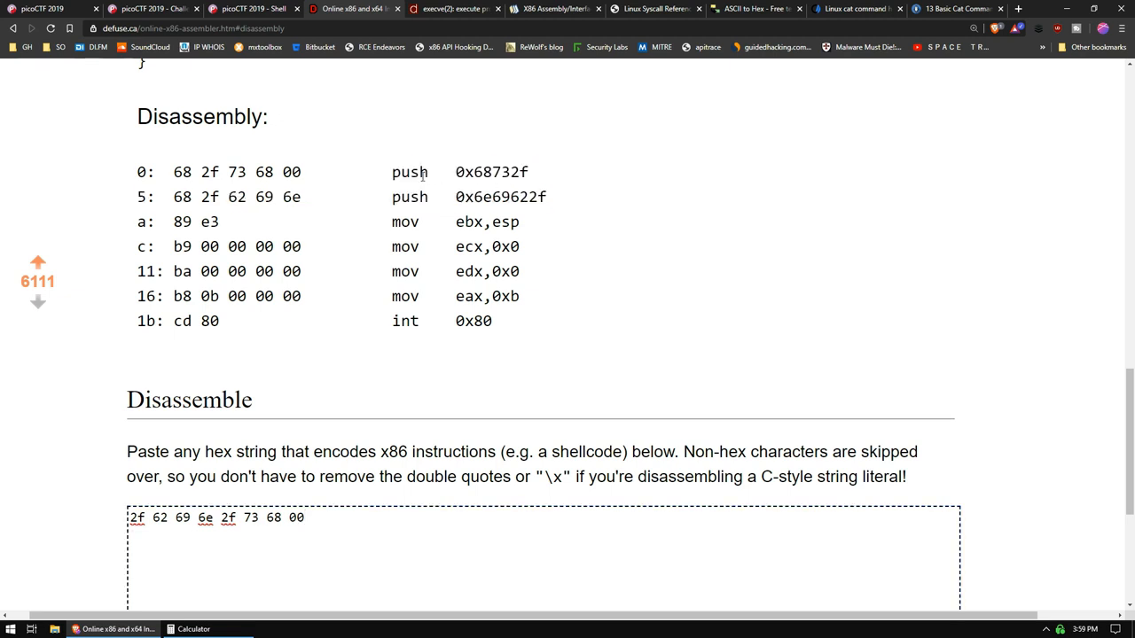
double_click(408, 172)
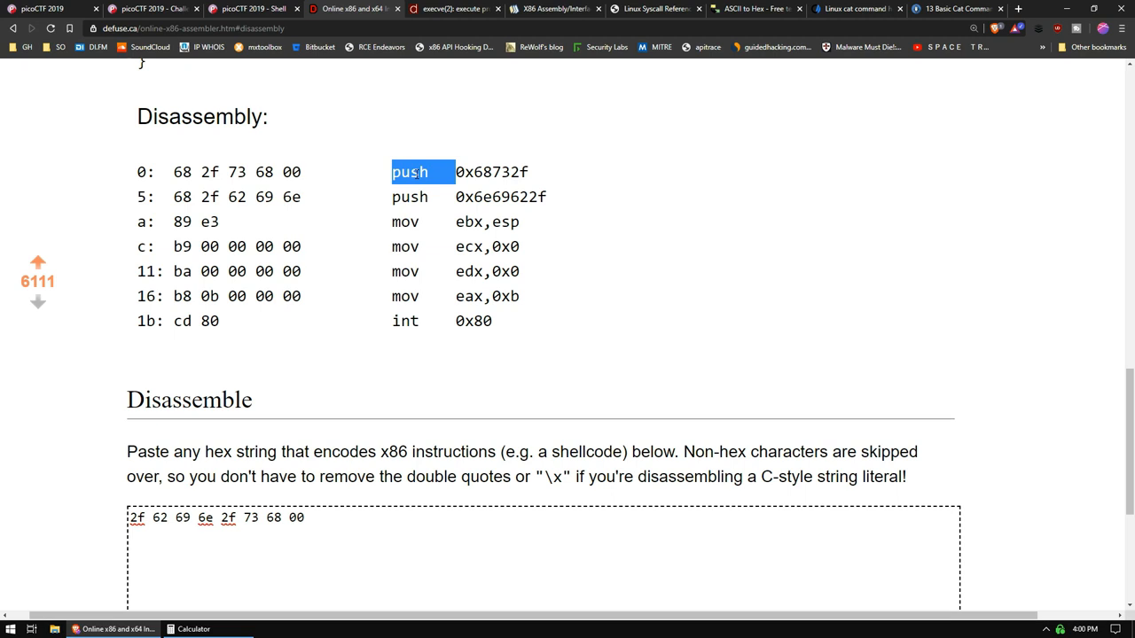
mouse_move(890, 104)
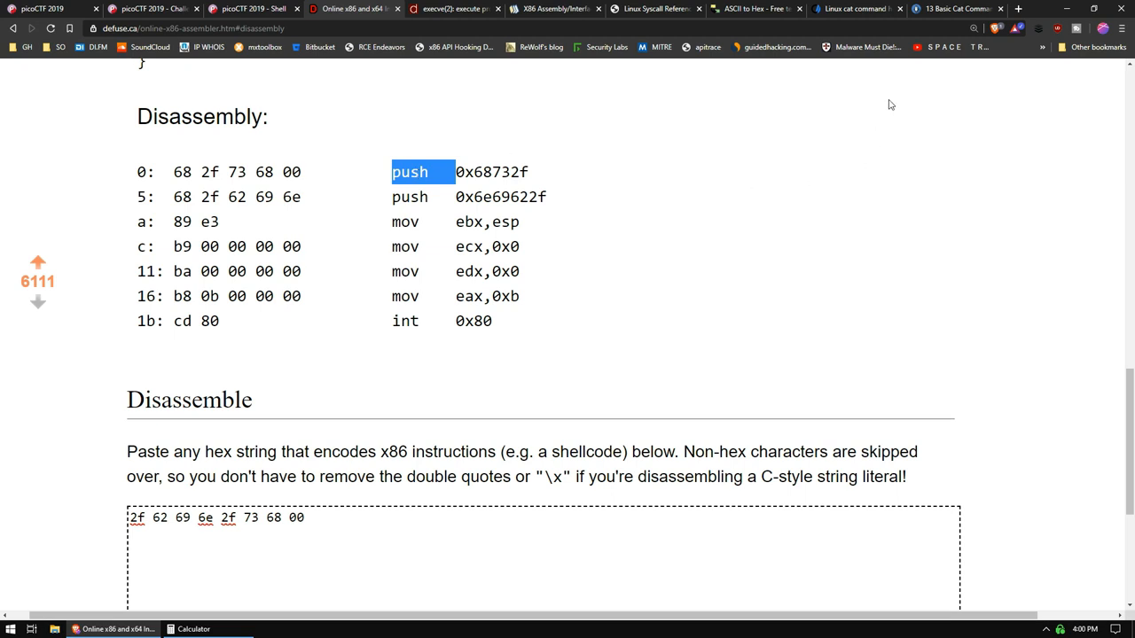
mouse_move(489, 177)
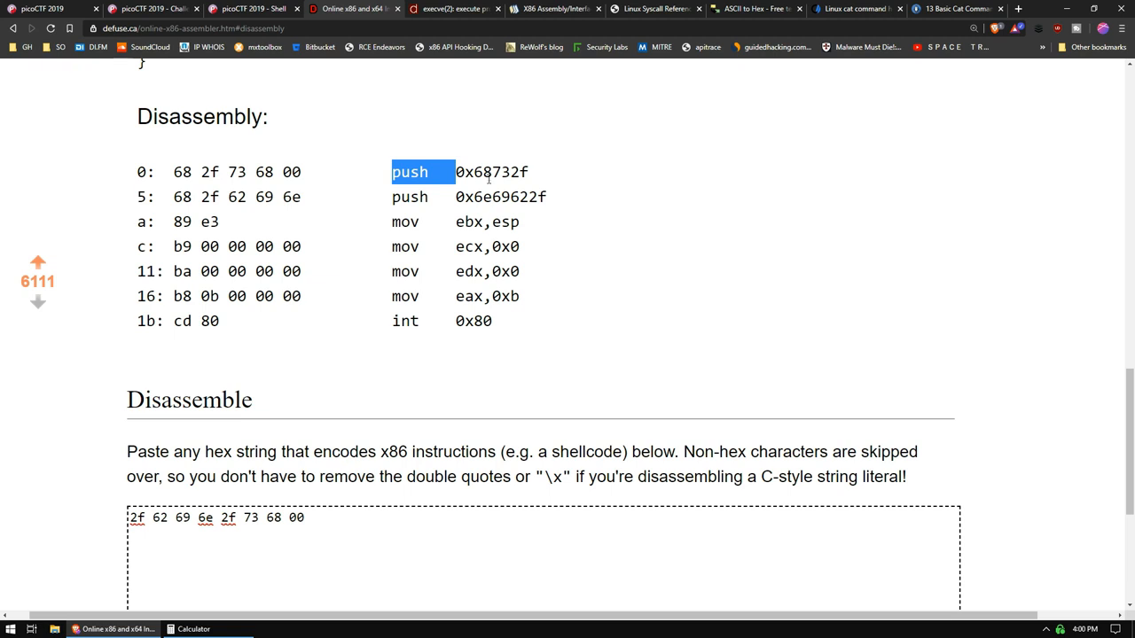
mouse_move(492, 262)
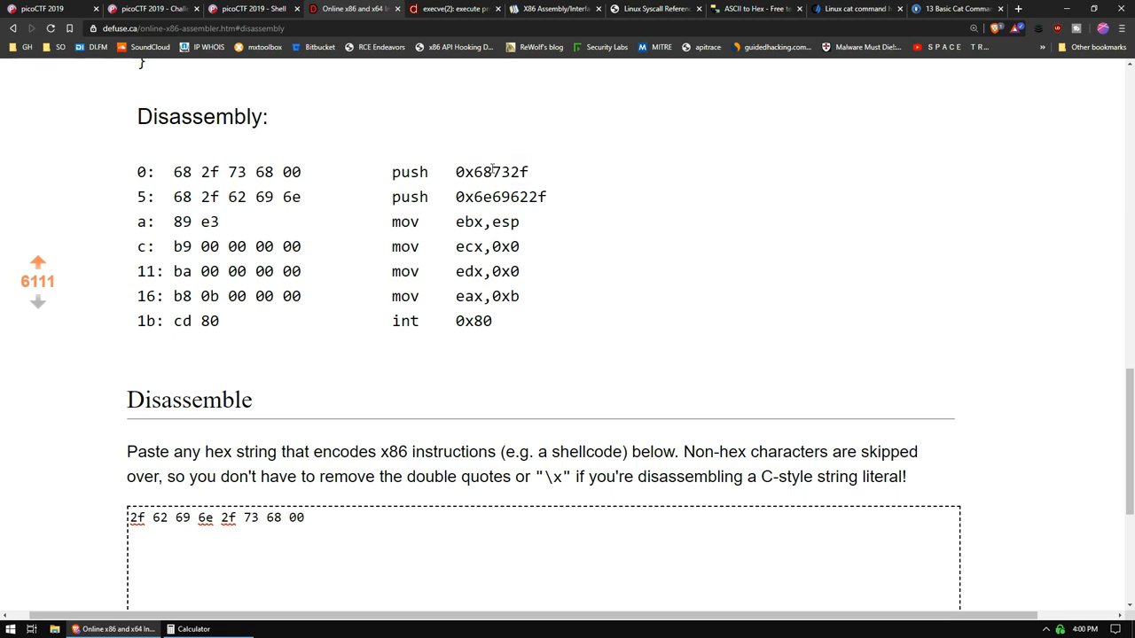
double_click(482, 172)
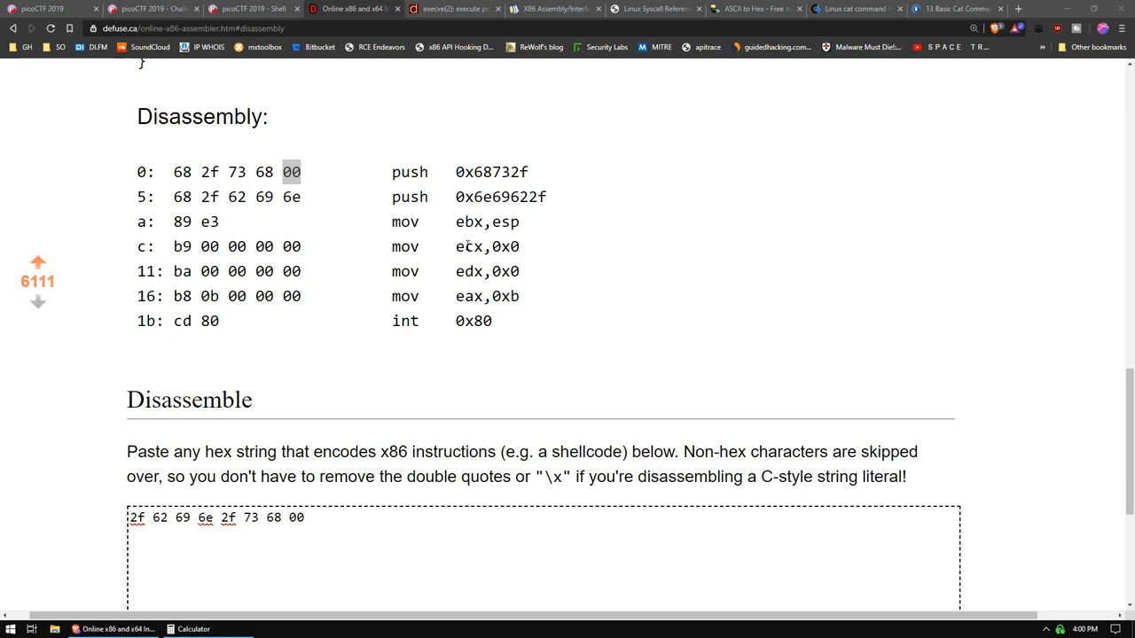
mouse_move(481, 237)
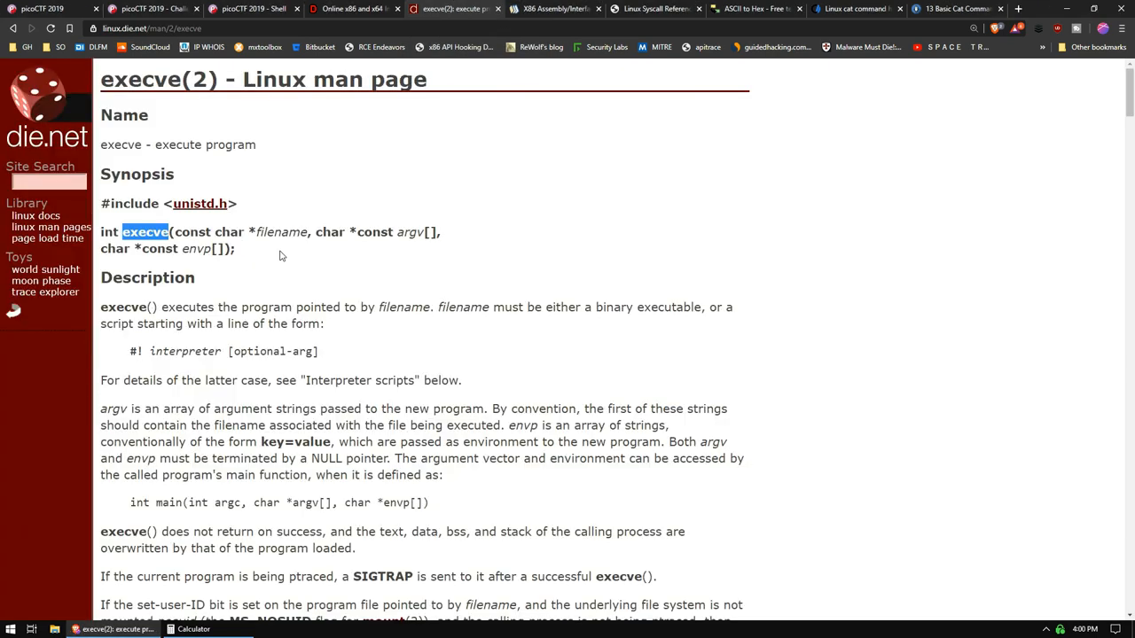
Check mov ebx, esp and int 0x80 against the register table, then select the String Literal.
click(346, 9)
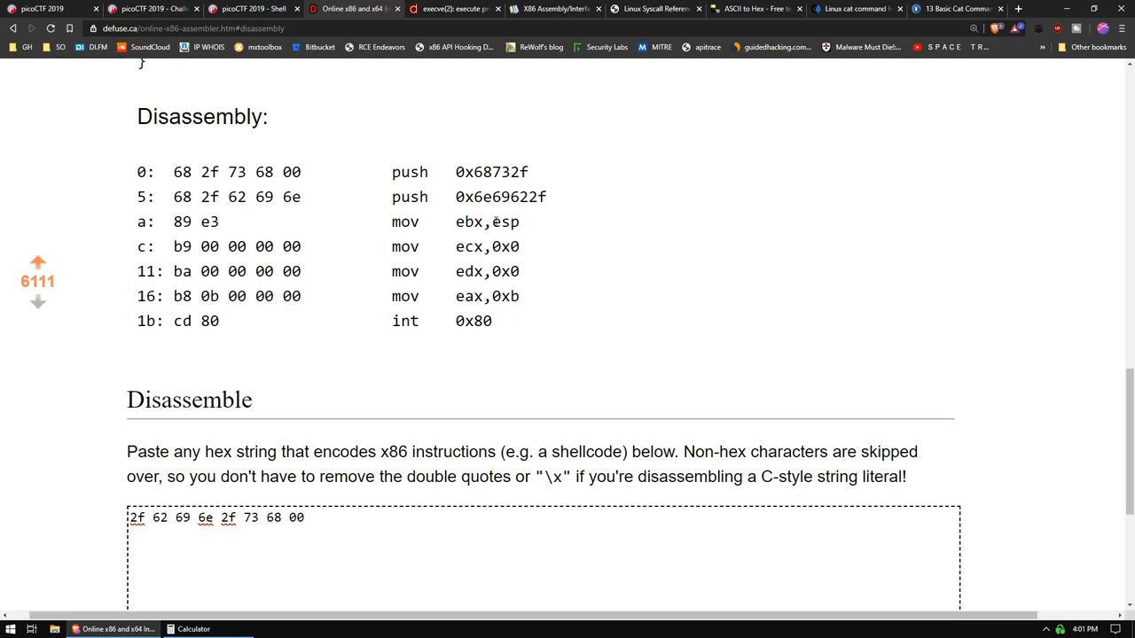
drag(465, 197, 548, 197)
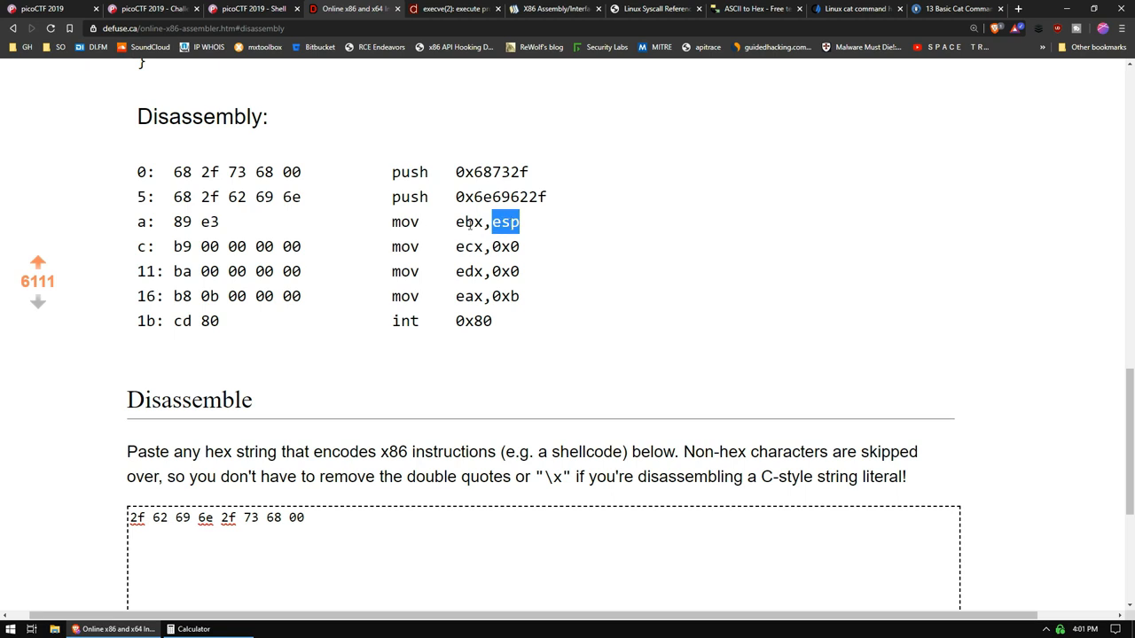
click(554, 9)
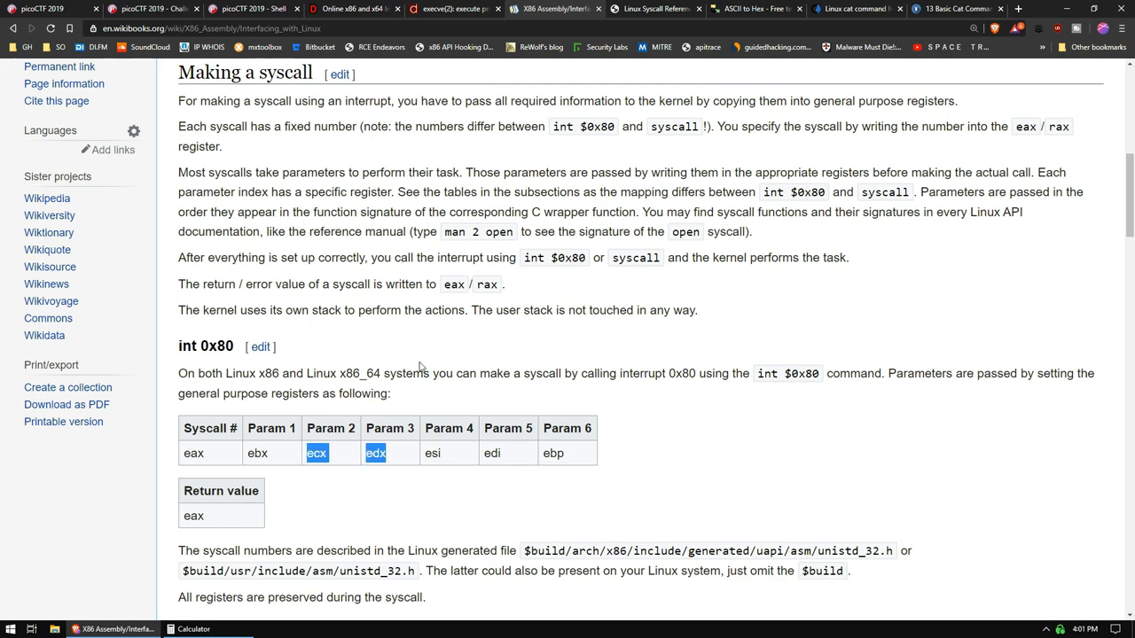
click(353, 9)
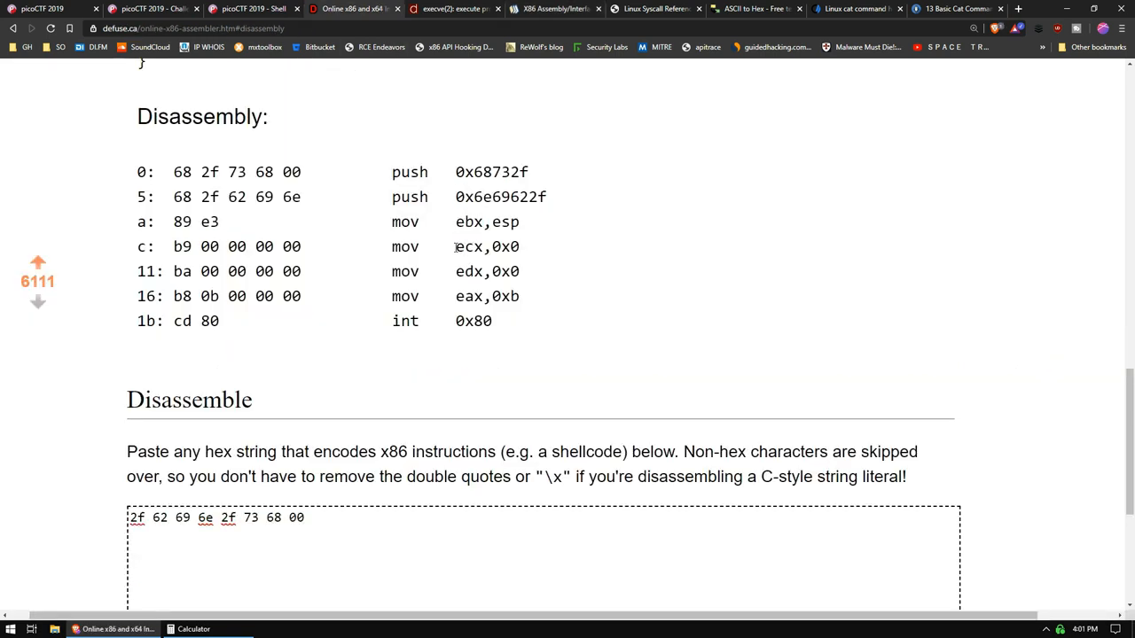
drag(455, 246, 521, 271)
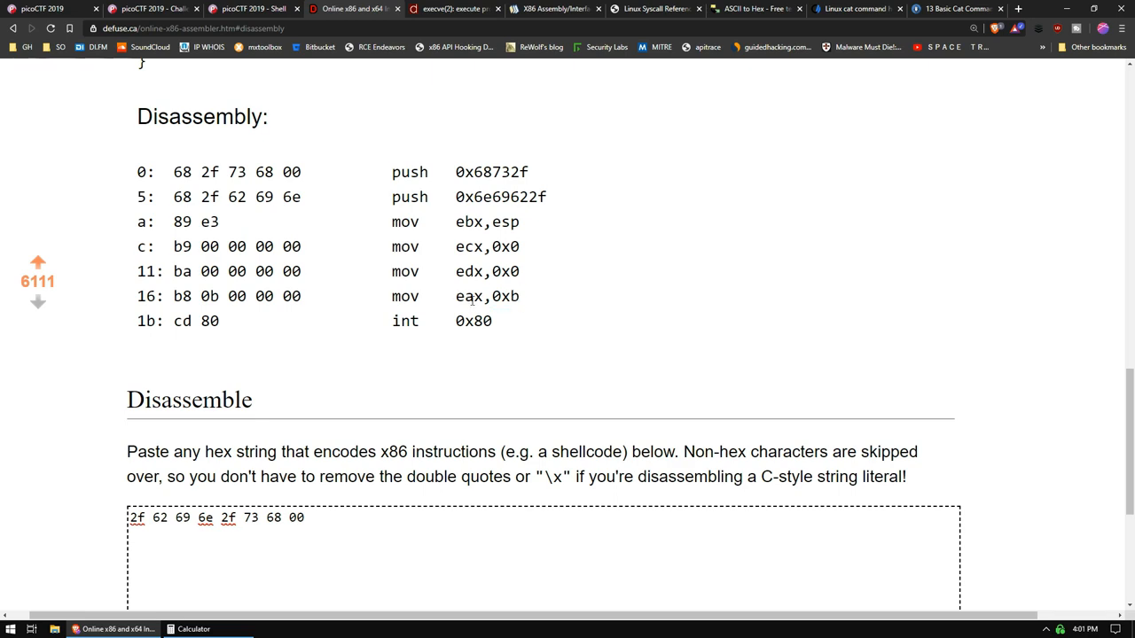
click(554, 9)
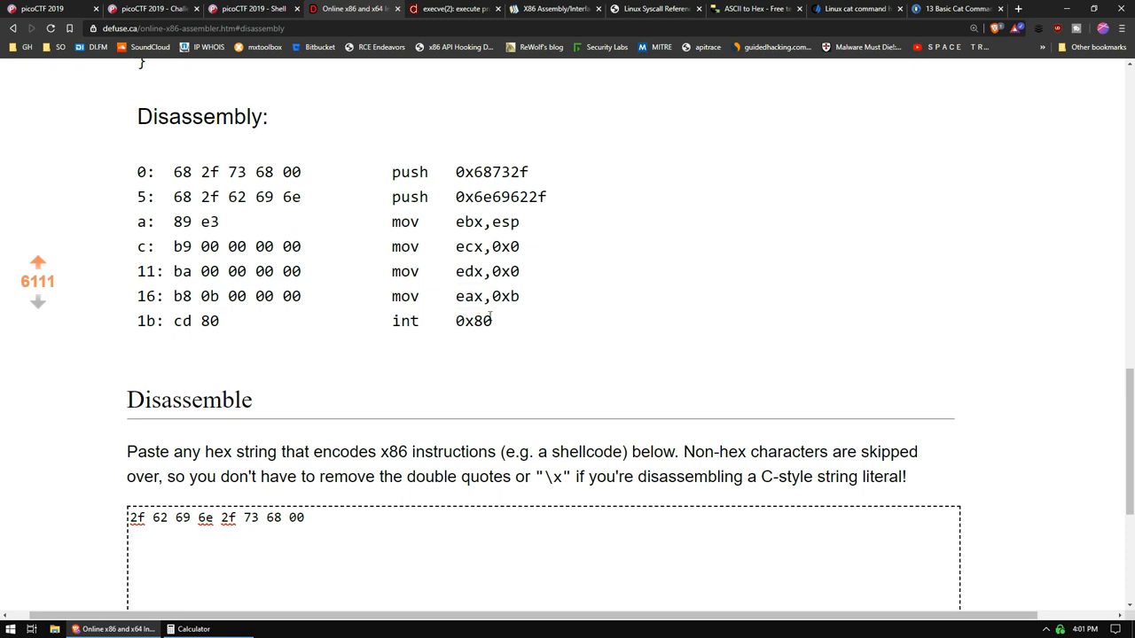
mouse_move(430, 367)
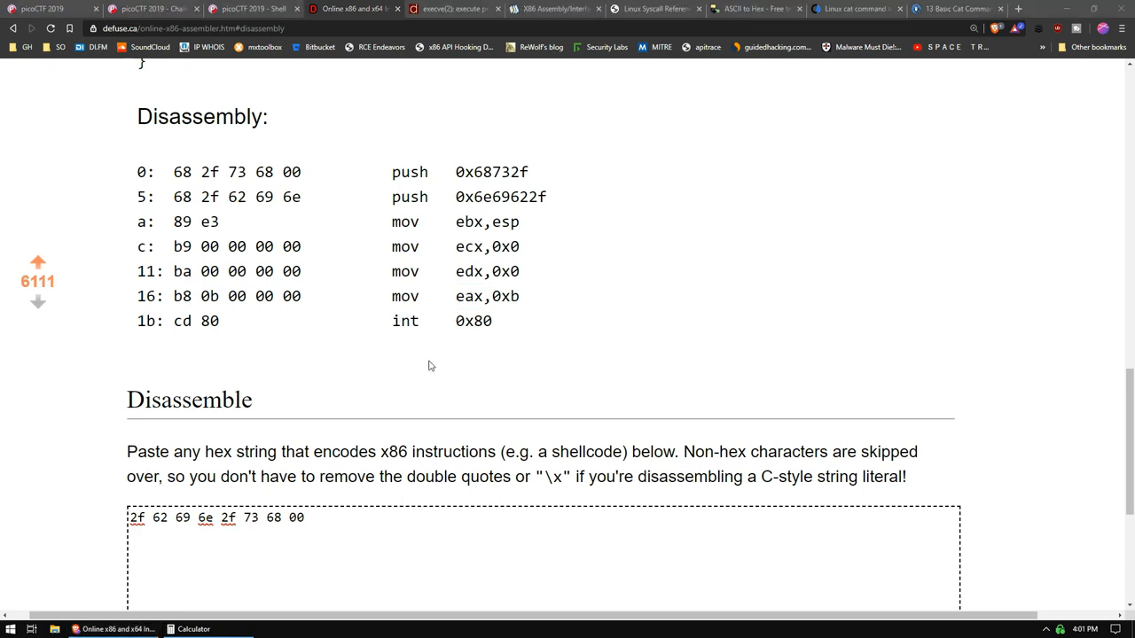
scroll(up, 3)
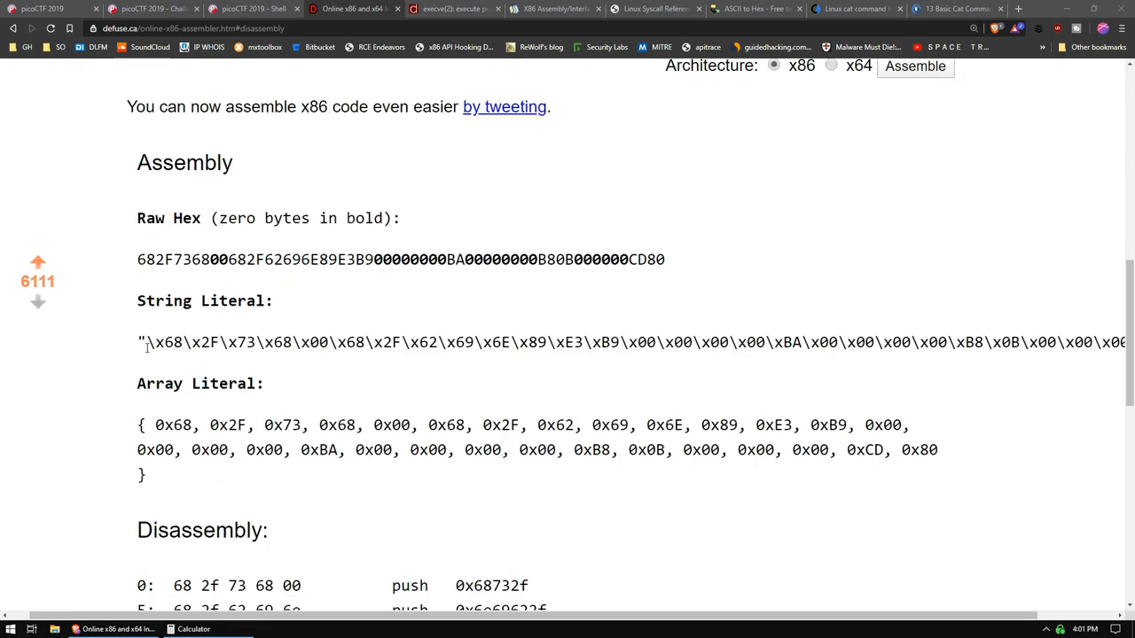
triple_click(568, 342)
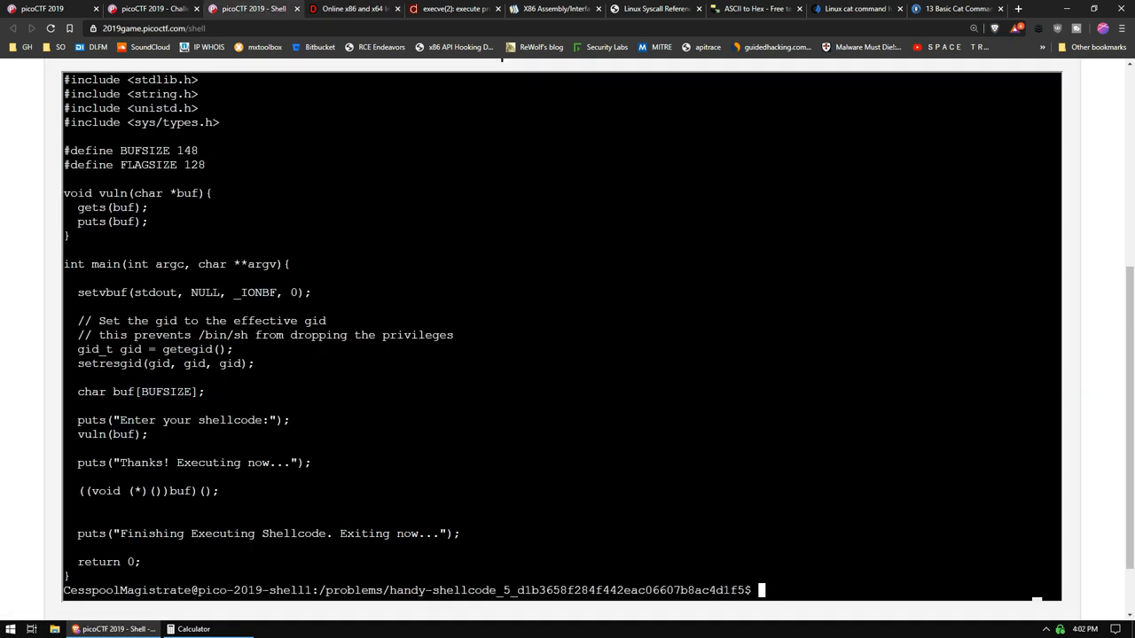
Run ./vuln with the pasted execve shellcode string as input, which segfaults.
text(./vuln)
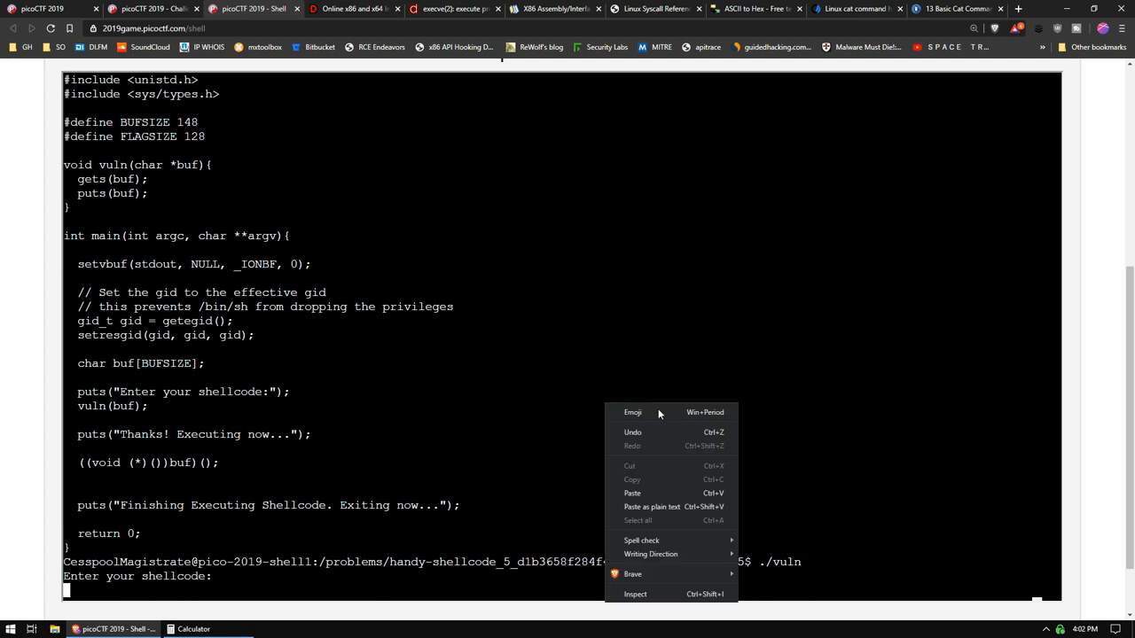
click(632, 493)
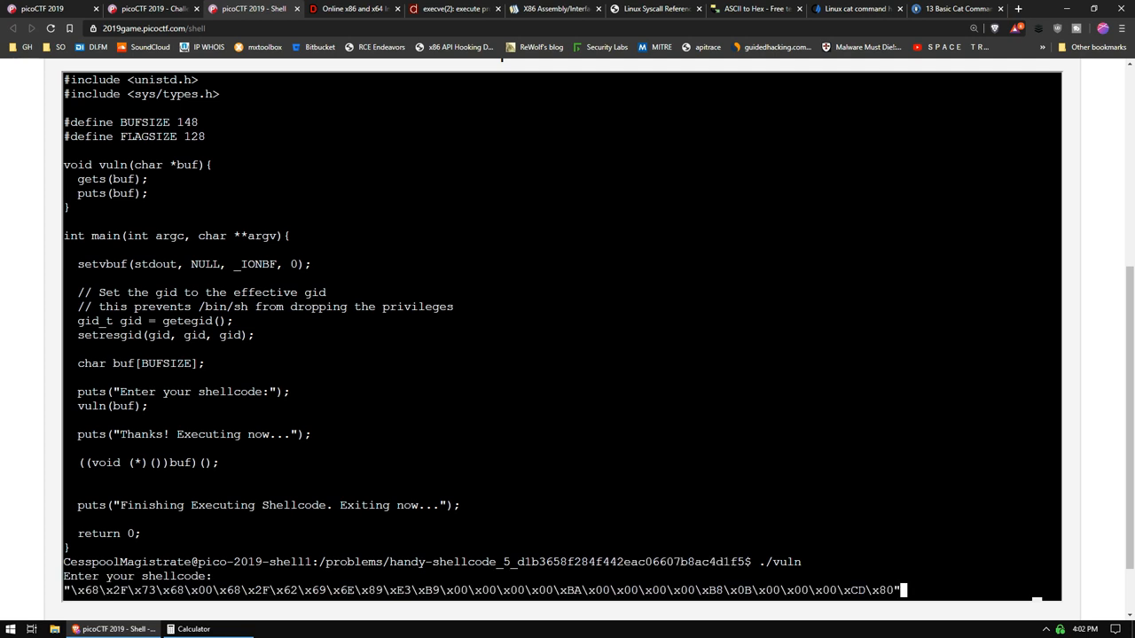
key(Return)
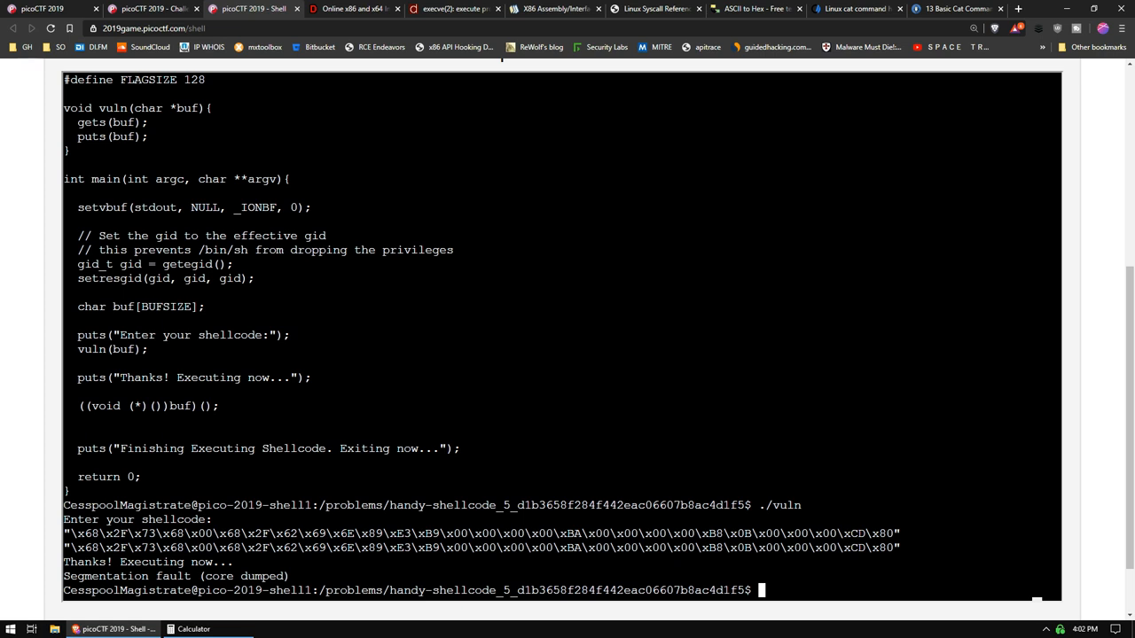
Pipe the shellcode through (echo -en ...; cat) into vuln, then run cat flag.txt.
text(()
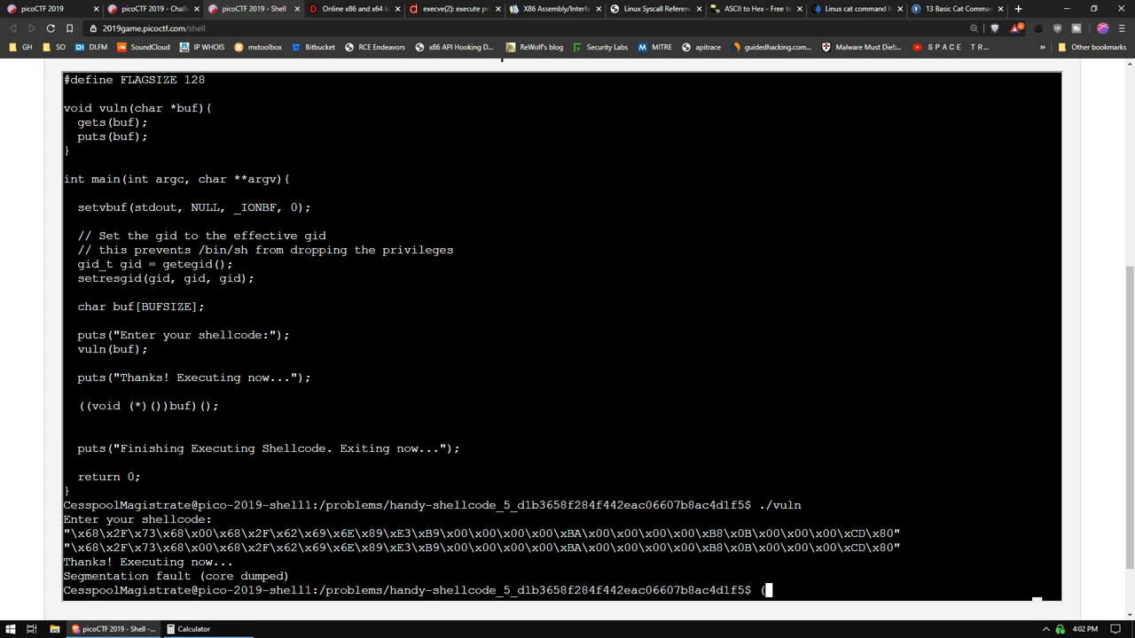
text((echo -e)
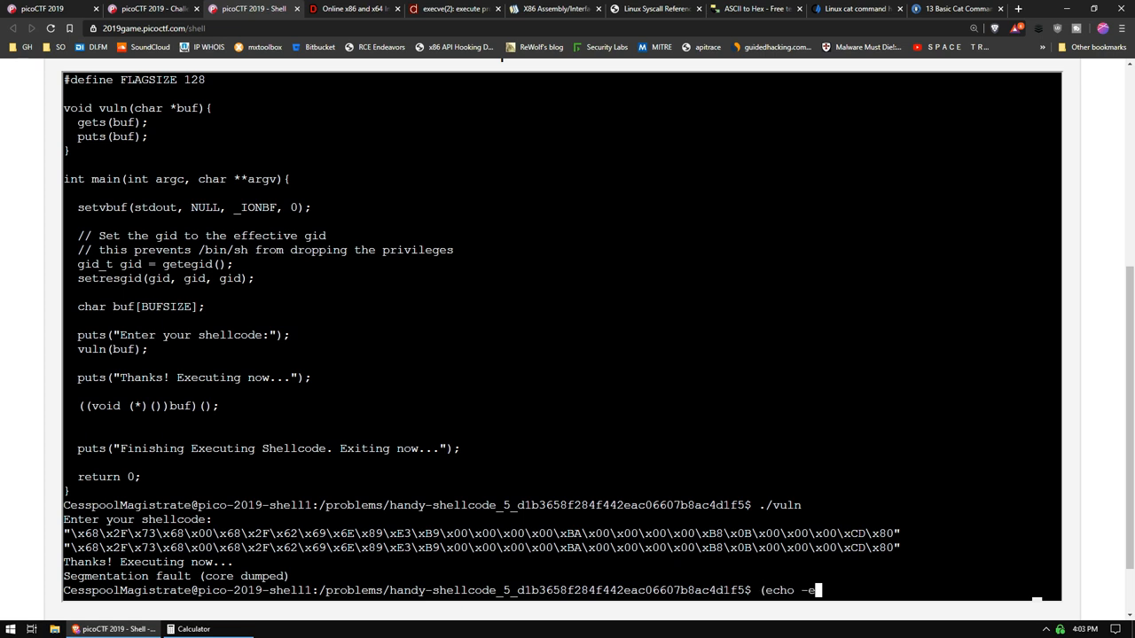
text(n)
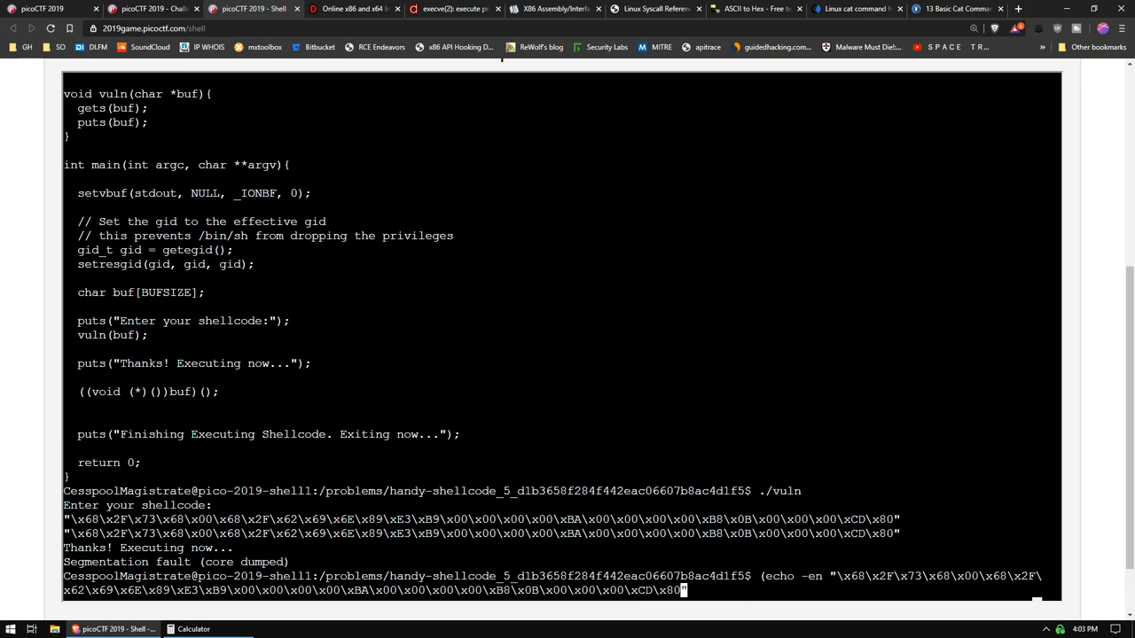
text(\n)
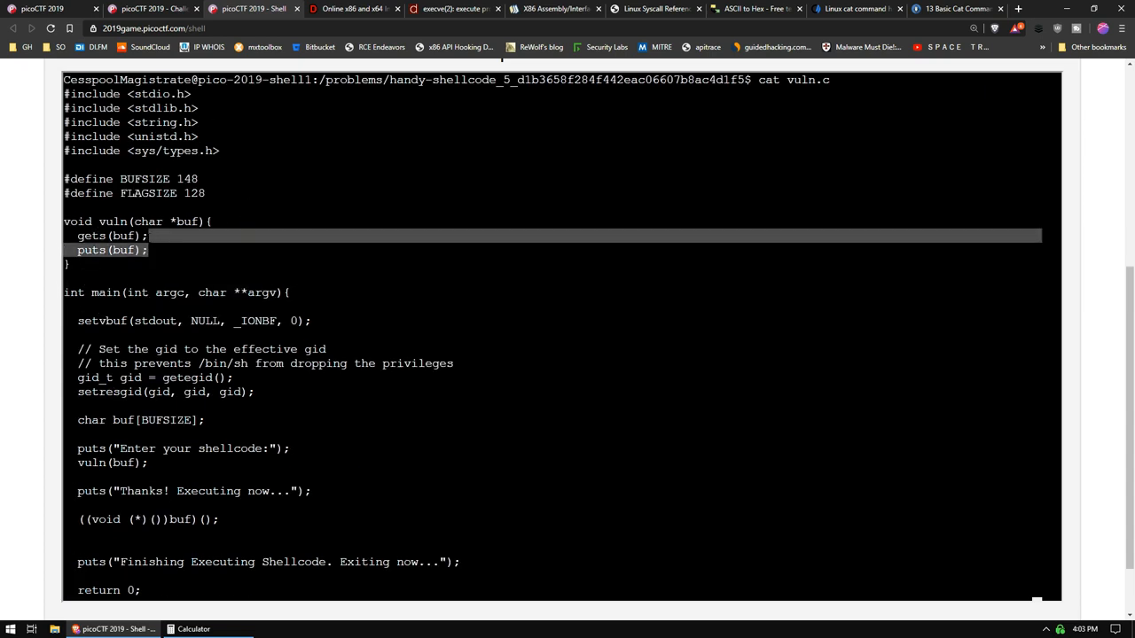
scroll(down, 3)
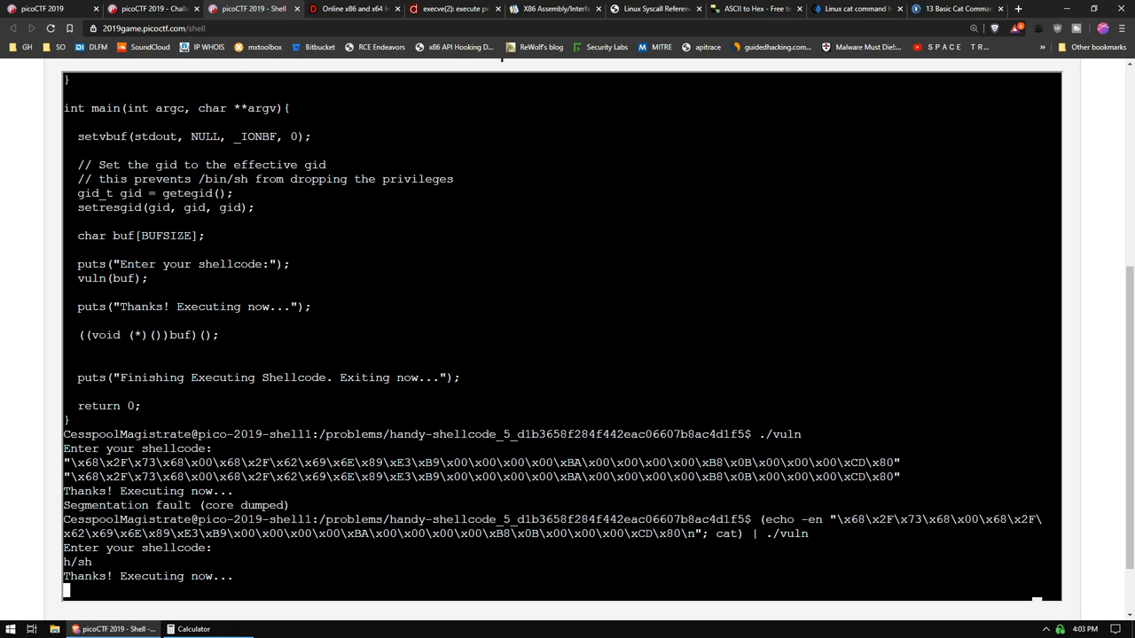
text(cat flag.txt)
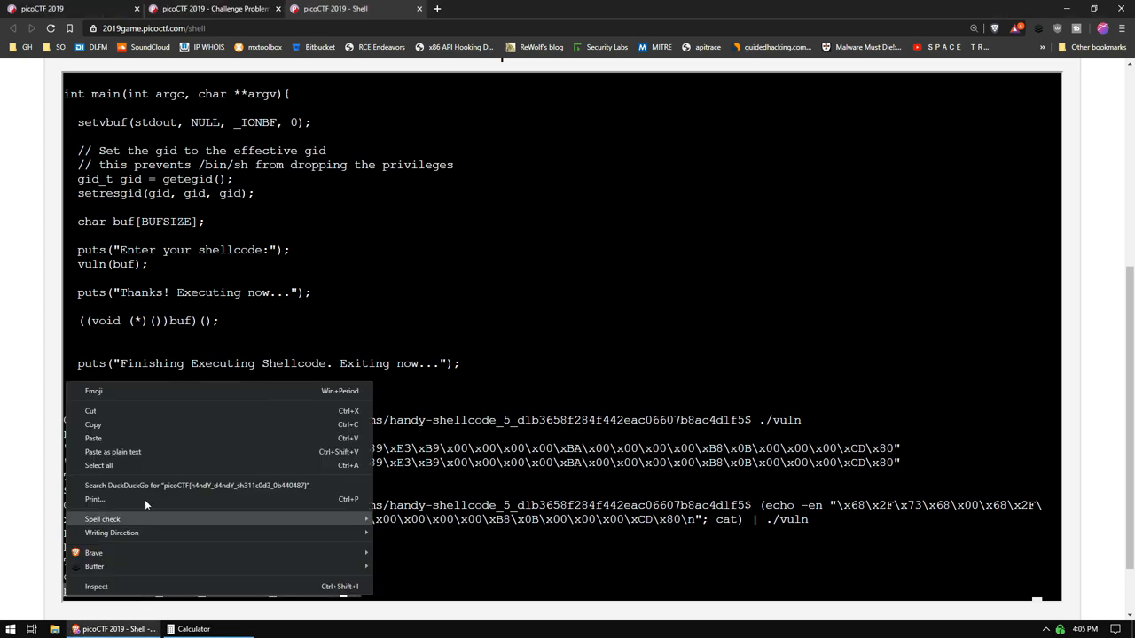
Copy the flag from the shell and submit it in the handy-shellcode field.
click(213, 8)
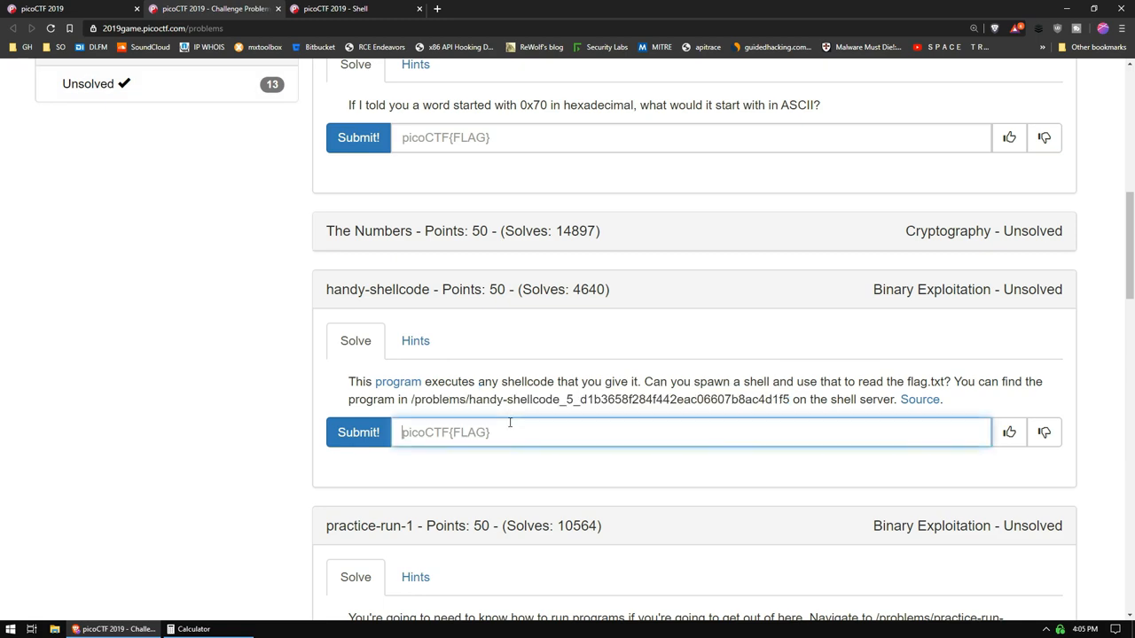
click(358, 433)
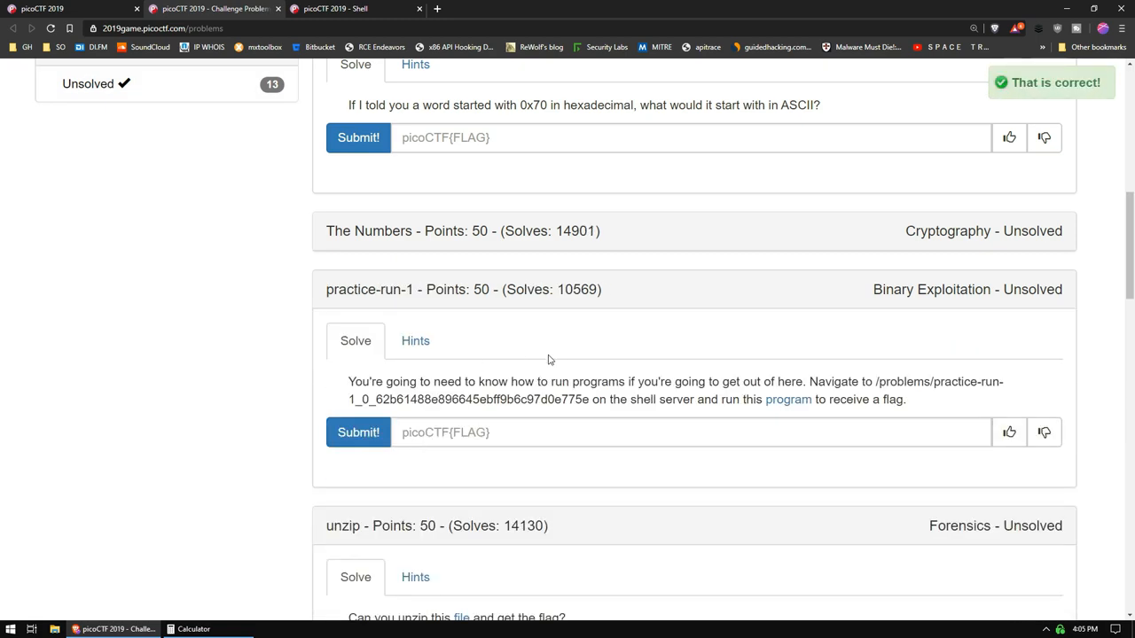
scroll(up, 3)
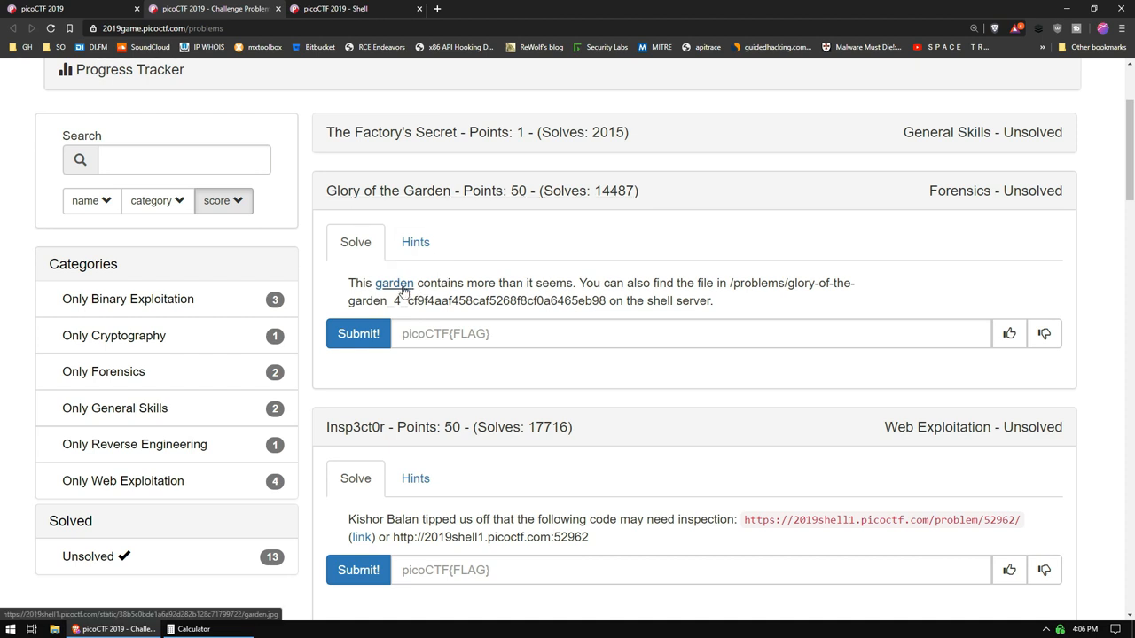
Download garden.jpg, view the picture, and close it.
click(394, 283)
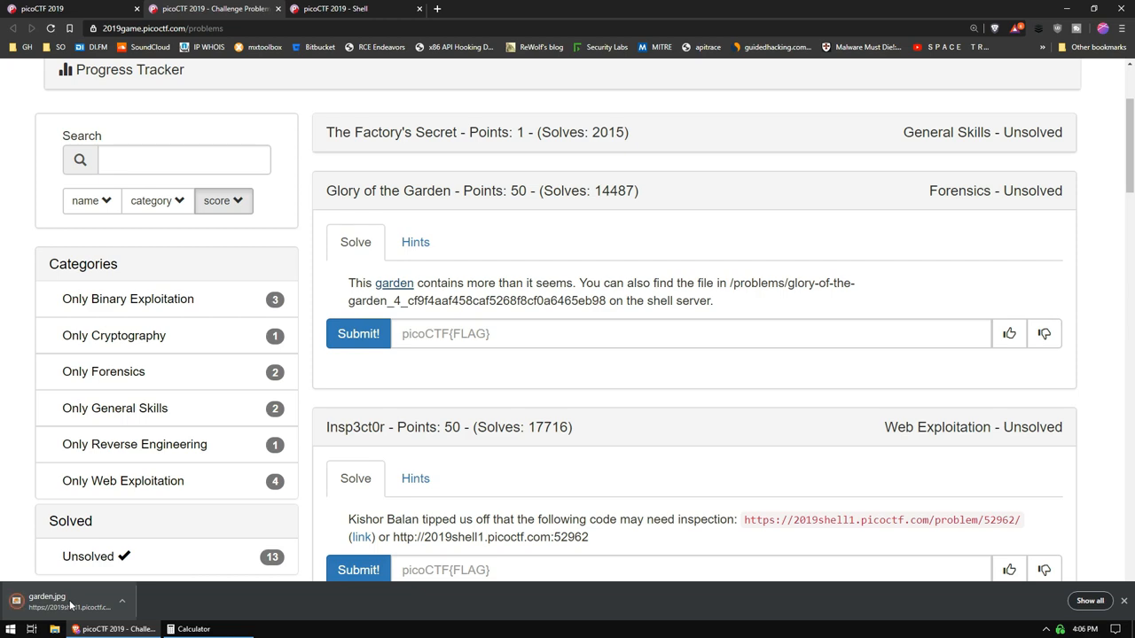
click(48, 600)
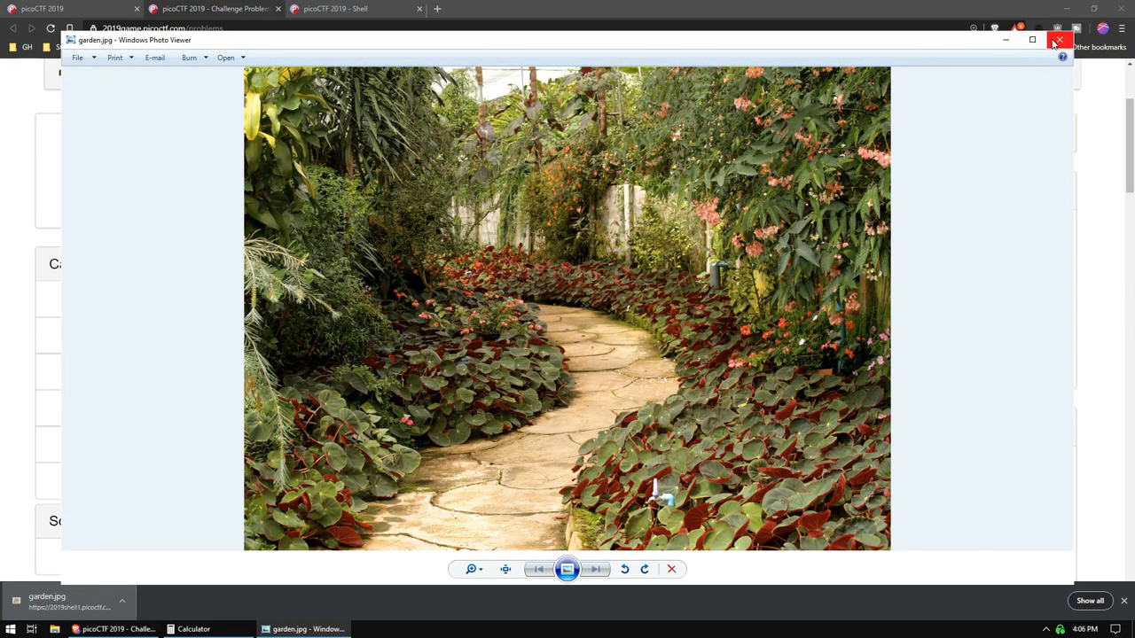
click(1058, 40)
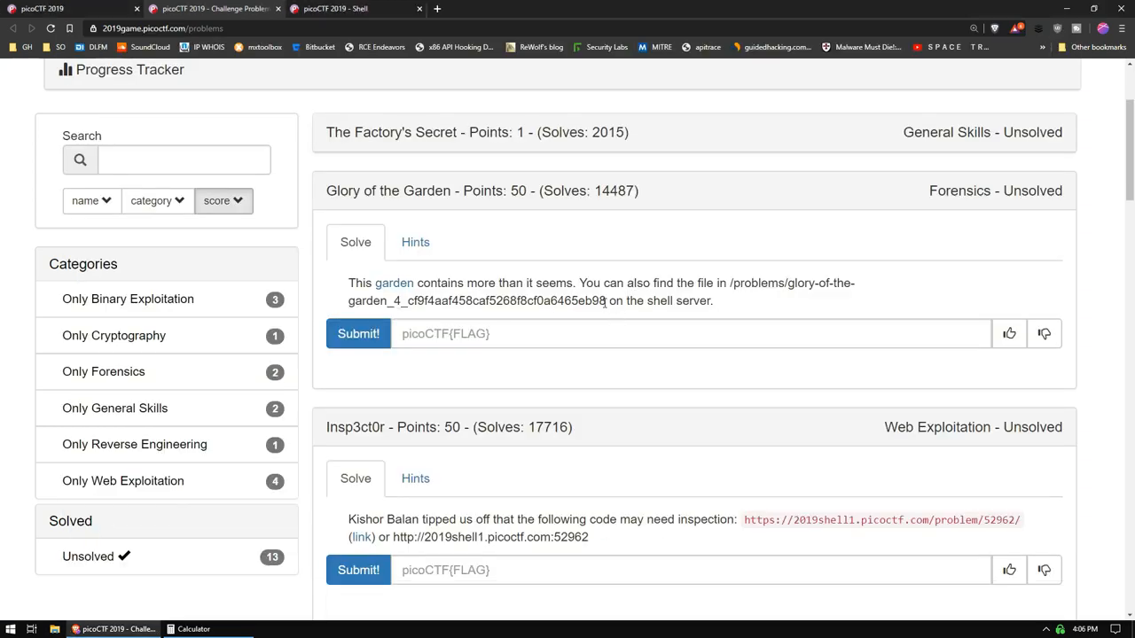
Copy the Glory of the Garden problem path and run cat garden.jpg in the shell.
drag(731, 283, 606, 301)
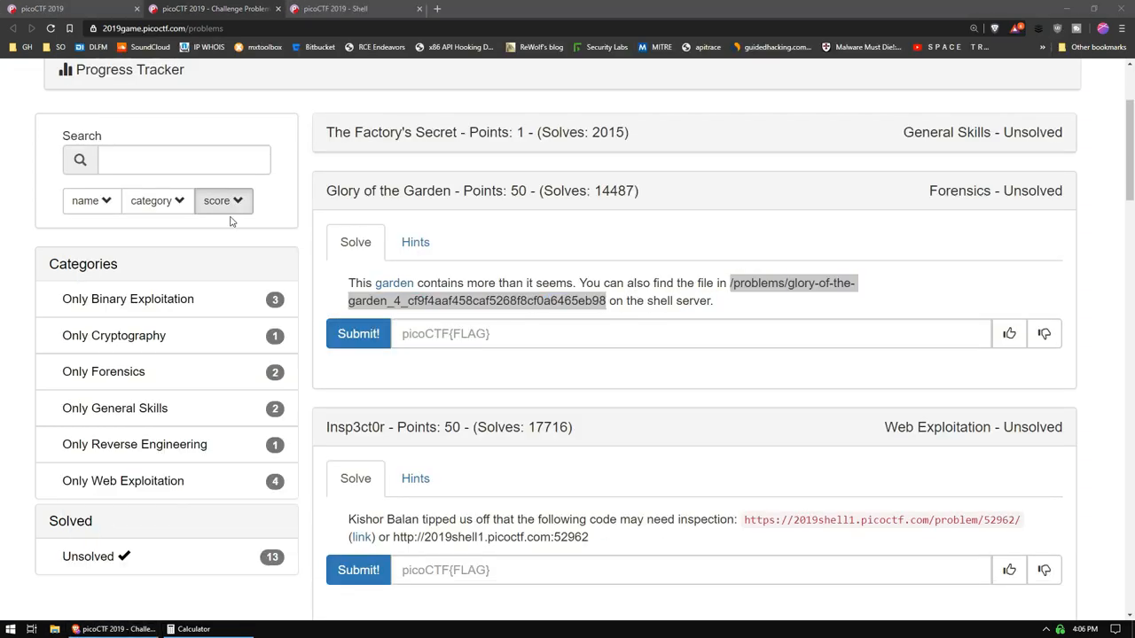
click(346, 8)
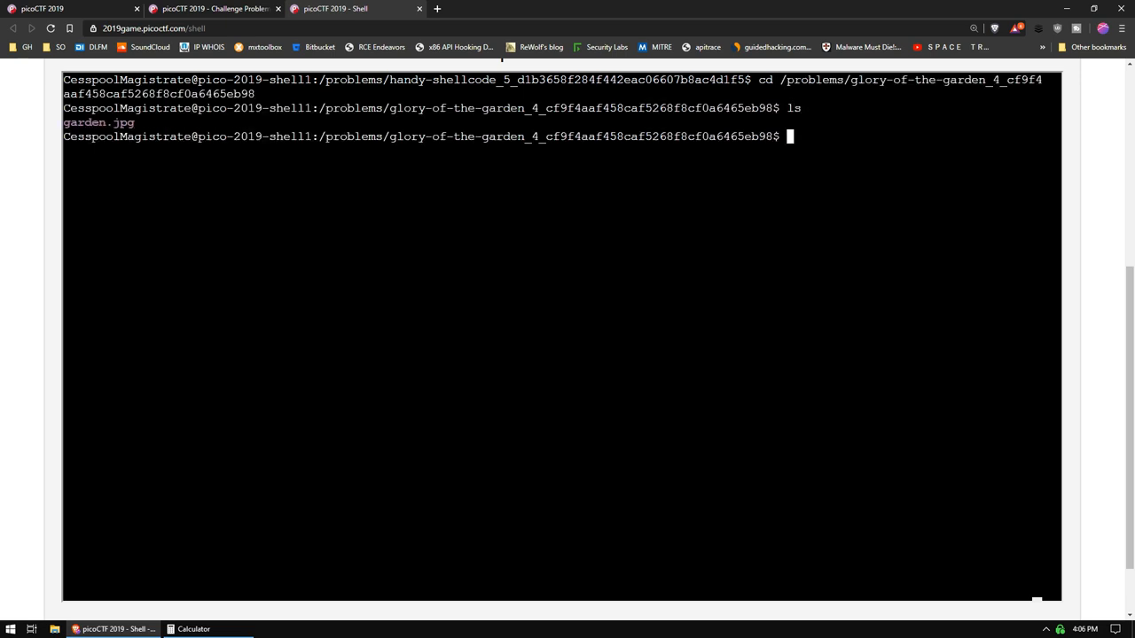
text(cat g)
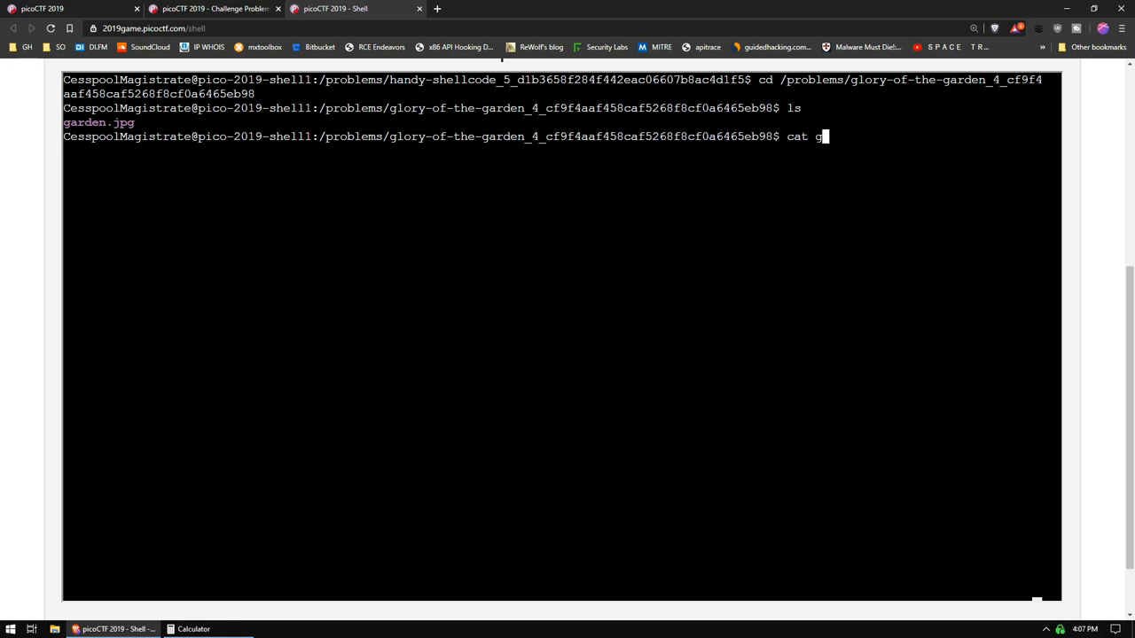
text(arden.jp)
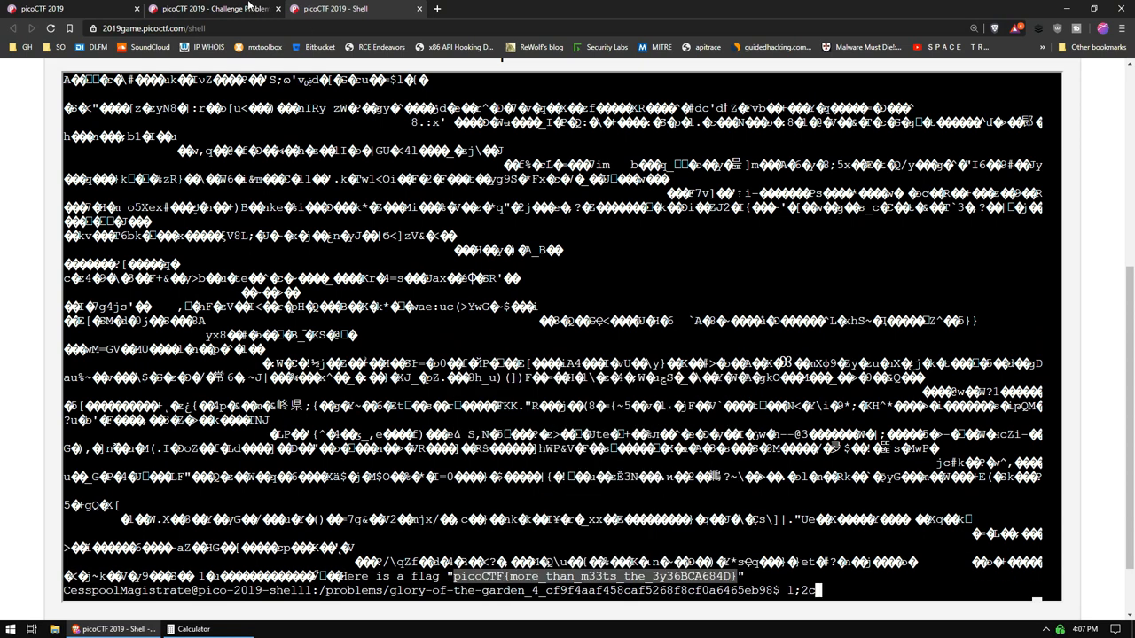
click(213, 8)
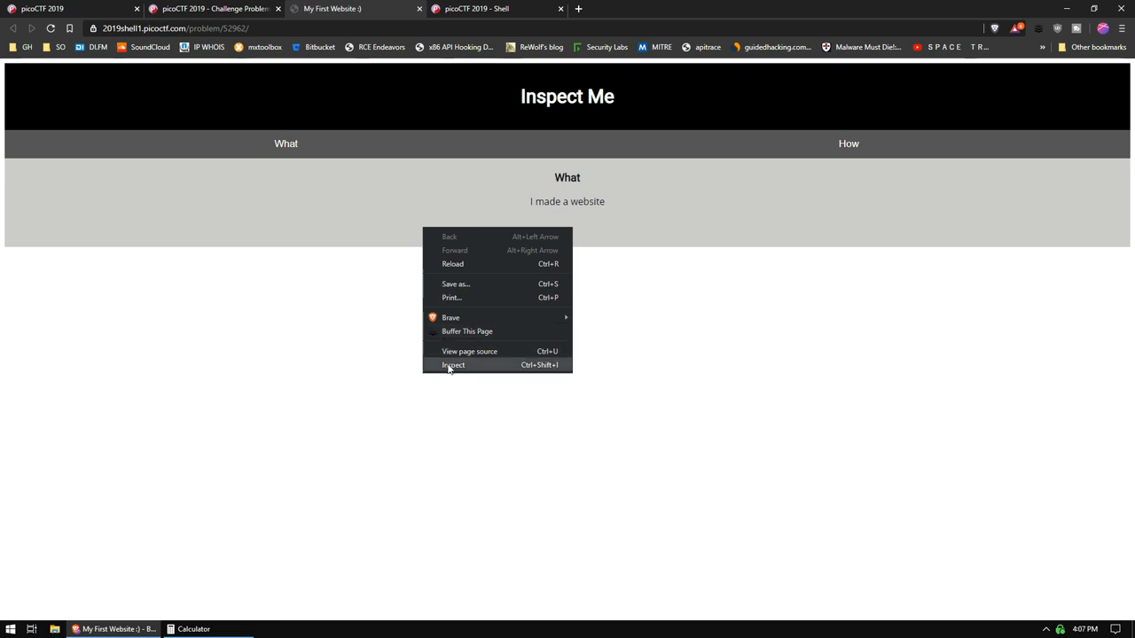
Gather flag parts from the Inspect Me page source and mycss.css, and submit to Insp3ct0r.
click(469, 351)
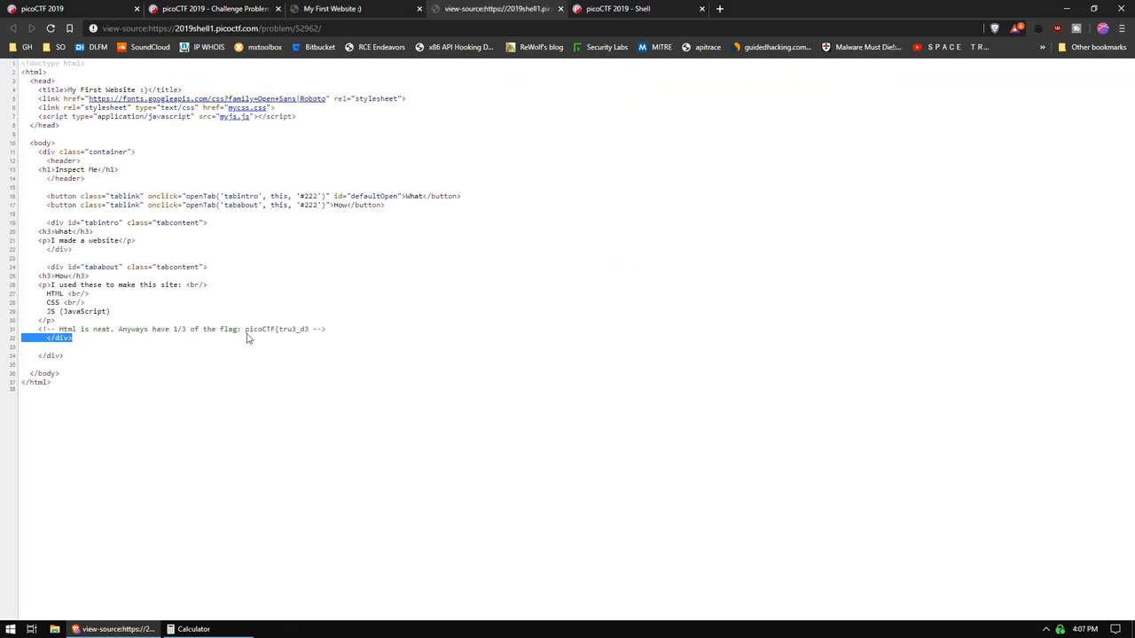
click(213, 8)
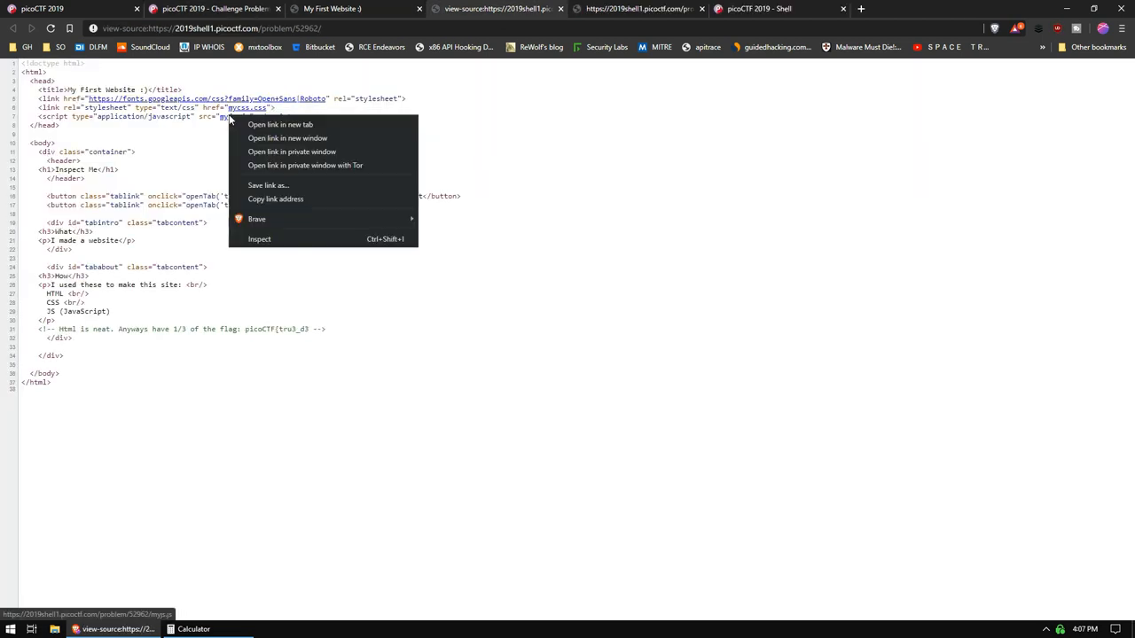
click(281, 125)
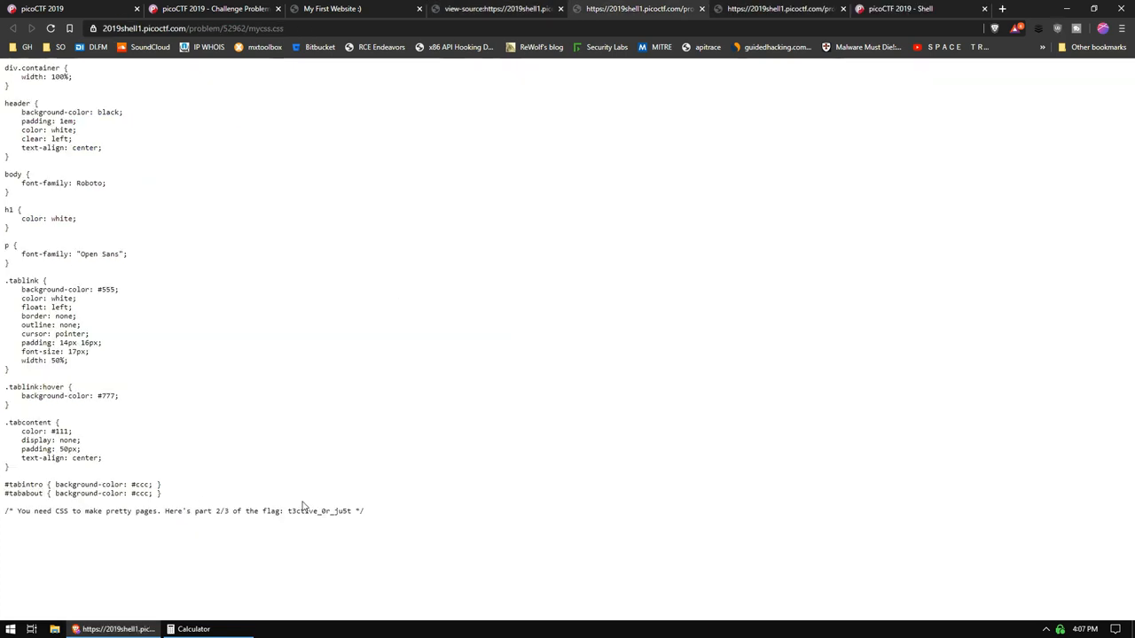
click(333, 8)
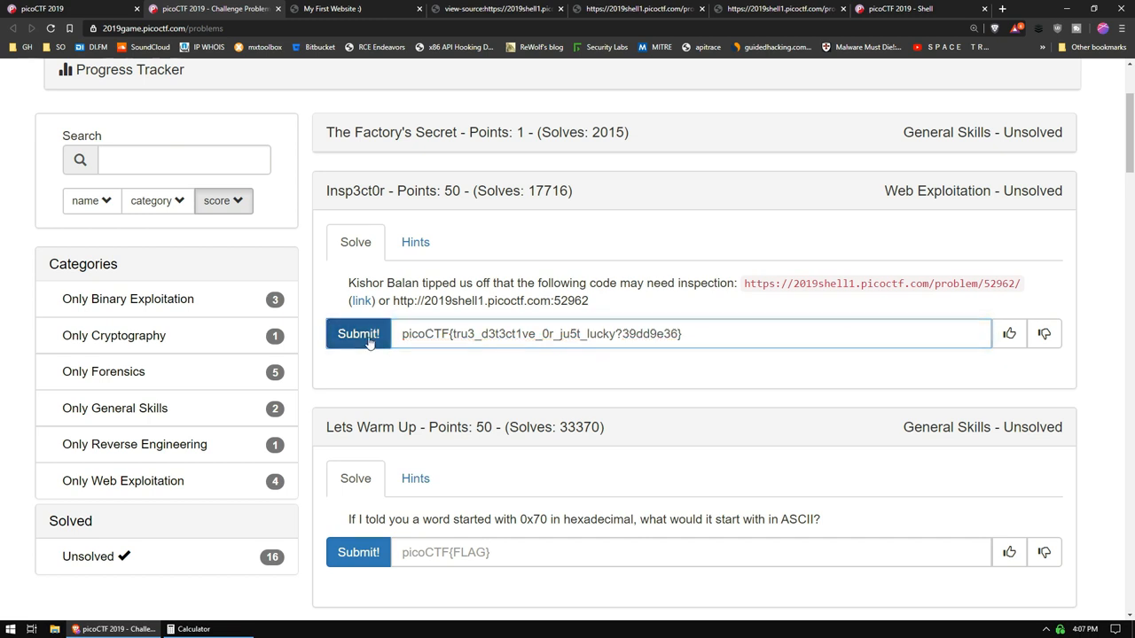
click(359, 334)
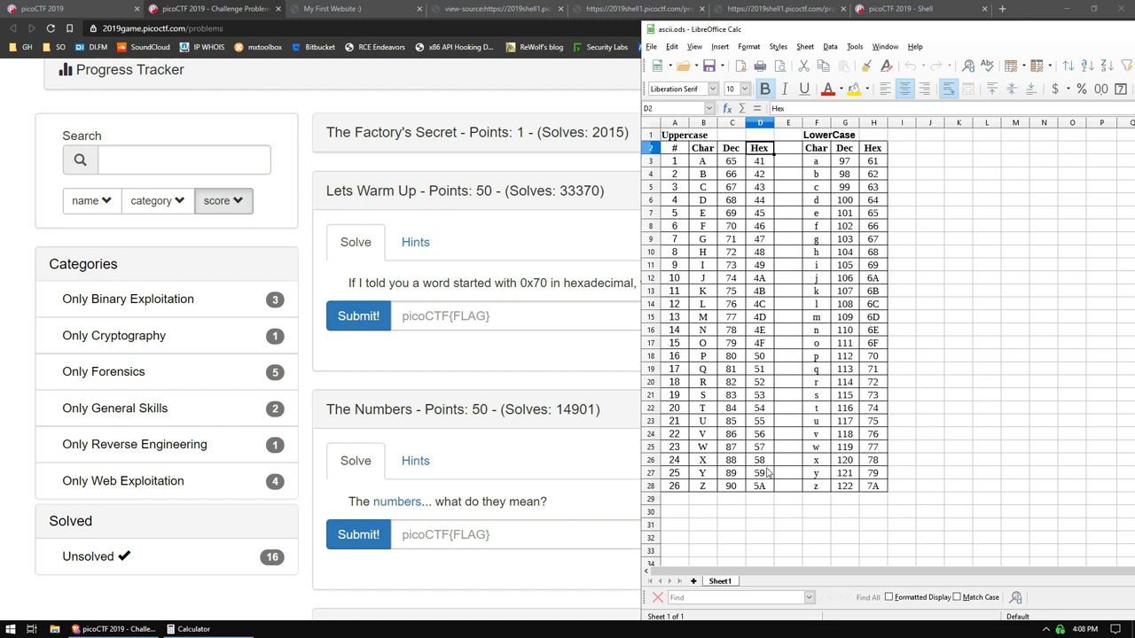
Submit picoCTF{p} as the Lets Warm Up answer.
click(816, 355)
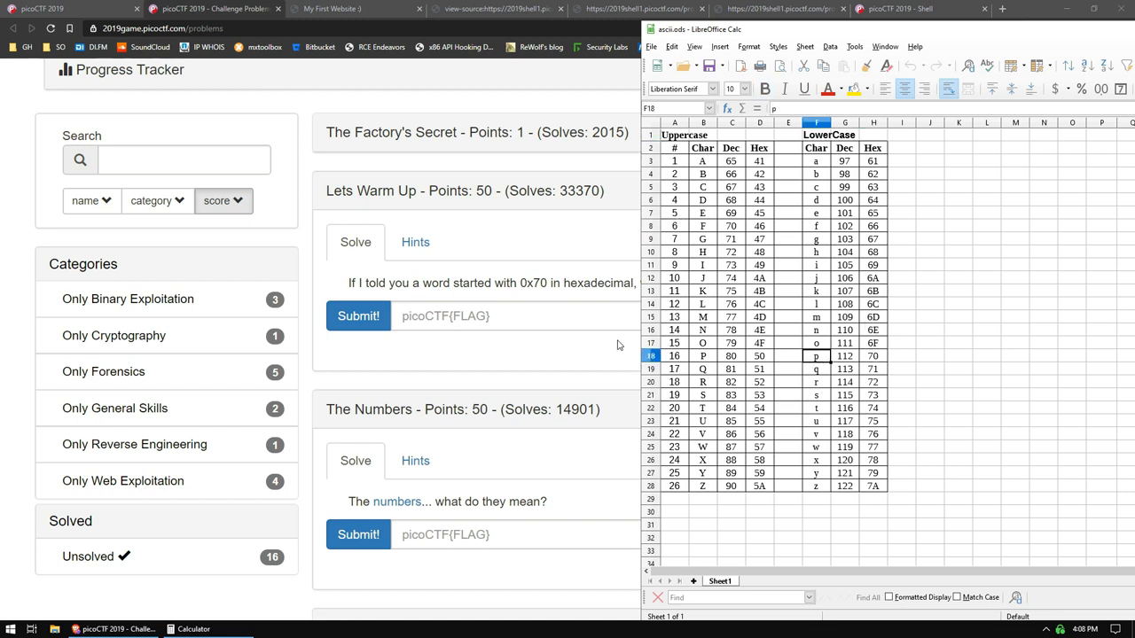
text(picoCTF{p)
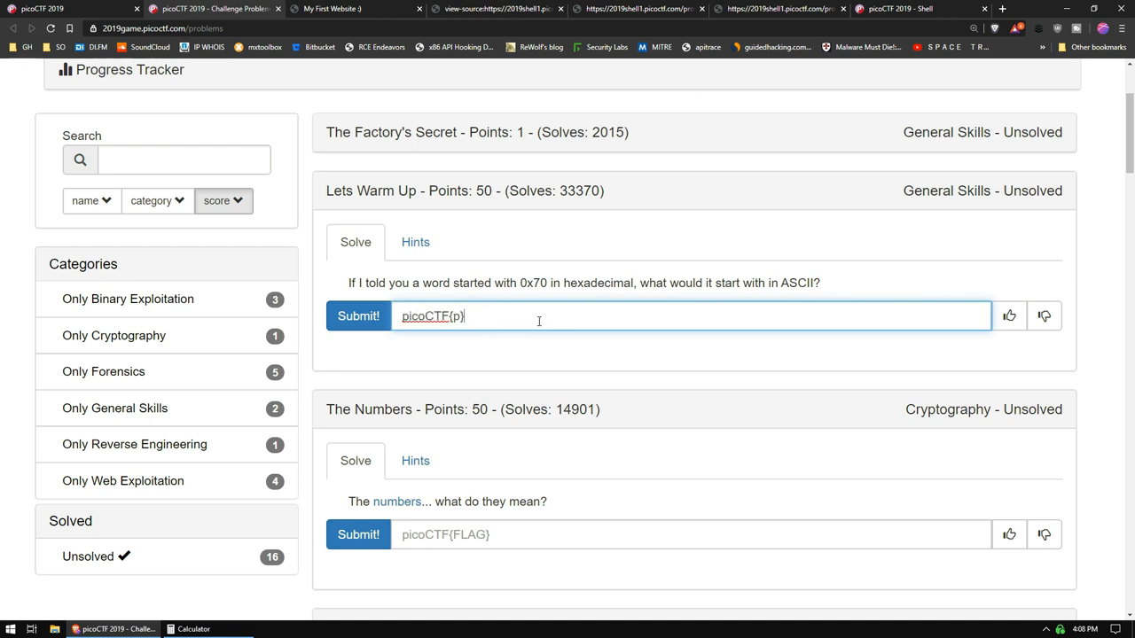
click(358, 315)
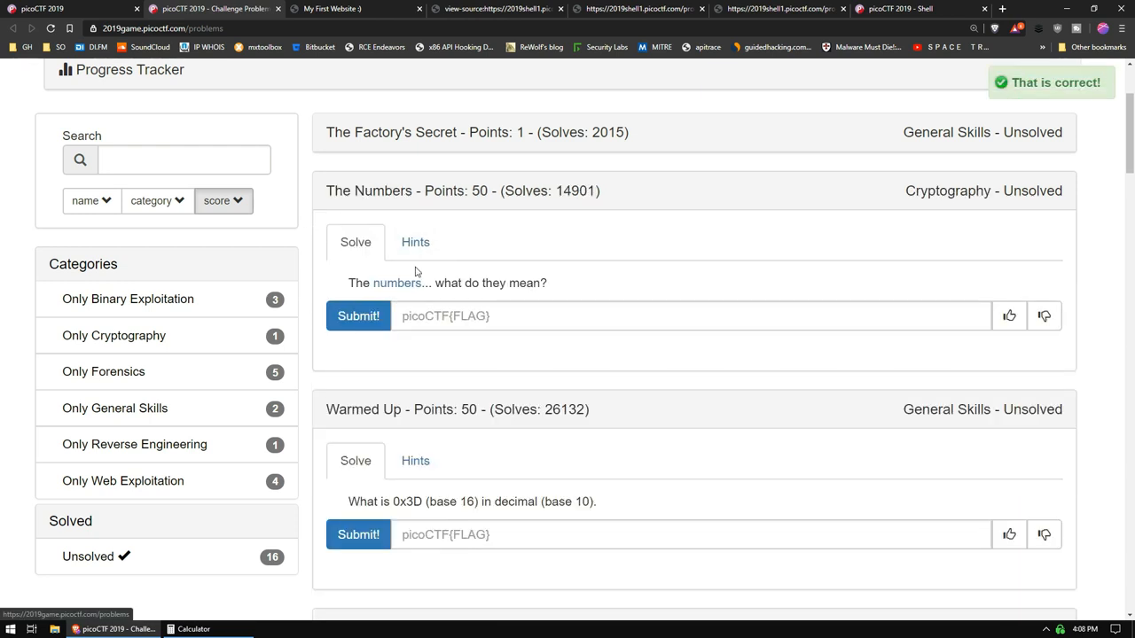
click(396, 283)
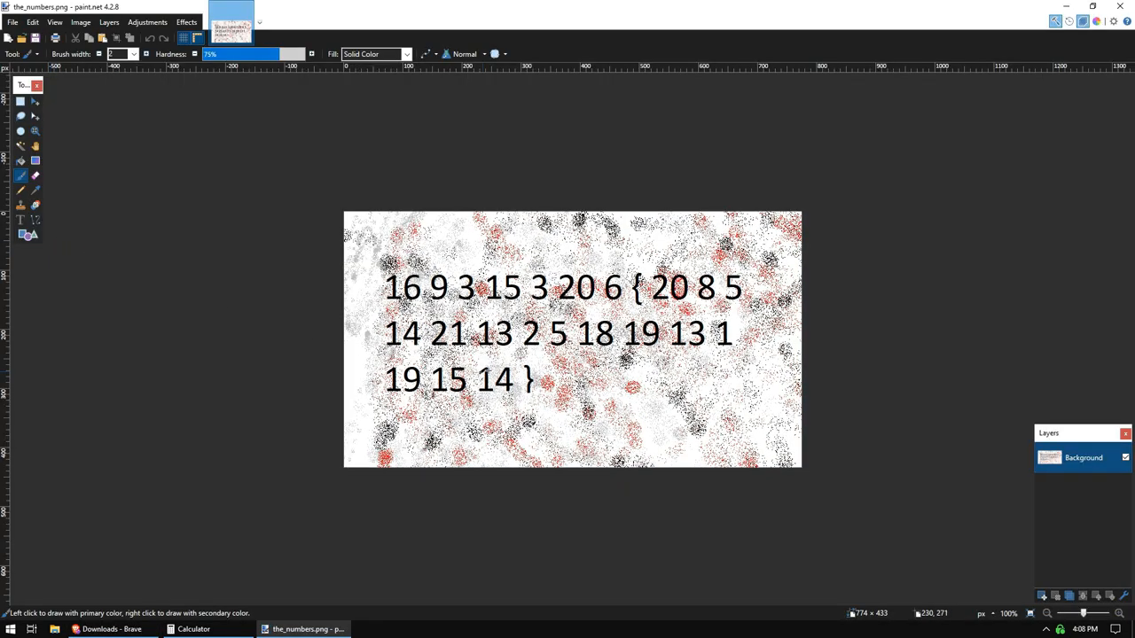
With the Text tool, type 'picoCTF' and 'T' above the image's numbers.
click(20, 220)
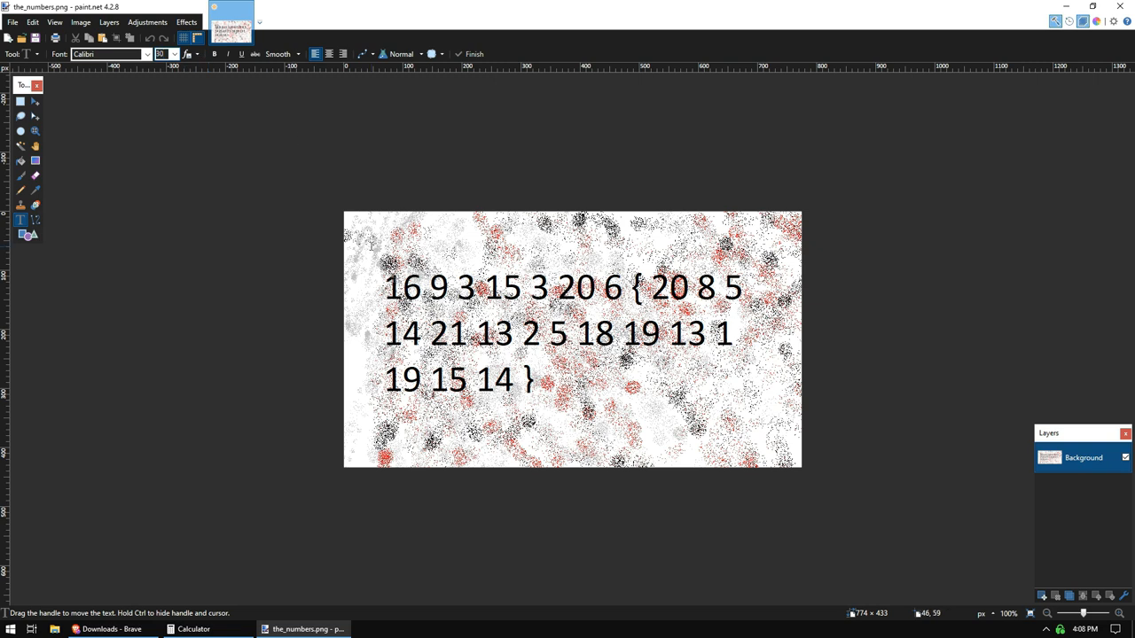
text(p   i   c)
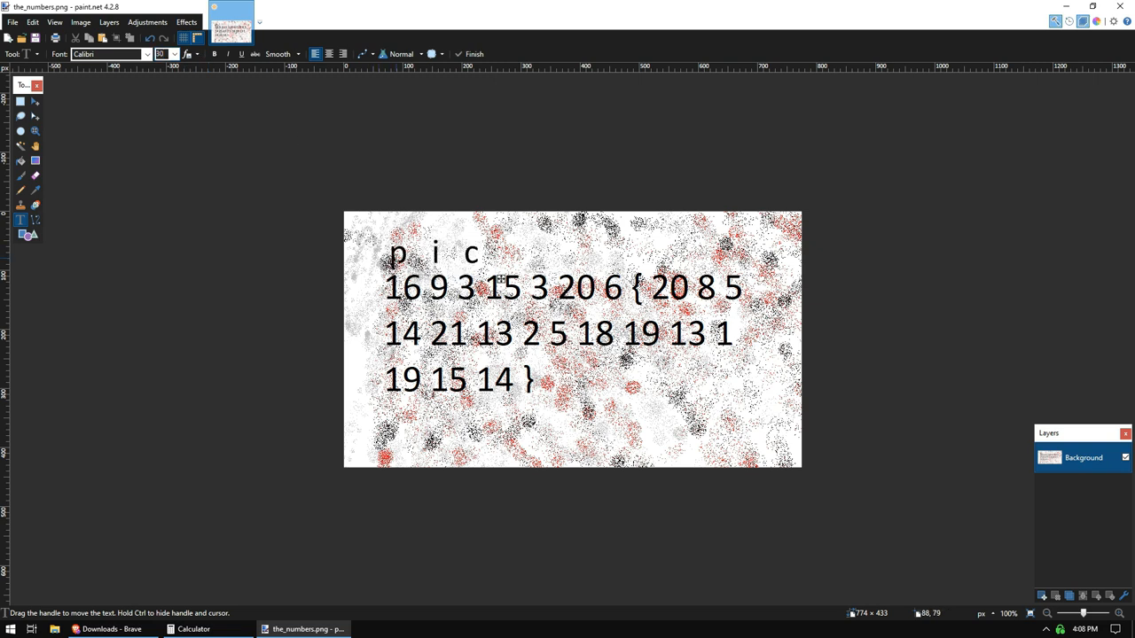
text(oCT)
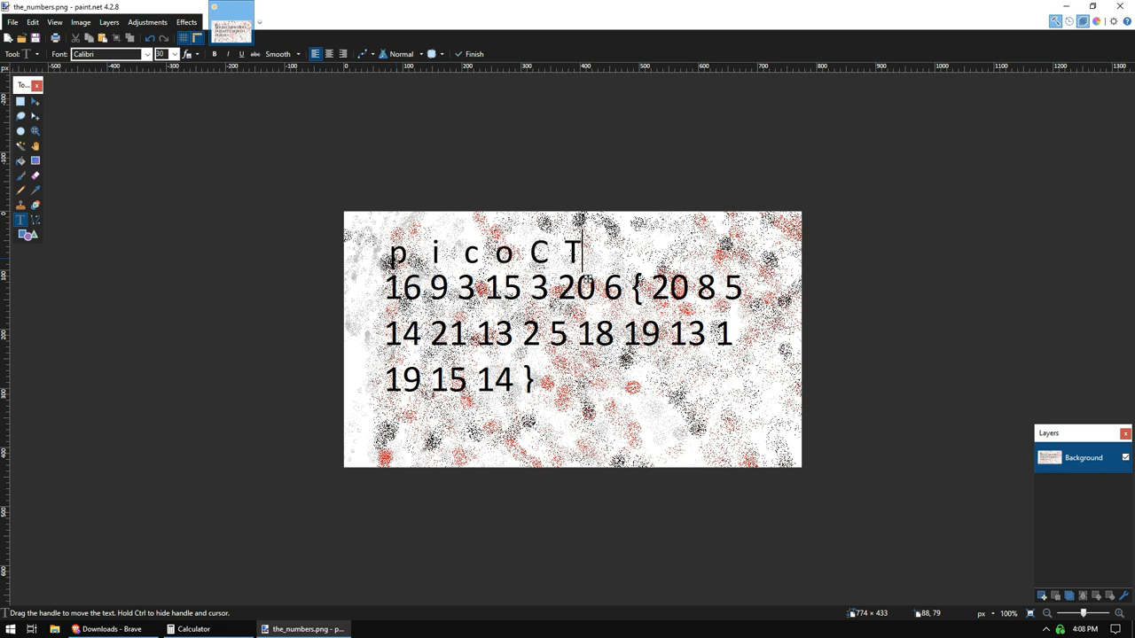
text(F)
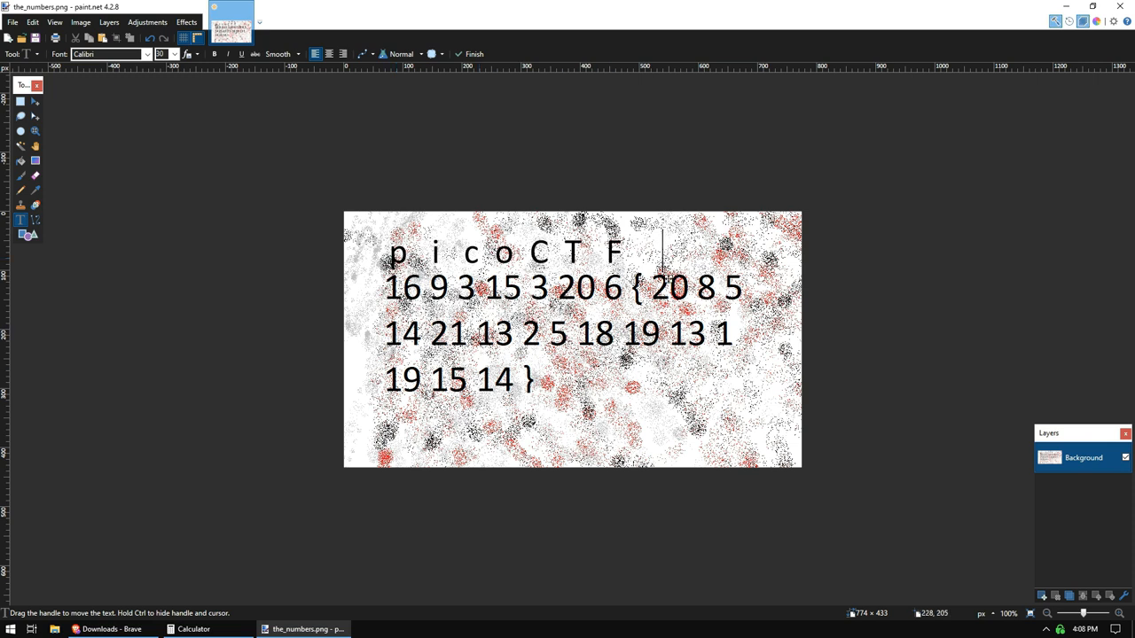
text(T)
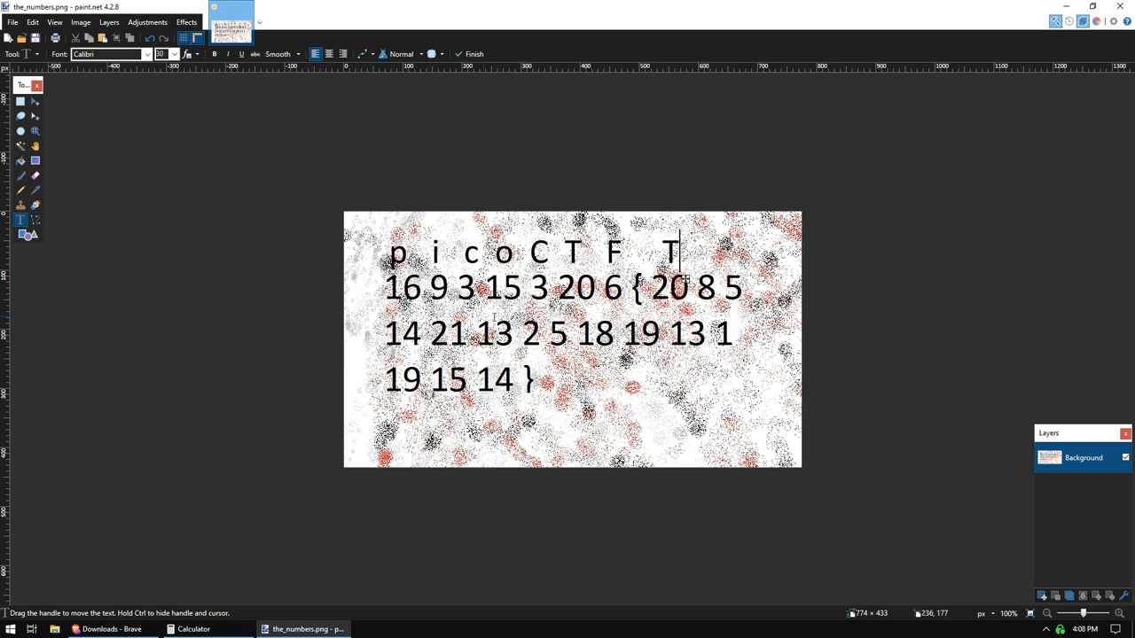
mouse_move(649, 376)
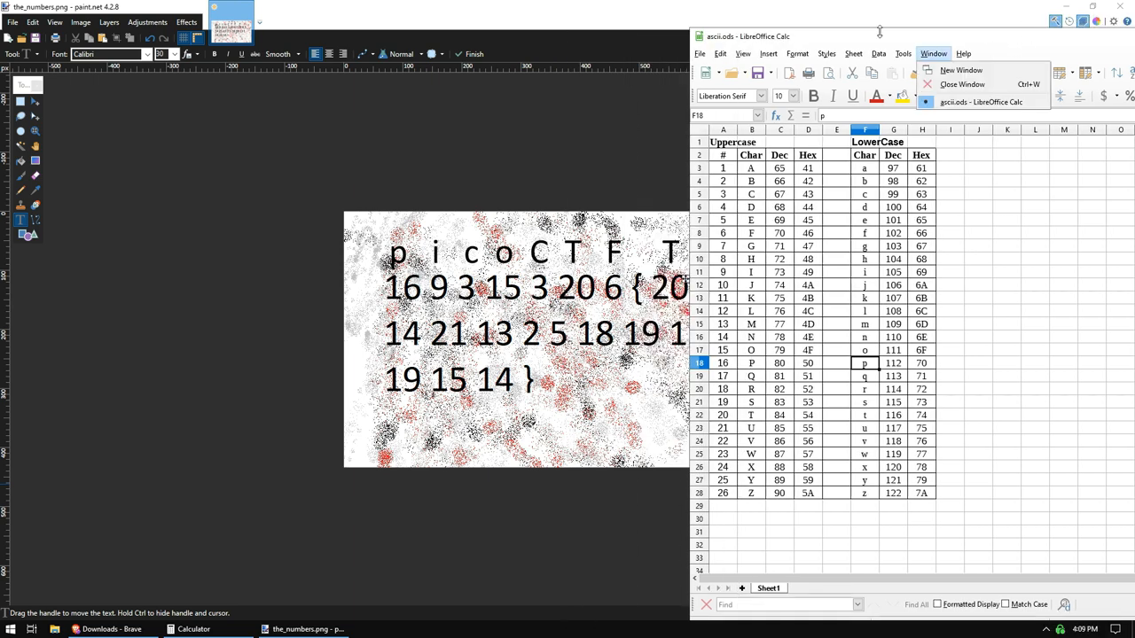
Look up letters for numbers 10 and 16, and P's position, in the ASCII table.
click(933, 53)
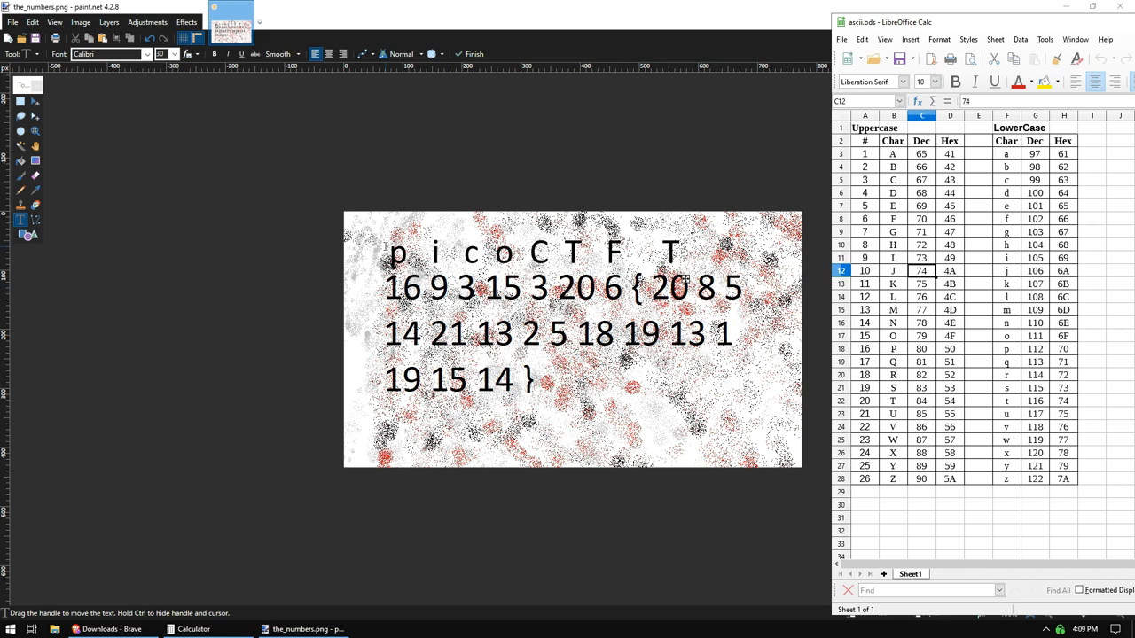
click(893, 349)
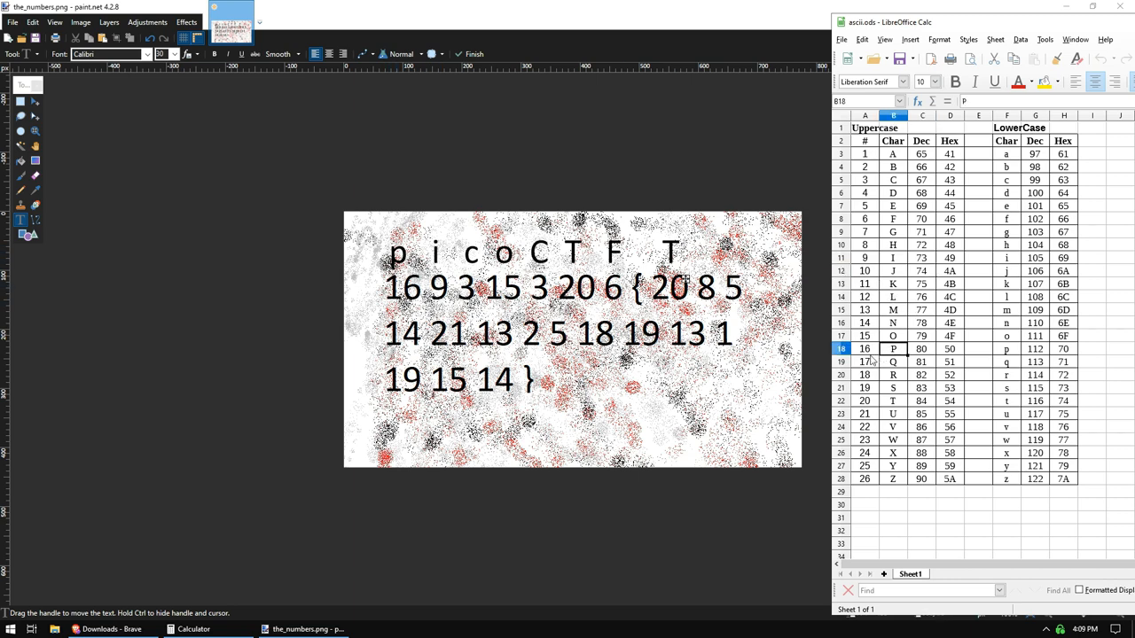
click(865, 348)
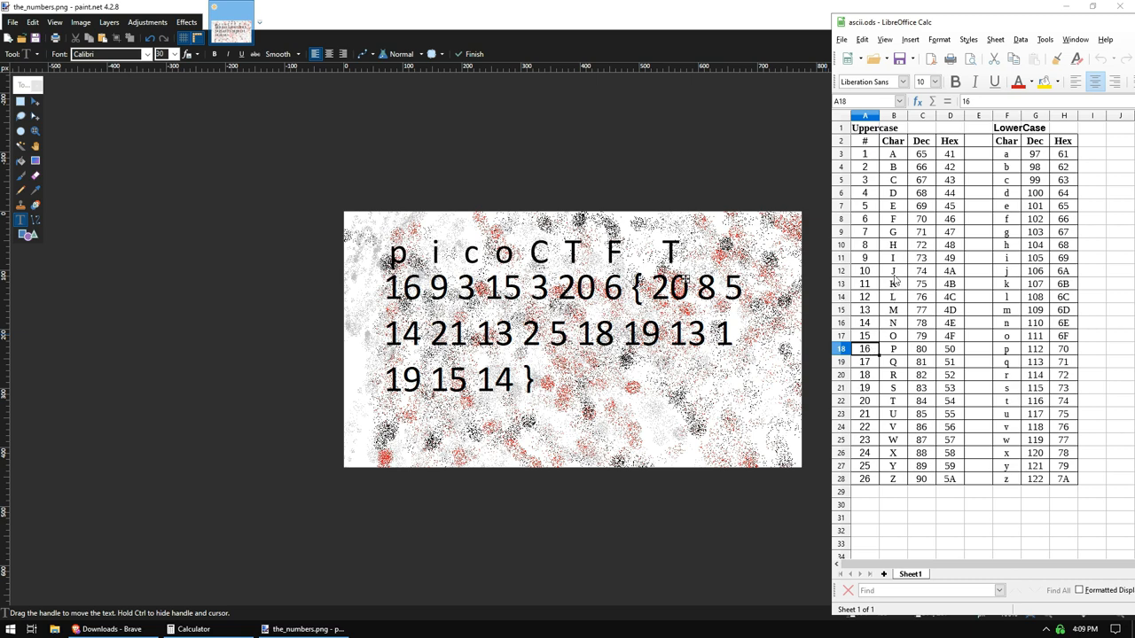
click(865, 257)
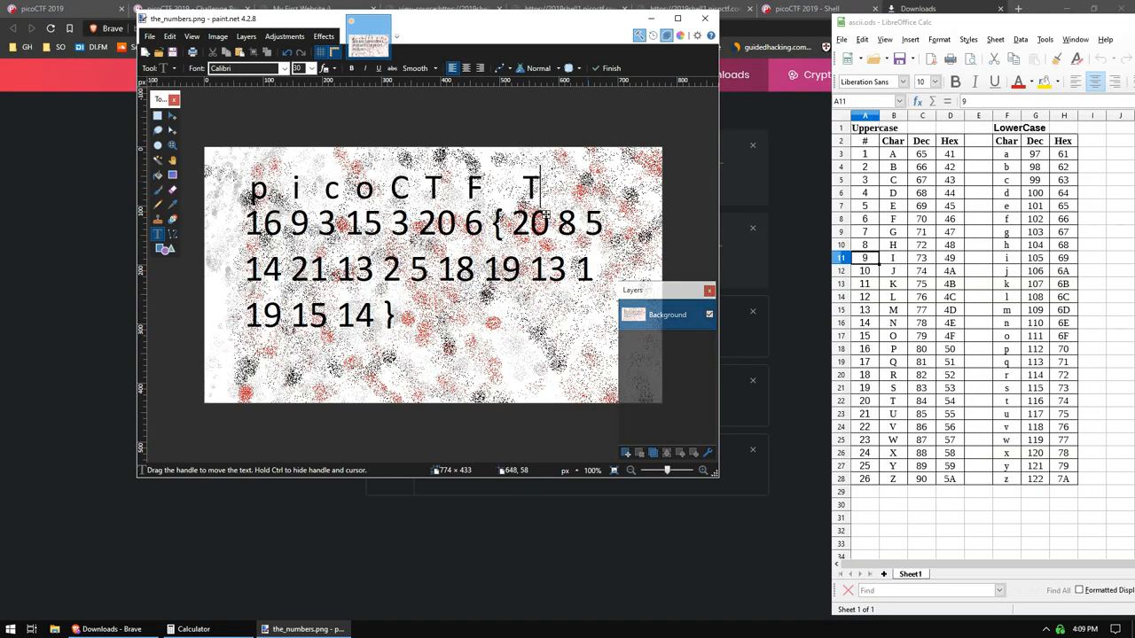
Type 'HE' after the T and 'NUMBERSMASON' on the line below.
click(552, 189)
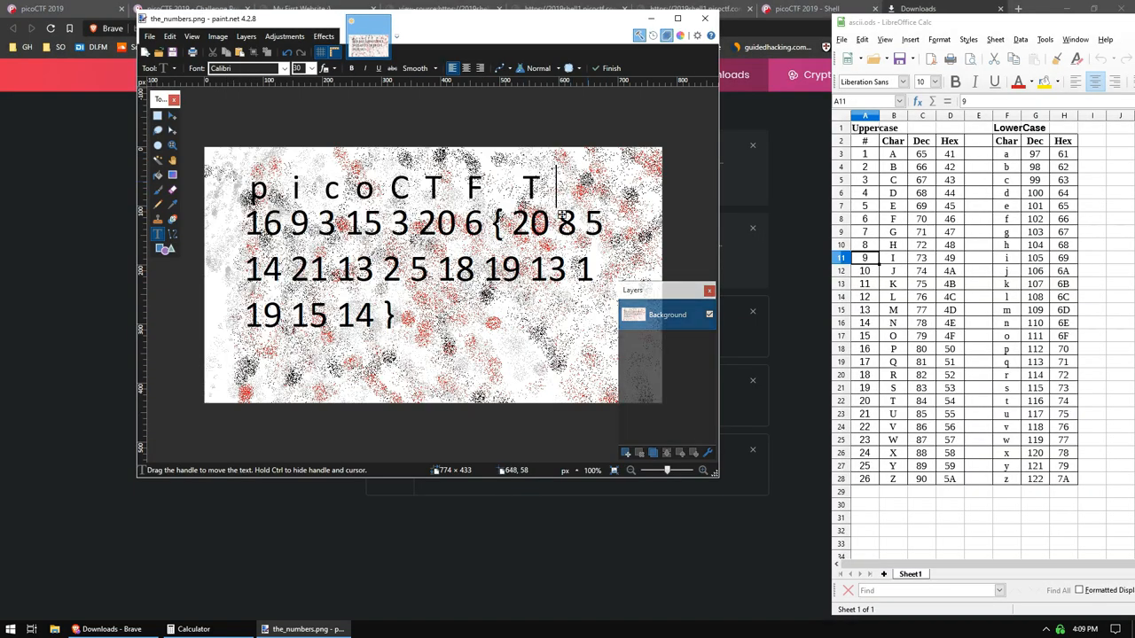
text(H)
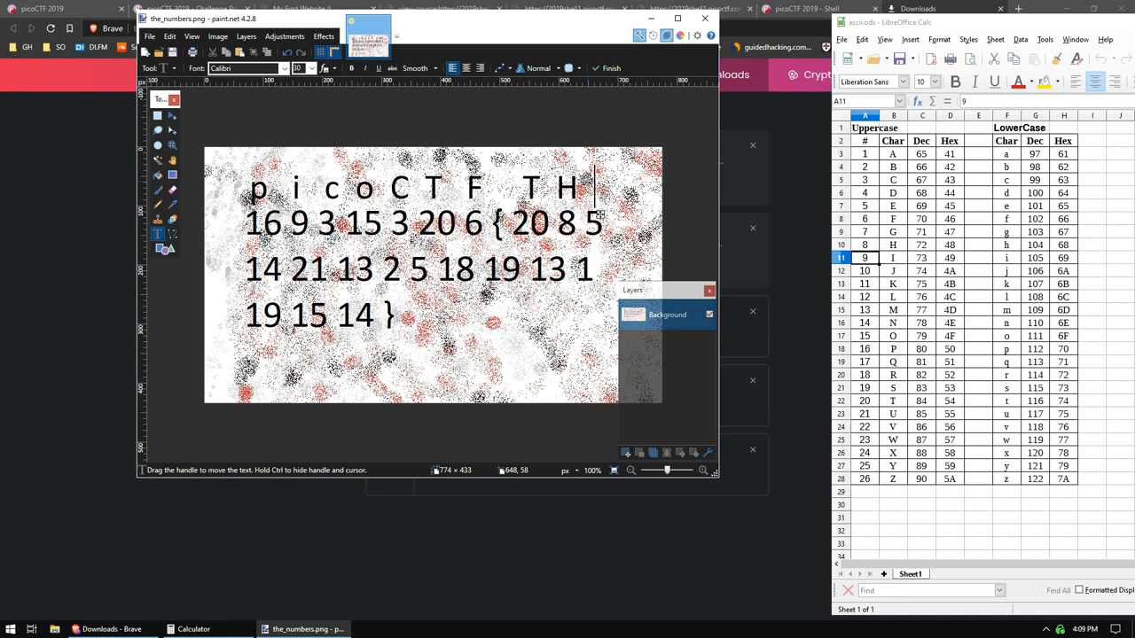
text(E)
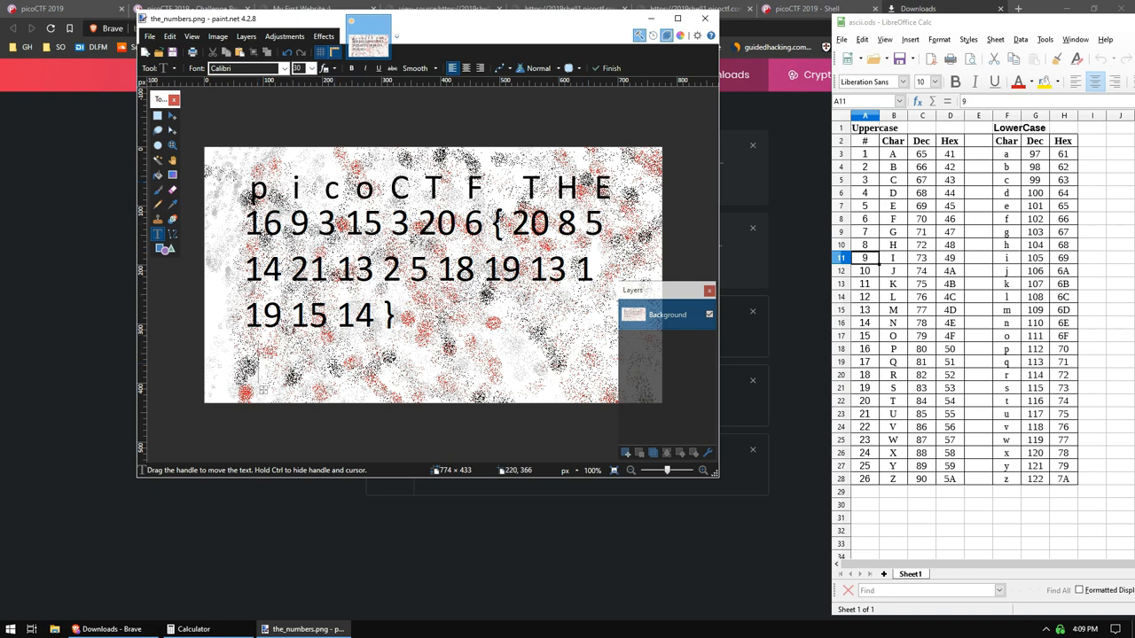
text(N)
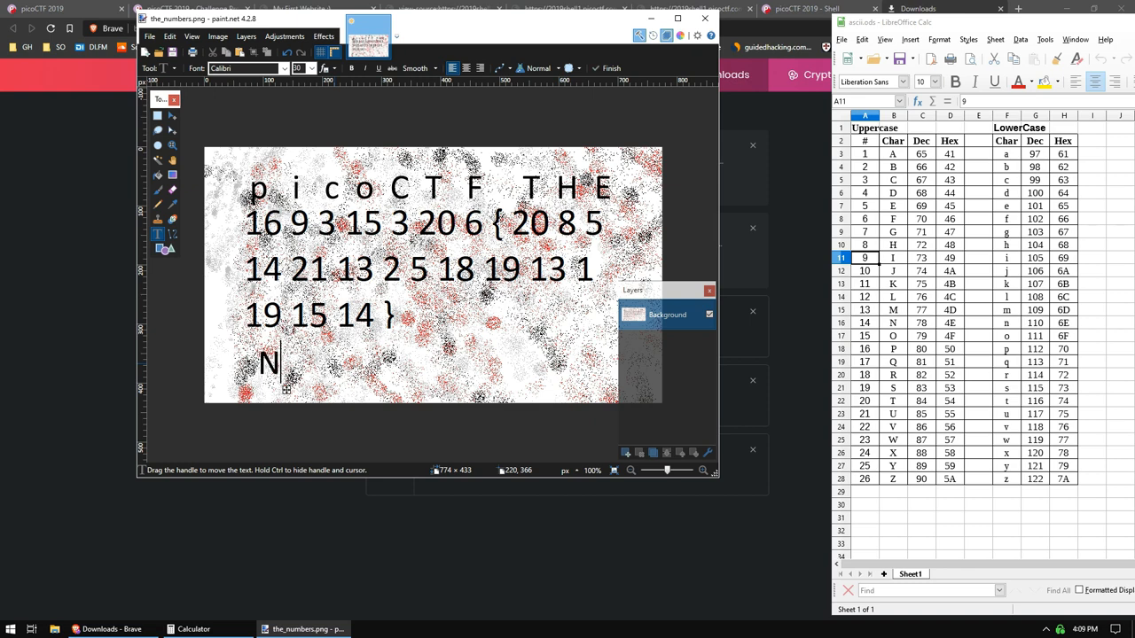
text(U)
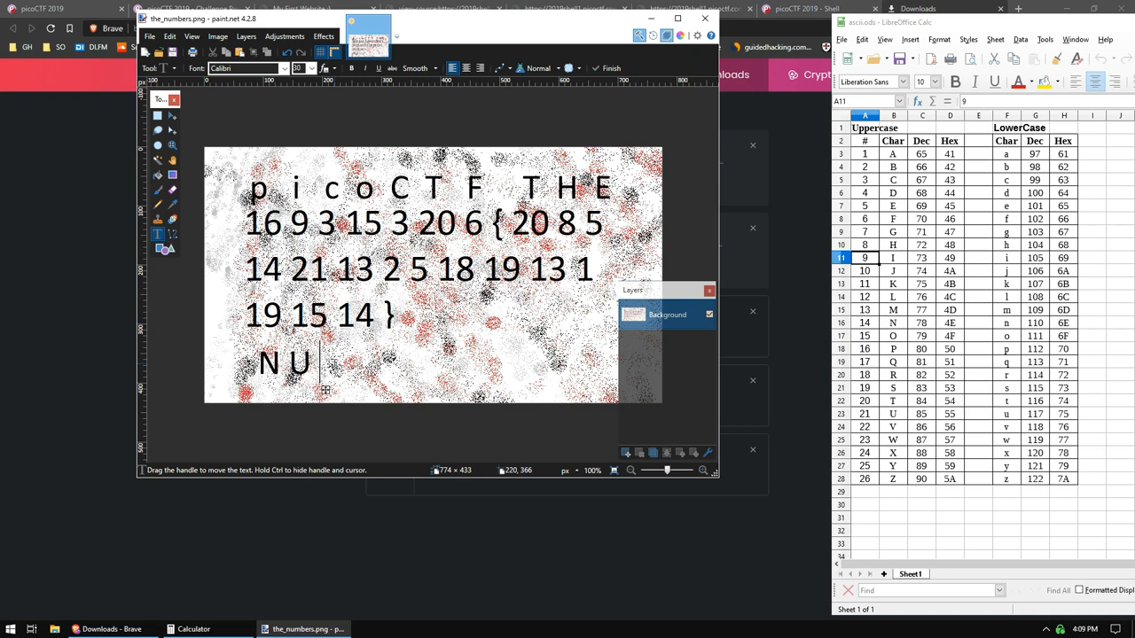
text(MB)
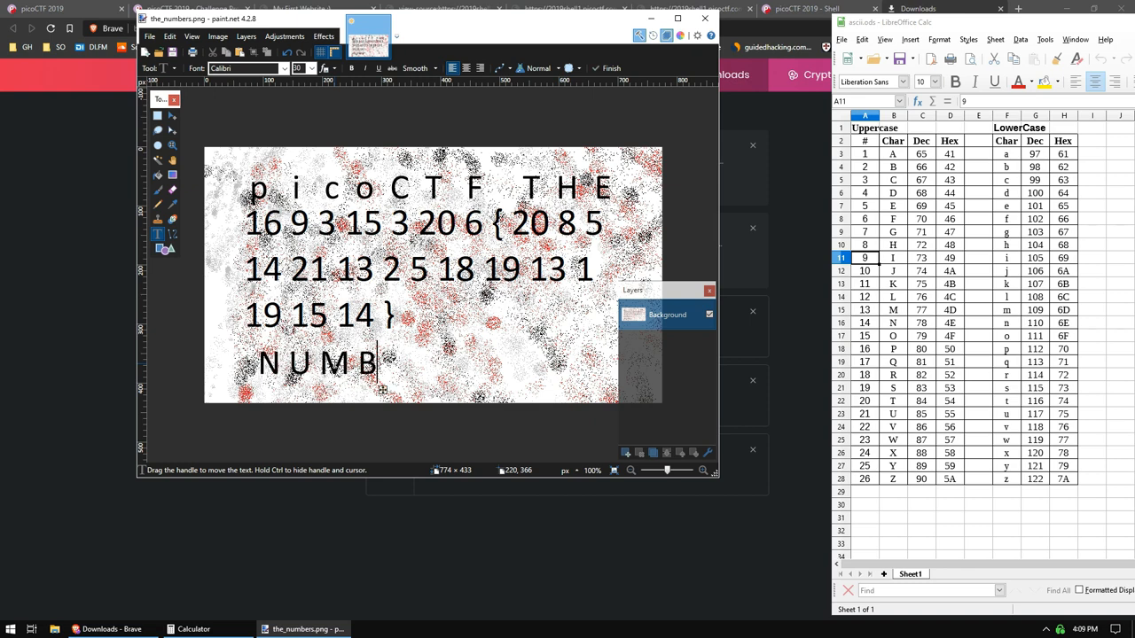
text(E)
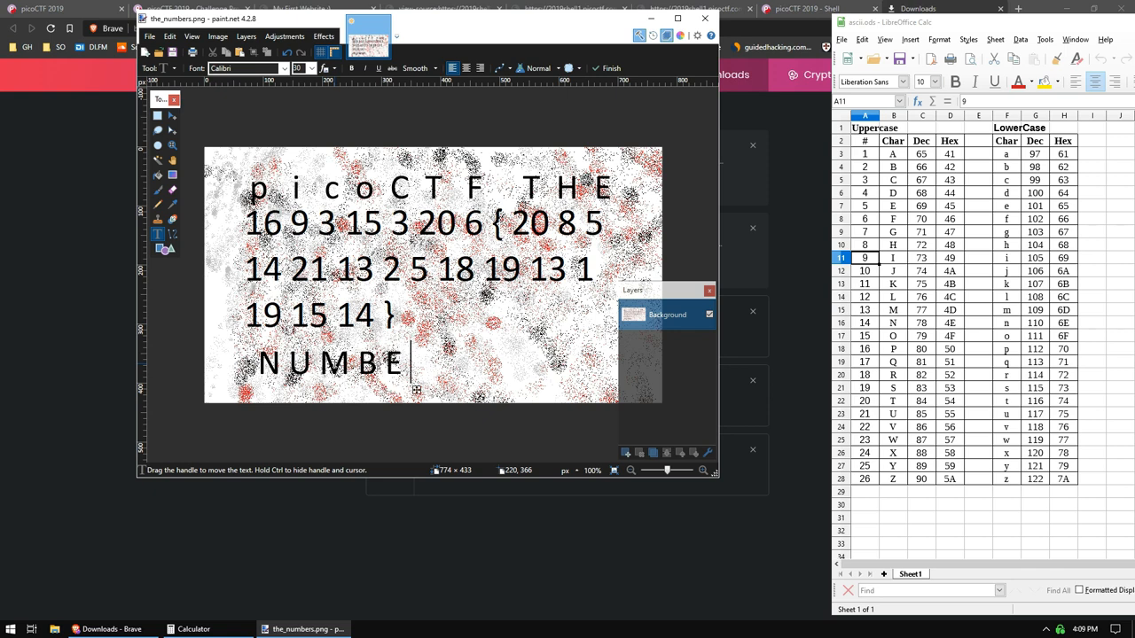
text(RS)
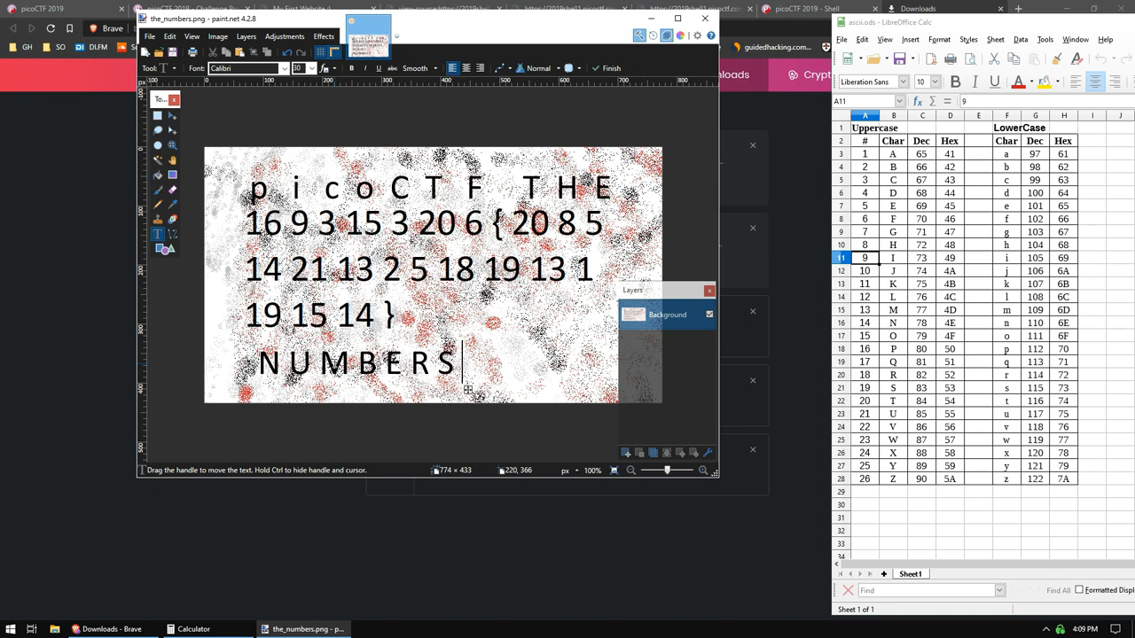
text(M)
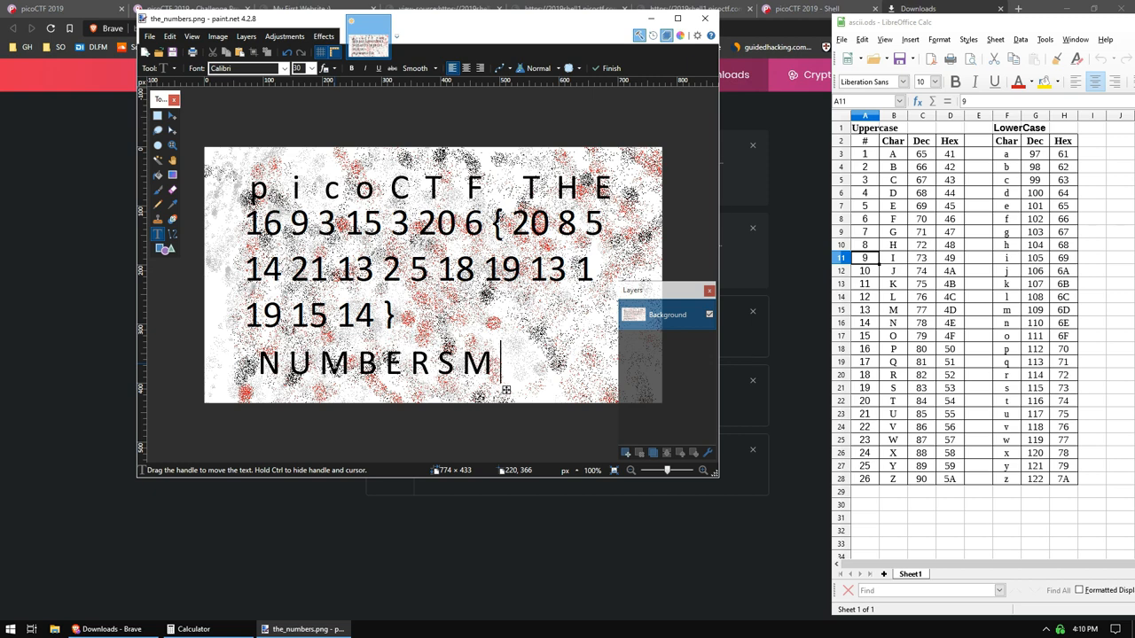
text(ASO)
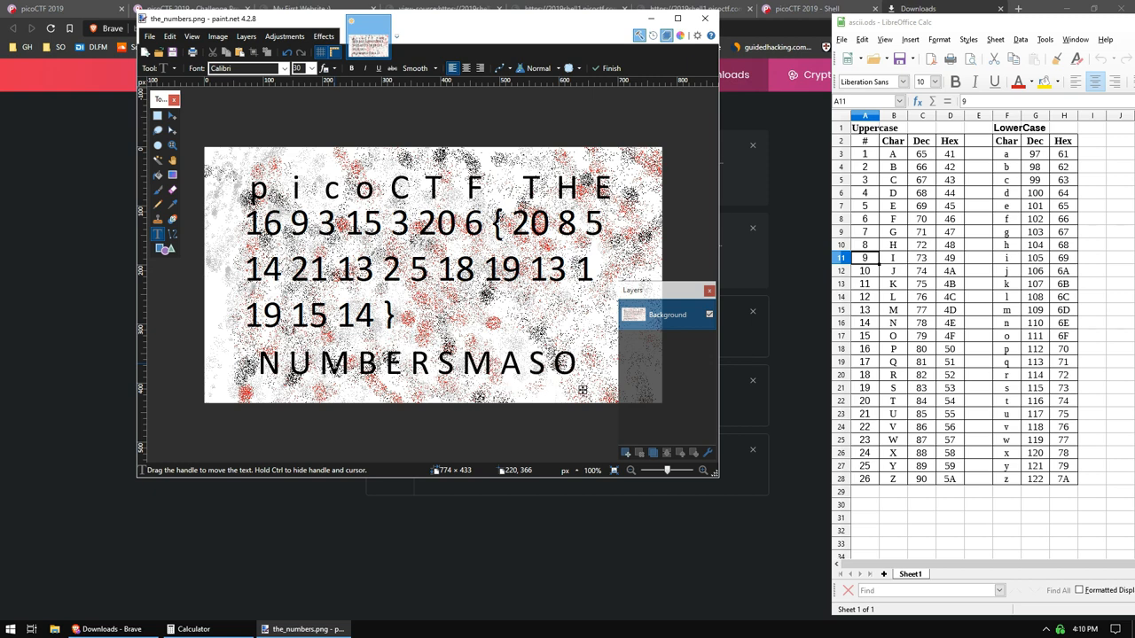
text(N)
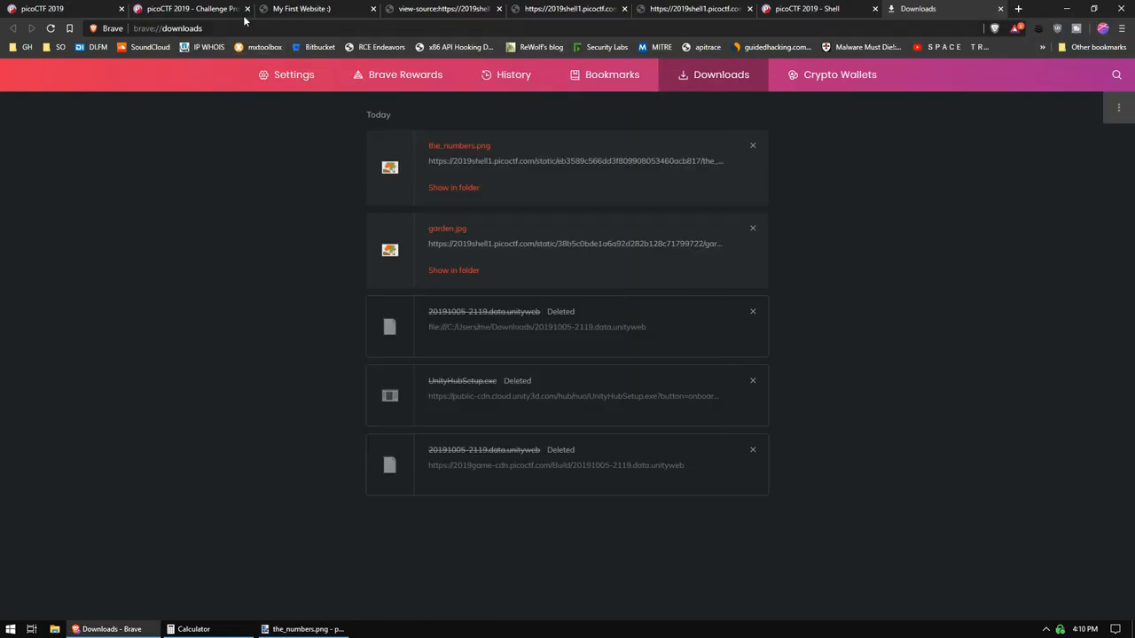
Submit picoCTF{61} for Warmed Up and picoCTF{101010} for 2Warm.
click(186, 8)
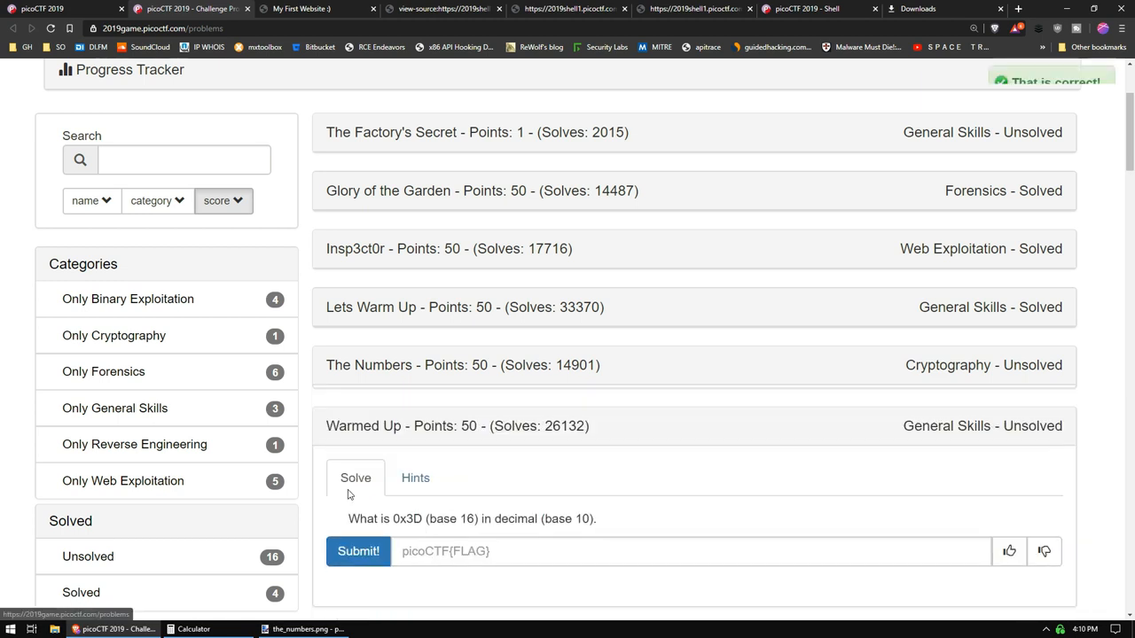
scroll(down, 3)
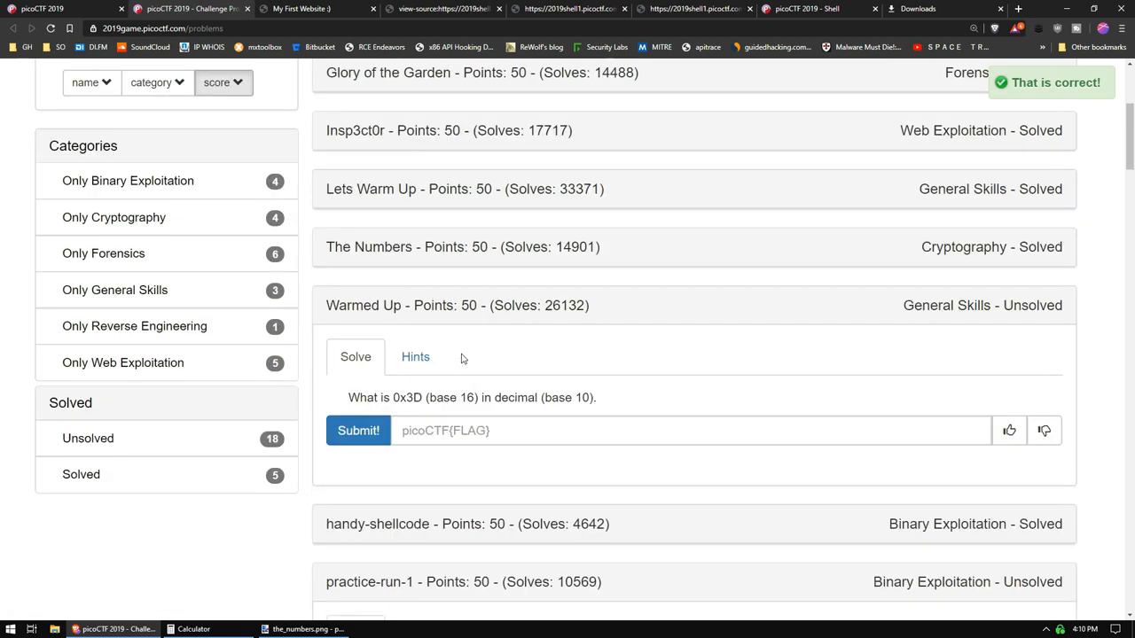
click(192, 629)
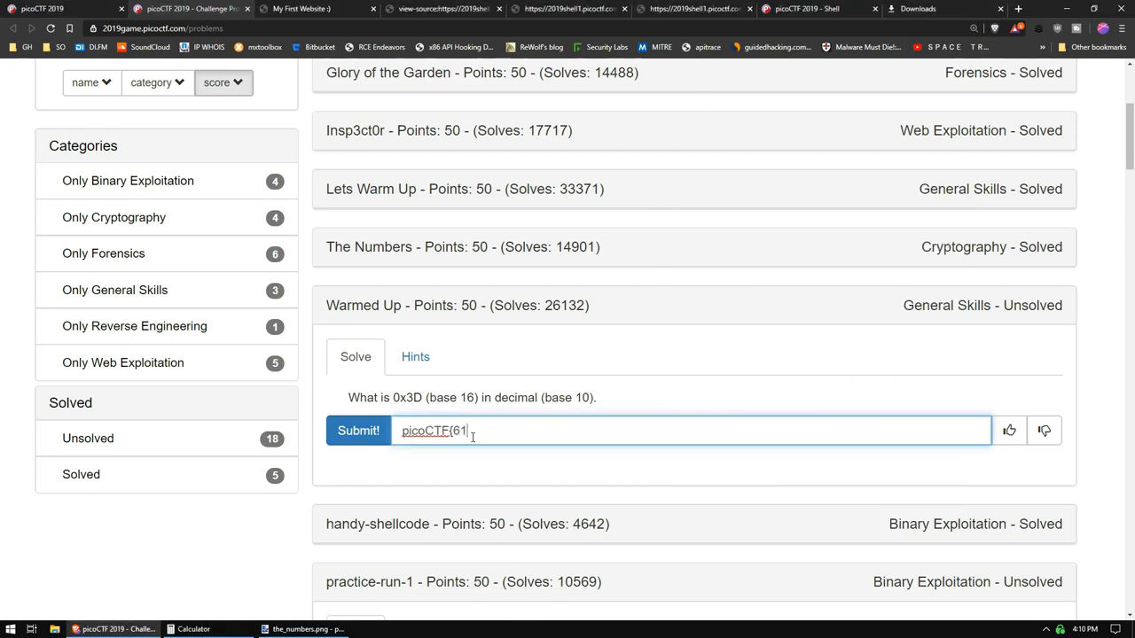
click(359, 430)
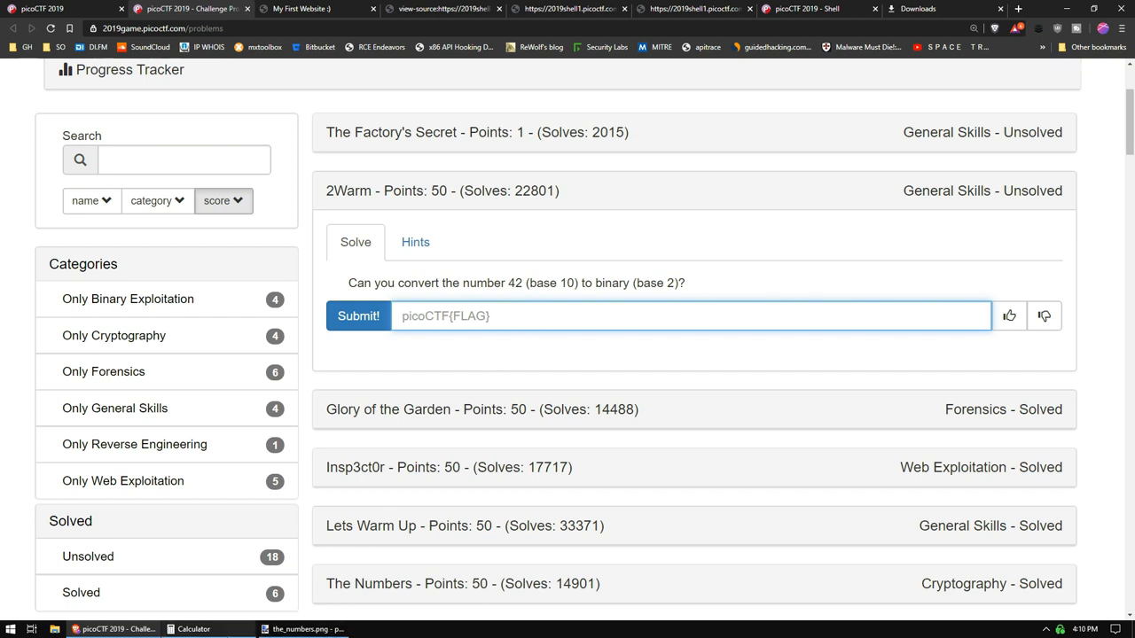
click(194, 629)
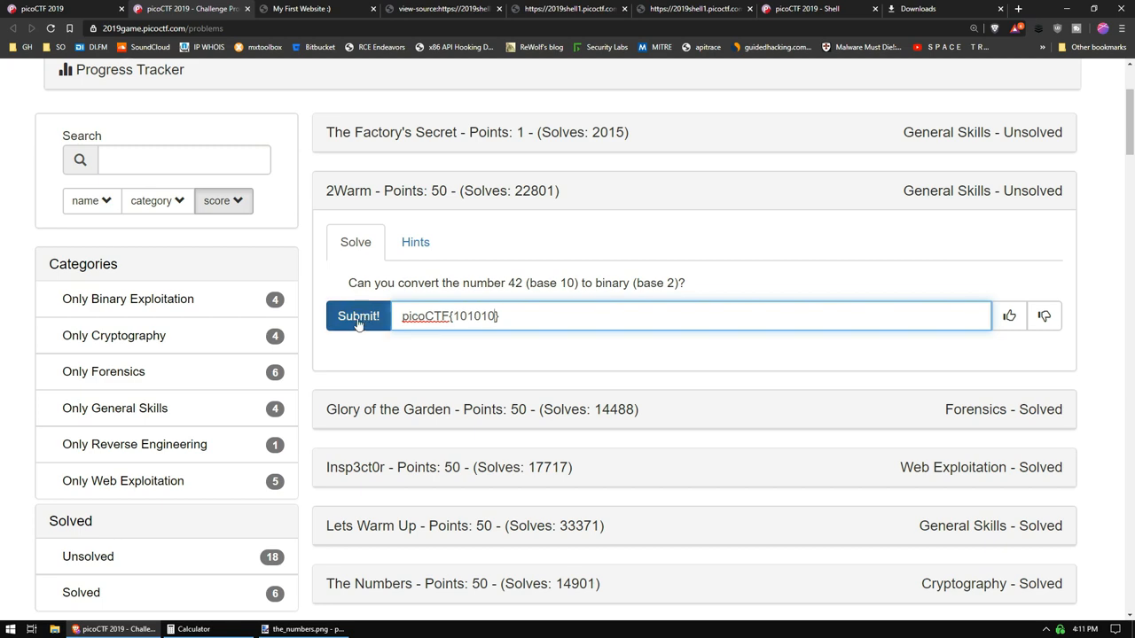
click(358, 317)
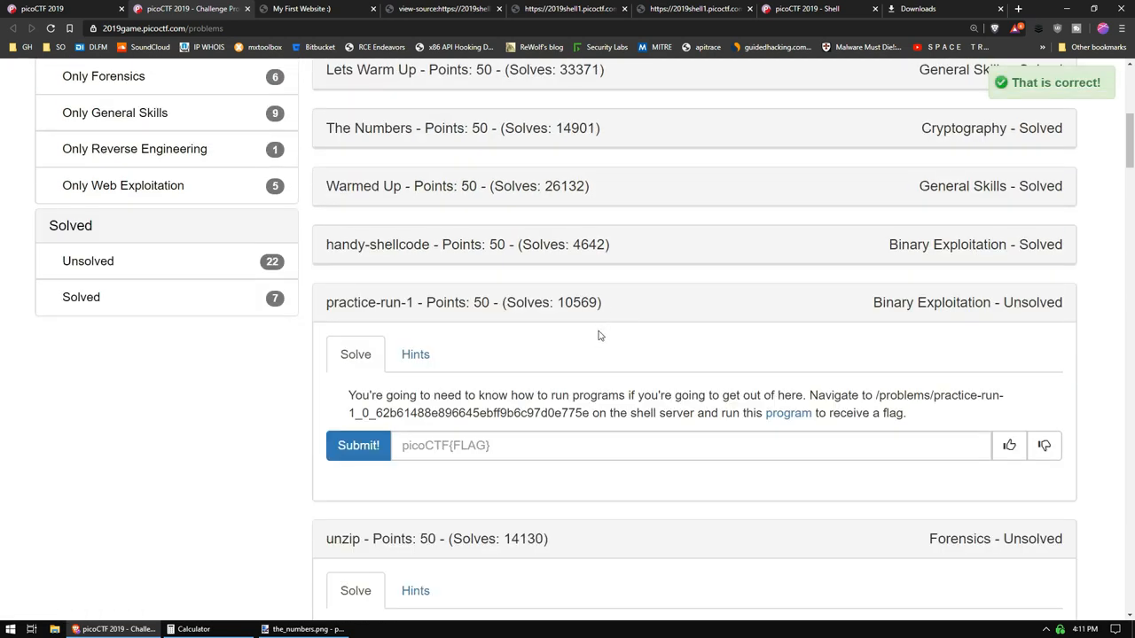
mouse_move(616, 355)
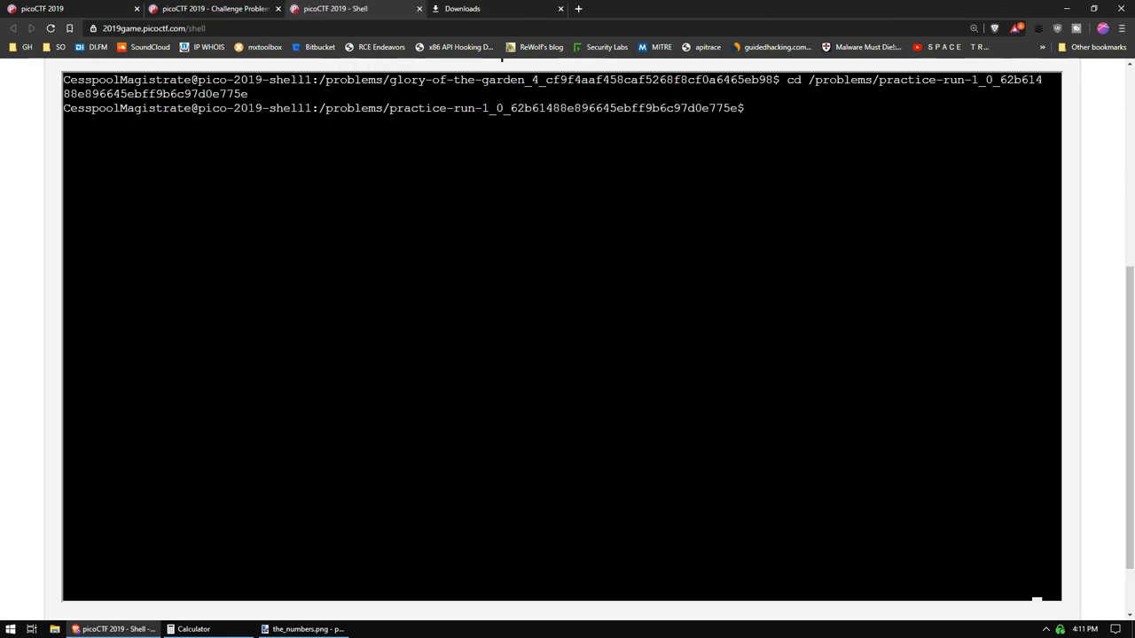
List the practice-run-1 directory contents with ls.
text(ls)
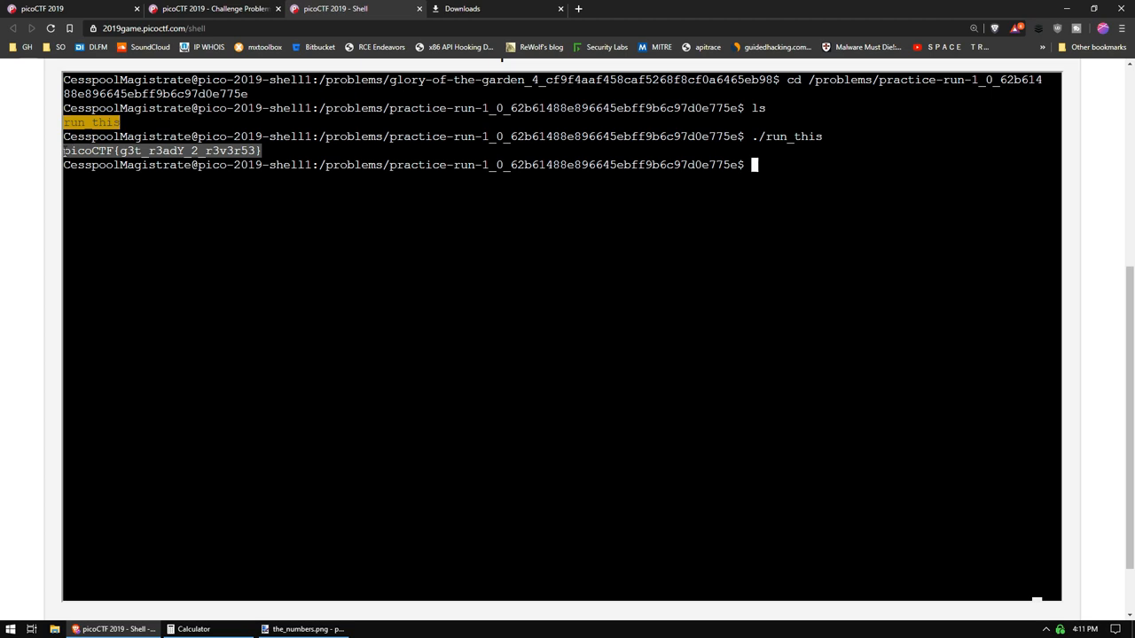
Submit the practice-run-1 flag and download the unzip challenge's file.
click(213, 8)
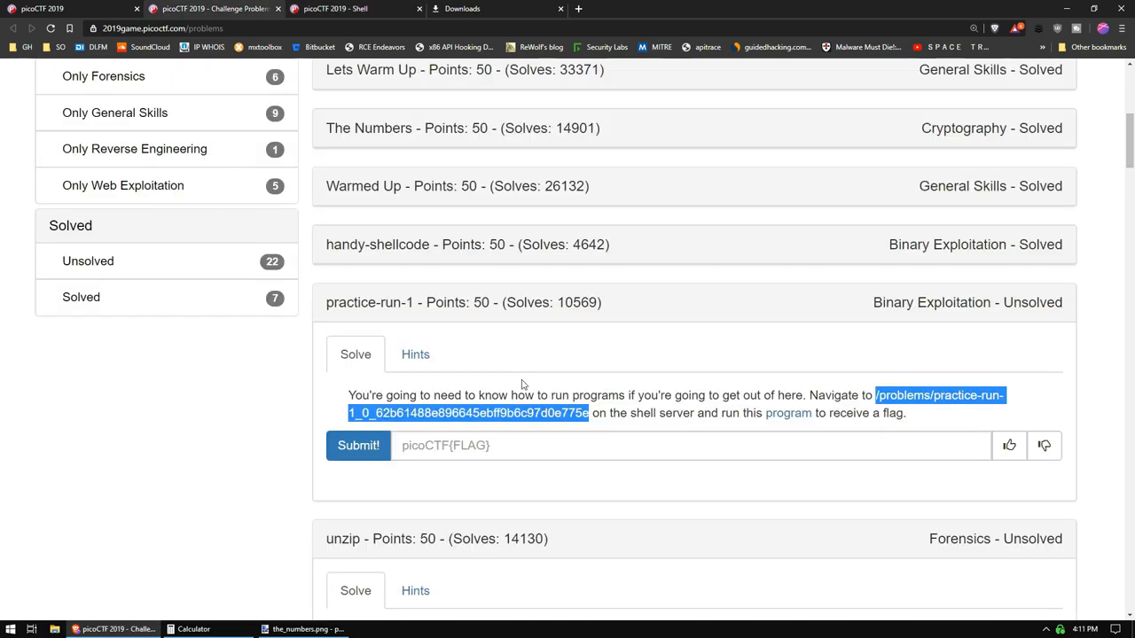
click(358, 445)
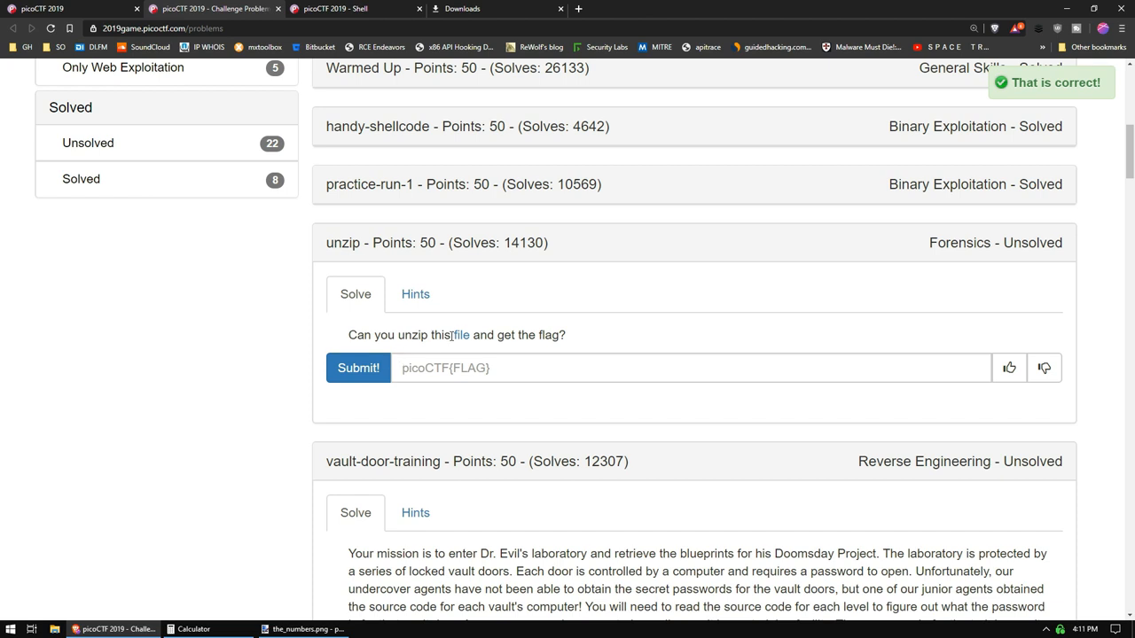
mouse_move(461, 336)
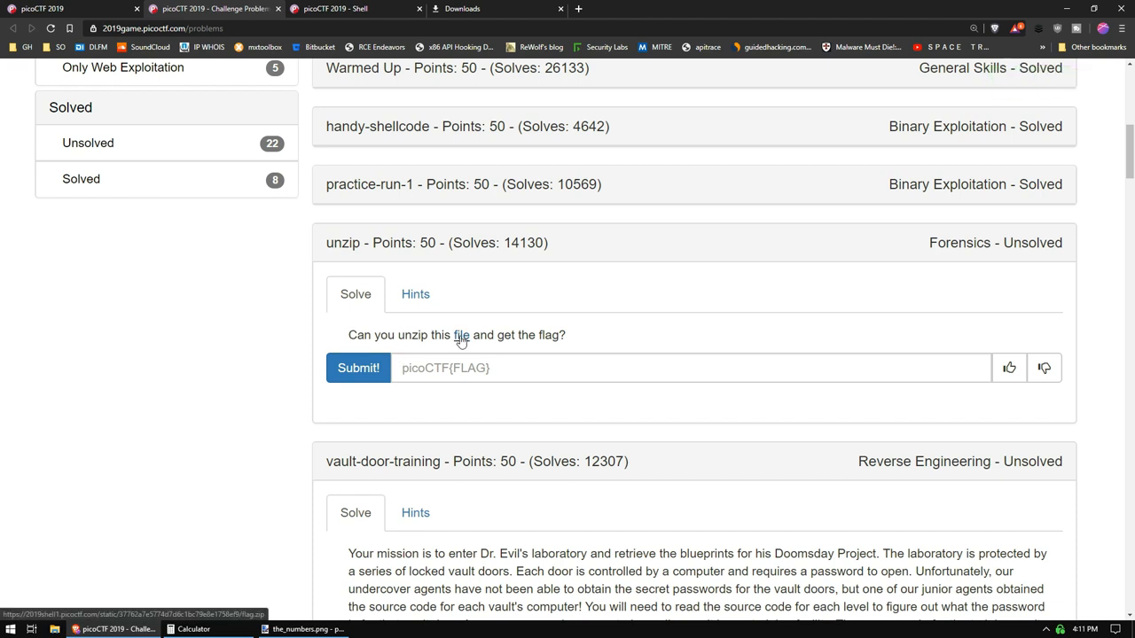
mouse_move(462, 335)
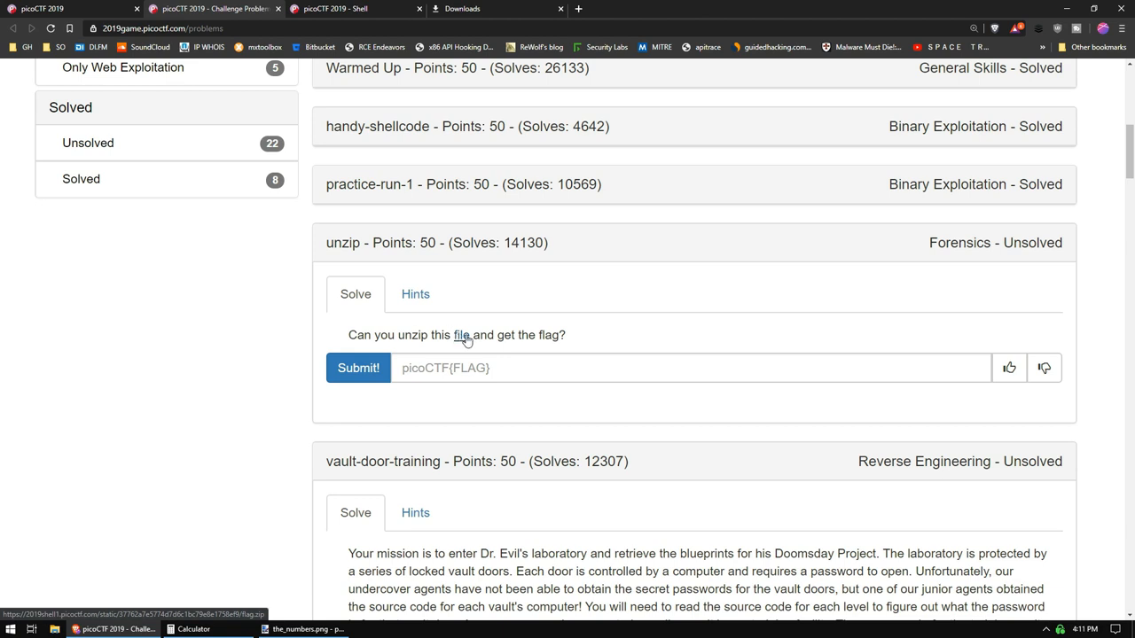
mouse_move(455, 348)
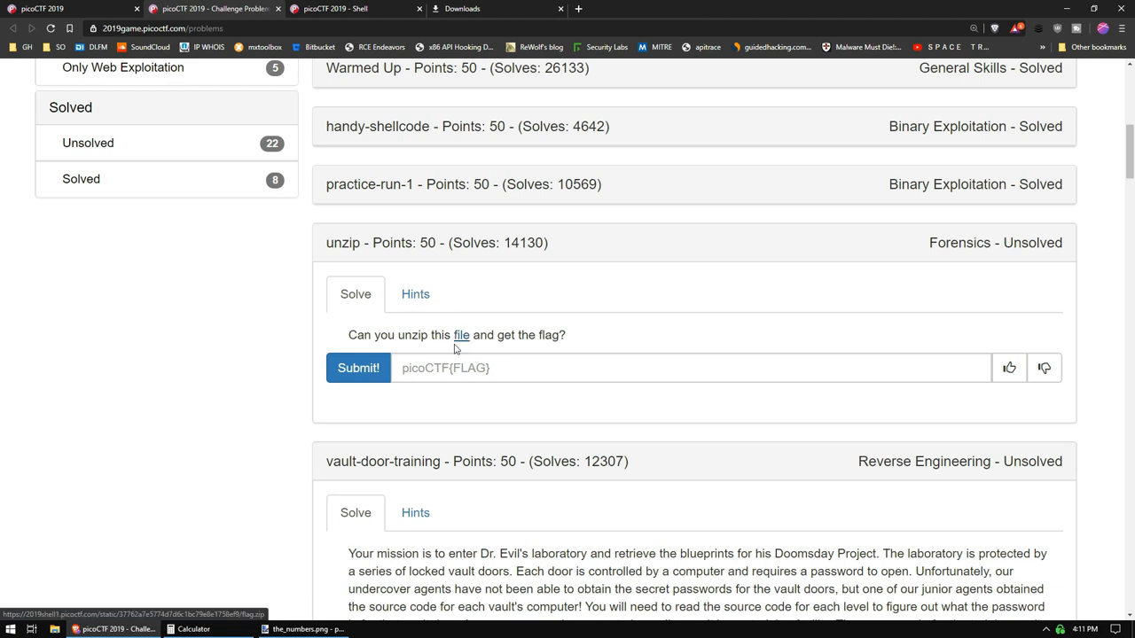
click(461, 334)
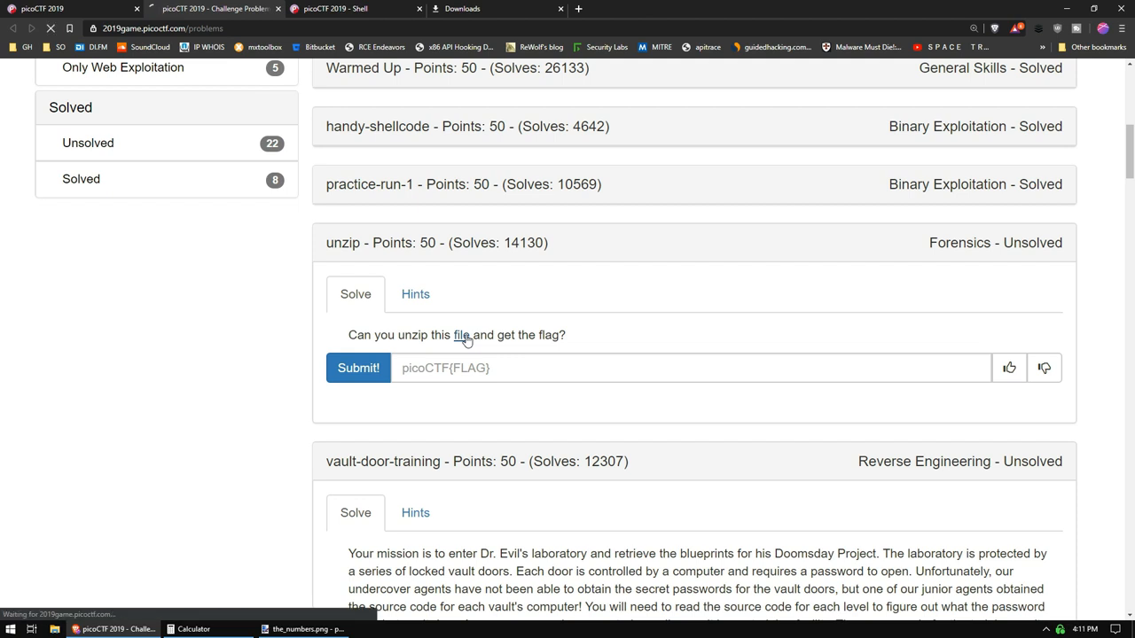
Enter picoCTF{unz1pp1ng_1s_3a5y} in the unzip answer box.
click(493, 629)
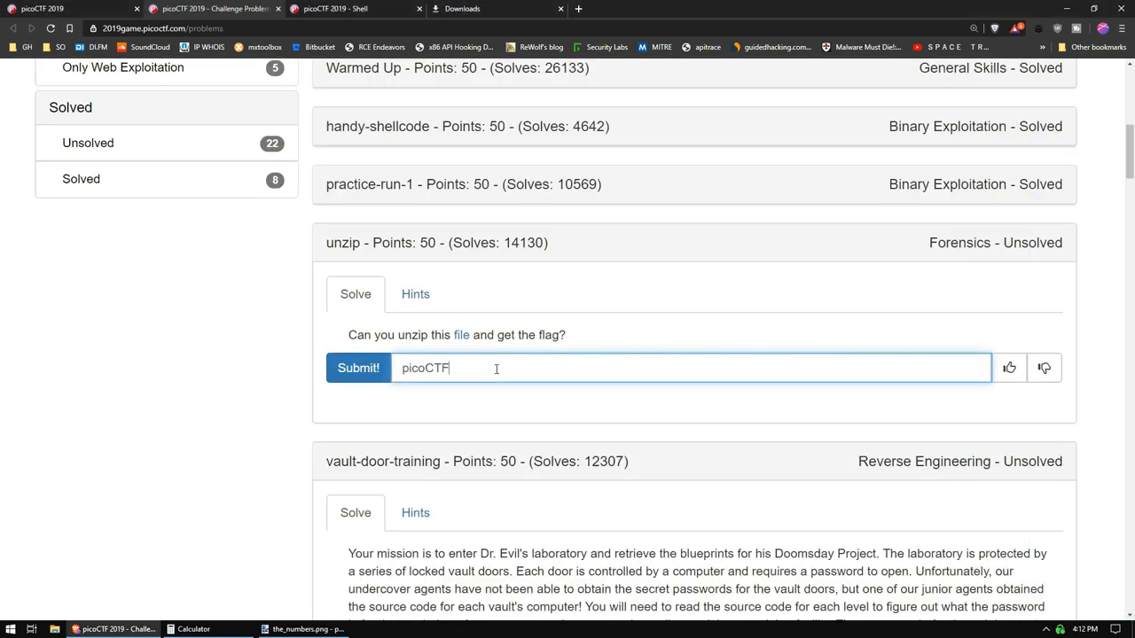
text({unz1pp)
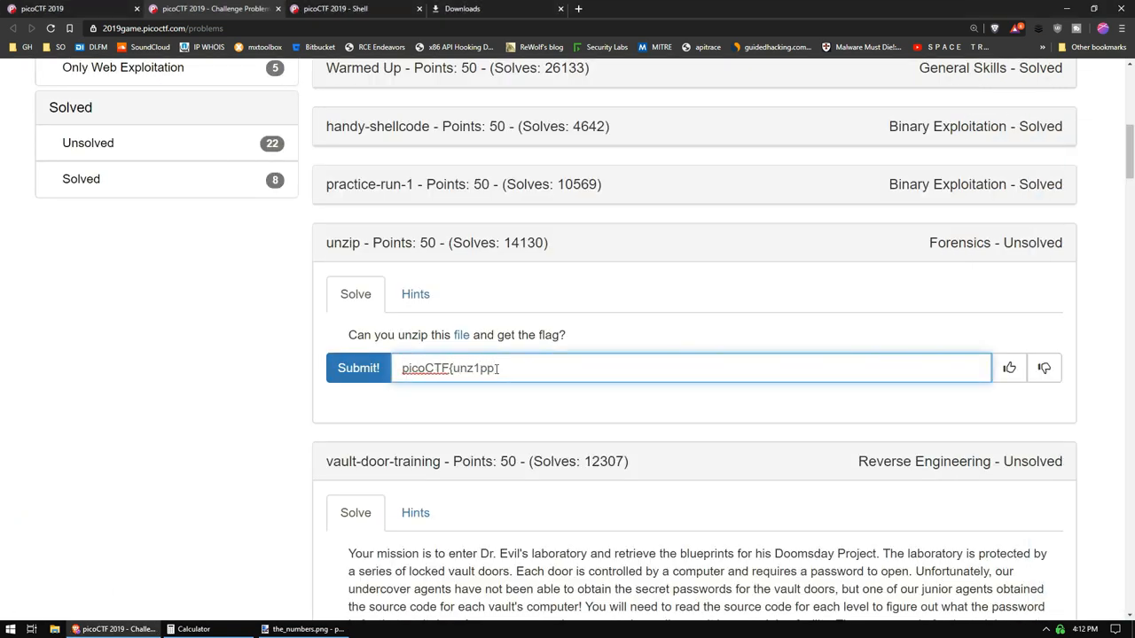
text(ing_1s_)
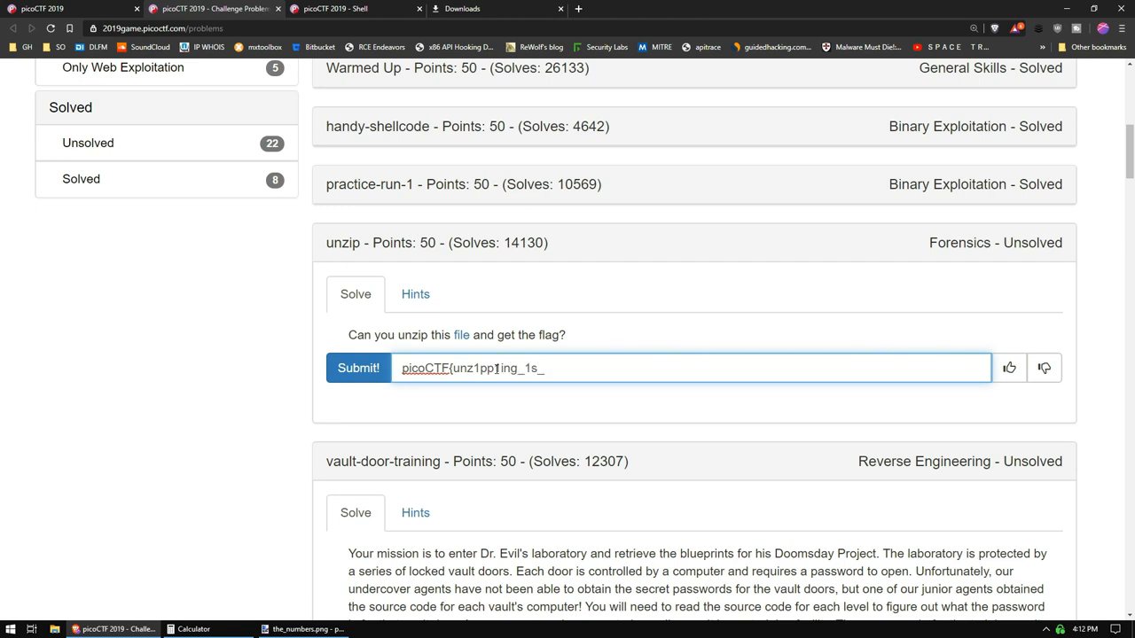
text(3a5y})
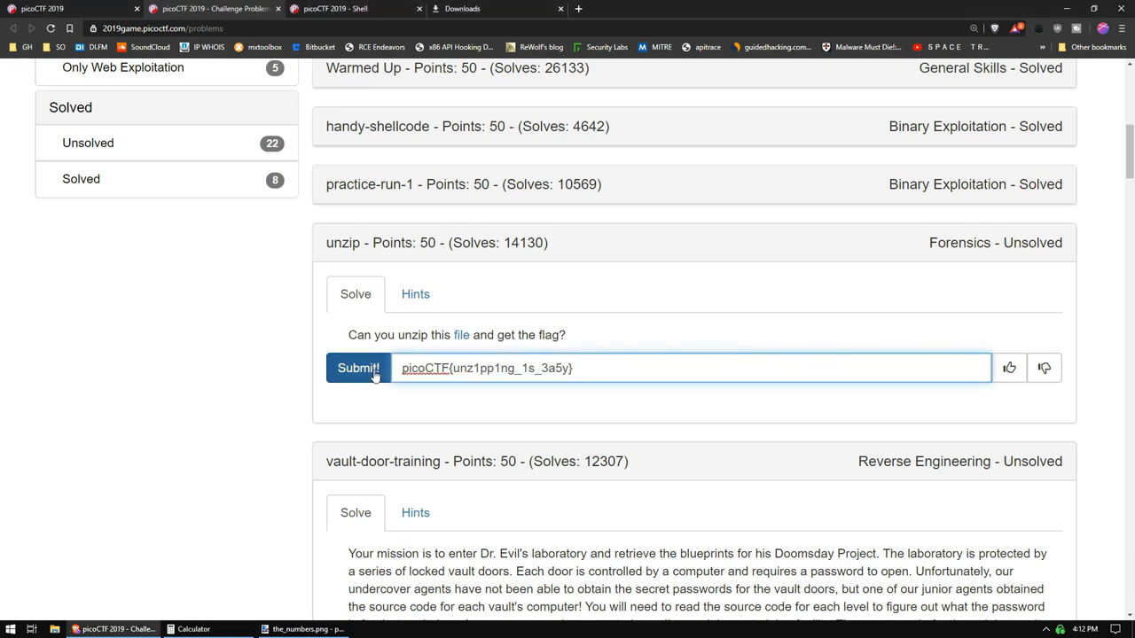
Submit the unzip flag, then submit the vault-door-training password from VaultDoorTraining.java.
click(359, 368)
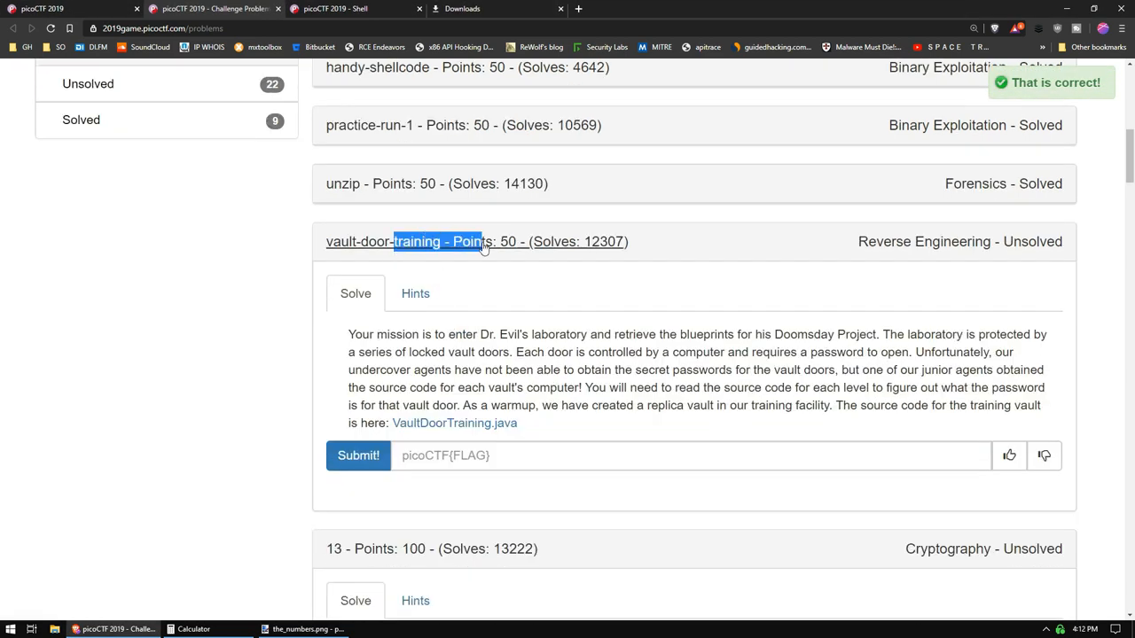
drag(369, 334, 636, 352)
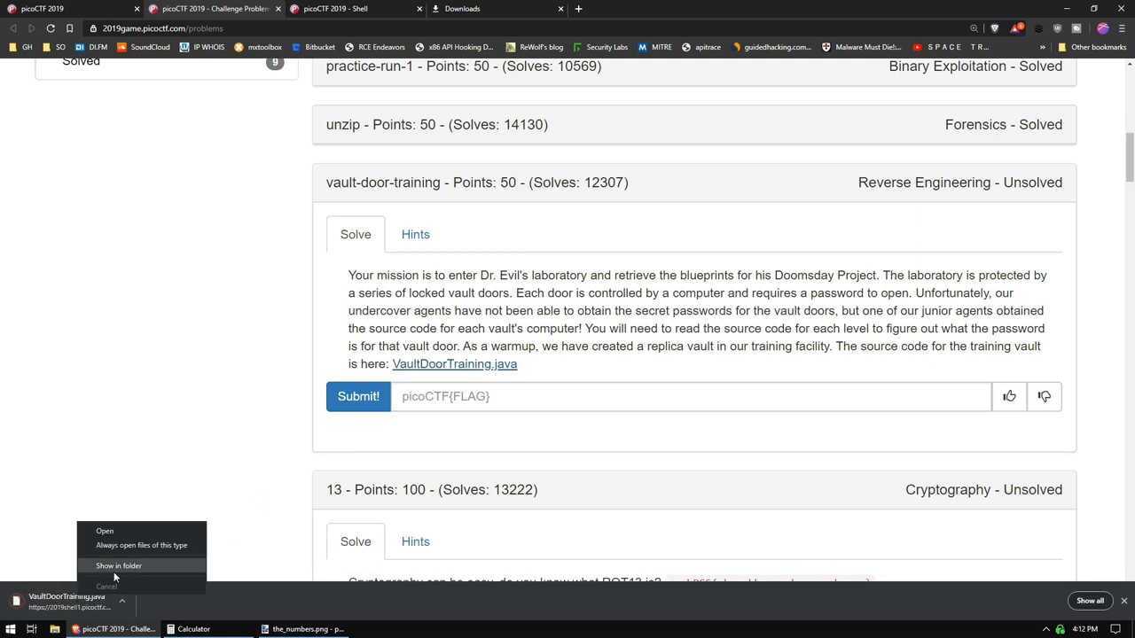
click(104, 530)
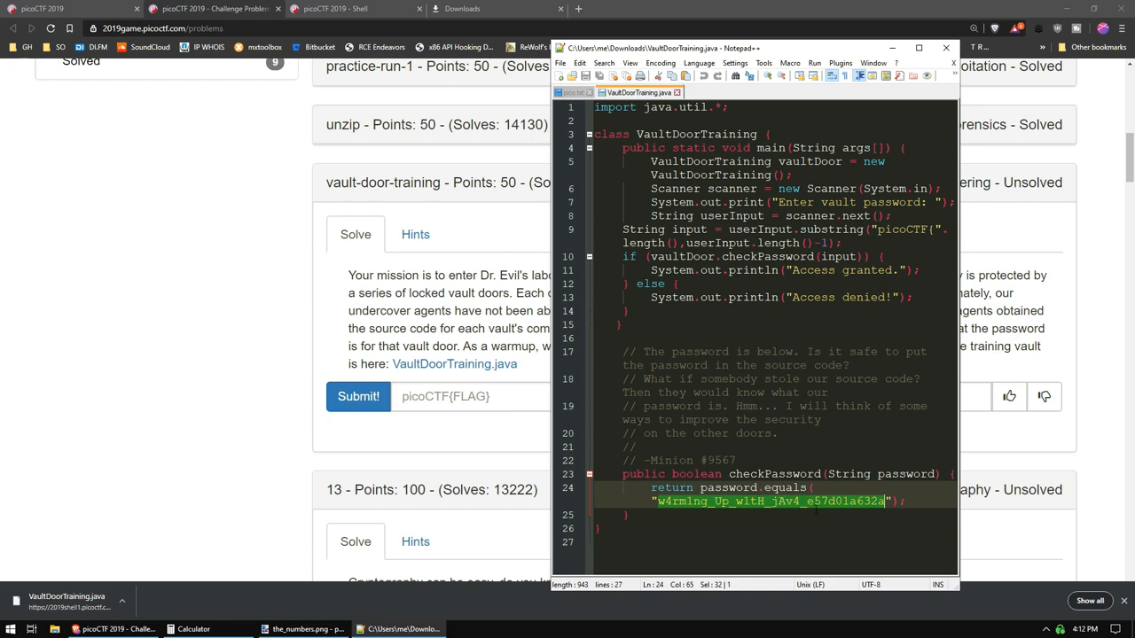
click(443, 396)
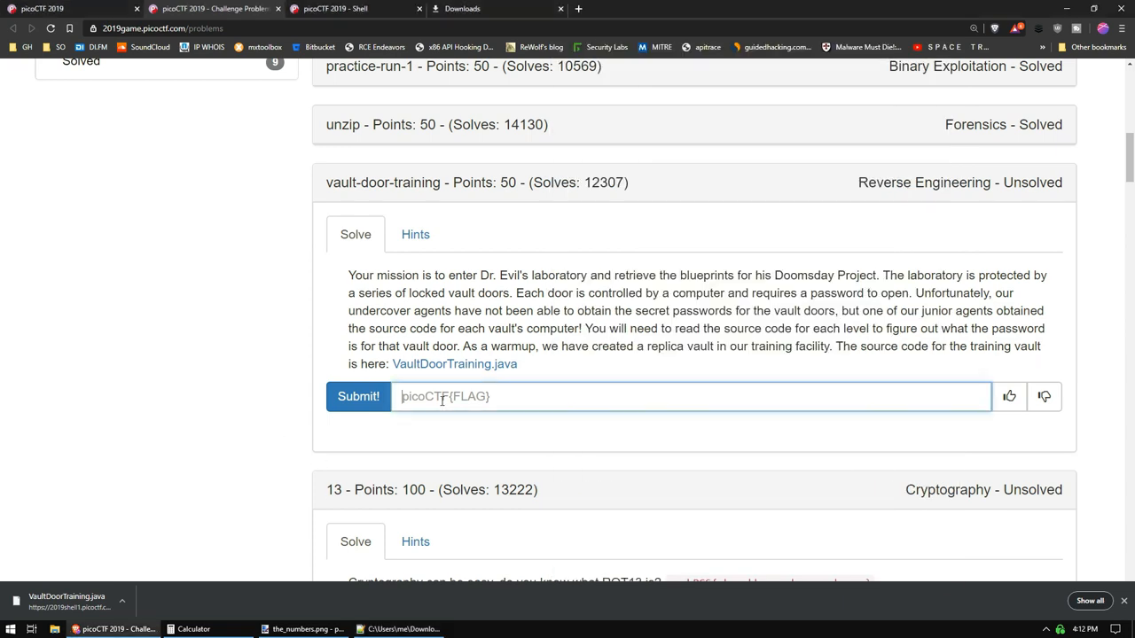
click(358, 397)
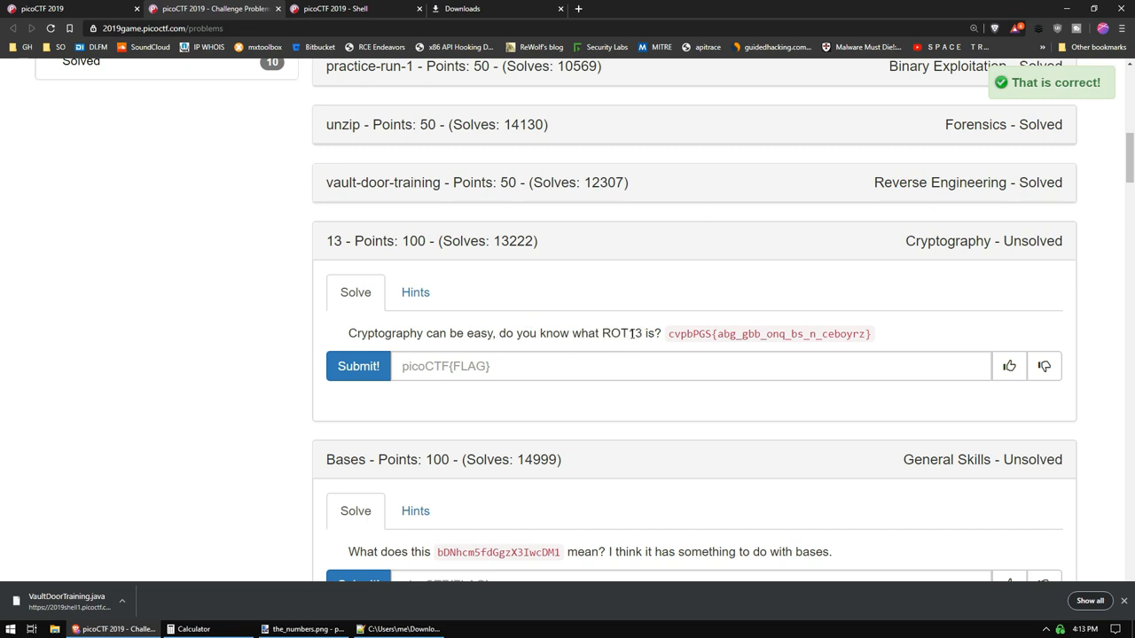
Copy the ROT13 ciphertext cvpbPGS{abg_gbb_onq_bs_n_ceboyrz} into the 13 answer field.
double_click(621, 333)
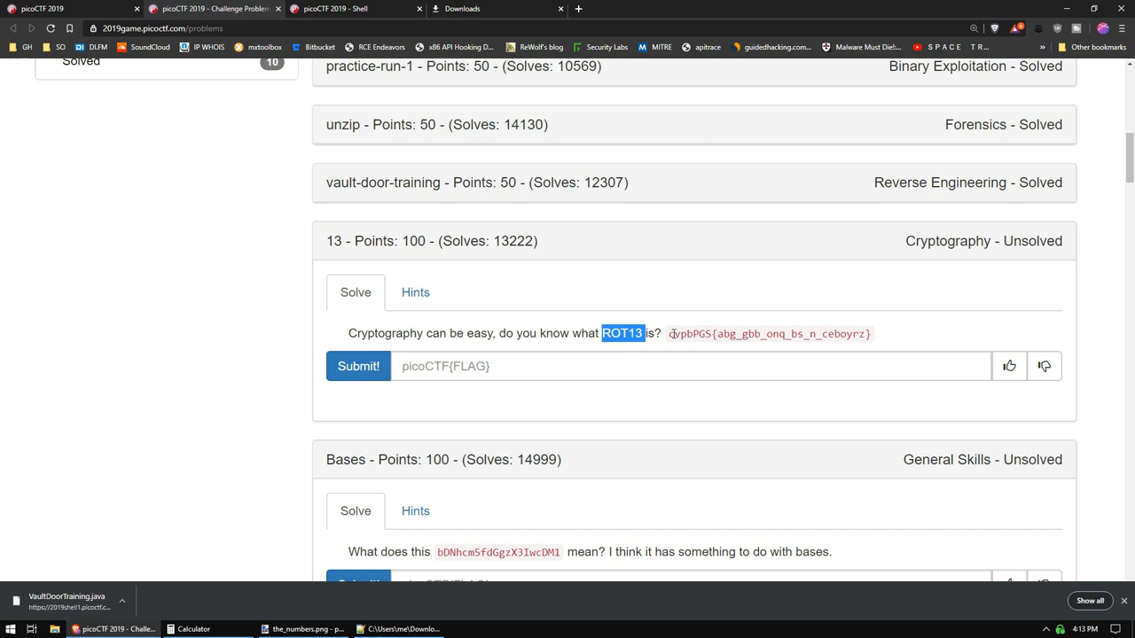
drag(670, 334, 872, 333)
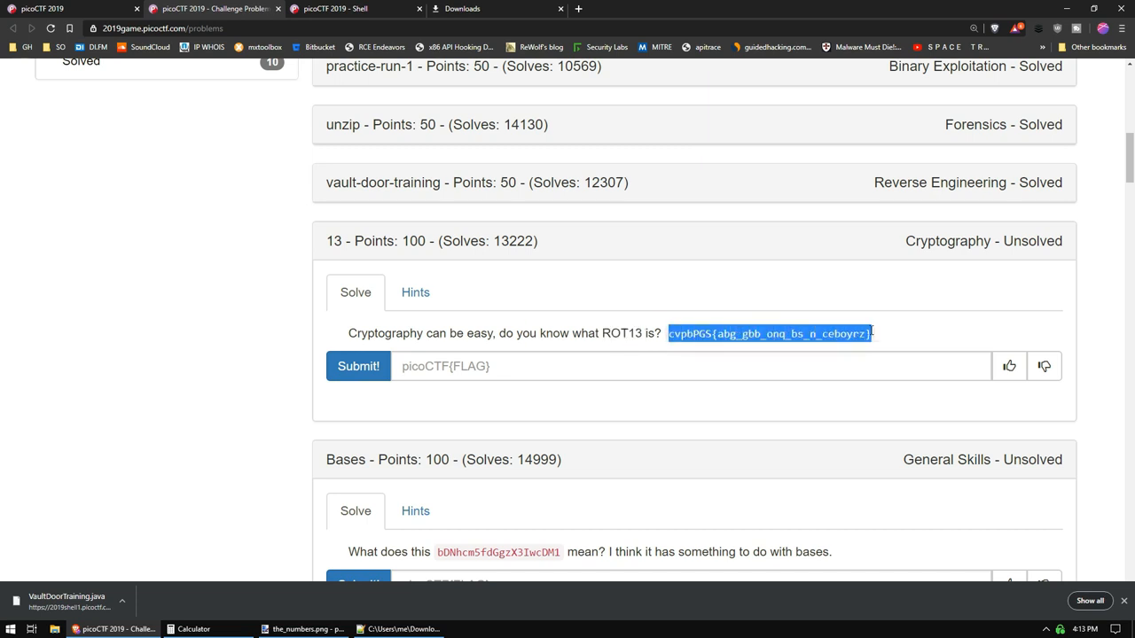
text(cvpbPGS{abg_gbb_onq_b$_n_ceboyrz})
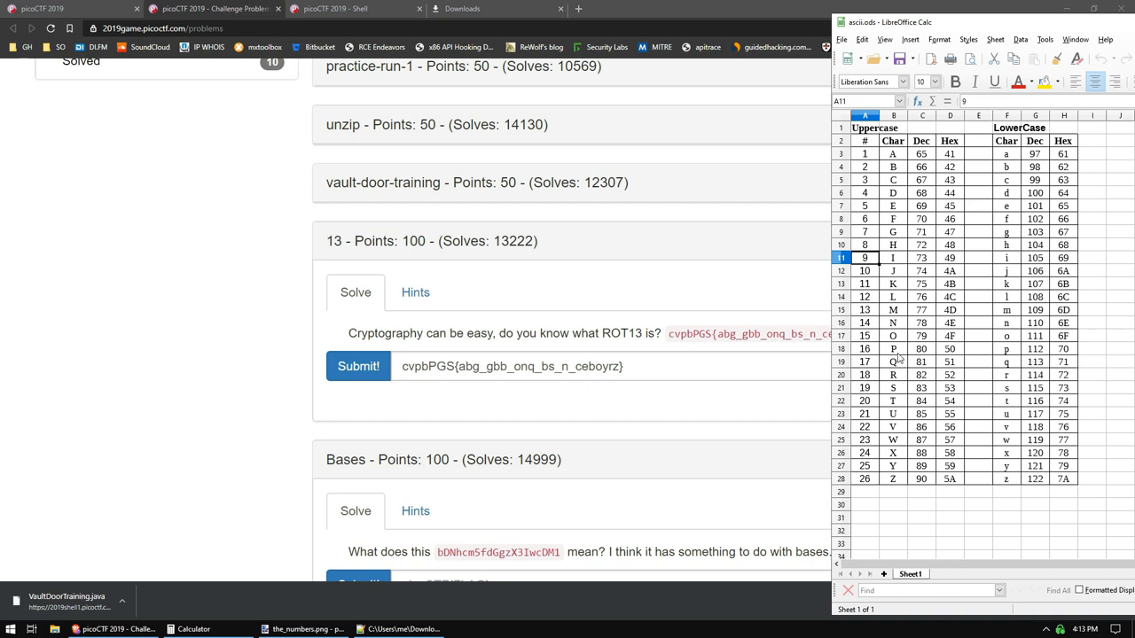
click(893, 348)
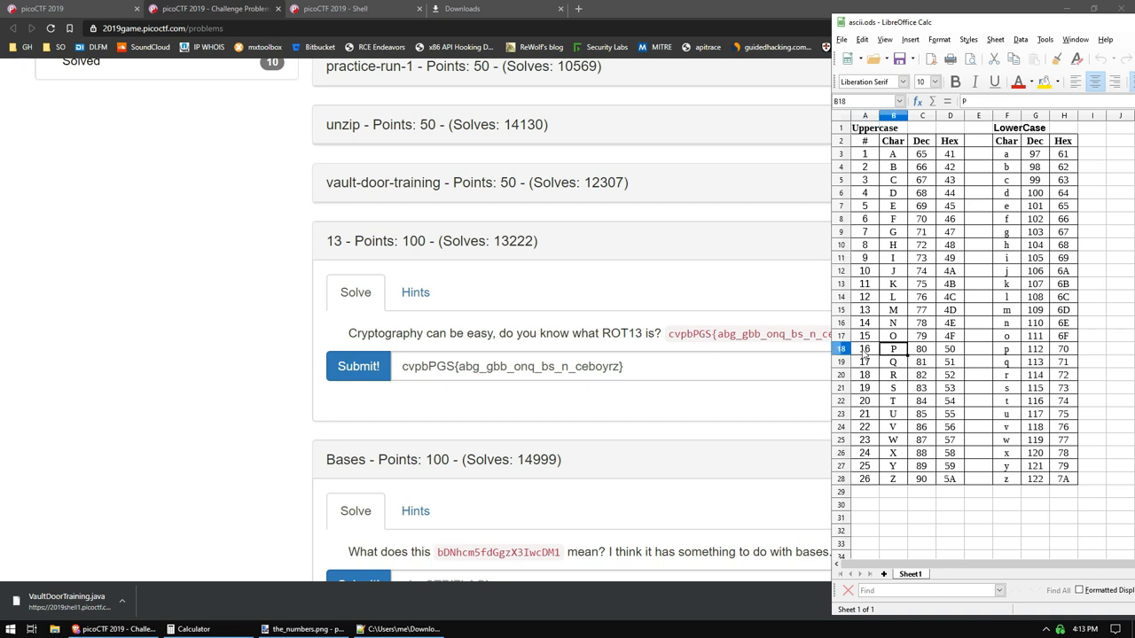
click(865, 348)
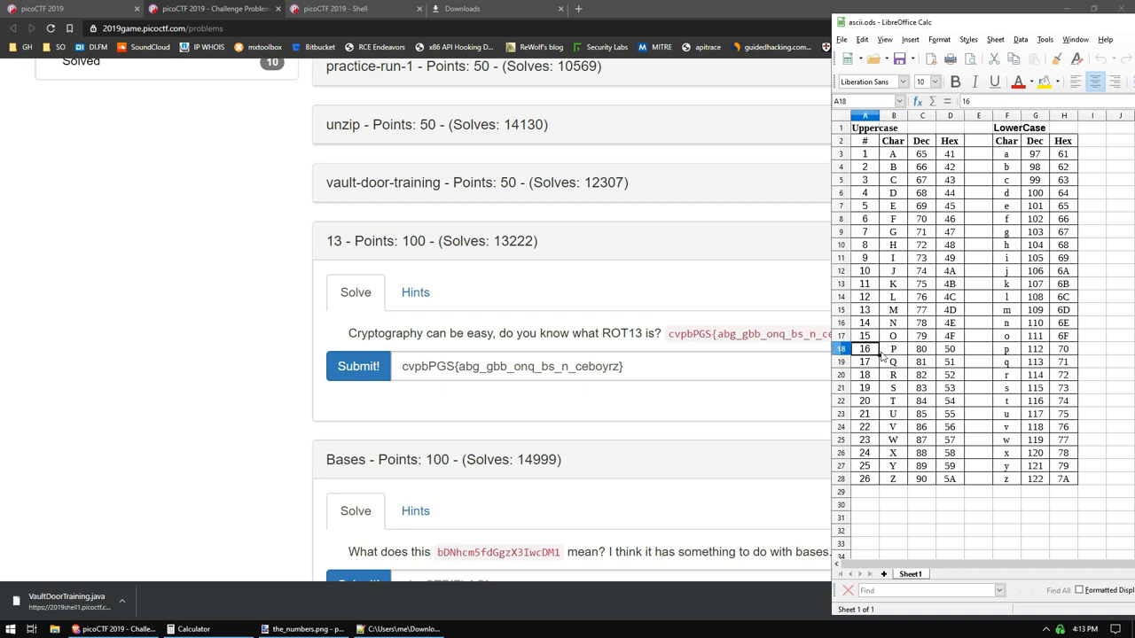
click(893, 348)
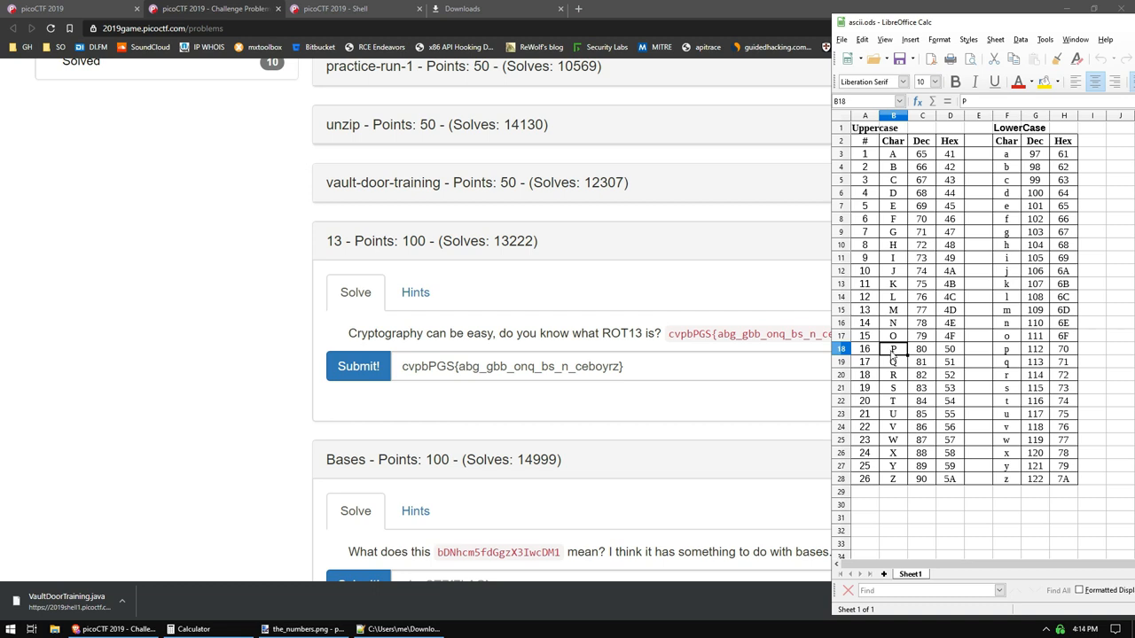
mouse_move(896, 237)
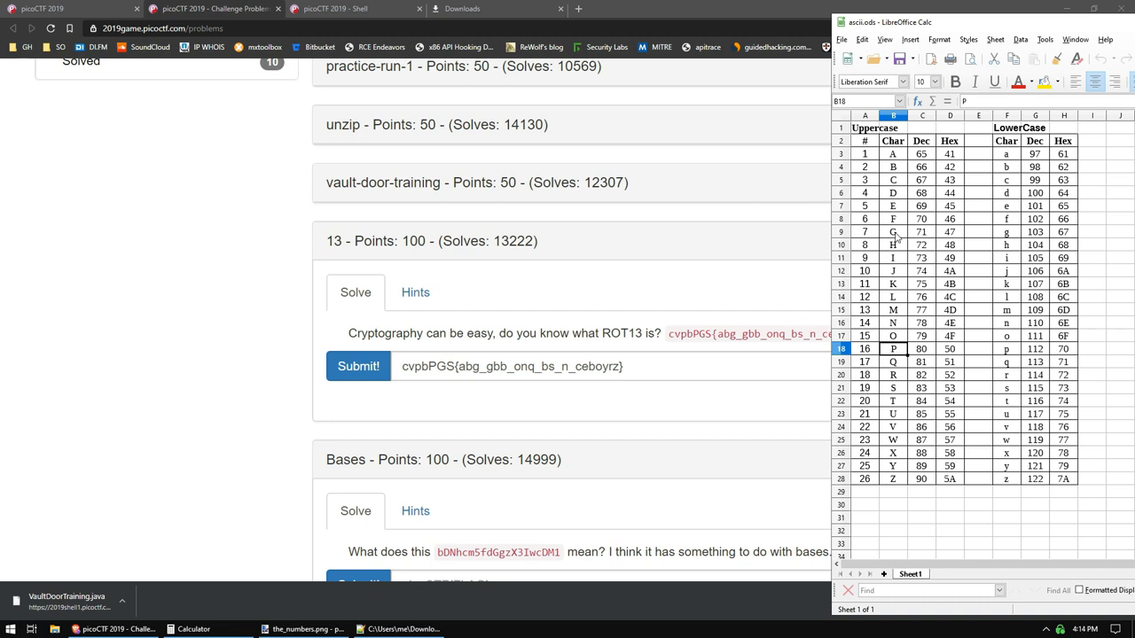
mouse_move(897, 356)
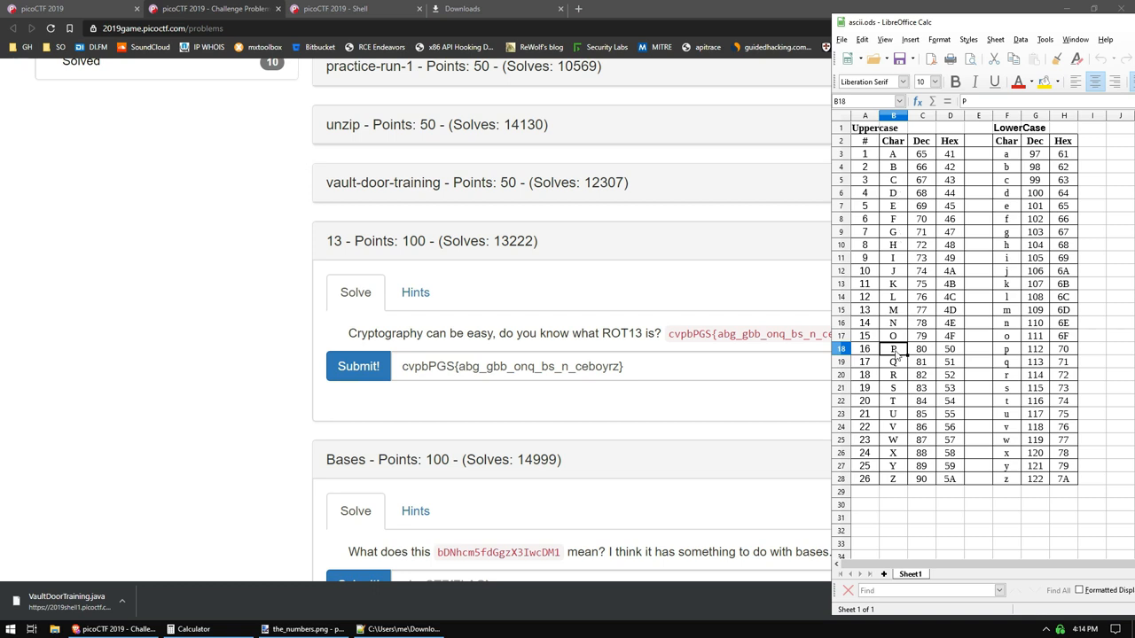
click(893, 401)
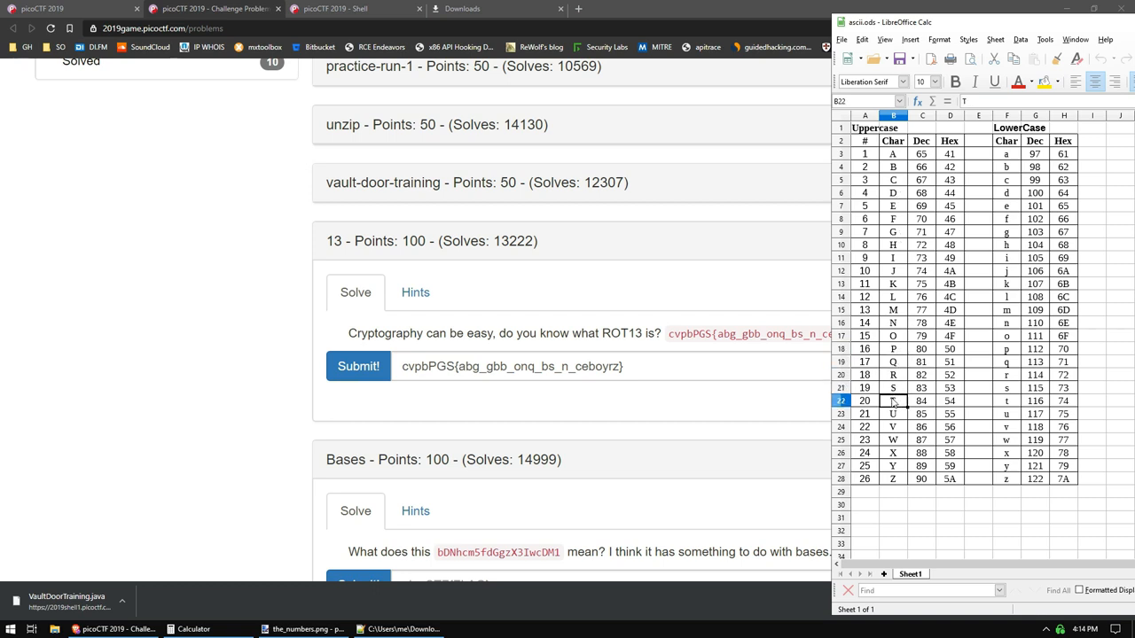
click(893, 465)
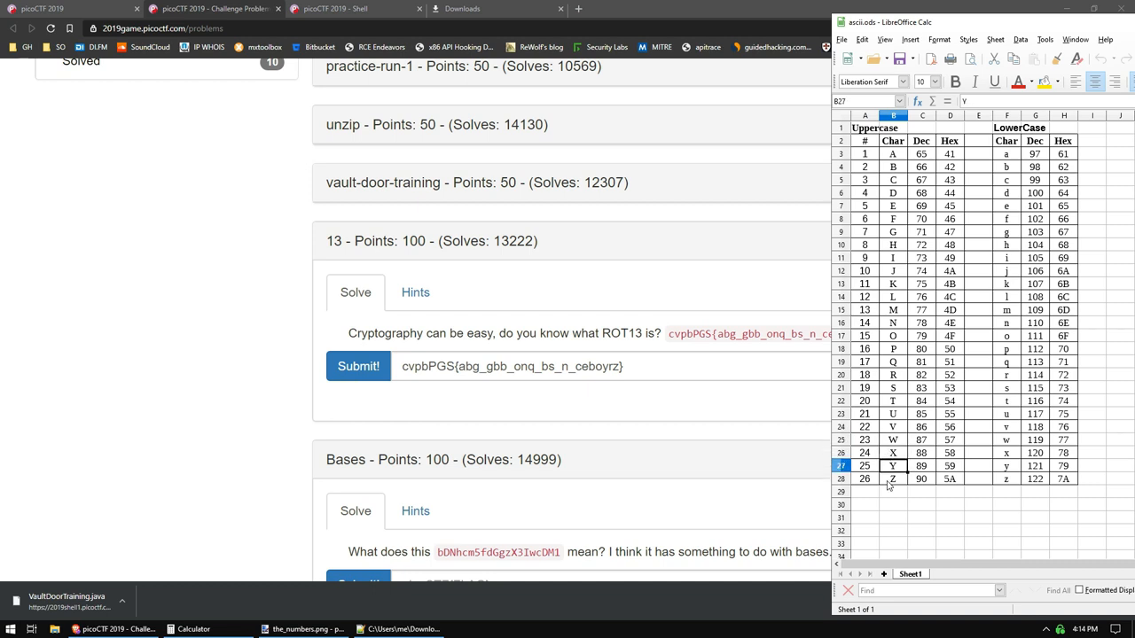
click(893, 192)
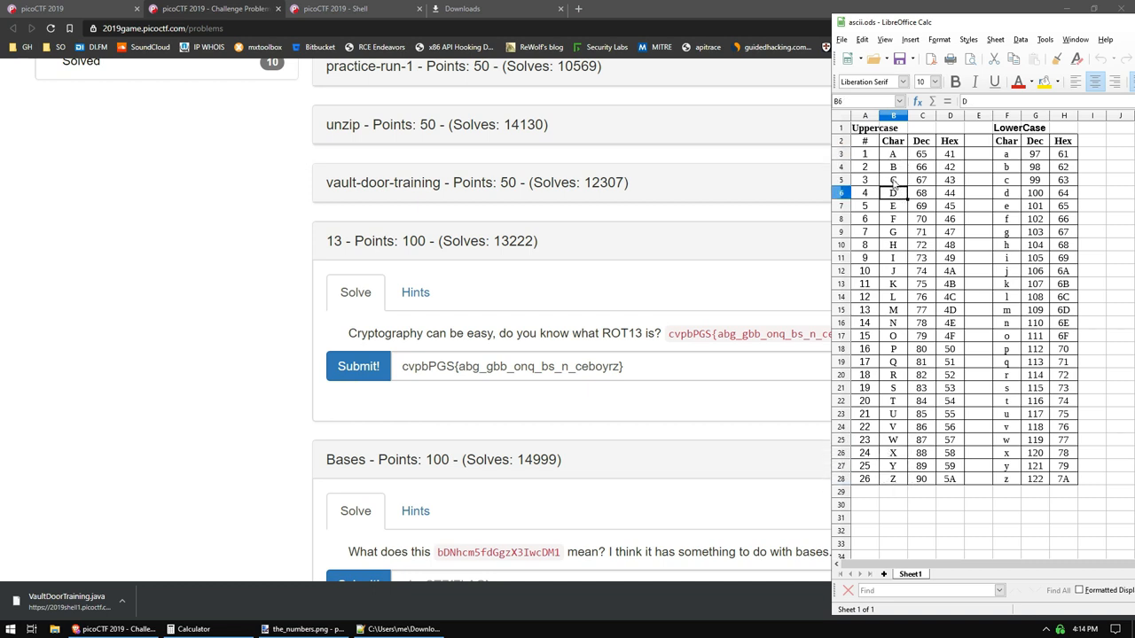
click(893, 180)
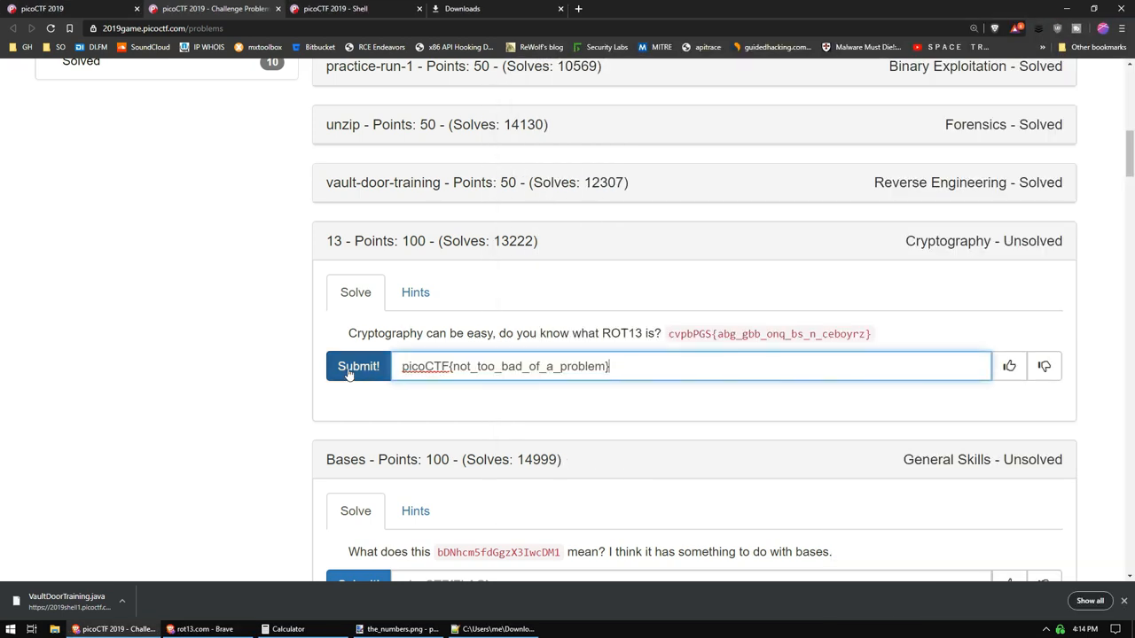
Submit the decoded ROT13 flag picoCTF{not_too_bad_of_a_problem}.
click(358, 367)
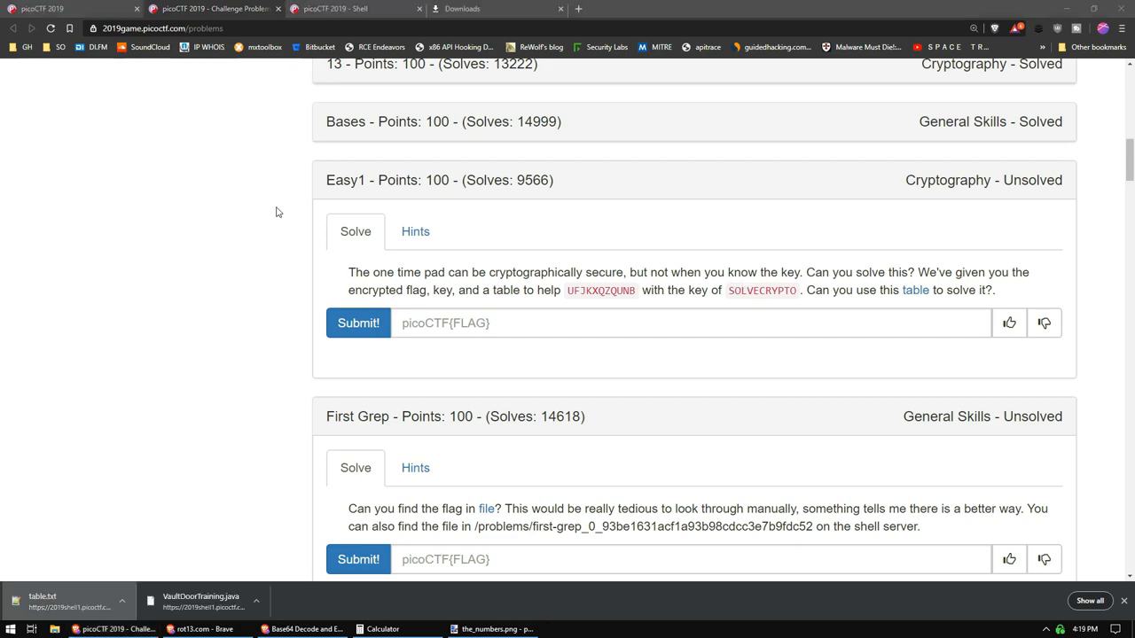
Scroll down to First Grep and copy its /problems/first-grep directory path.
scroll(down, 3)
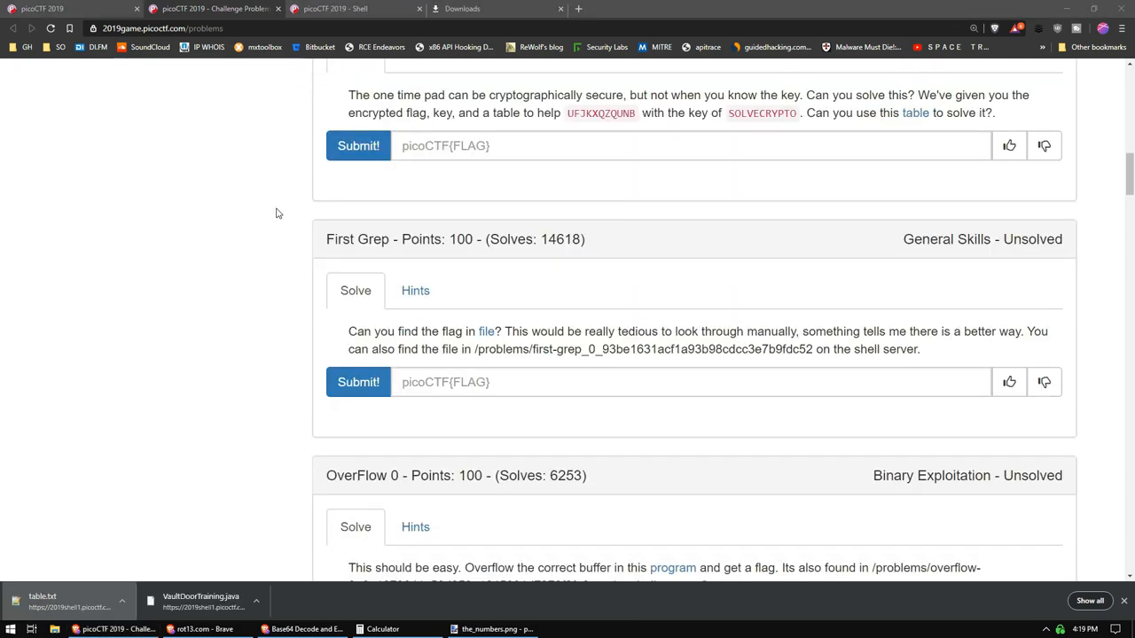
scroll(down, 3)
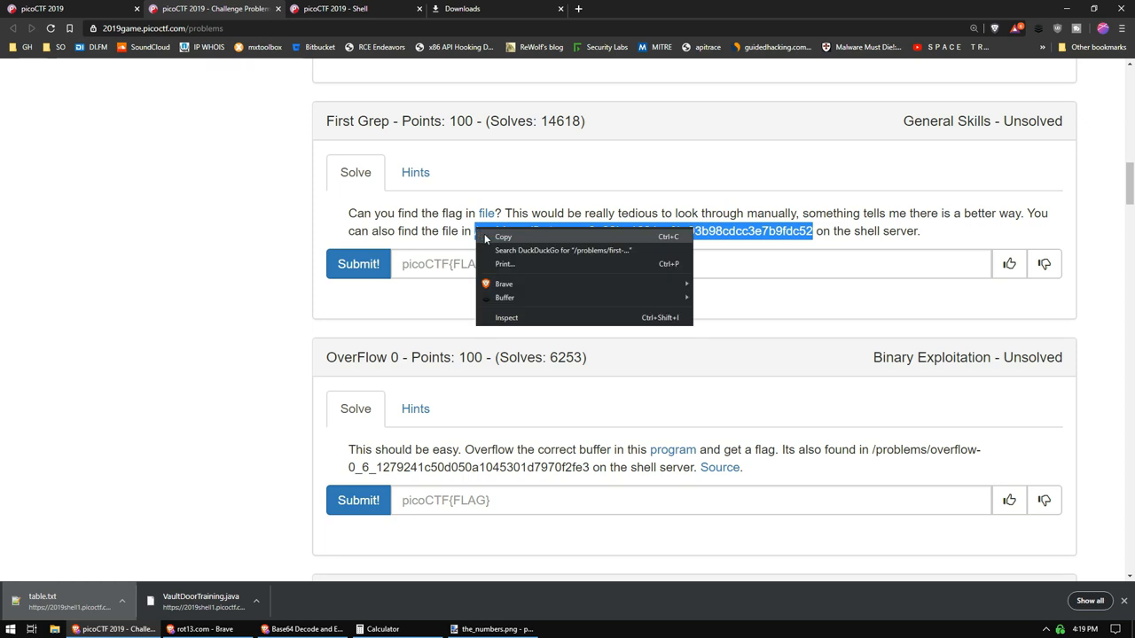
click(346, 8)
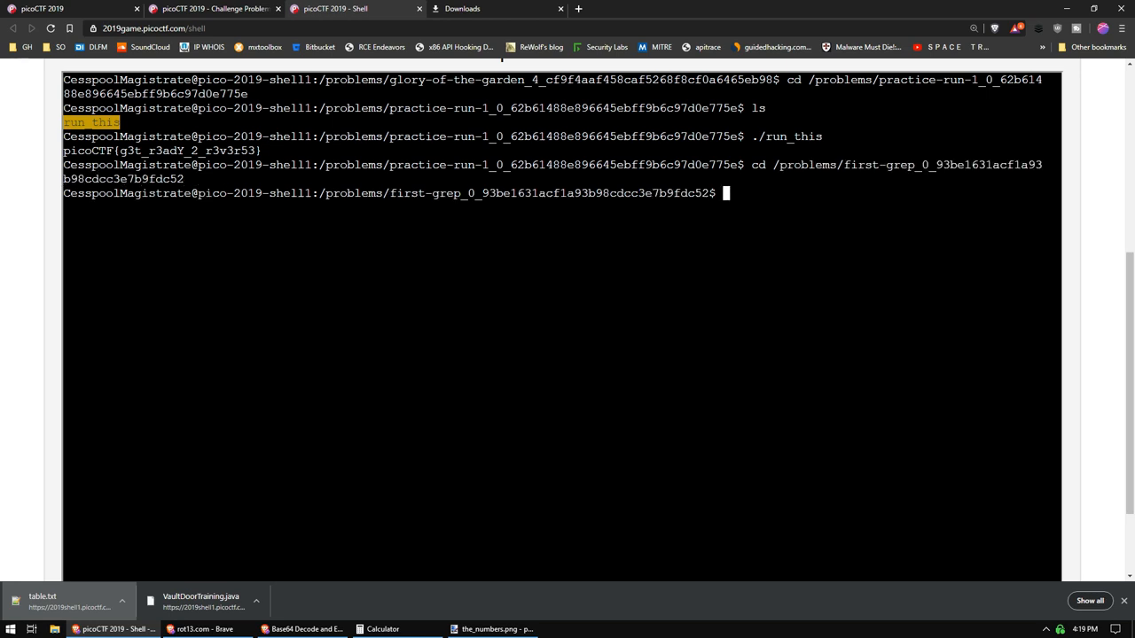
List and cat the file, then grep "pico" to reveal grep_is_good_to_find_things_4b2451ea.
text(ls)
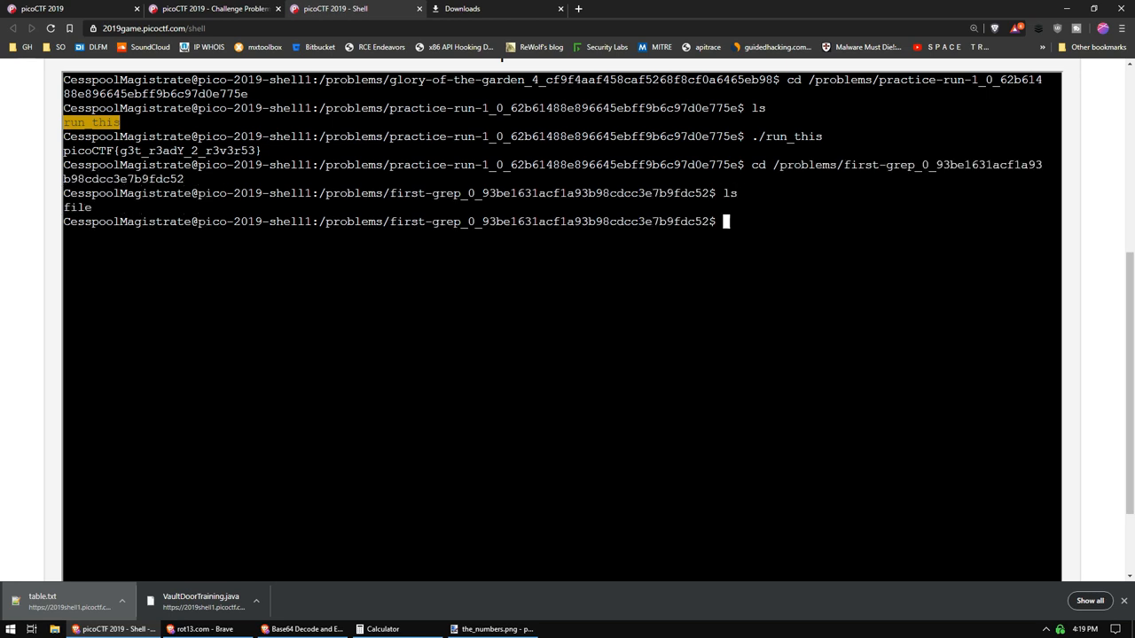
text(cat f)
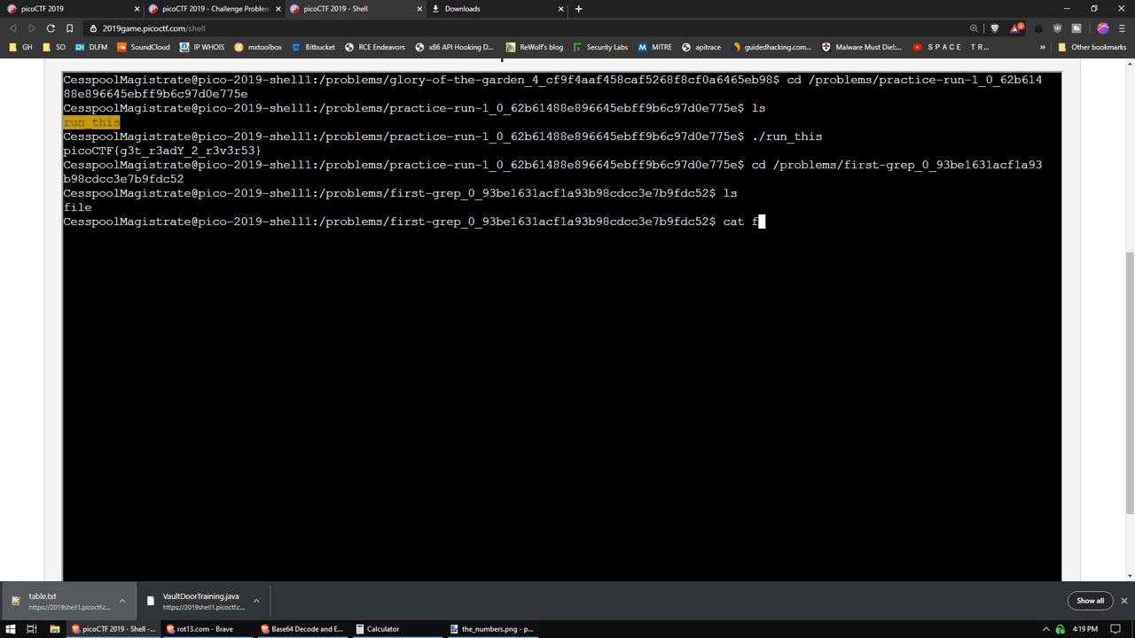
key(Return)
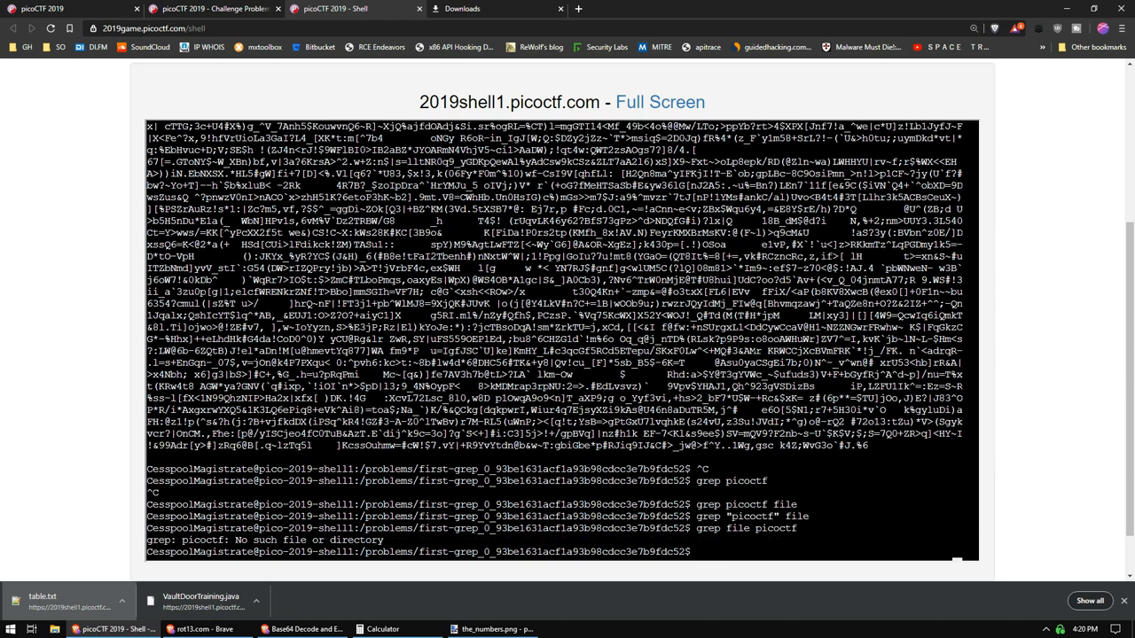
text(grep "pico" ./file)
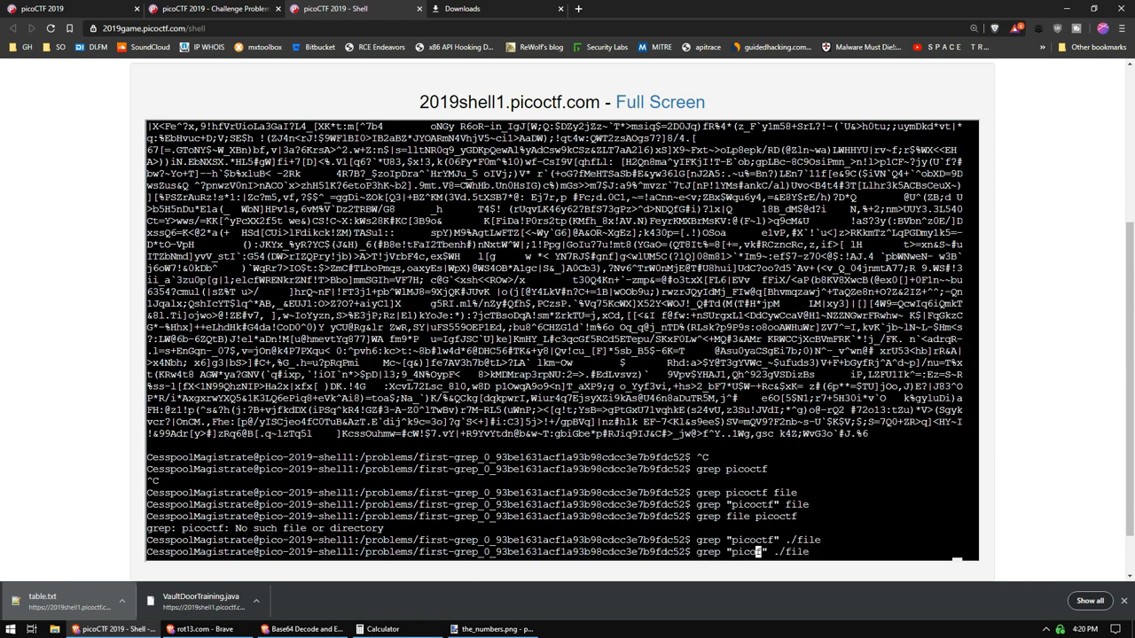
key(Return)
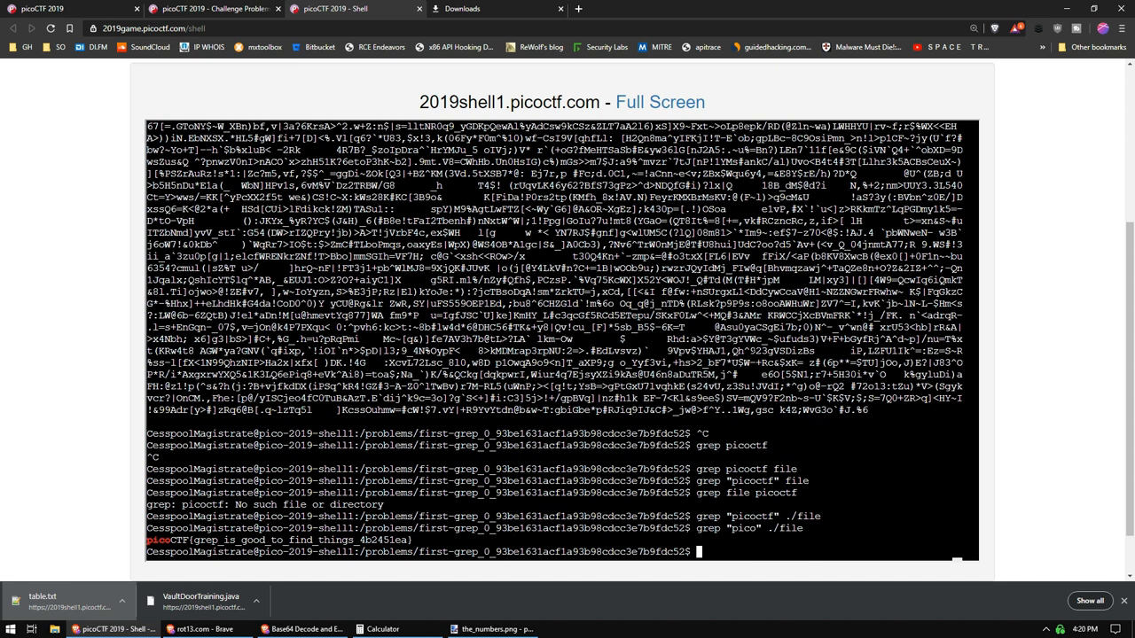
click(213, 9)
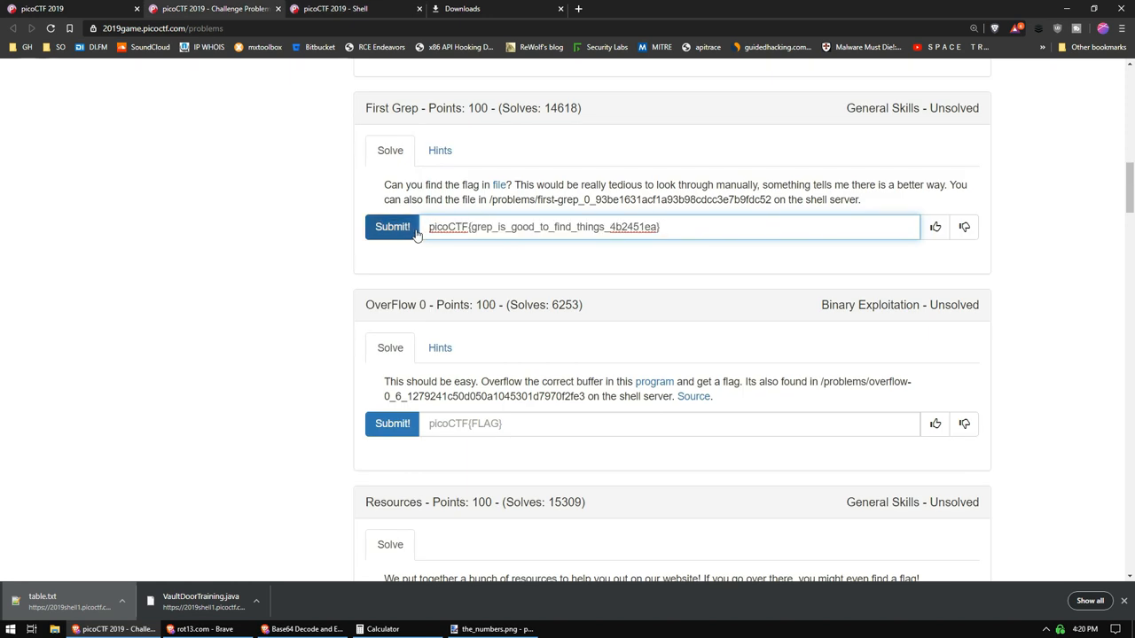
Submit the First Grep flag and select OverFlow 0's /problems/overflow-0 path.
click(392, 226)
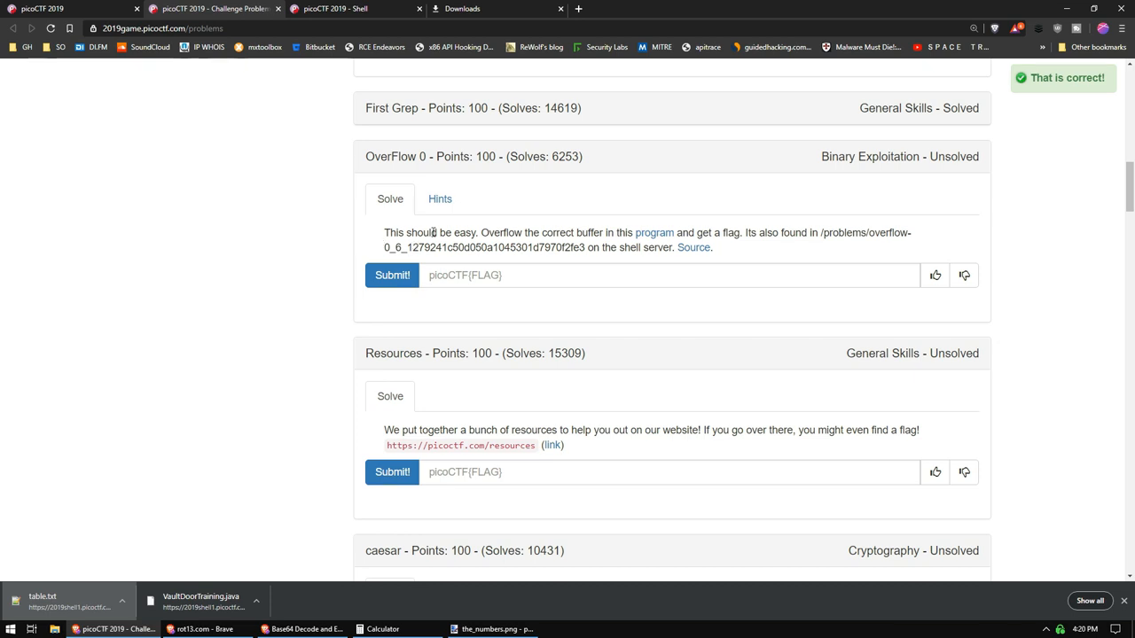
drag(430, 233, 623, 232)
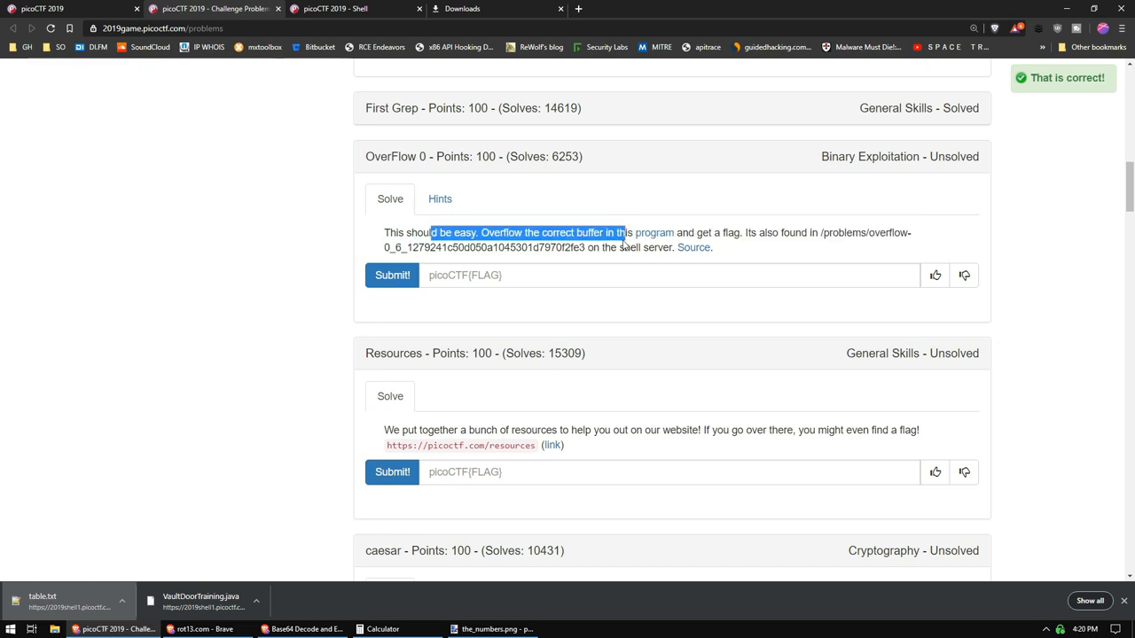
scroll(down, 3)
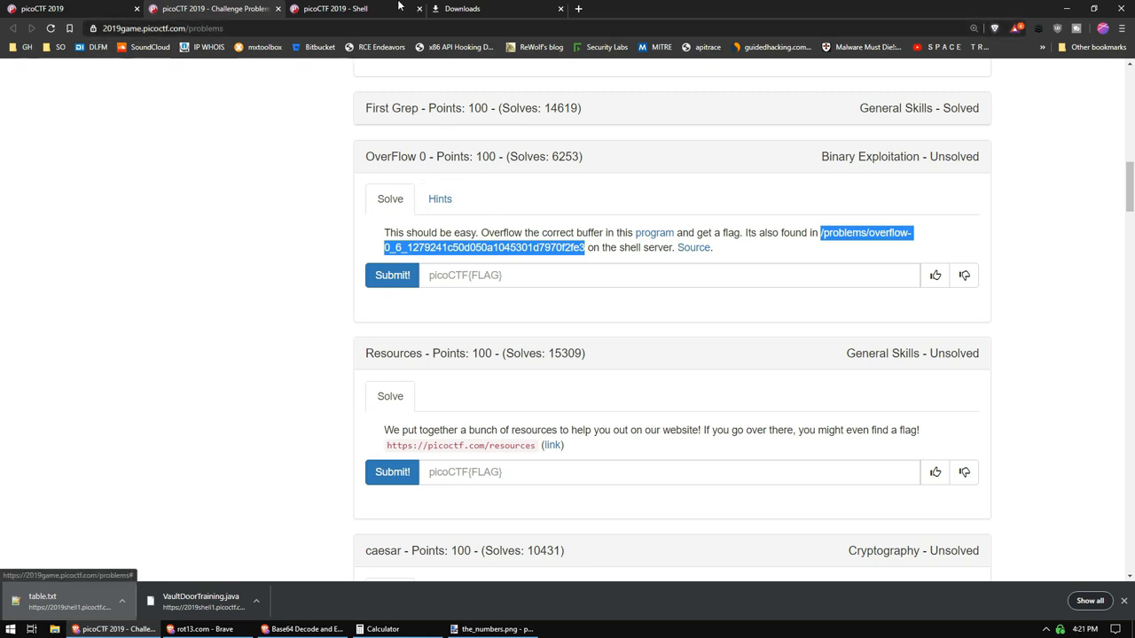
In the shell, list the overflow-0 directory and print vuln.c.
click(336, 8)
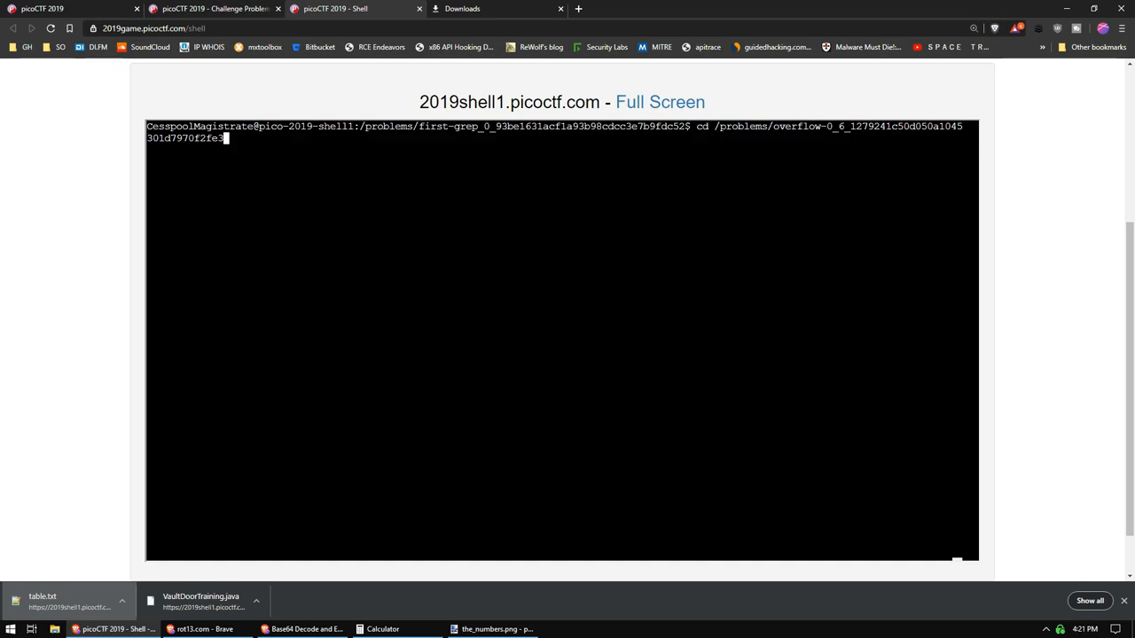
text(ls)
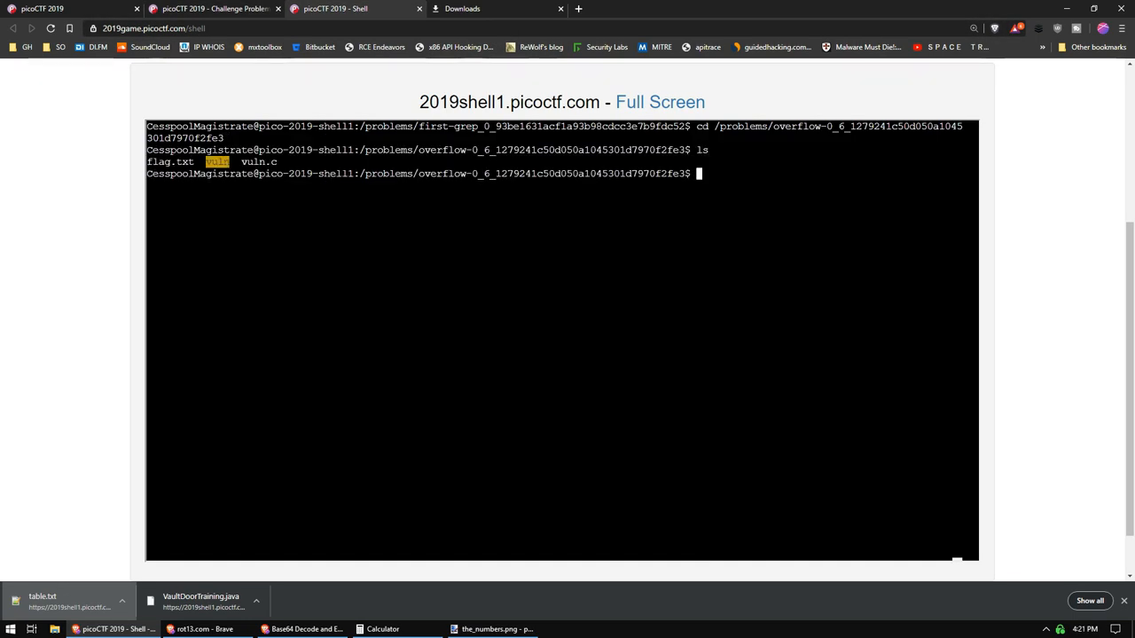
text(cat)
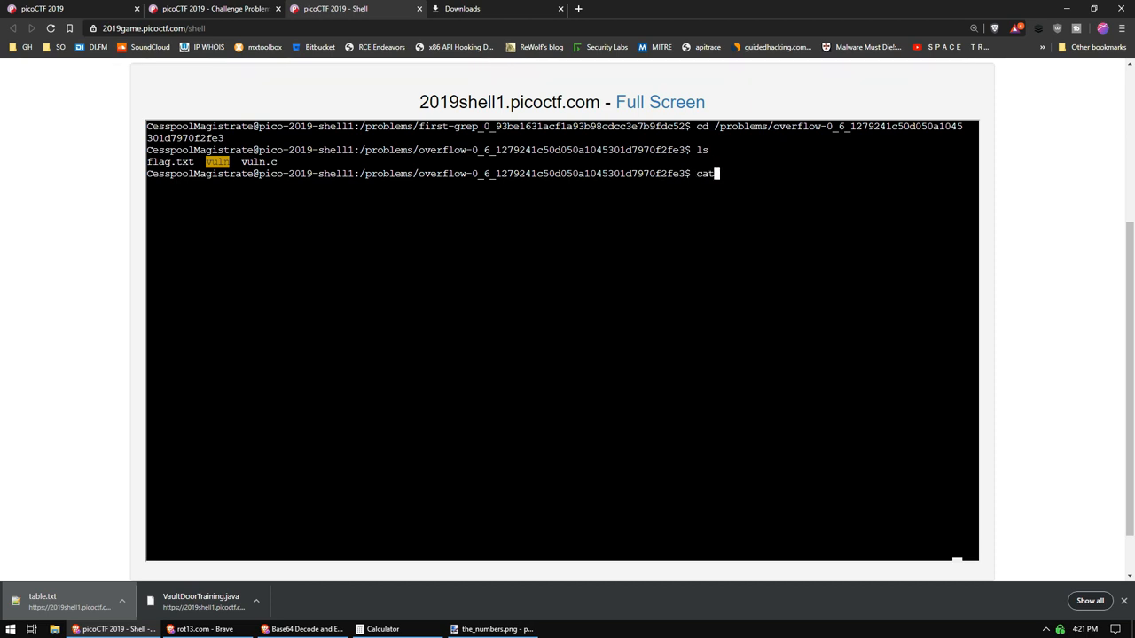
text(vu)
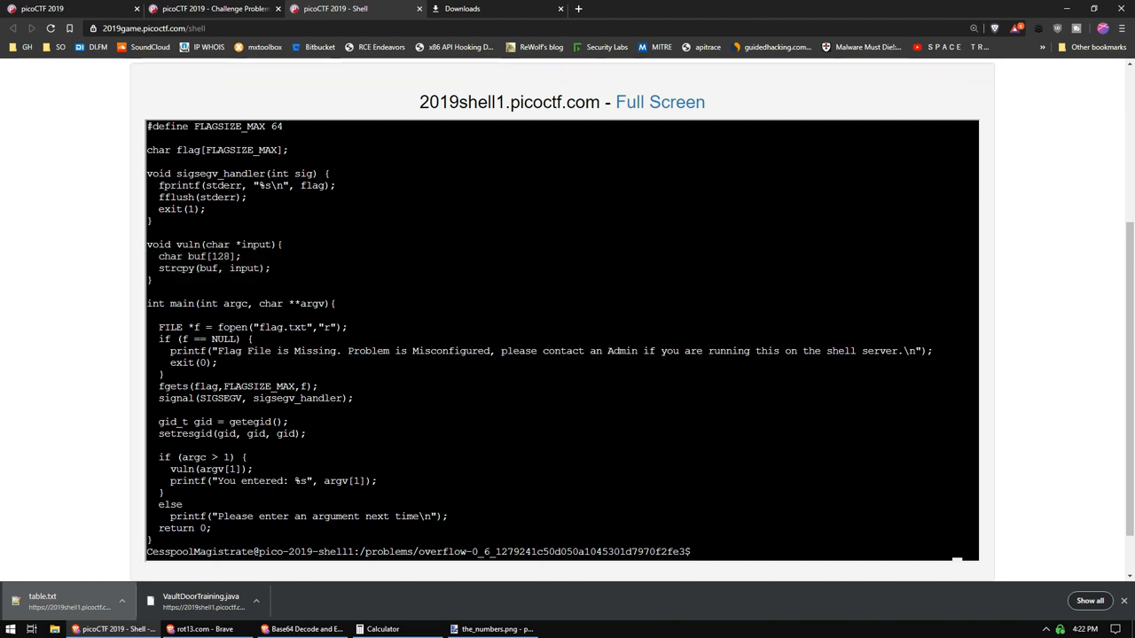
Highlight vuln.c's argv input, 128-byte buffer and flag printed on a crash.
double_click(192, 327)
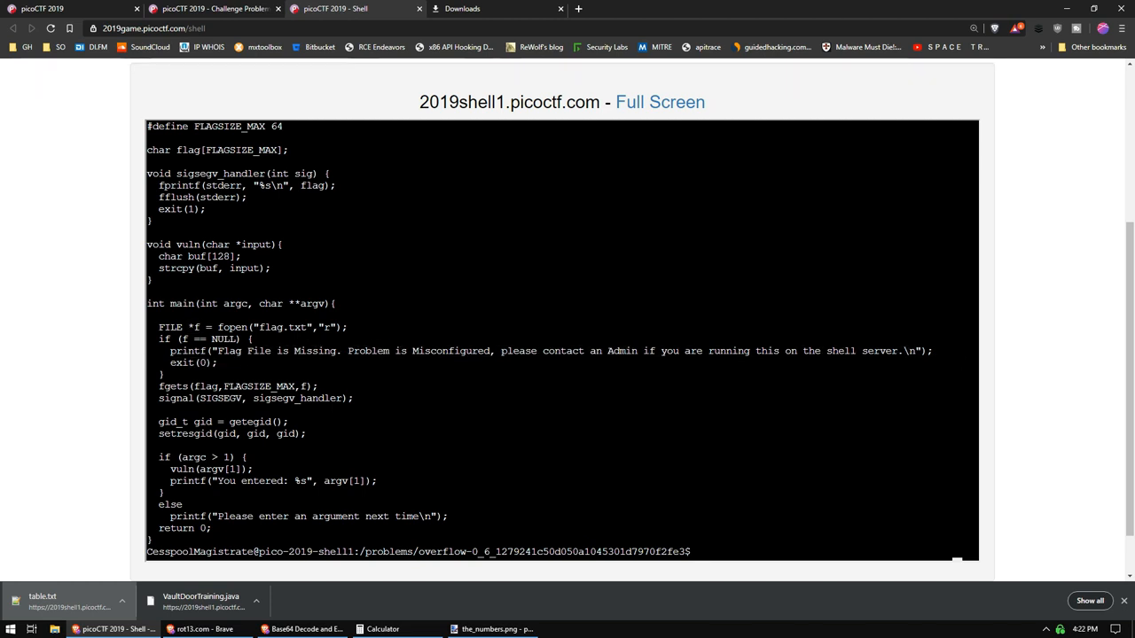
double_click(249, 386)
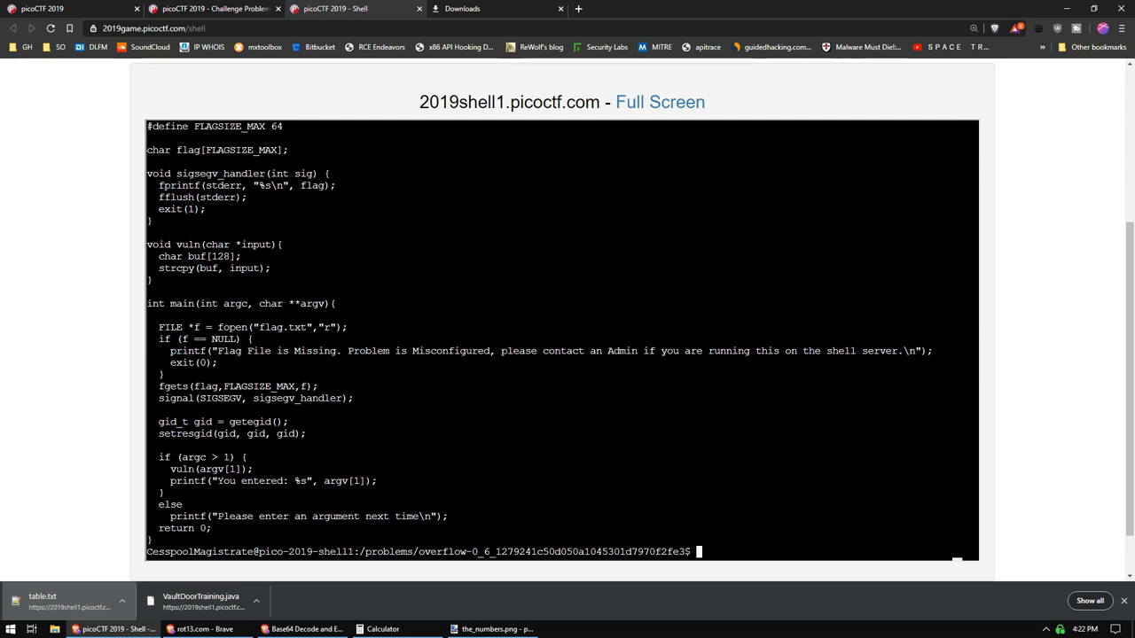
double_click(182, 468)
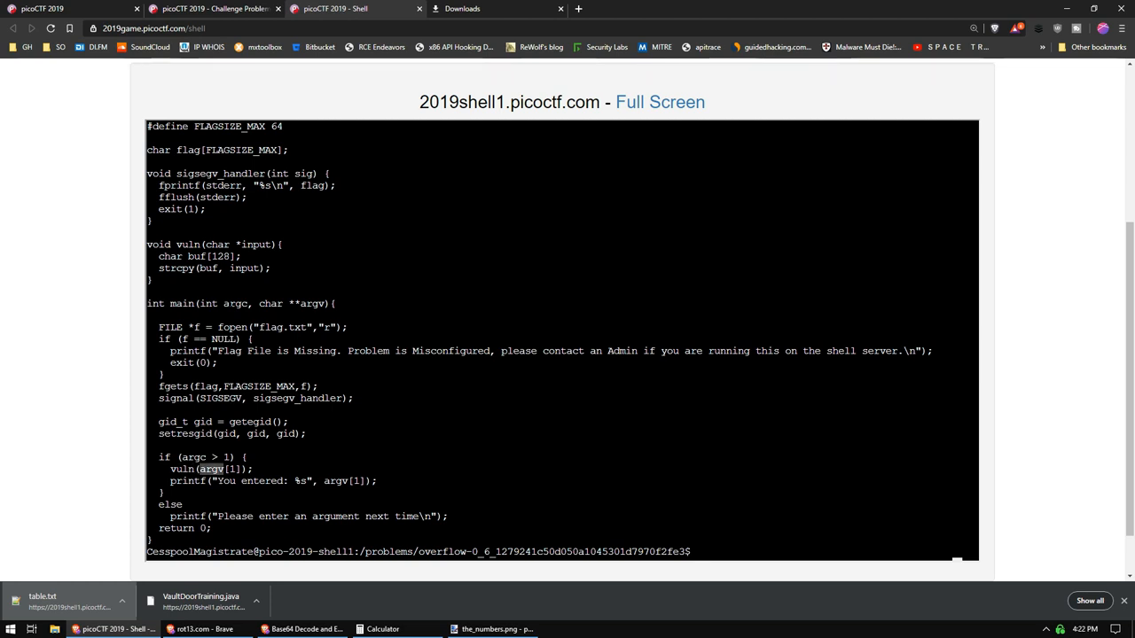
double_click(188, 244)
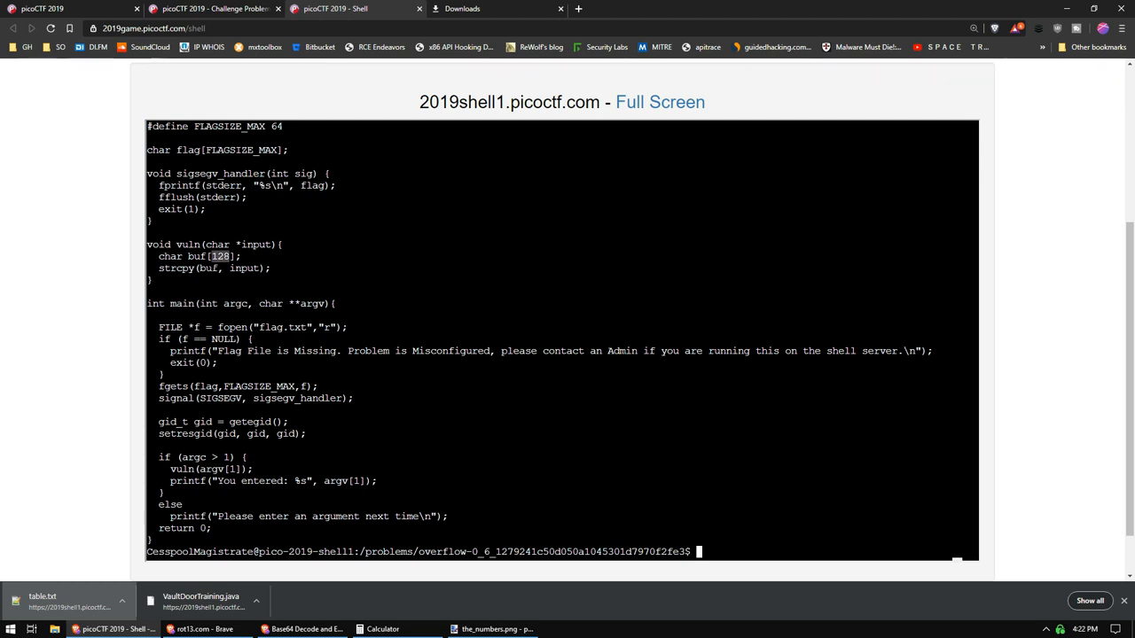
double_click(210, 268)
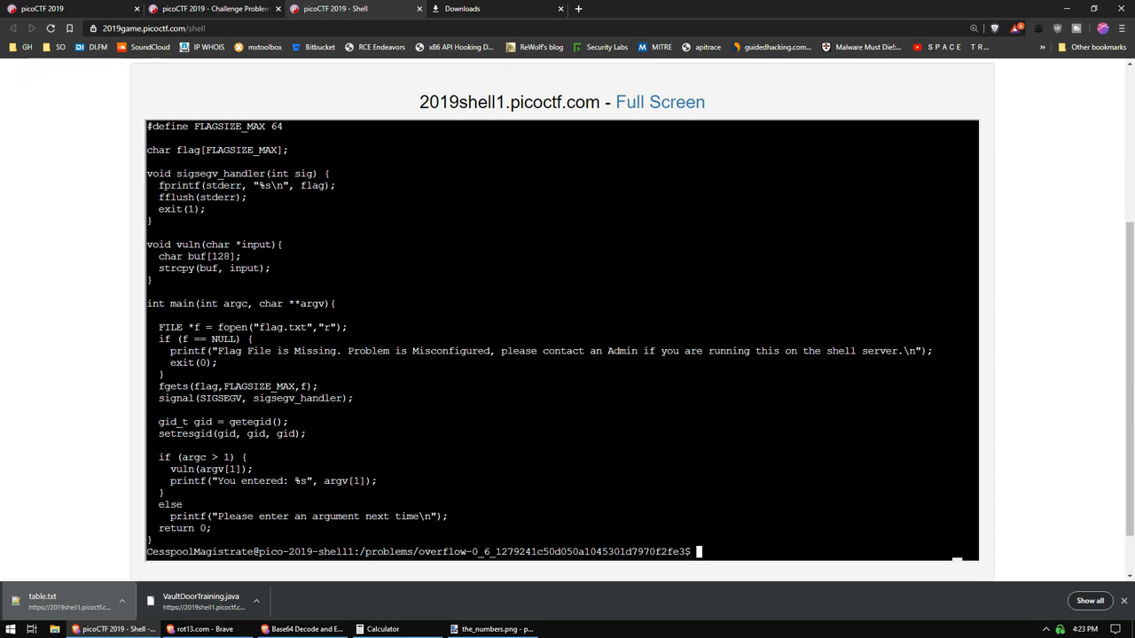
double_click(219, 173)
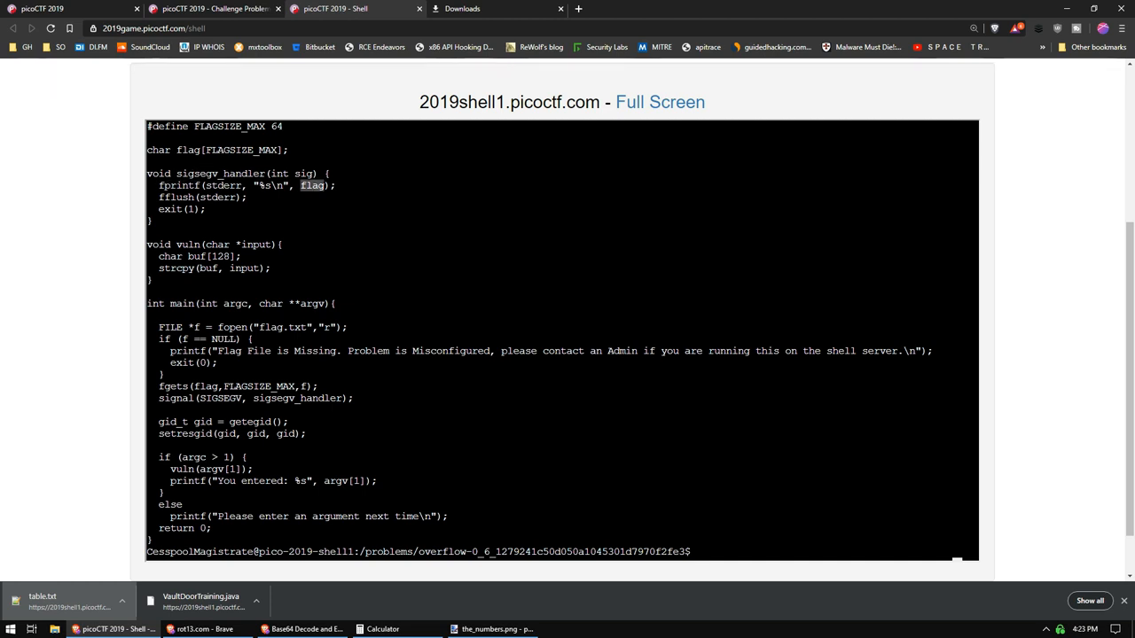
click(697, 551)
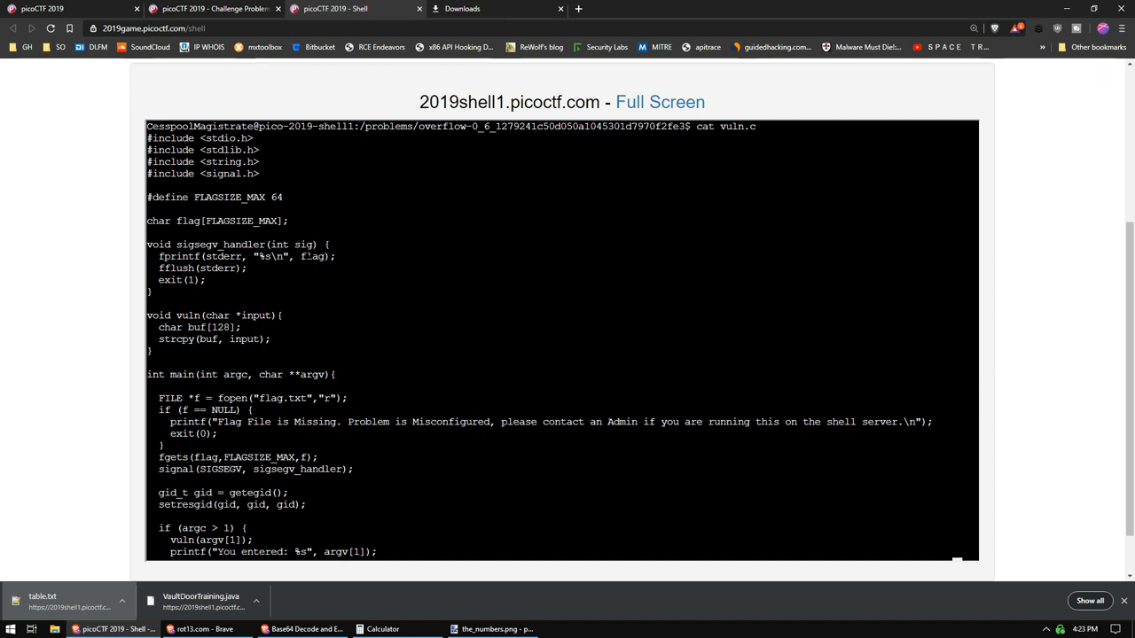
Overflow ./vuln with a long string of a's and enter picoCTF{3asY_P3a5yd4a28467} for OverFlow 0.
key(Return)
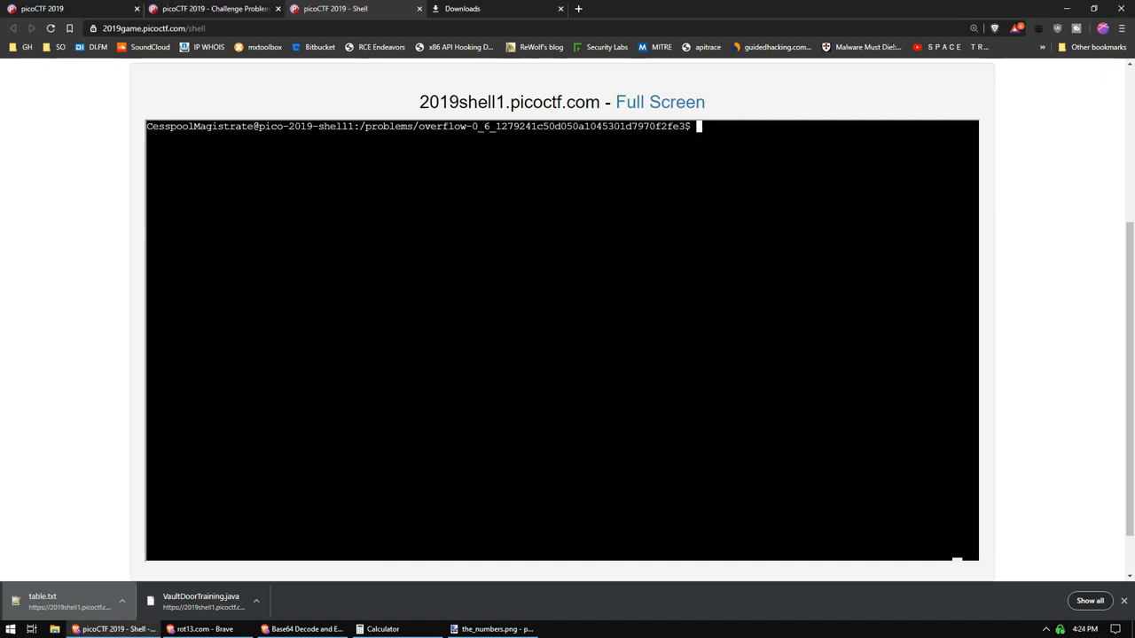
text(./vuln aaaaaaaaaaaaaaaaaaaaaaaaaaaaaaaaaaaaaa)
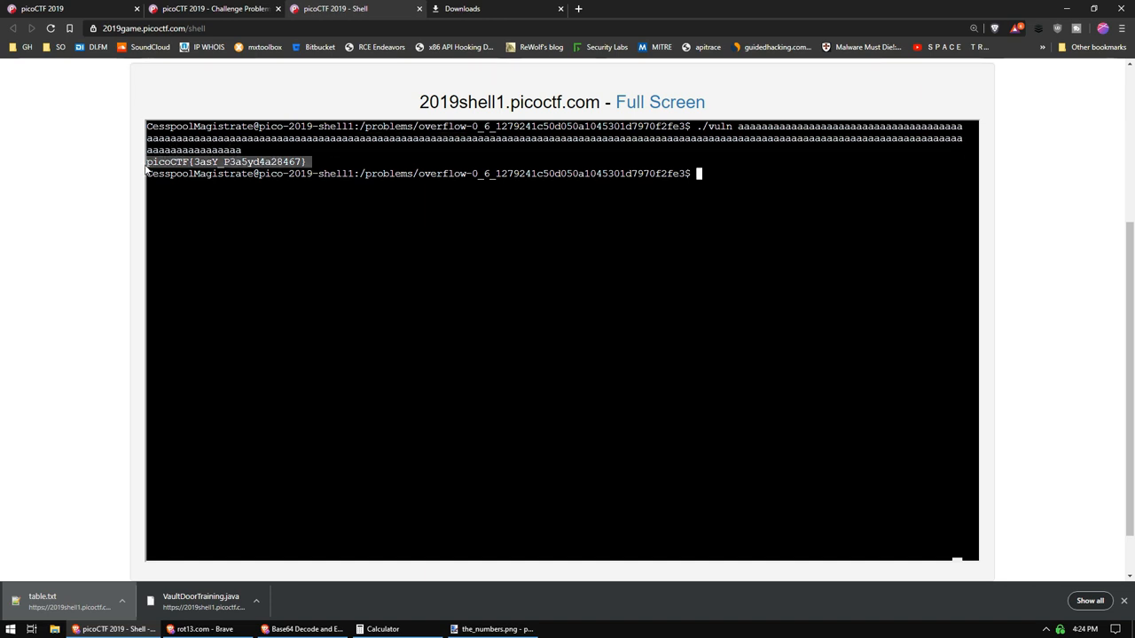
click(213, 8)
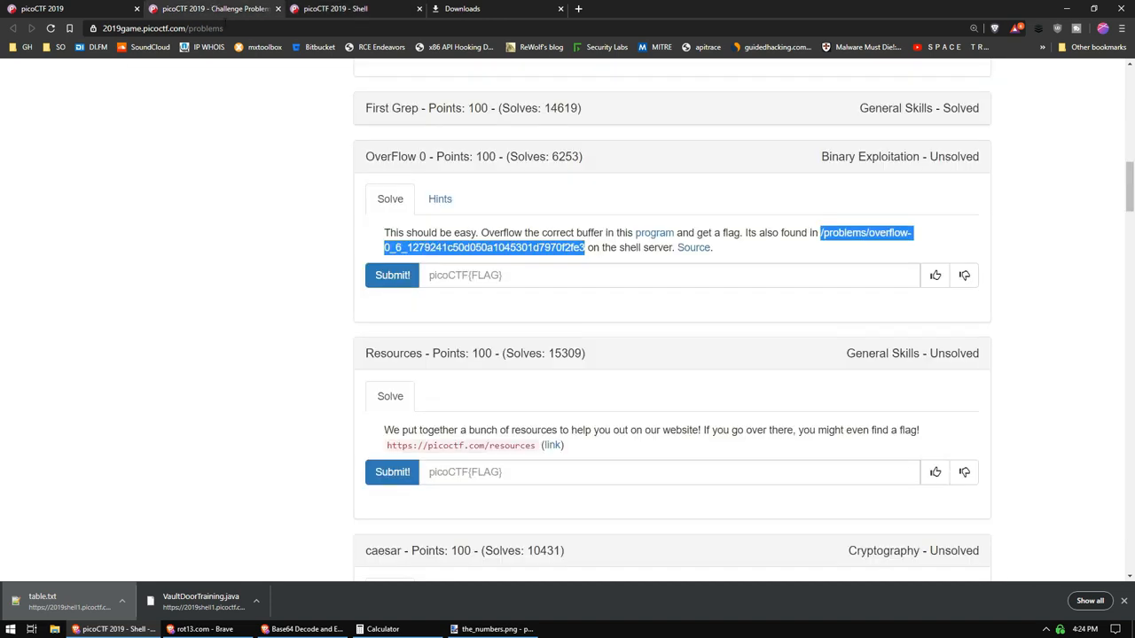
text(picoCTF{3asY_P3a5yd4a28467})
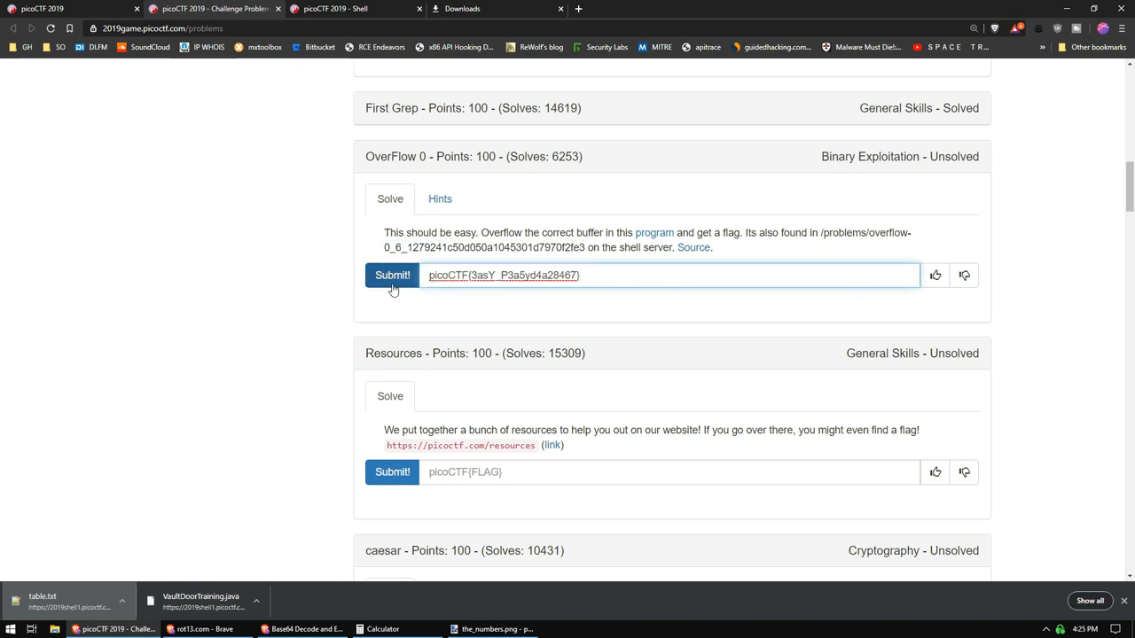
Submit the OverFlow 0 flag and start entering the Resources flag.
click(391, 275)
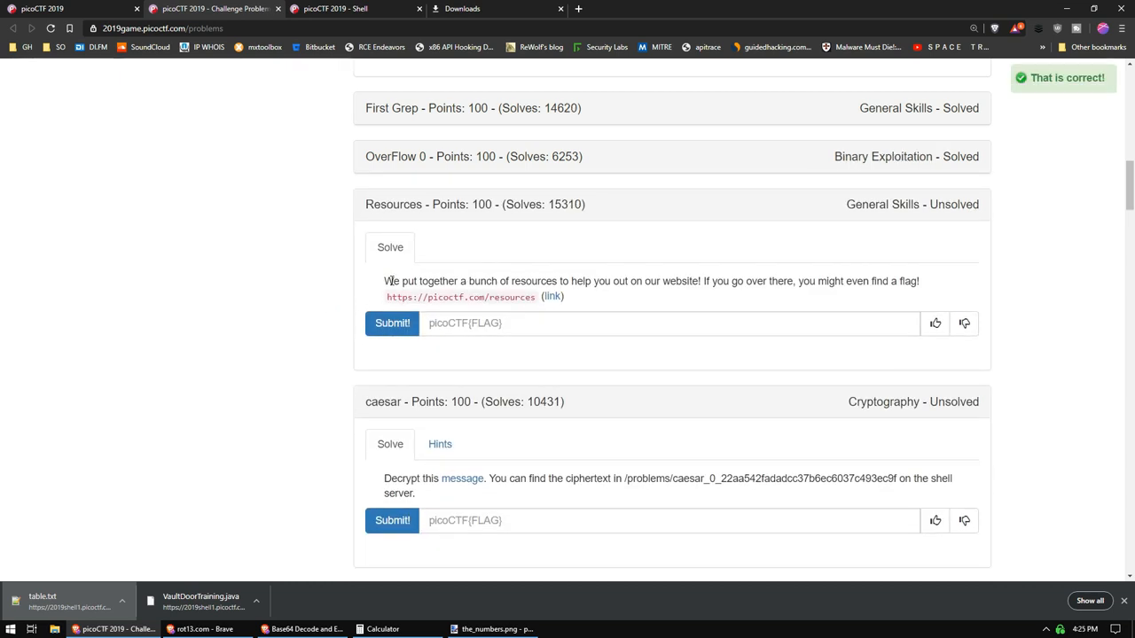
mouse_move(608, 310)
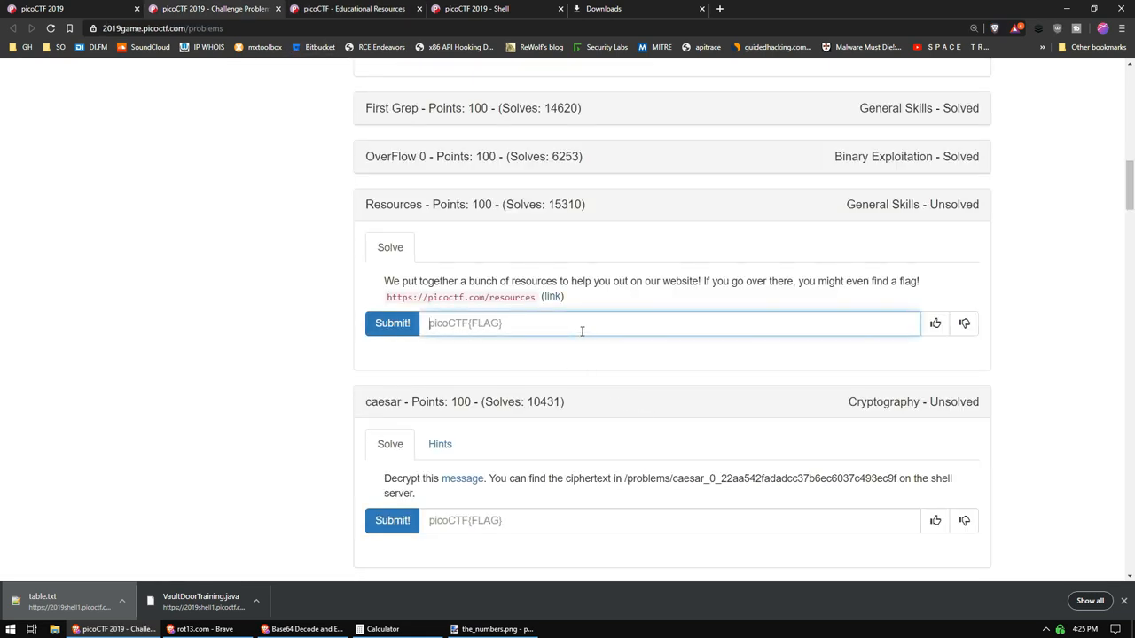
click(392, 323)
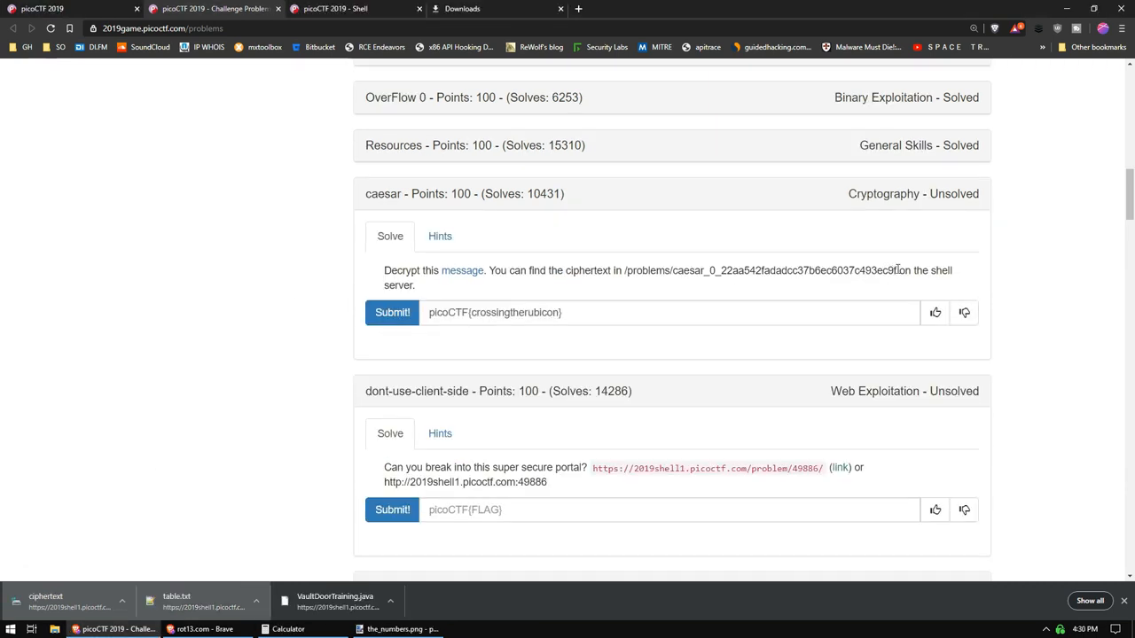
Print the caesar ciphertext jyvzzpunaolybipjvunfzpthre in the web shell and copy it.
drag(625, 270, 896, 270)
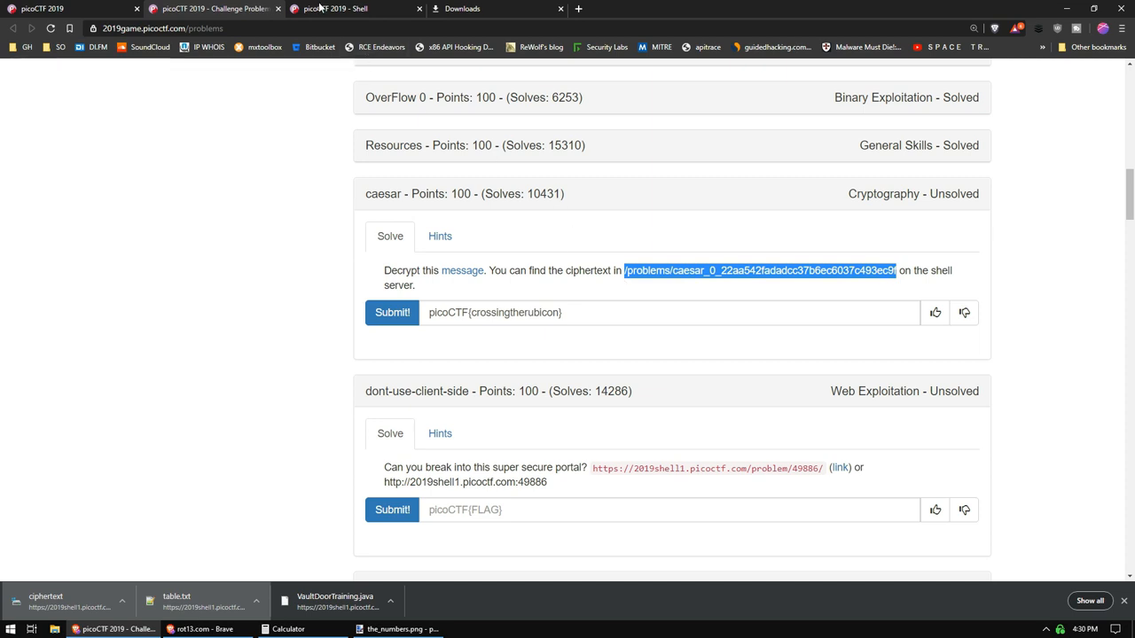
mouse_move(326, 8)
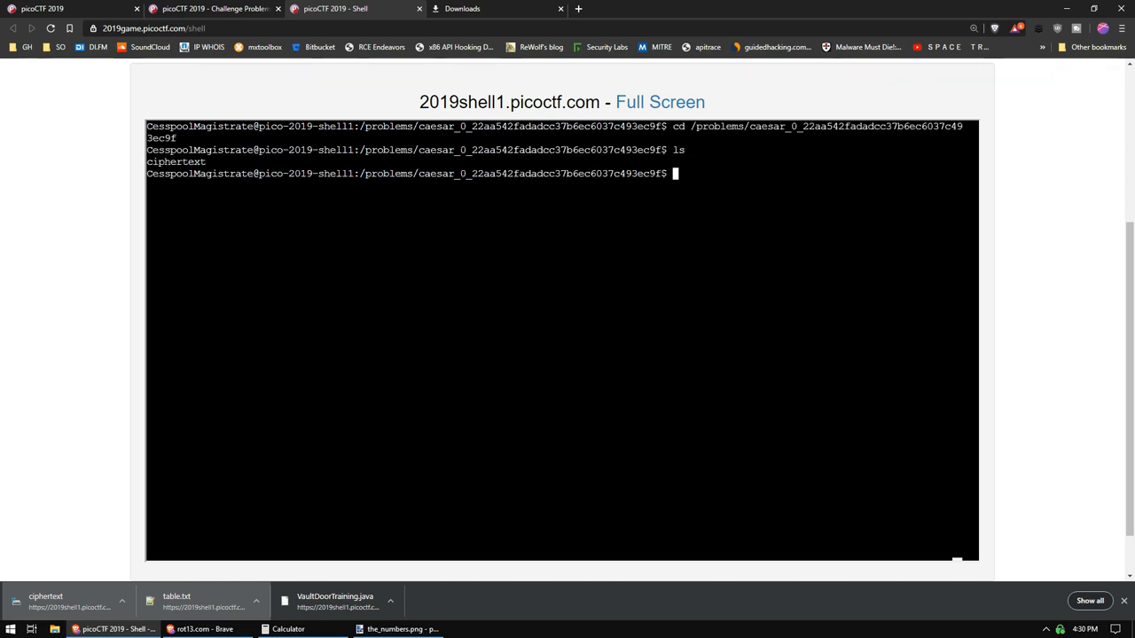
text(cat ciphertext)
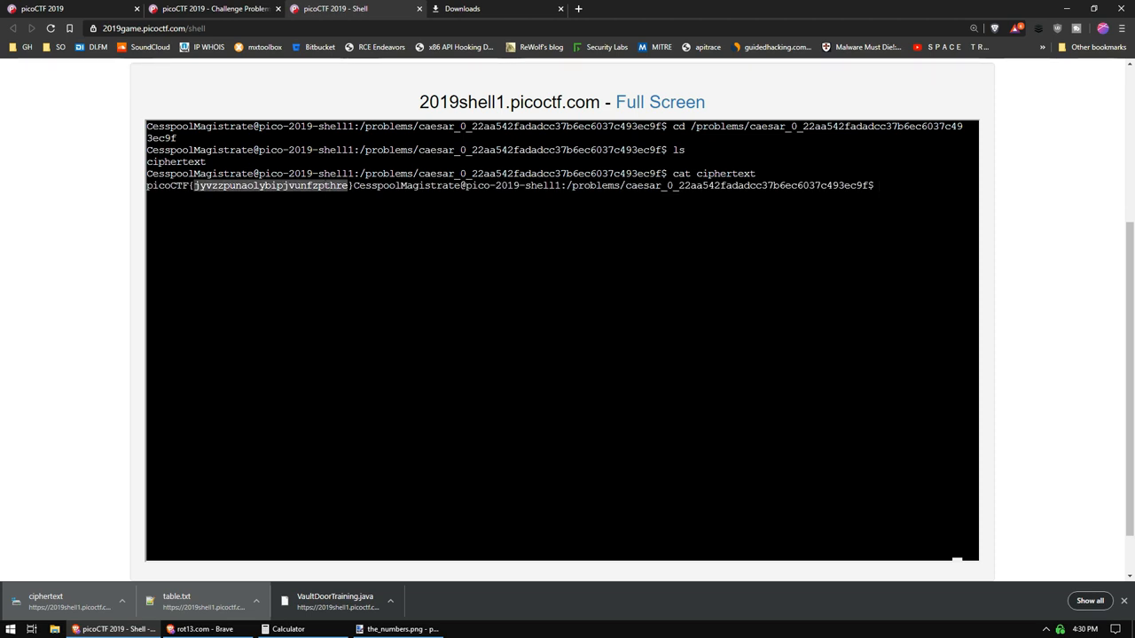
key(ctrl+c)
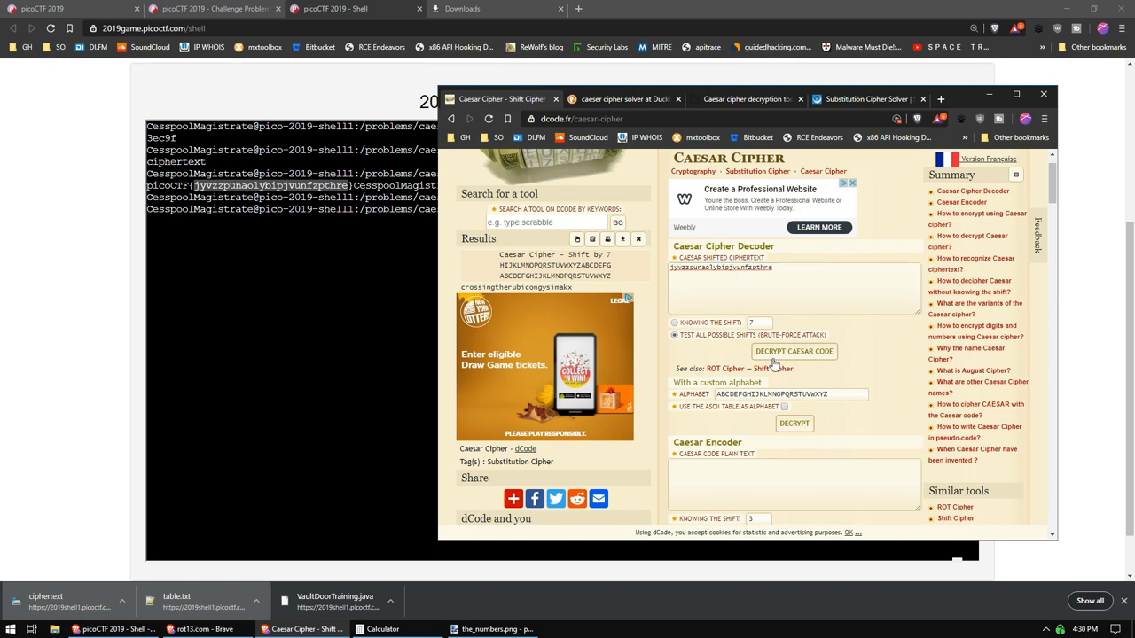
Brute-force every Caesar shift in dCode and find crossingtherubicongysimakx at shift 7.
click(793, 351)
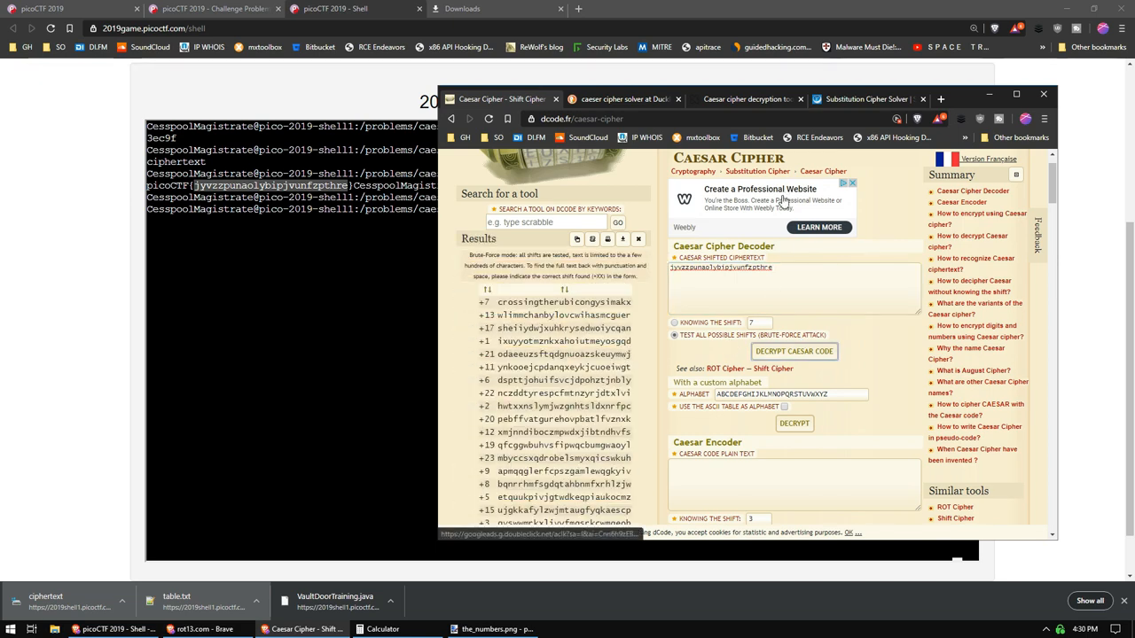
scroll(down, 3)
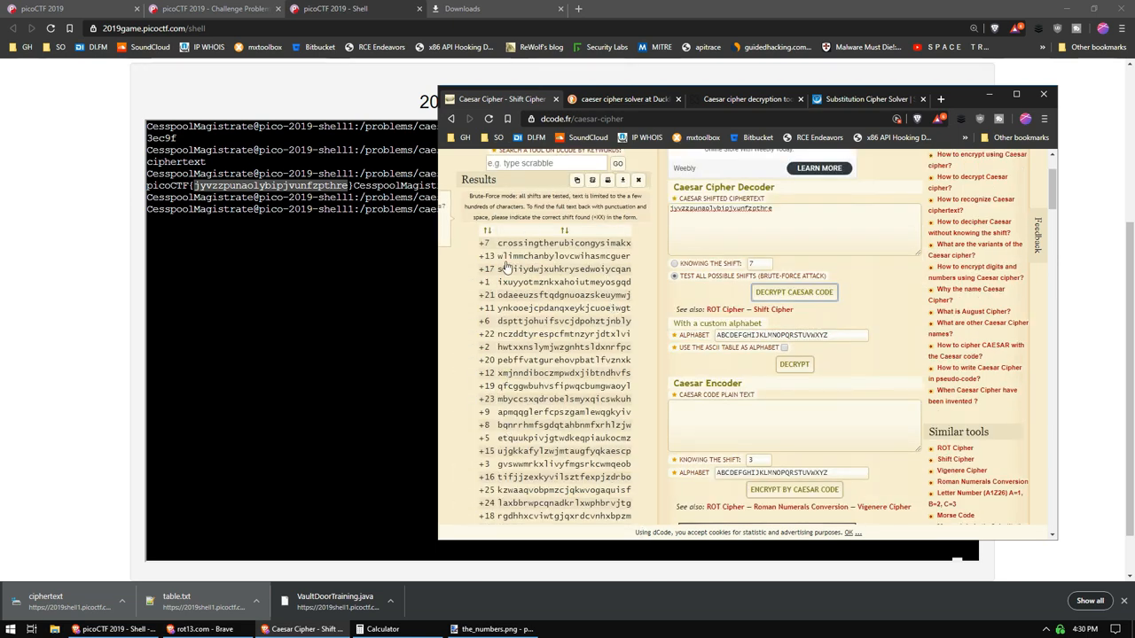
mouse_move(501, 263)
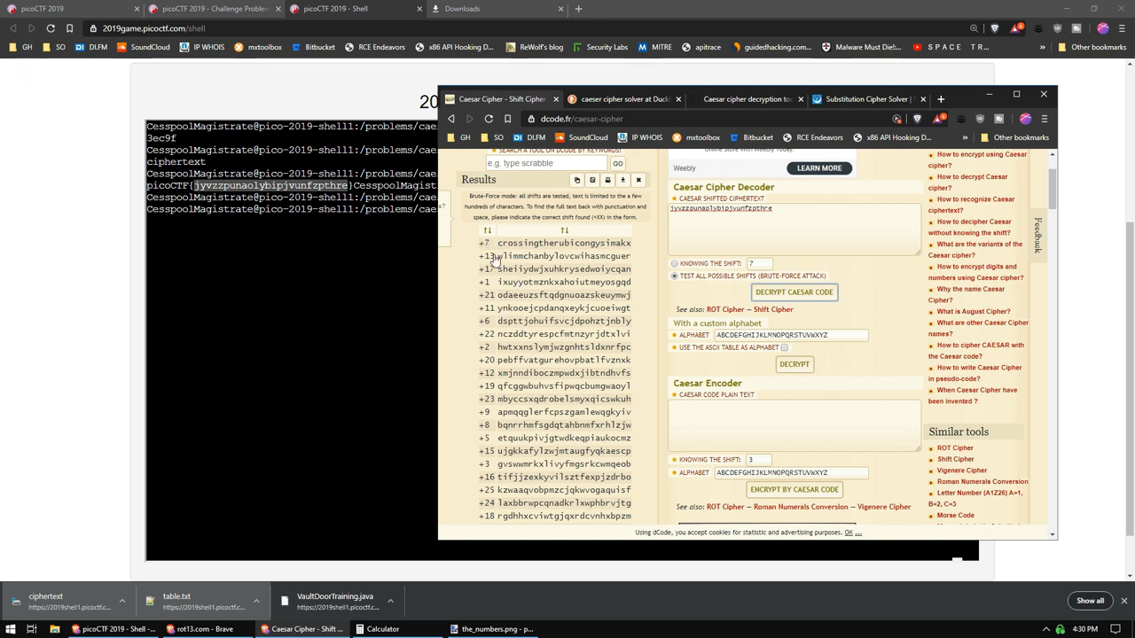
mouse_move(488, 272)
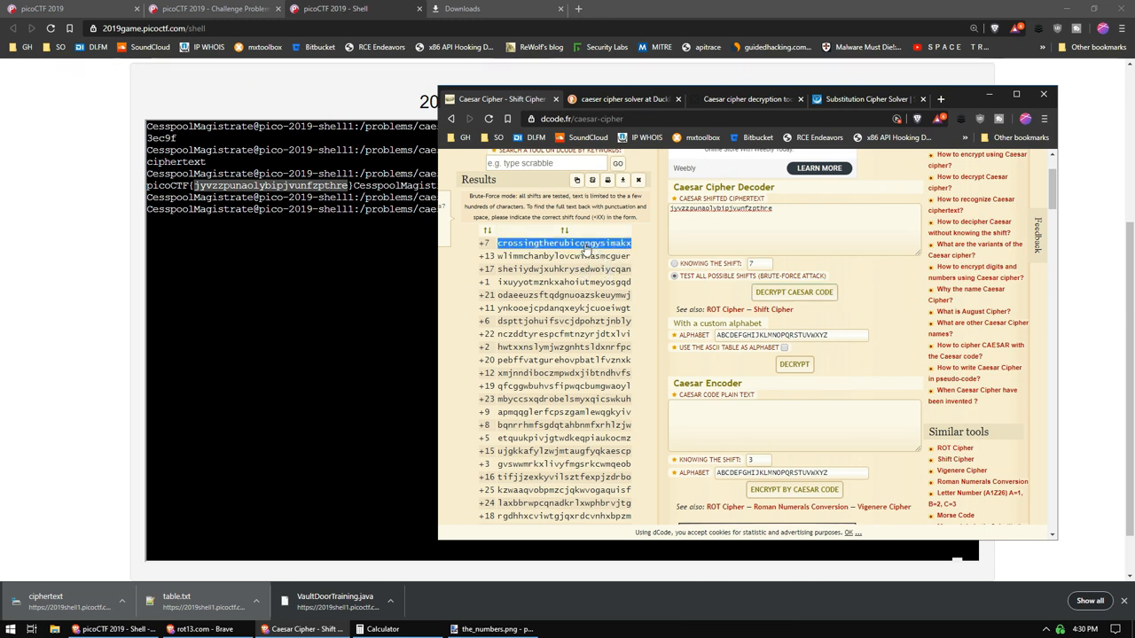
scroll(down, 3)
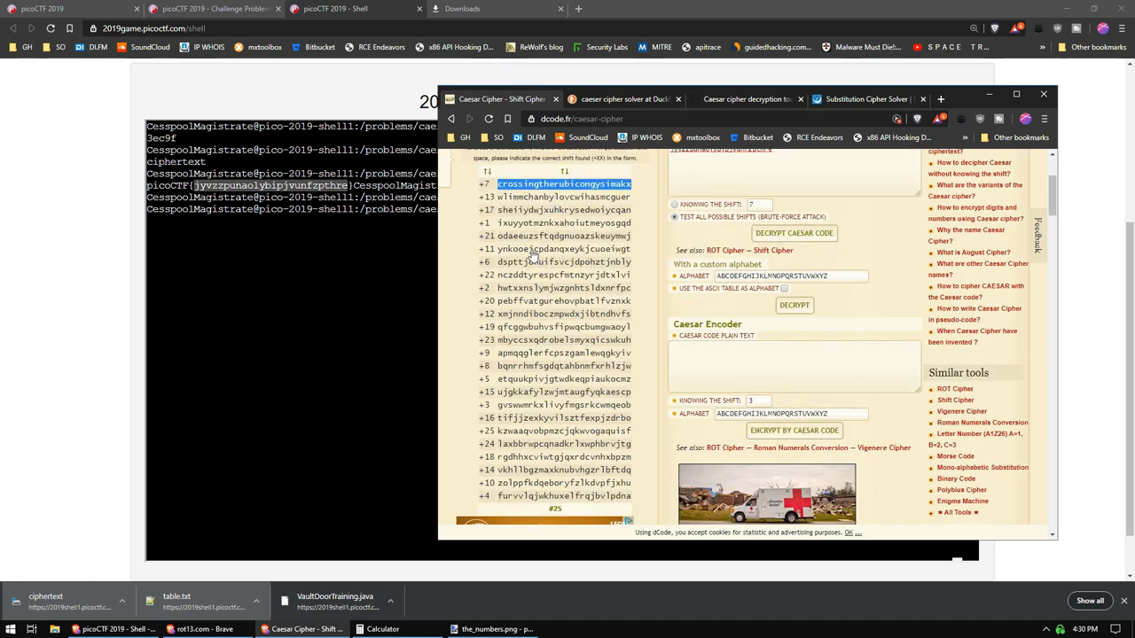
scroll(down, 3)
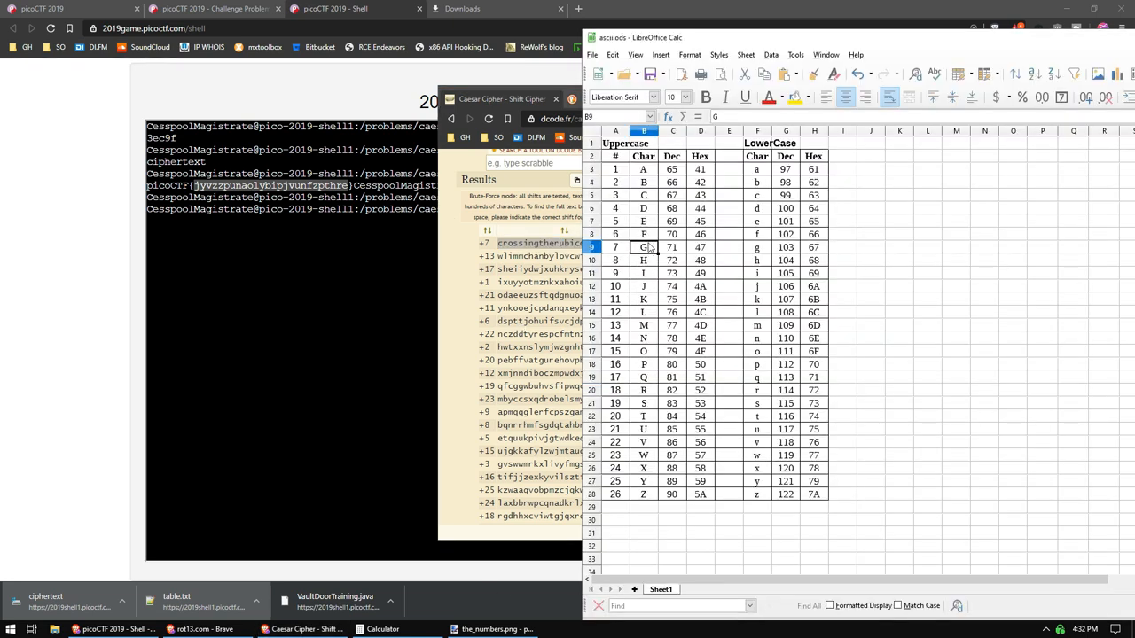
click(644, 195)
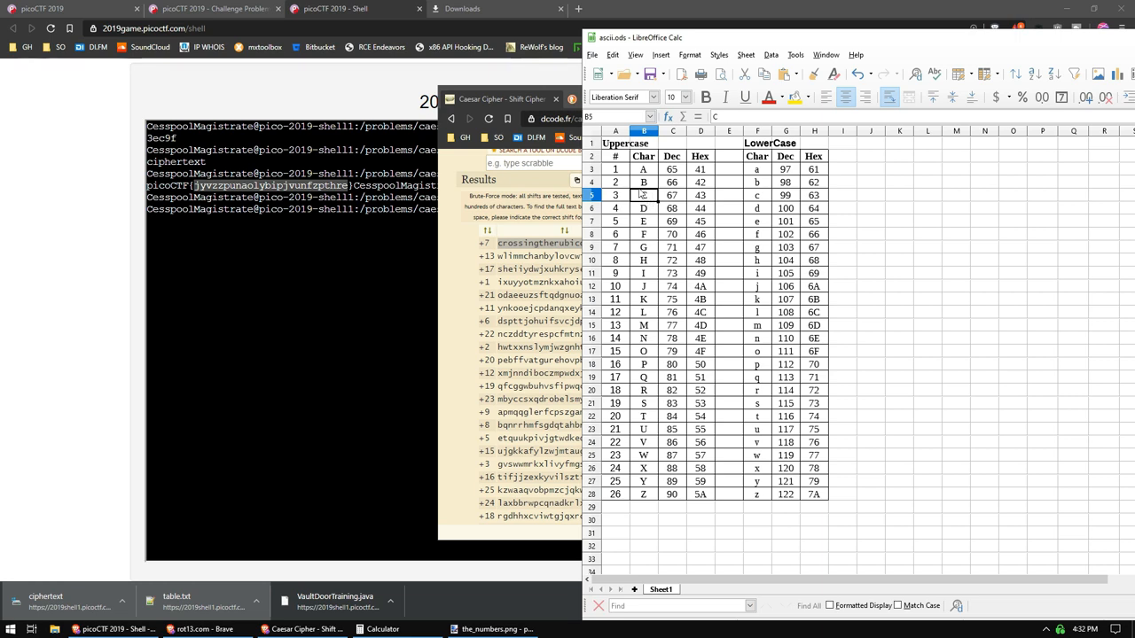
mouse_move(514, 98)
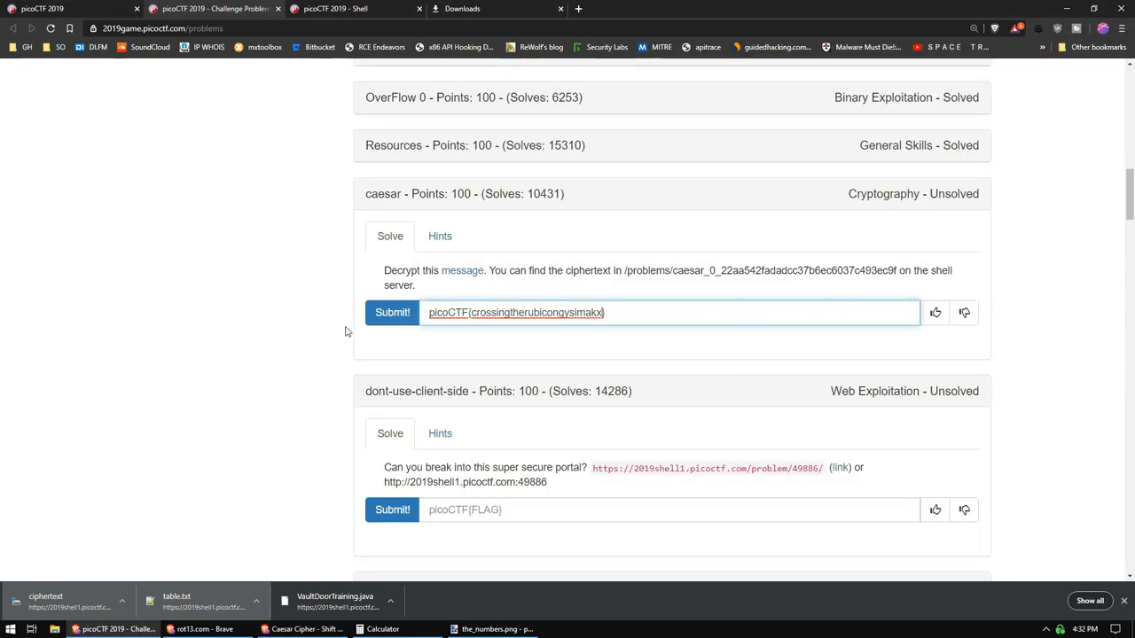
click(392, 312)
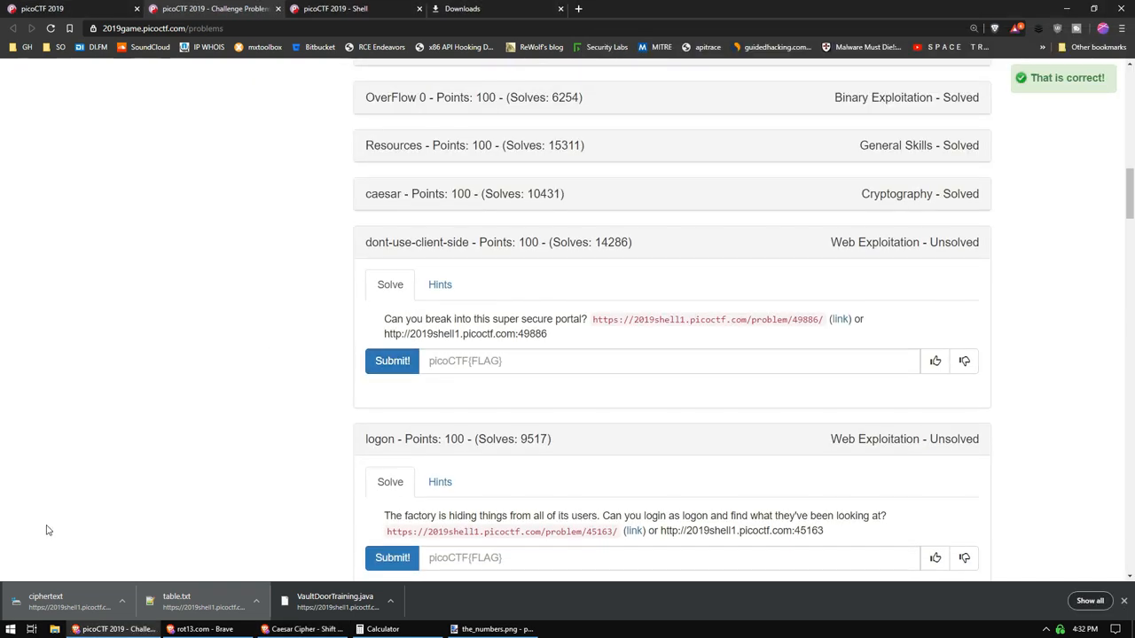
click(560, 8)
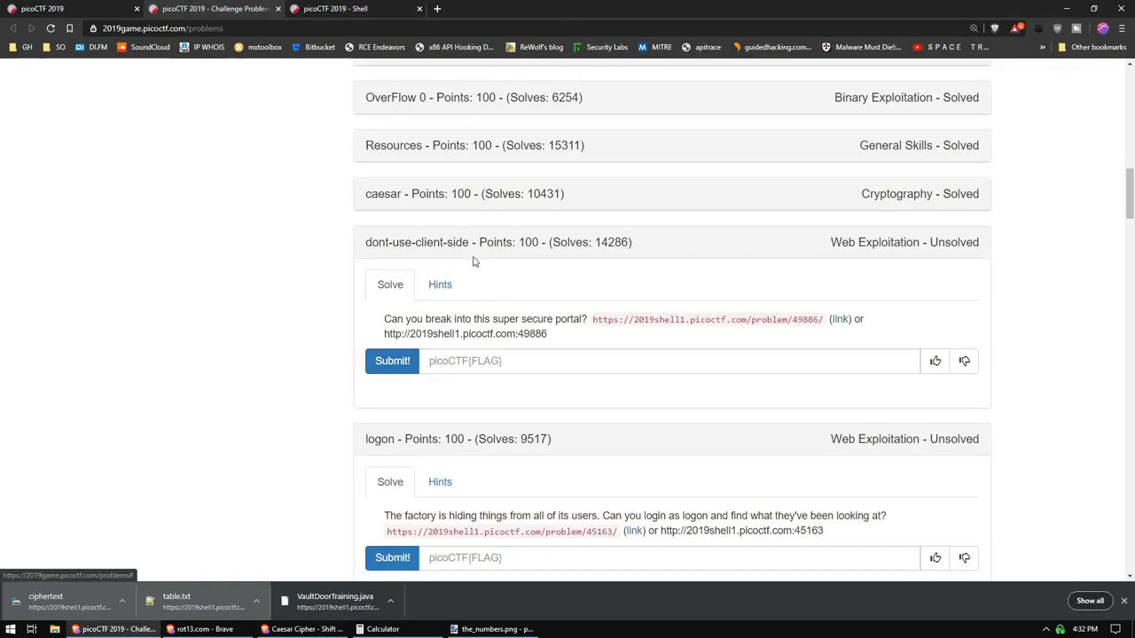
right_click(840, 319)
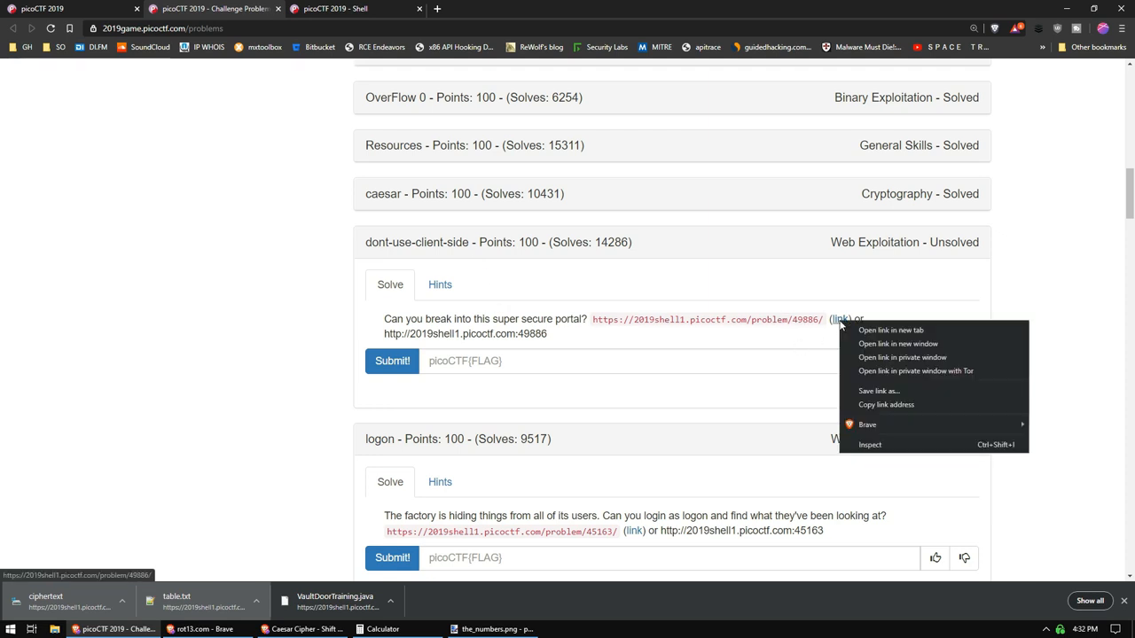
Open the dont-use-client-side portal, view its page source, and start a blank Notepad++ document.
click(890, 330)
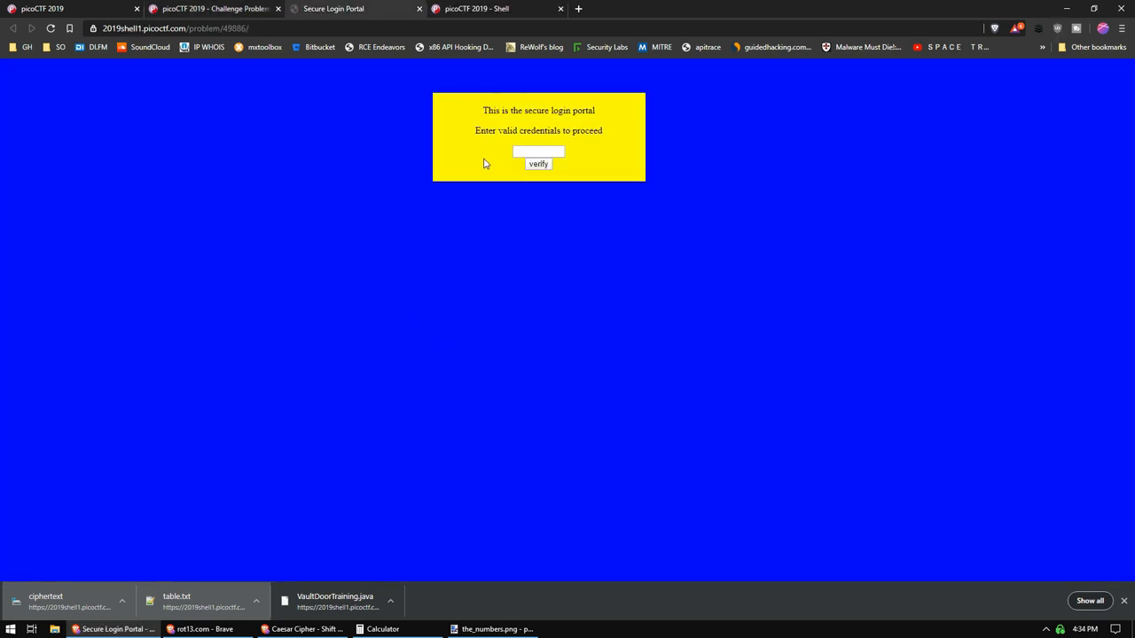
click(538, 151)
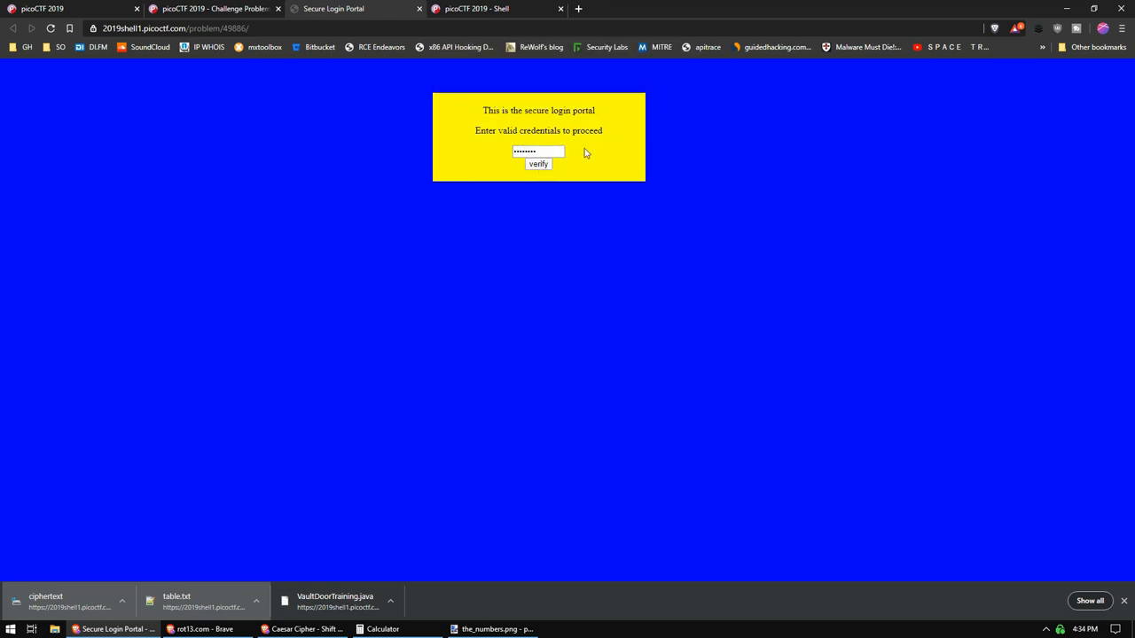
right_click(585, 153)
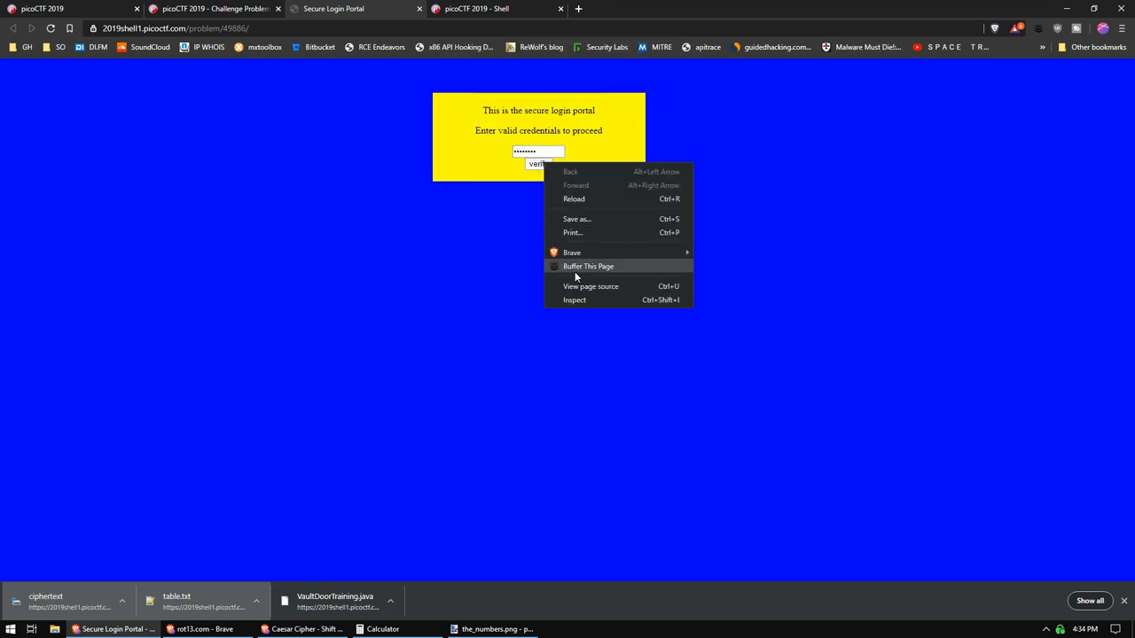
click(591, 287)
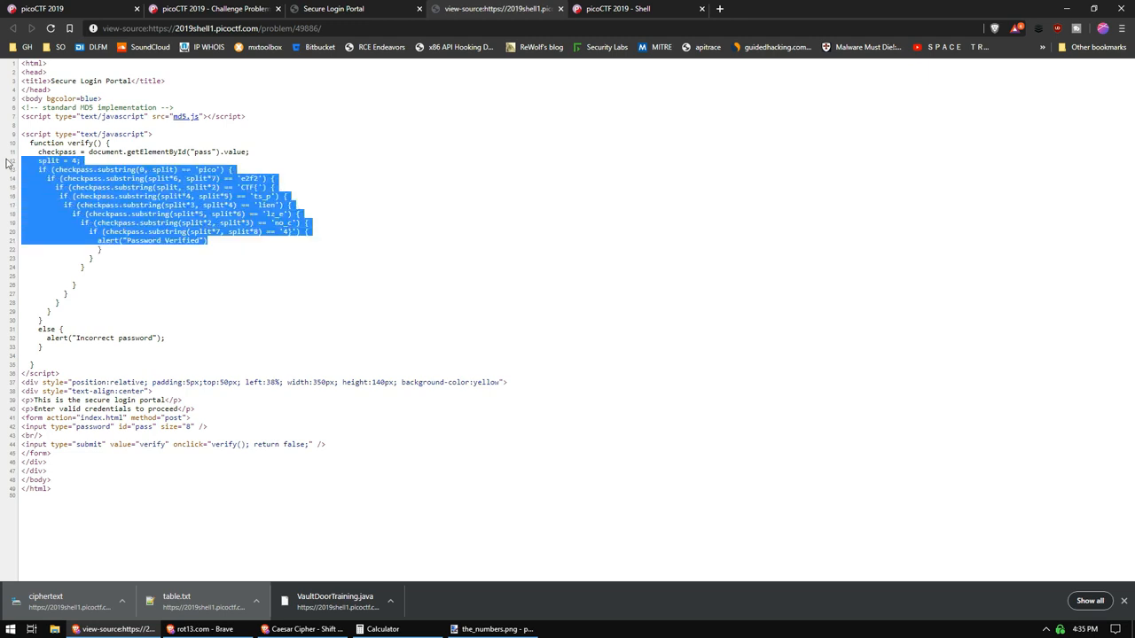
click(359, 223)
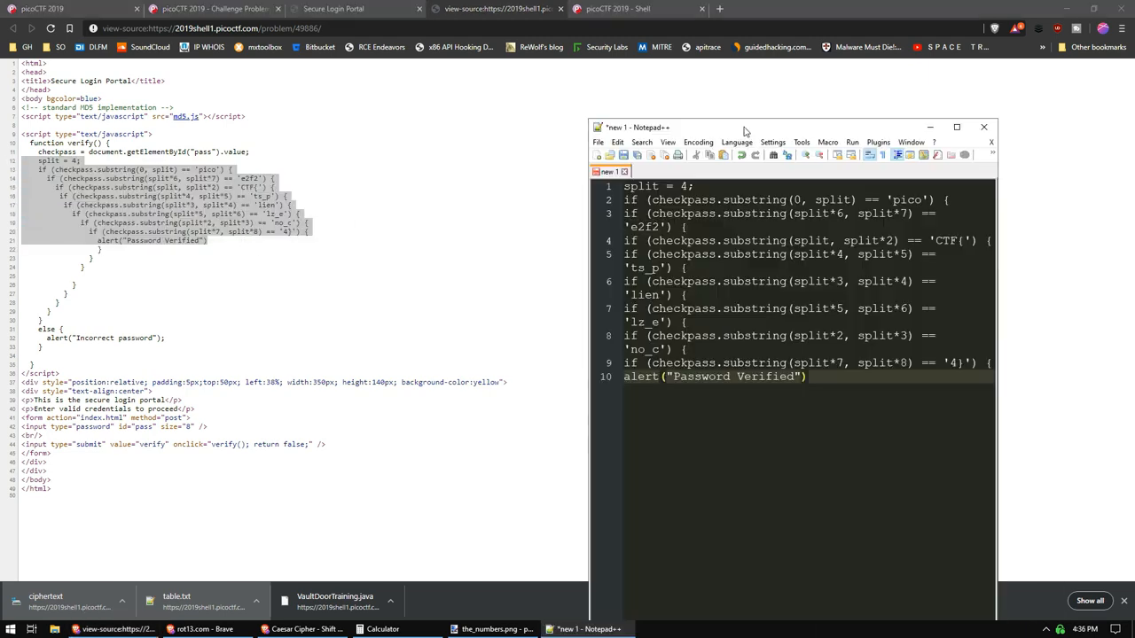
Maximize Notepad++ and replace every 'split' in the pasted code with 4.
click(956, 127)
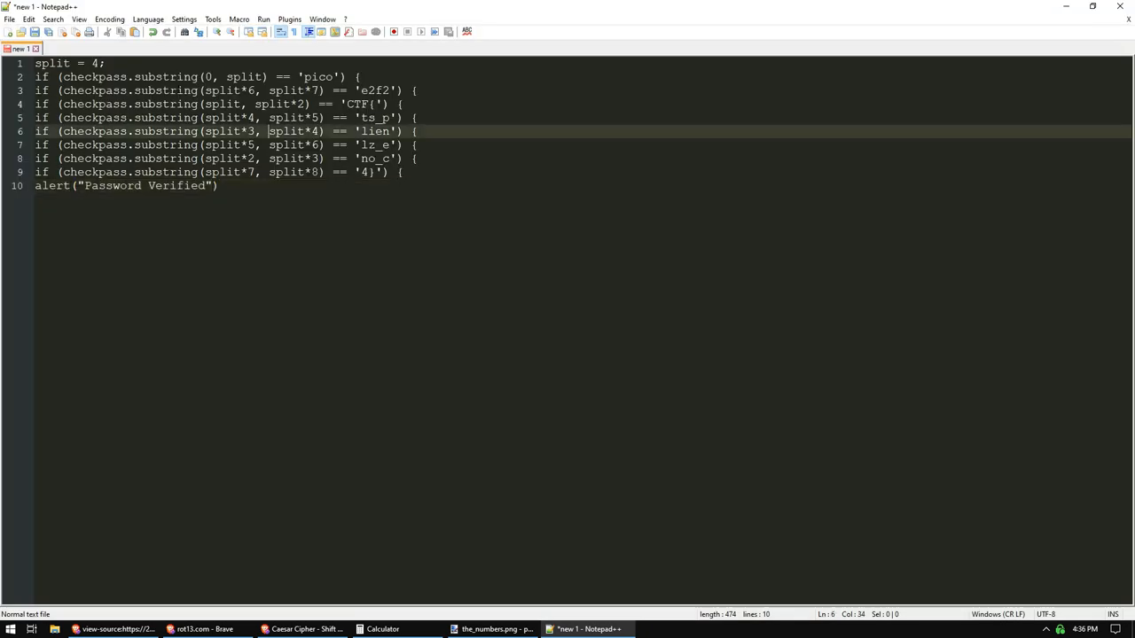
double_click(165, 77)
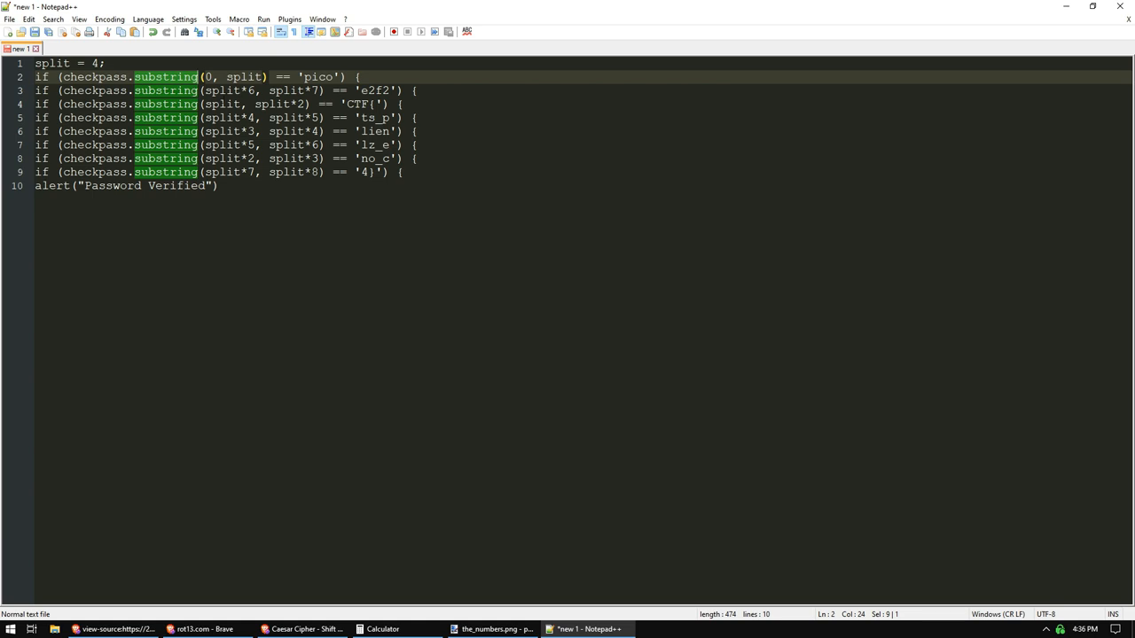
click(207, 78)
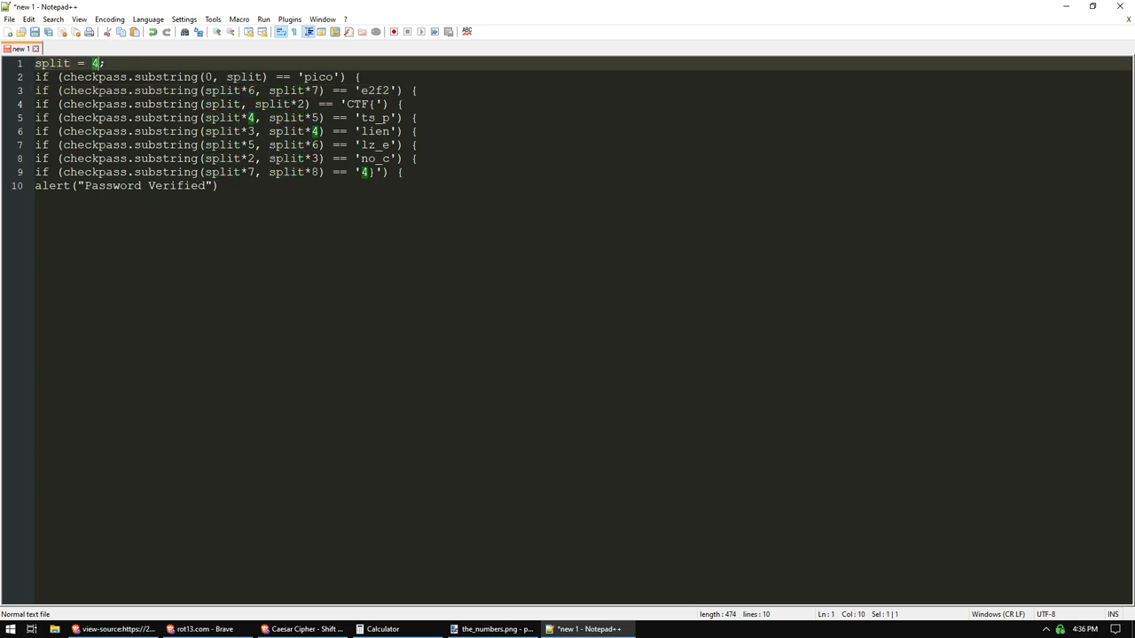
double_click(52, 63)
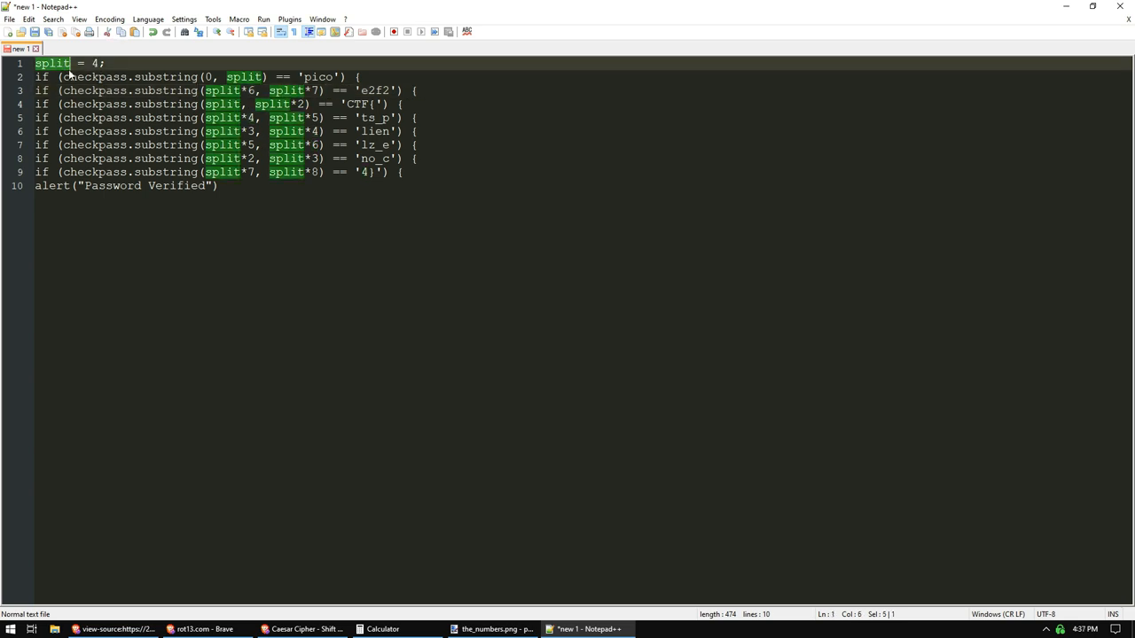
key(Ctrl+h)
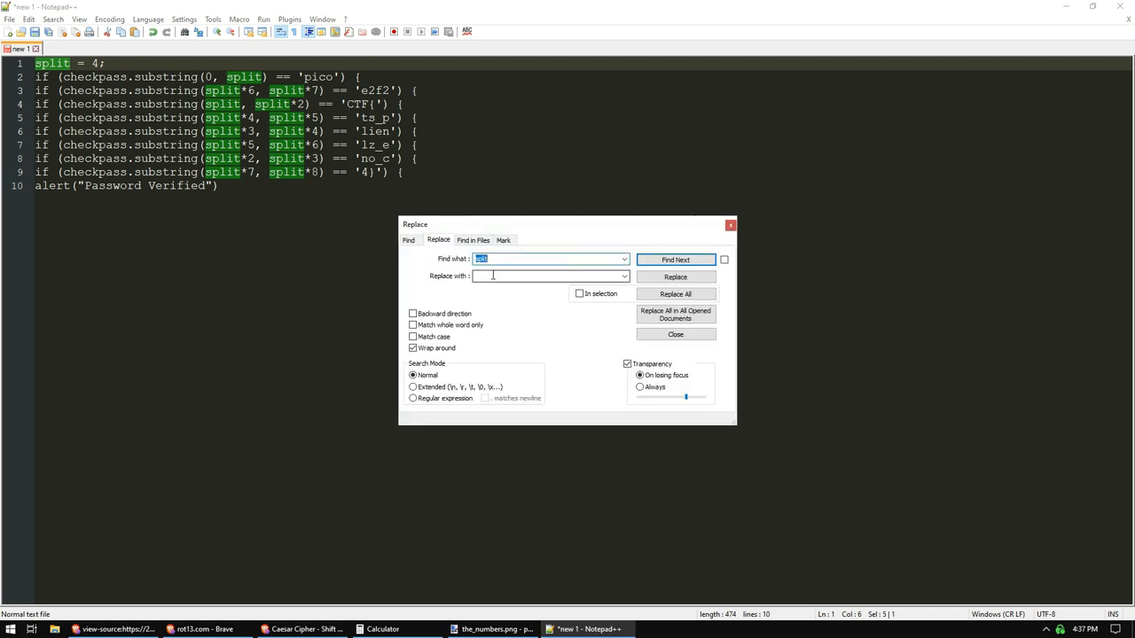
click(674, 294)
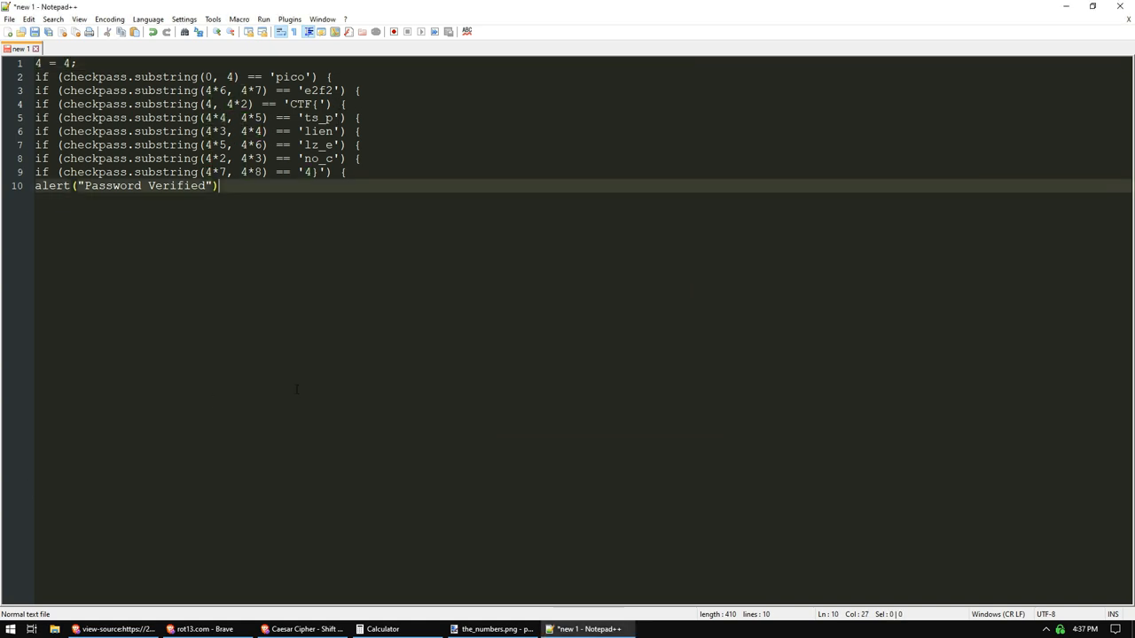
Order the substring checks by offset and type the flag picoCTF{no_clients_plz_ee2f24}.
text(pico)
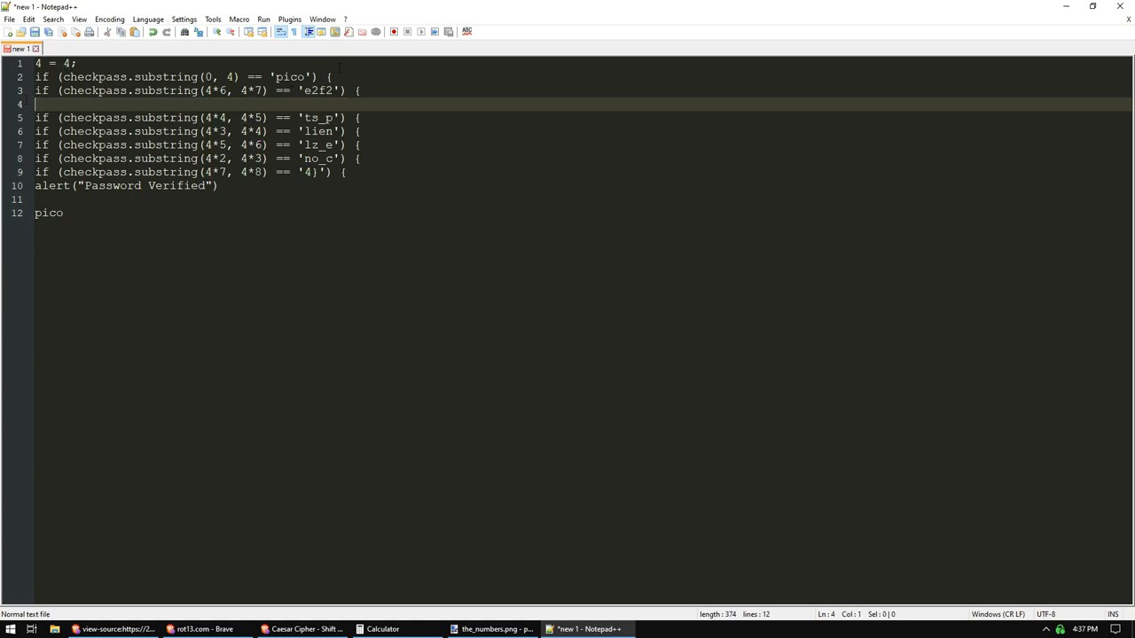
text(if (checkpass.substring(4, 4*2) == 'CTF{') {)
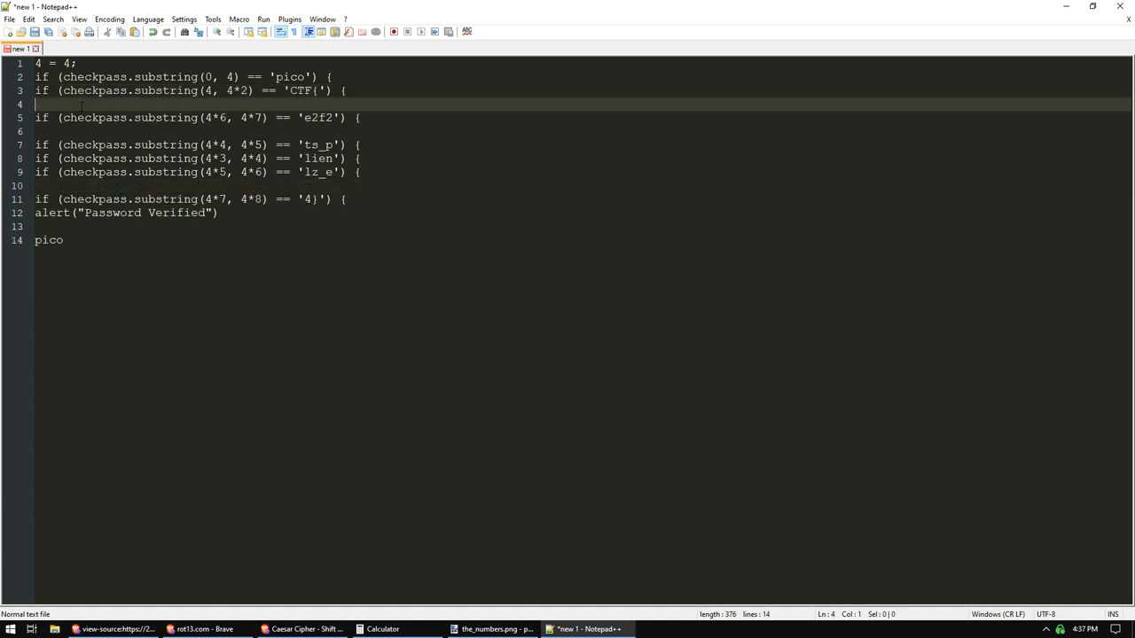
text(if (checkpass.substring(4*2, 4*3) == 'no_c') {)
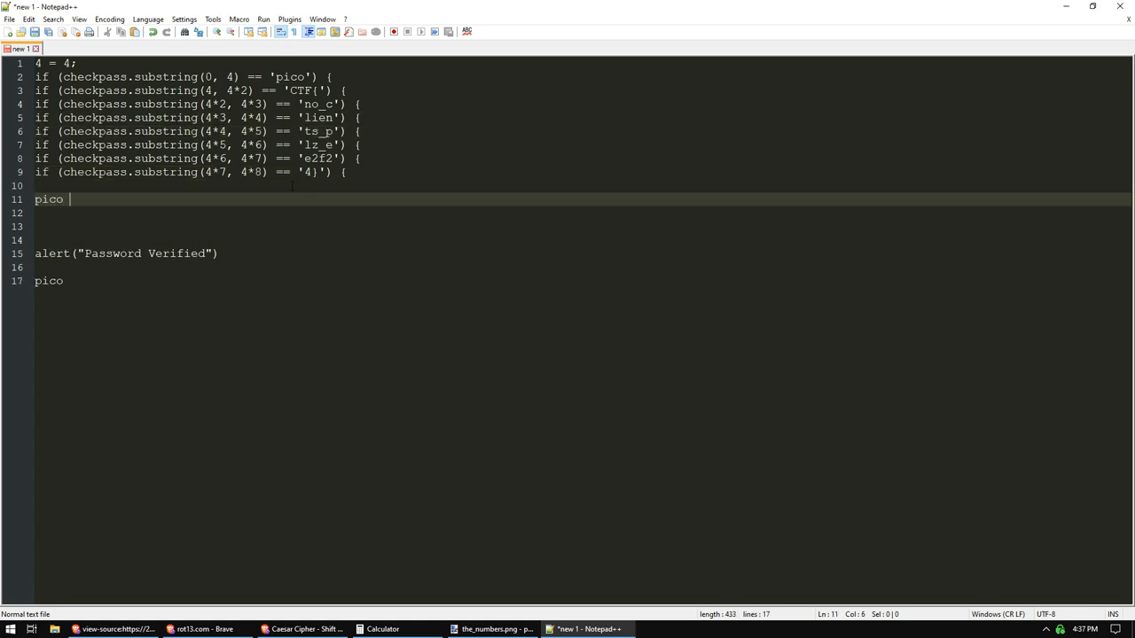
text(CT)
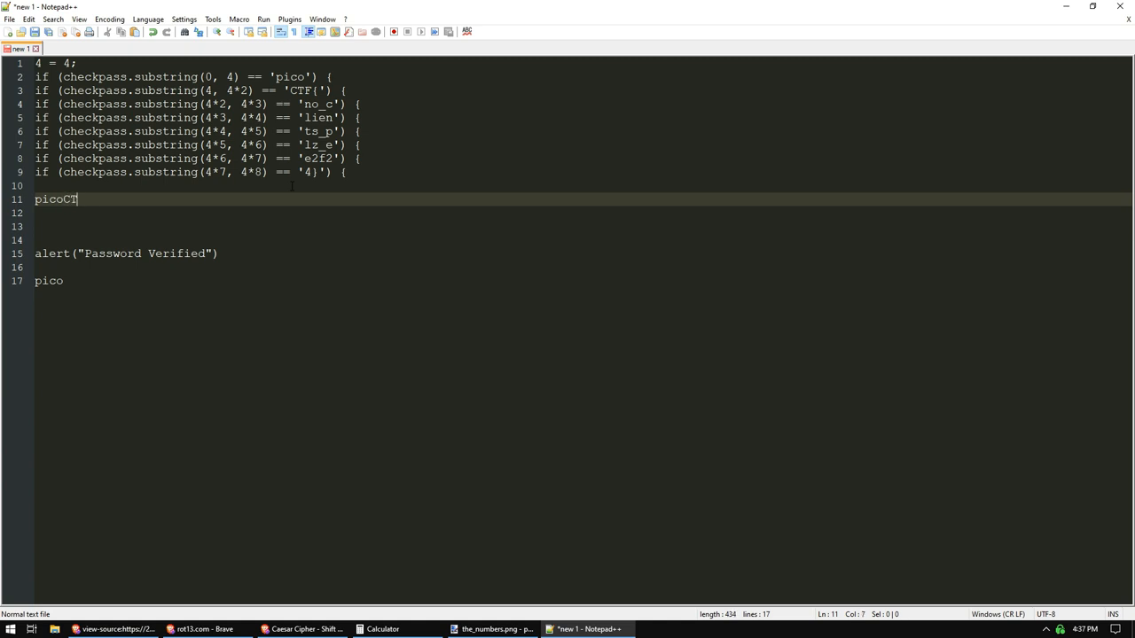
text(F{no_c)
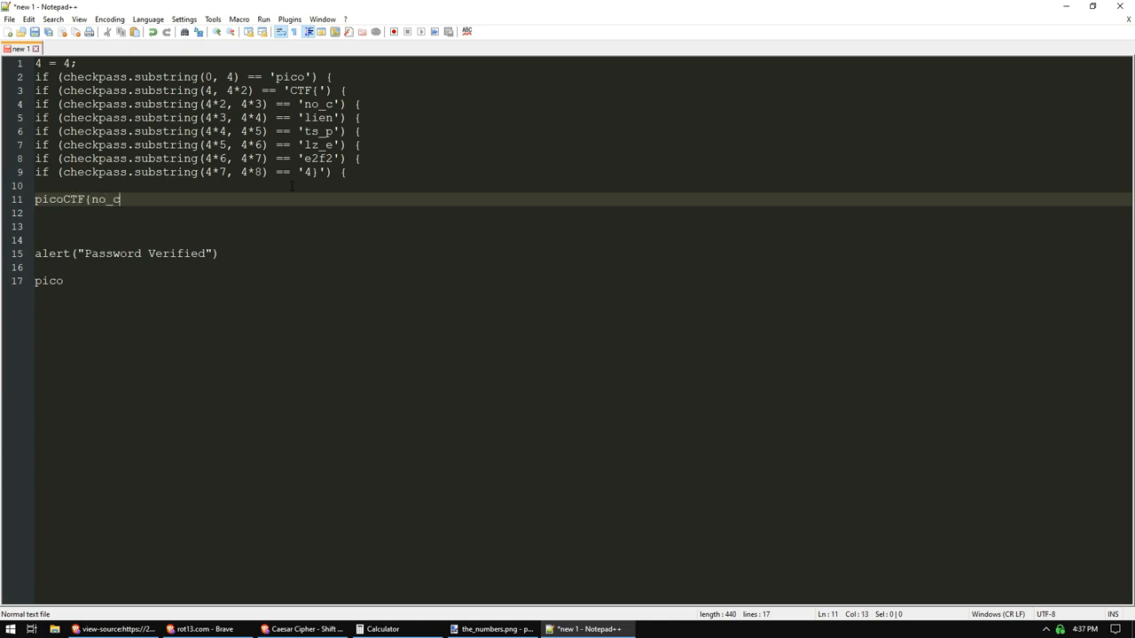
text(lients_)
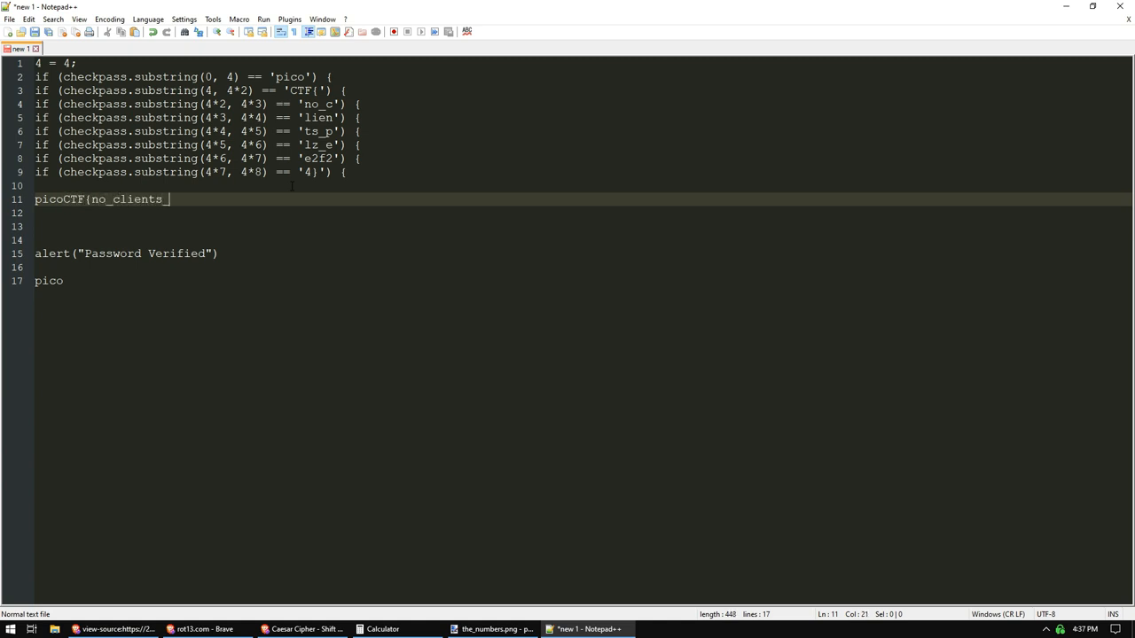
text(plz_ee2)
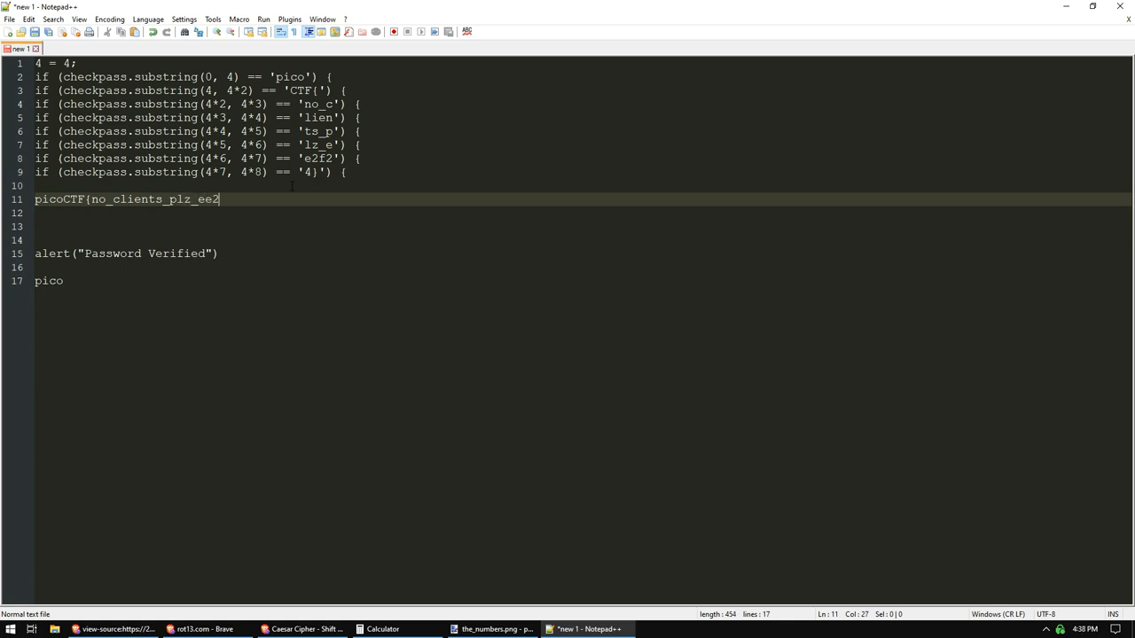
text(f24})
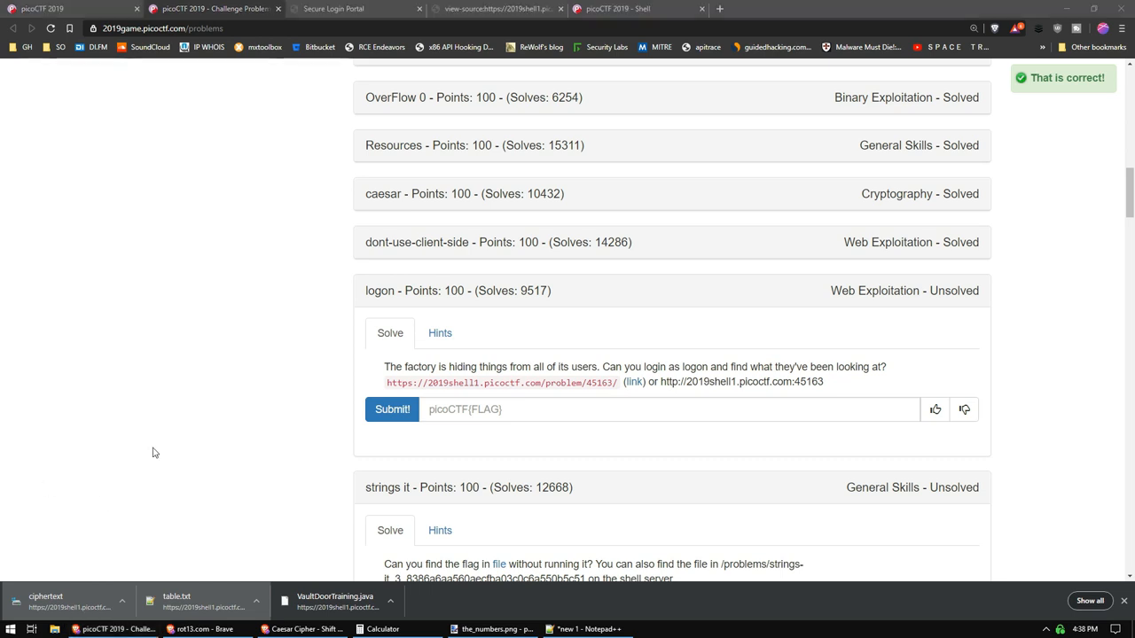
Verify the entered flag on the Secure Login Portal tab and dismiss the 'Password Verified' alert.
click(333, 8)
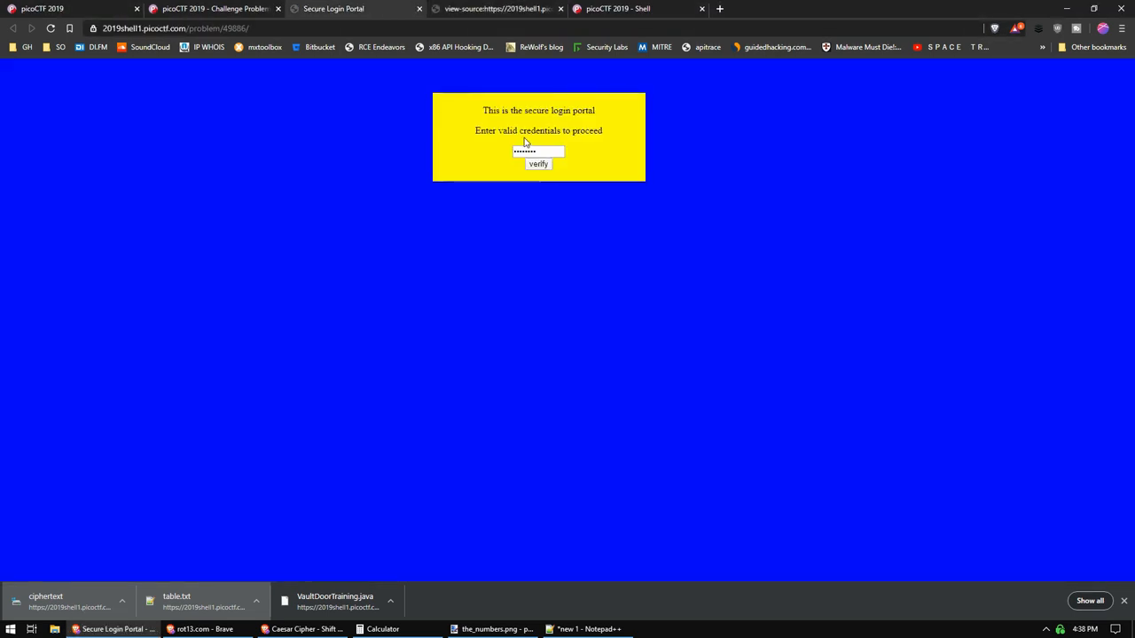
click(538, 164)
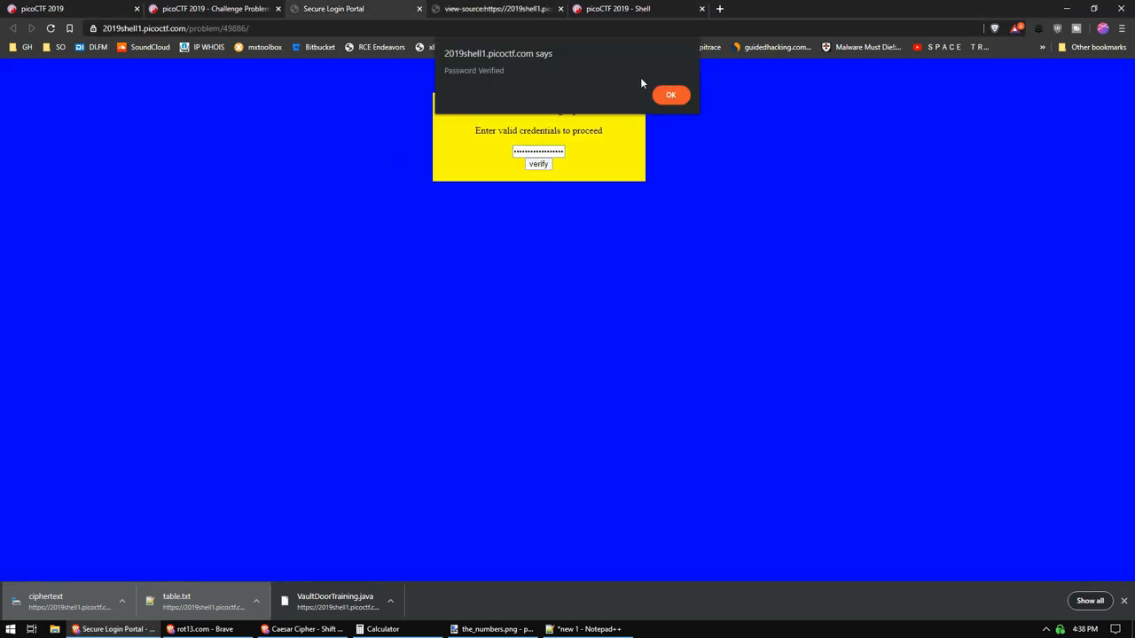
click(671, 95)
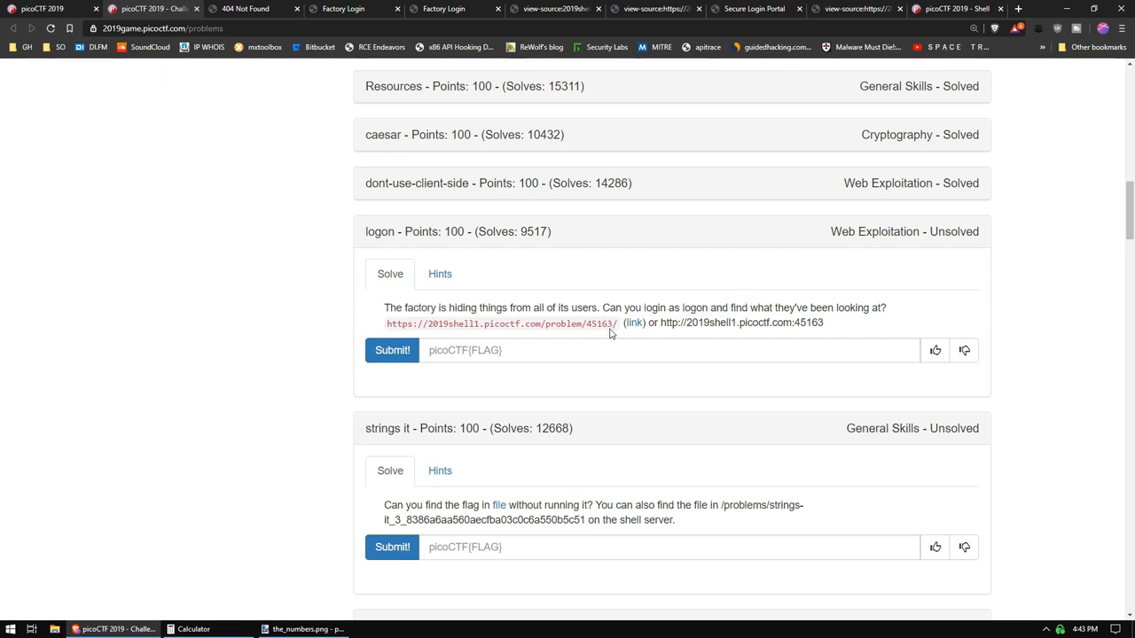
Open the logon challenge site and sign in as logon, twice reaching 'No flag for you'.
click(501, 322)
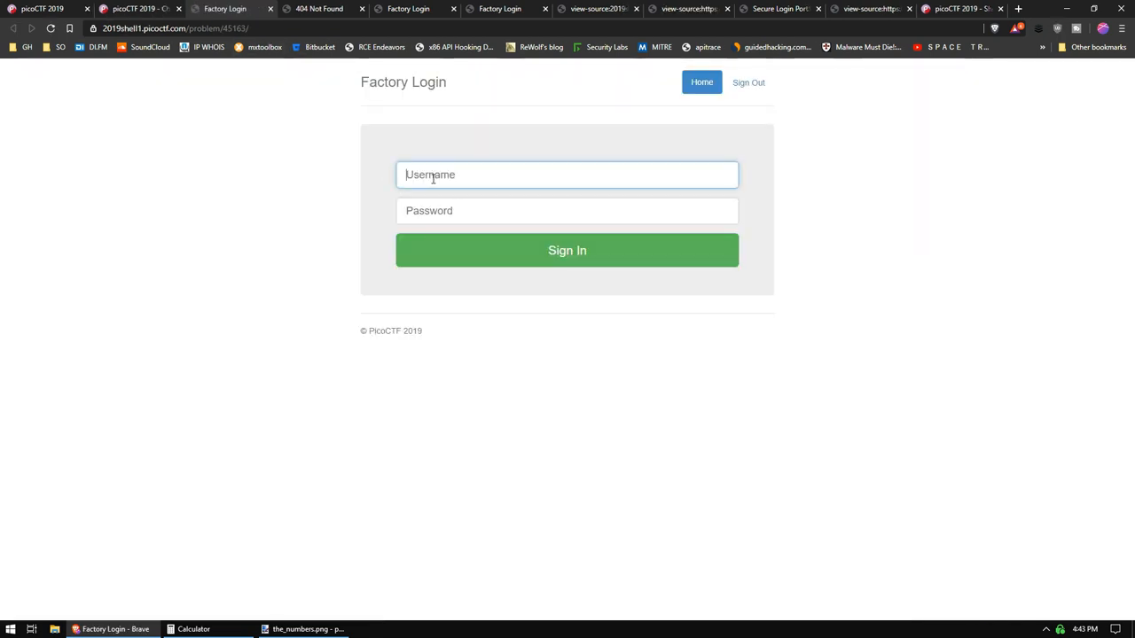
text(logon)
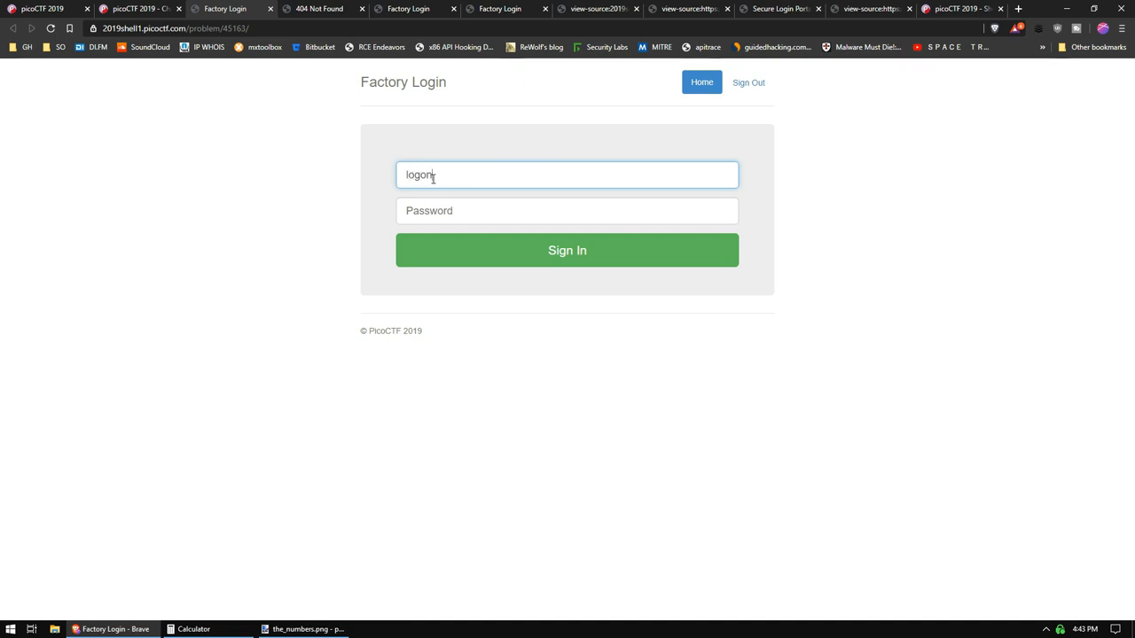
click(567, 250)
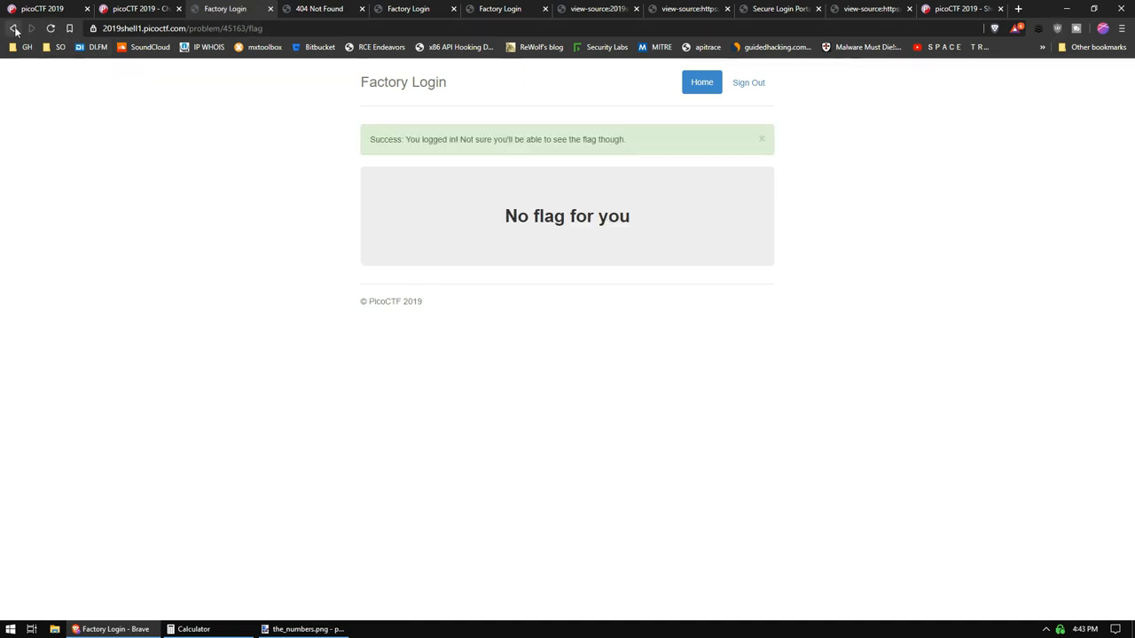
click(14, 28)
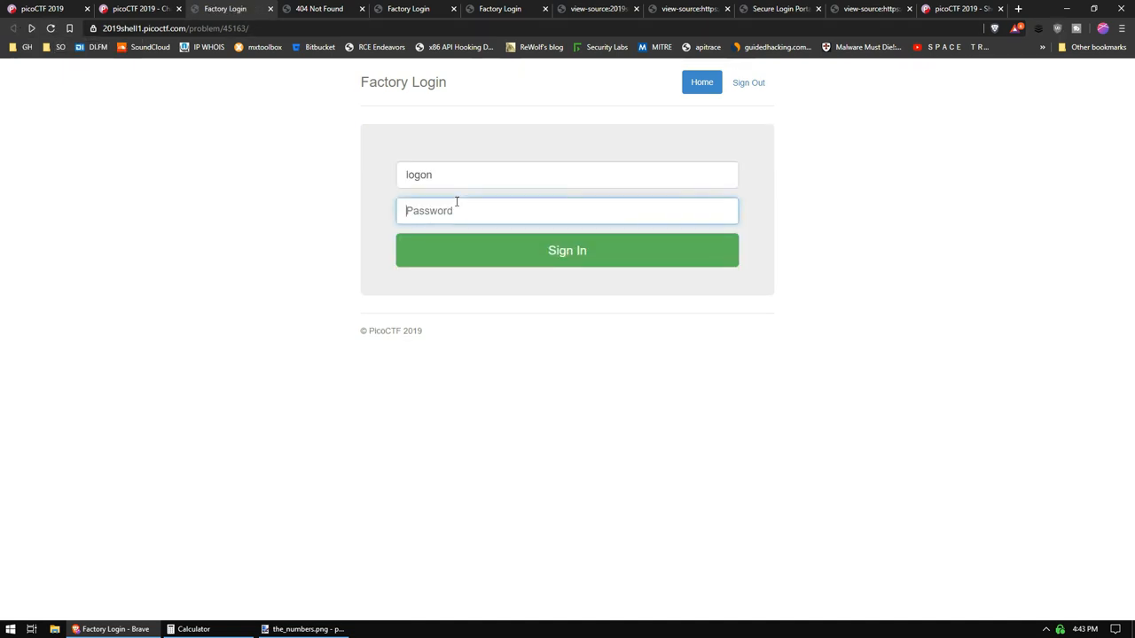
text(•••••)
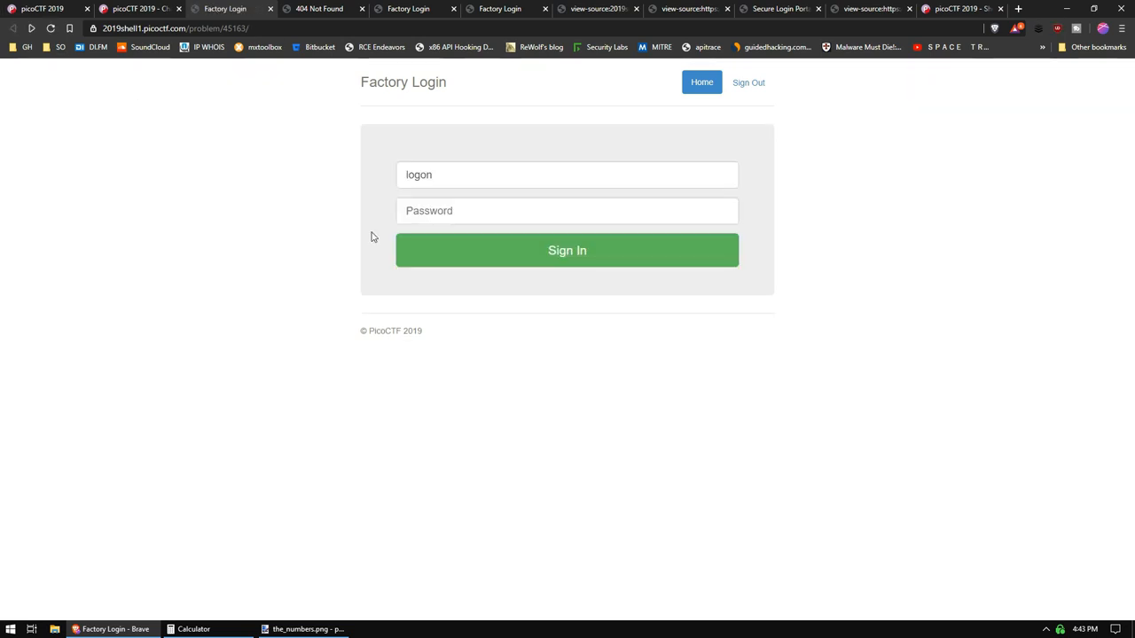
click(566, 250)
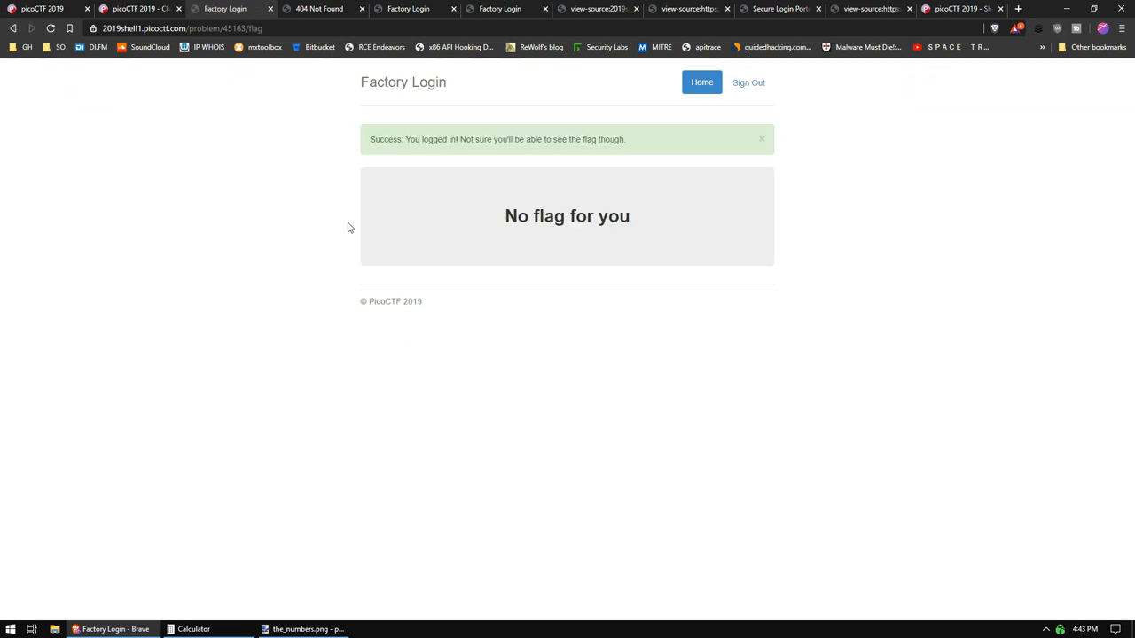
right_click(348, 227)
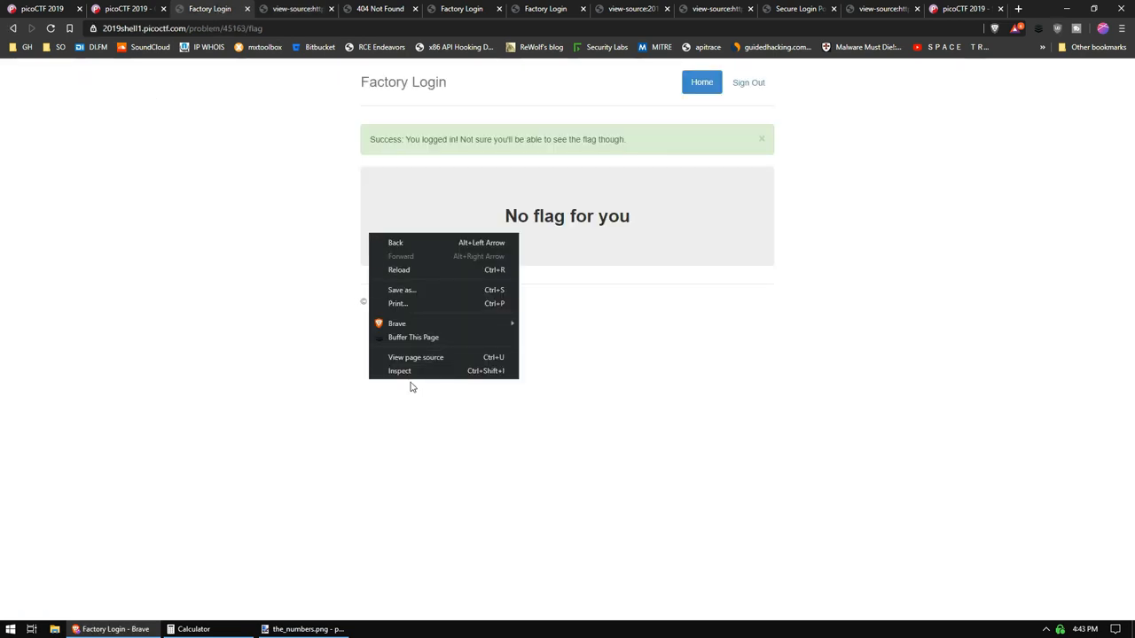
Open developer tools and browse the login page's Sources and Network request headers.
click(399, 371)
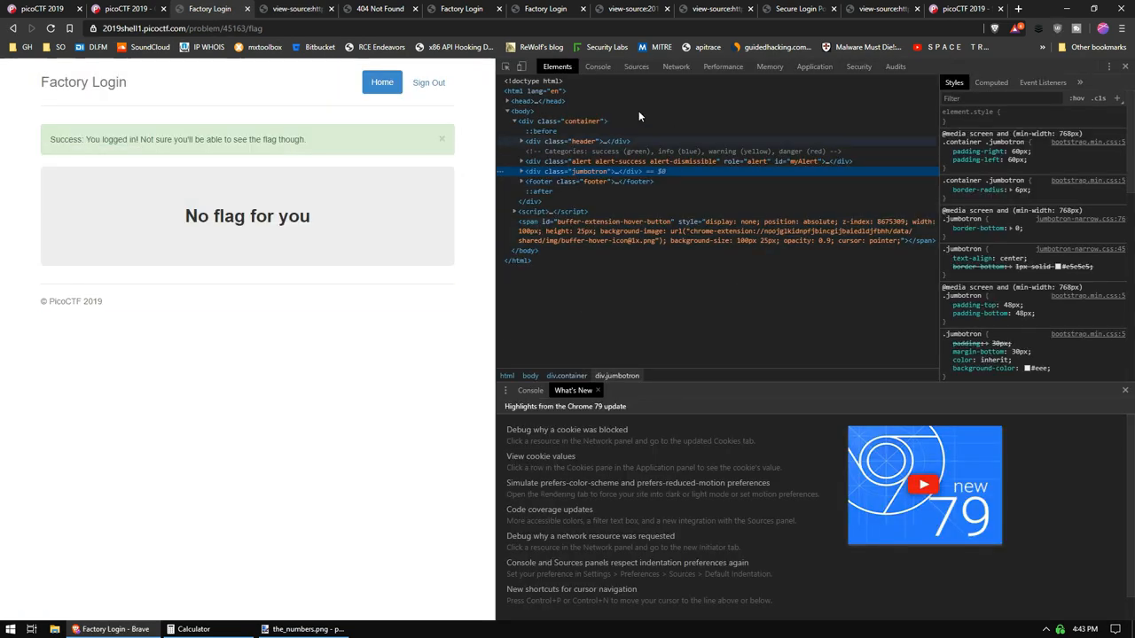
click(636, 67)
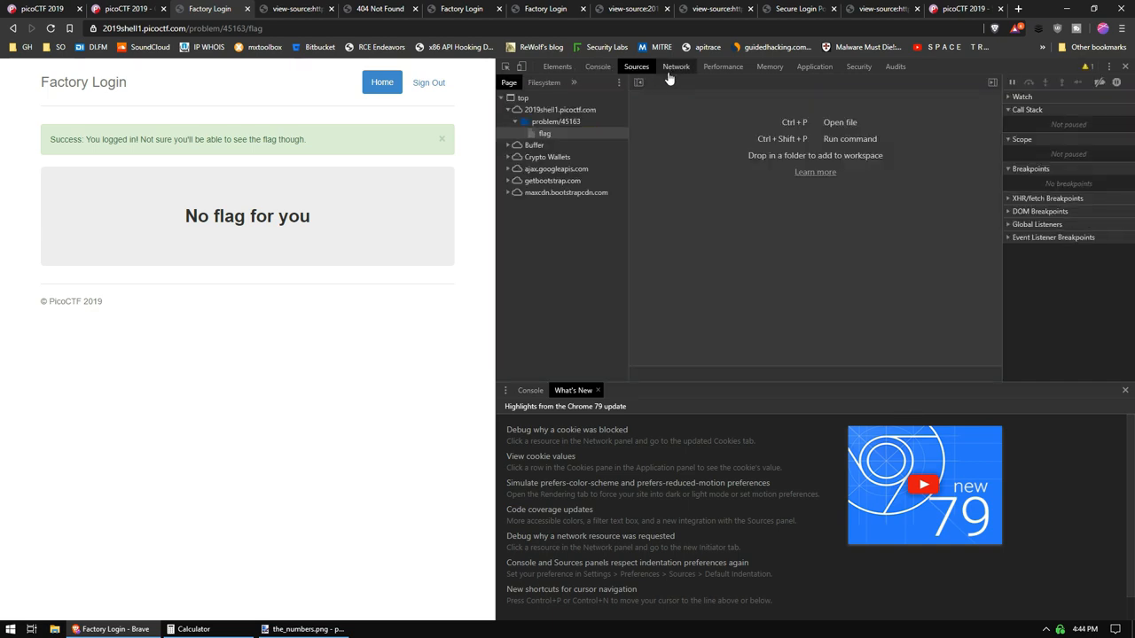
click(545, 133)
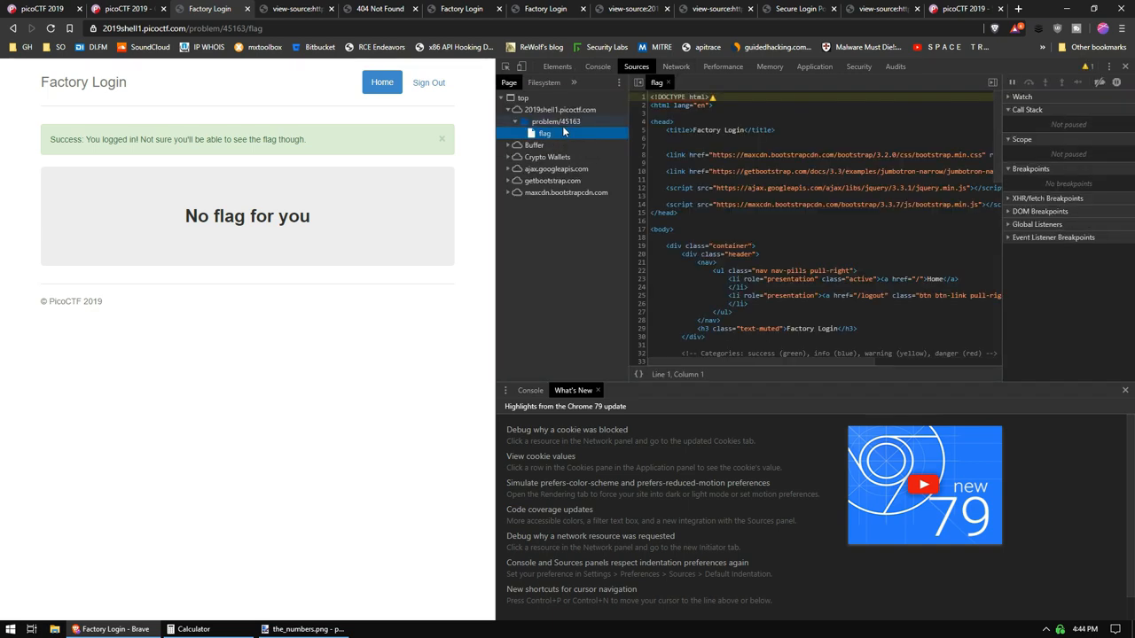
scroll(down, 3)
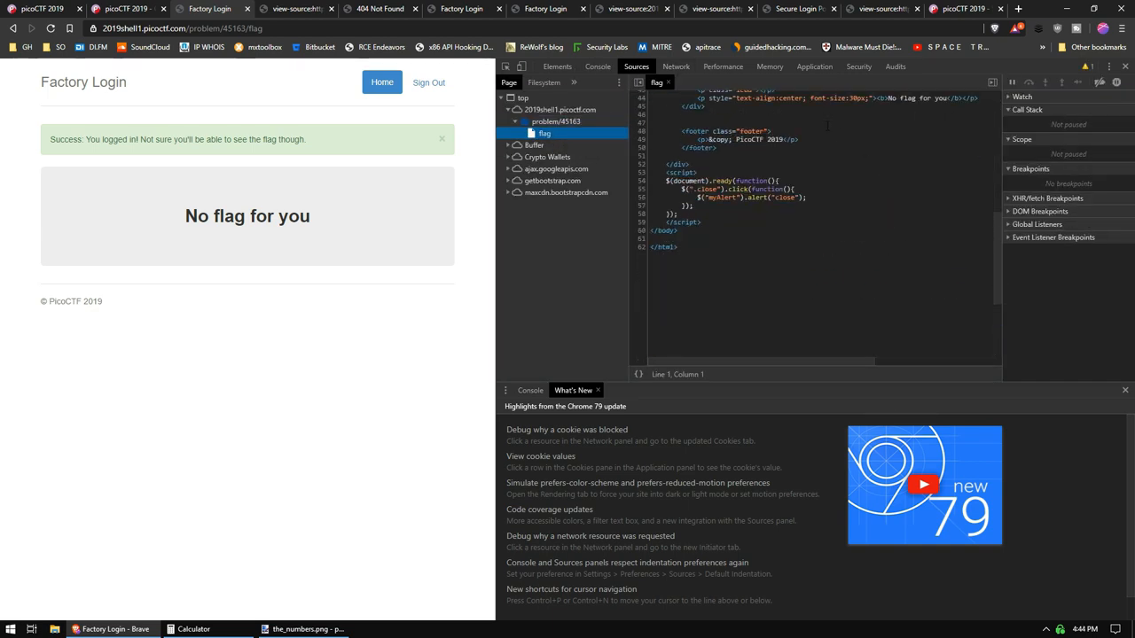
click(676, 66)
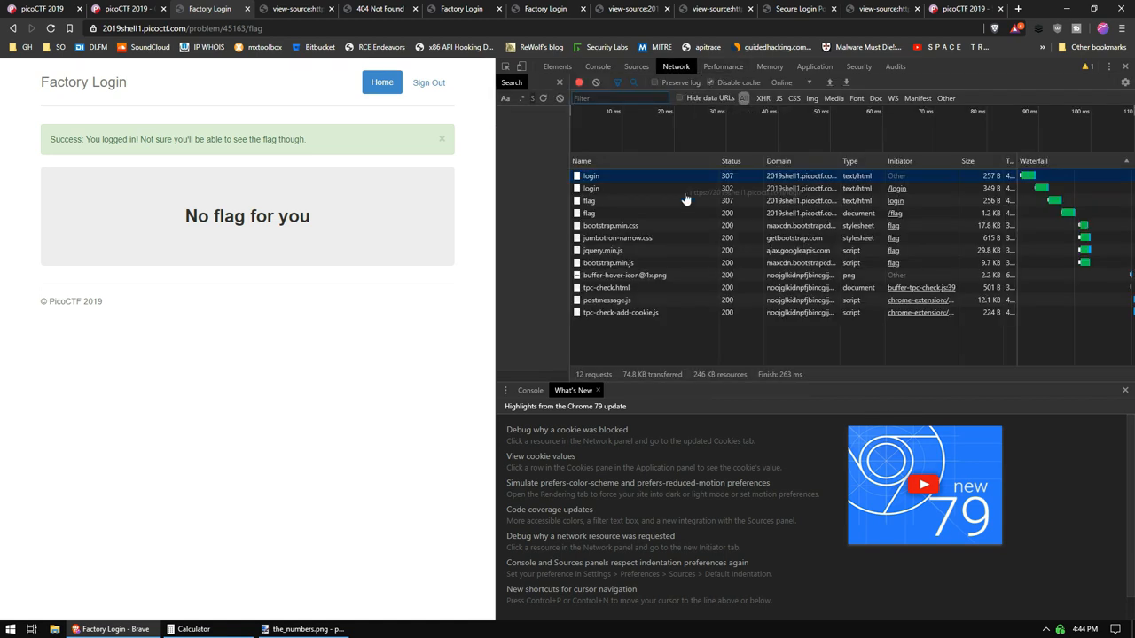
click(606, 299)
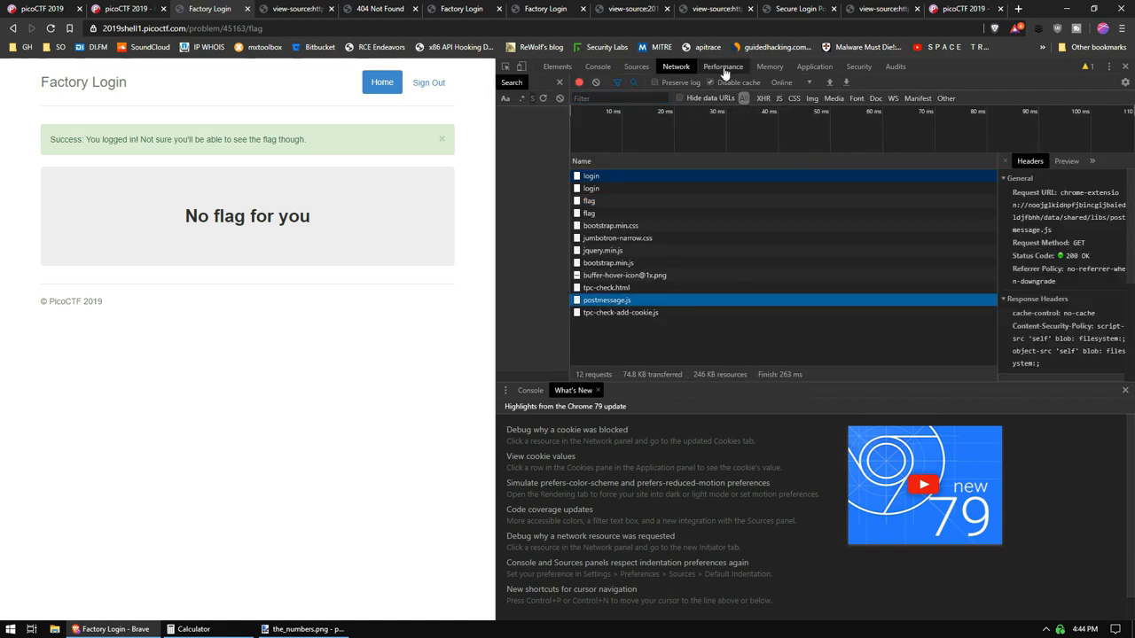
Inspect the 2019shell1 cookies under Application, showing admin False and username logon.
click(814, 66)
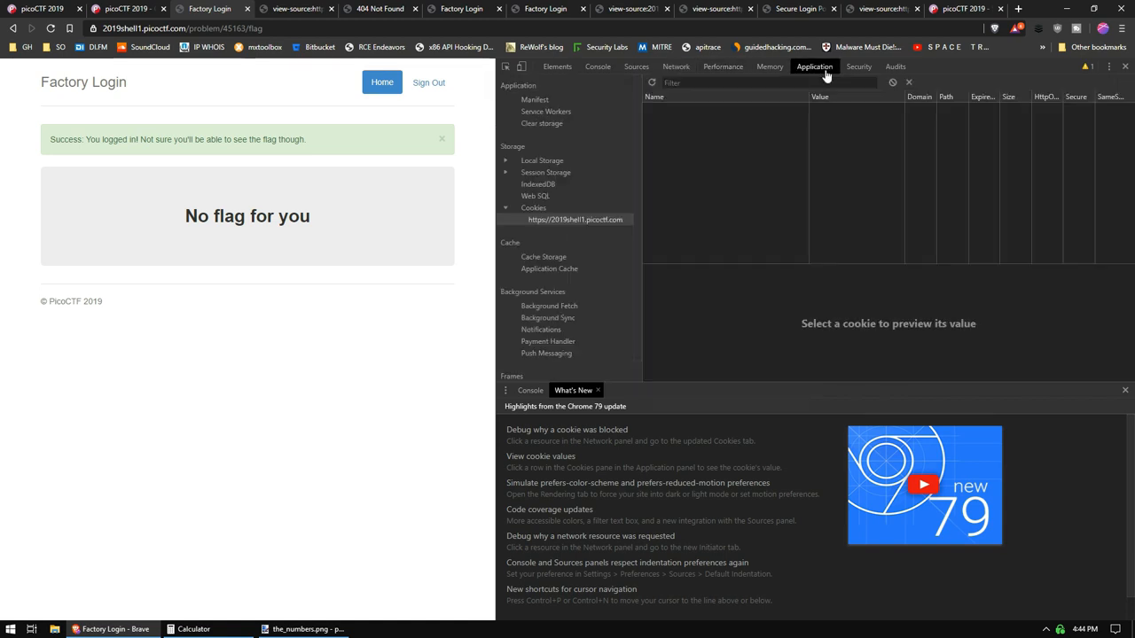
click(574, 219)
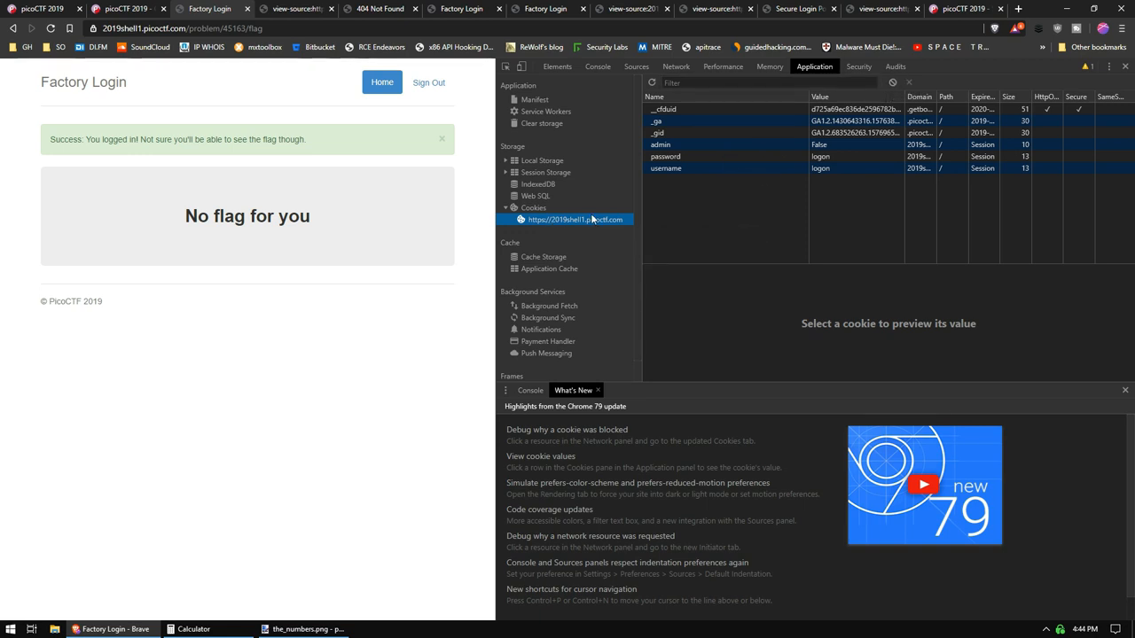
click(665, 168)
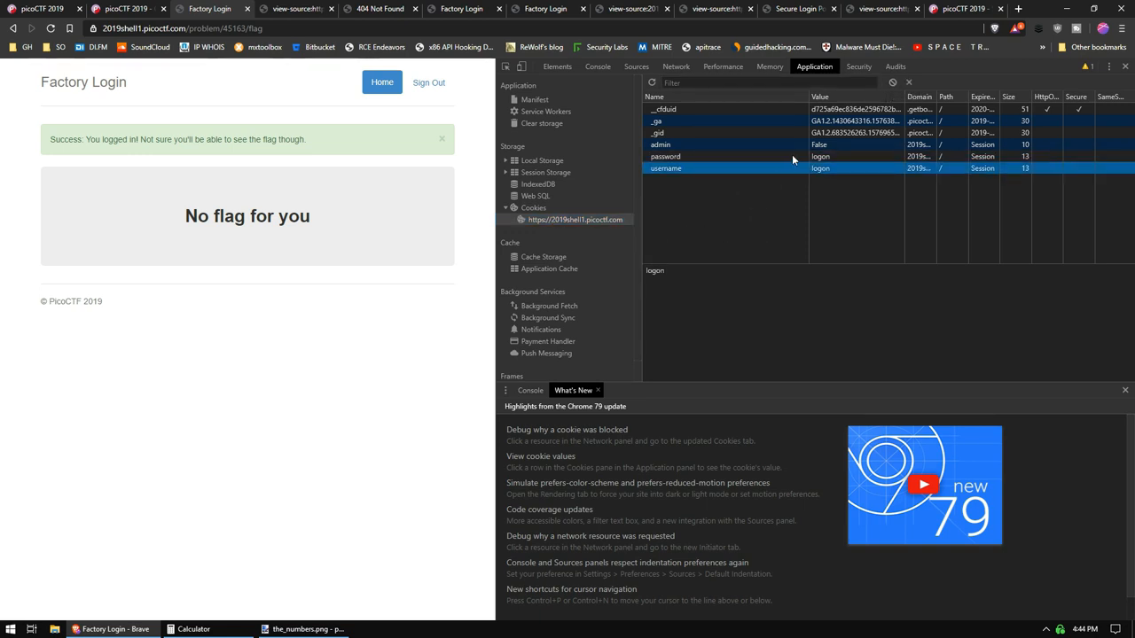
click(661, 143)
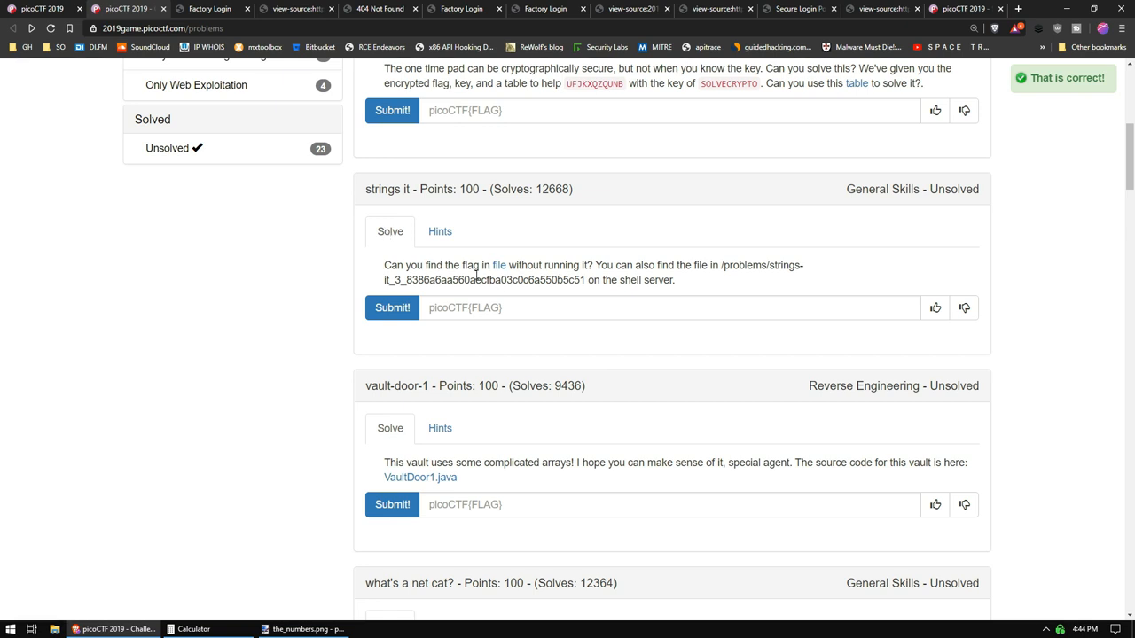
mouse_move(581, 280)
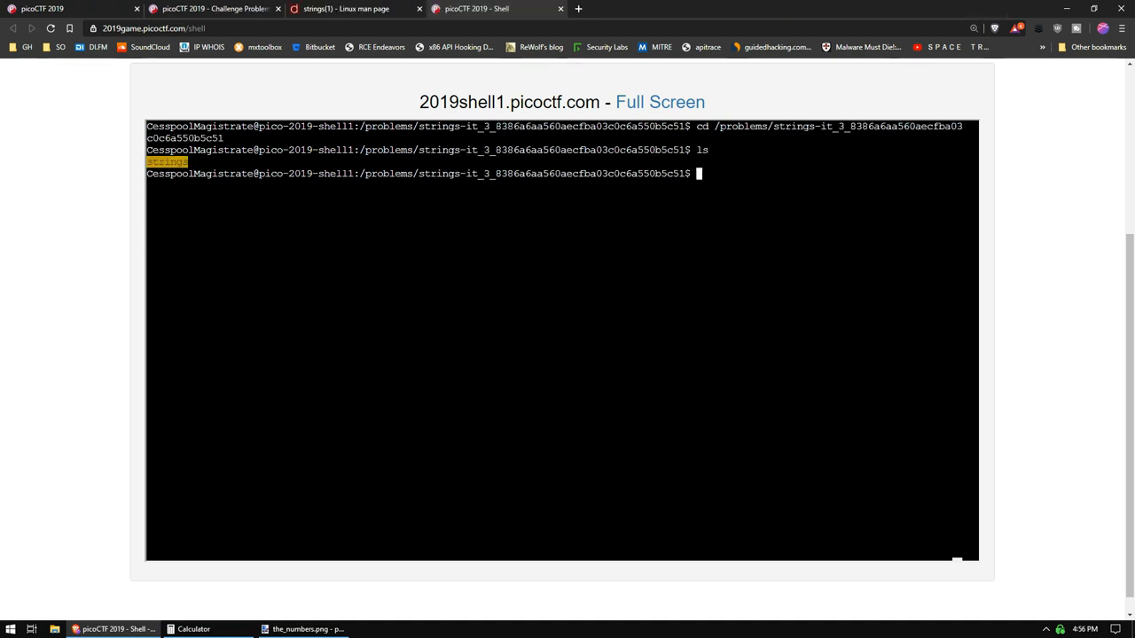
Run strings on the strings binary, page through the output, and begin grepping for the flag.
text(strings)
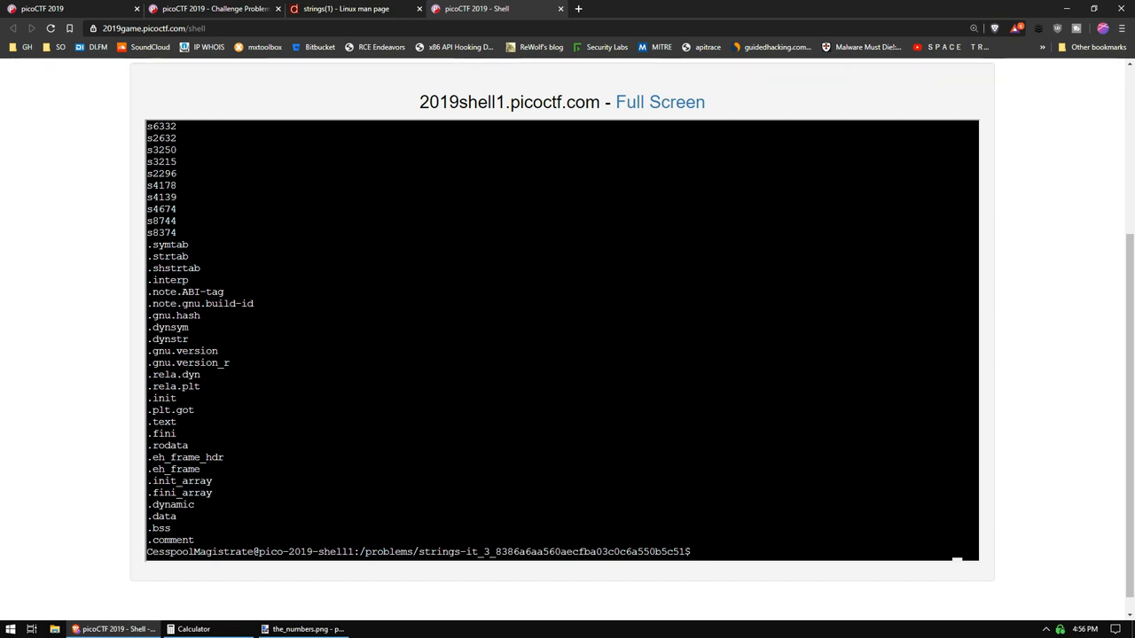
text(strings -n)
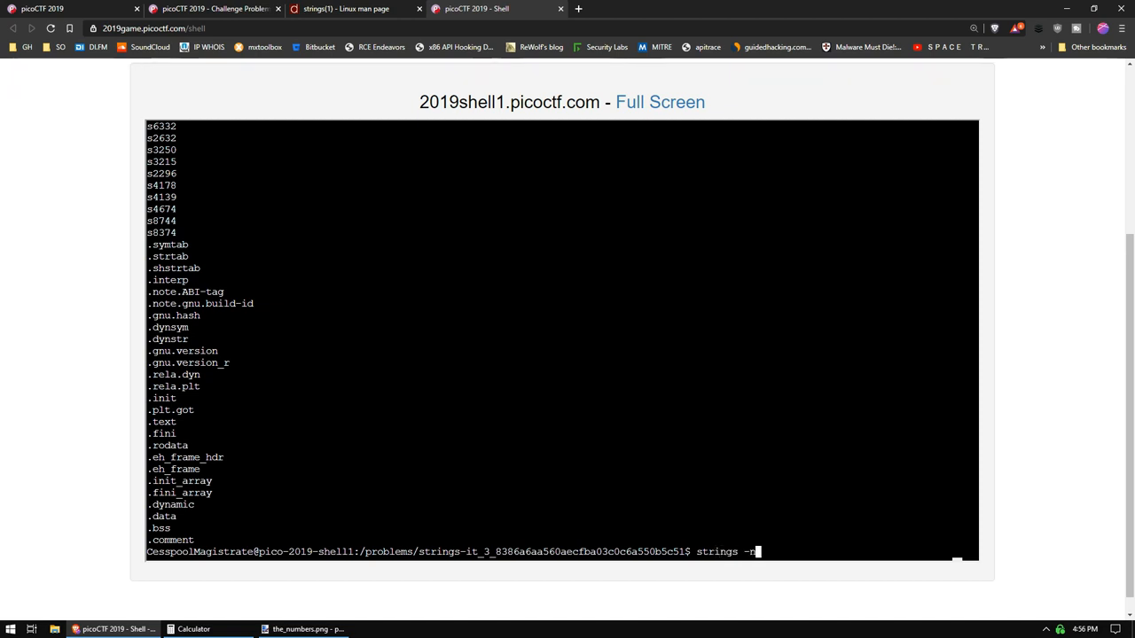
text(7)
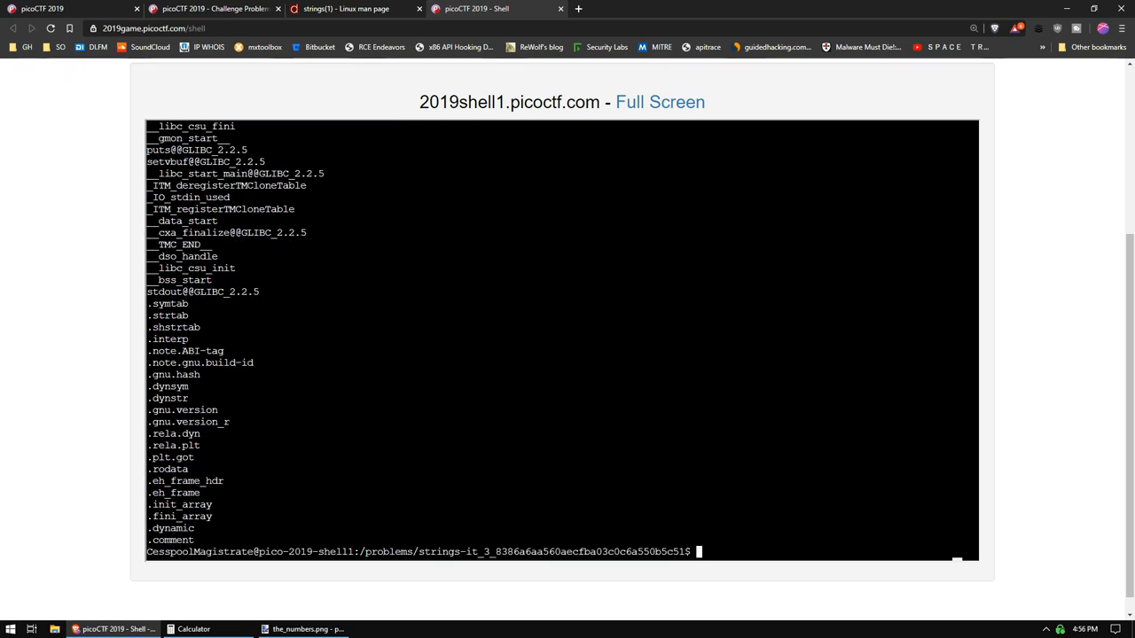
text(strings)
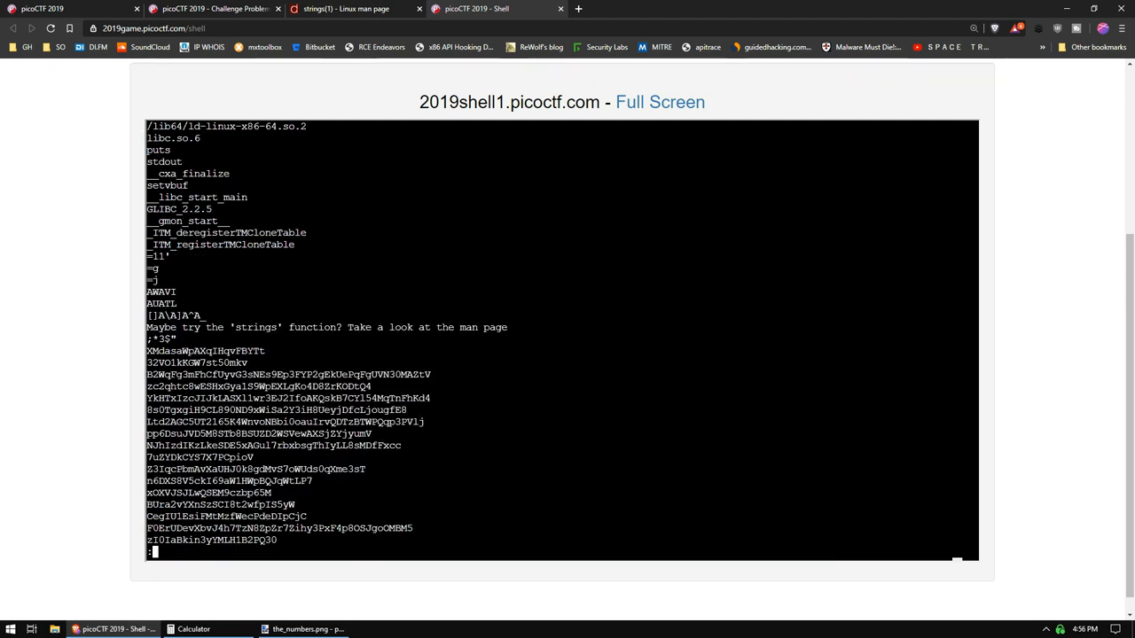
scroll(down, 3)
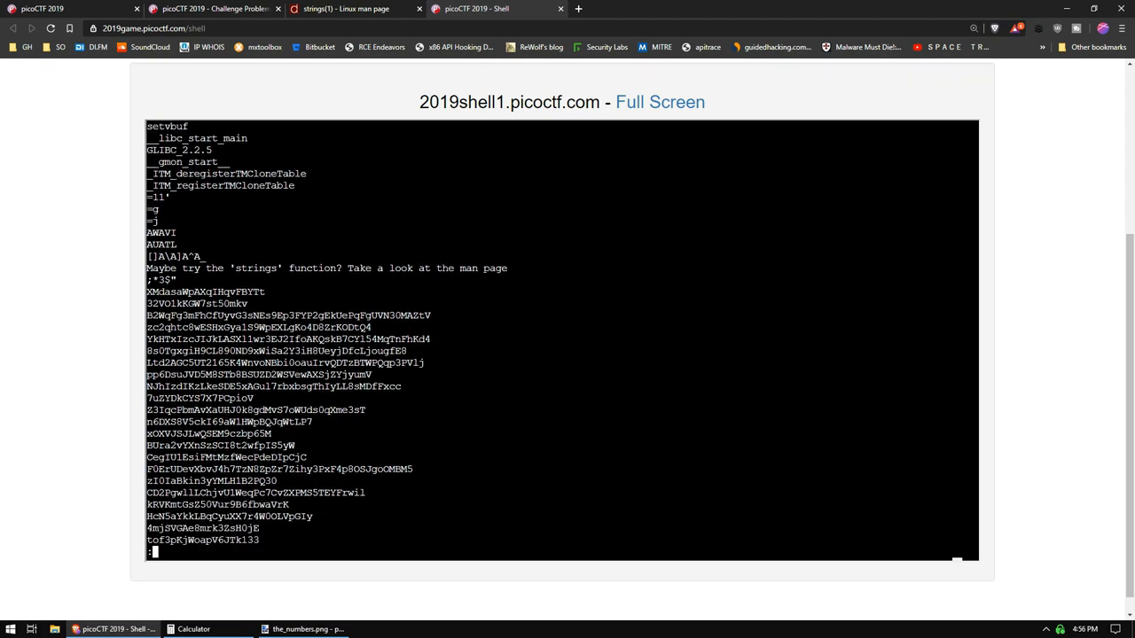
scroll(down, 3)
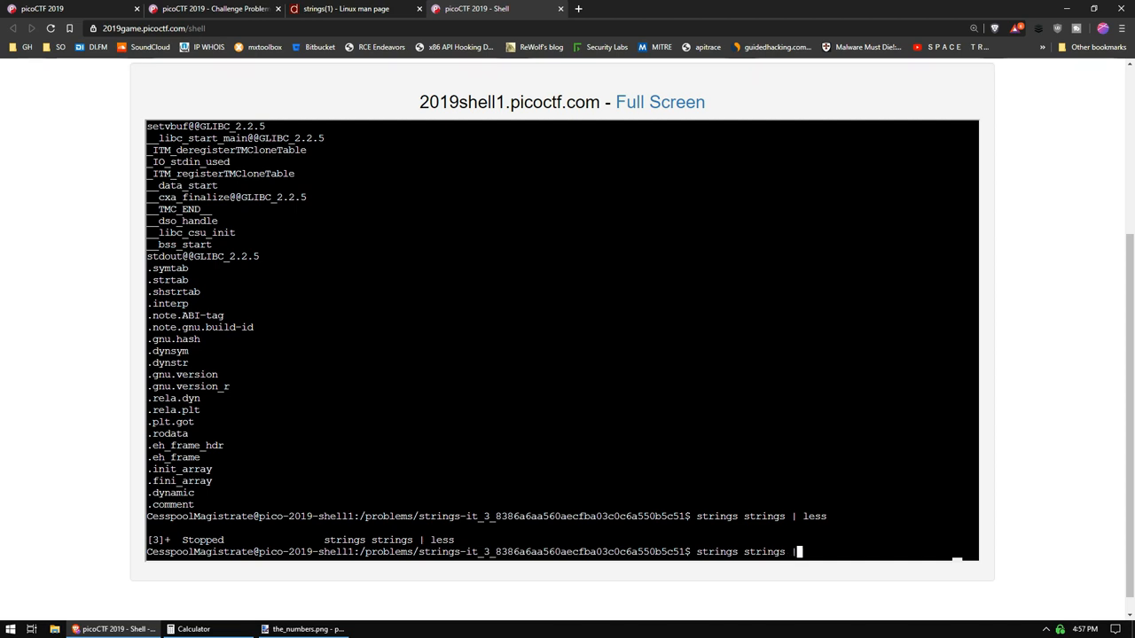
text(gre)
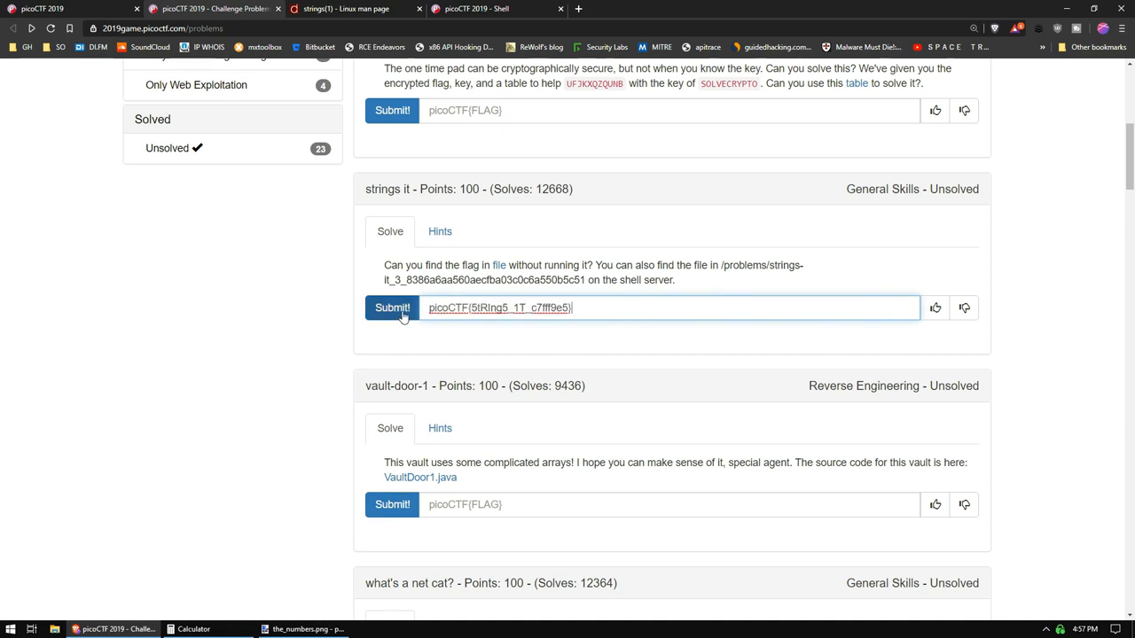
Submit picoCTF{5tRIng5_1T_c7fff9e5} as the strings it flag.
click(392, 308)
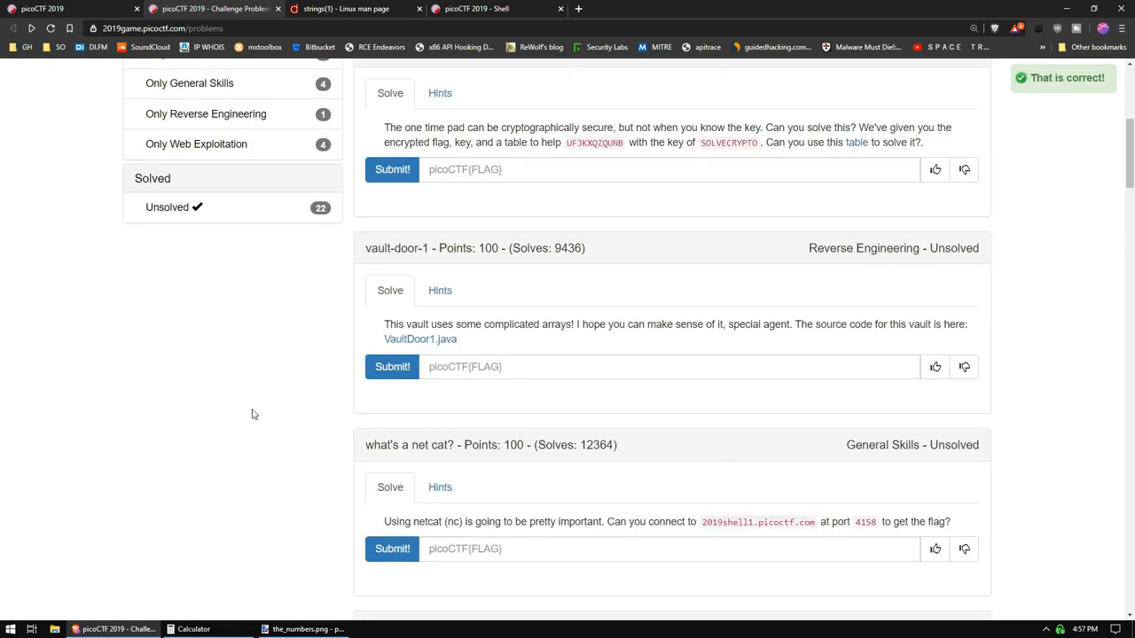
mouse_move(266, 460)
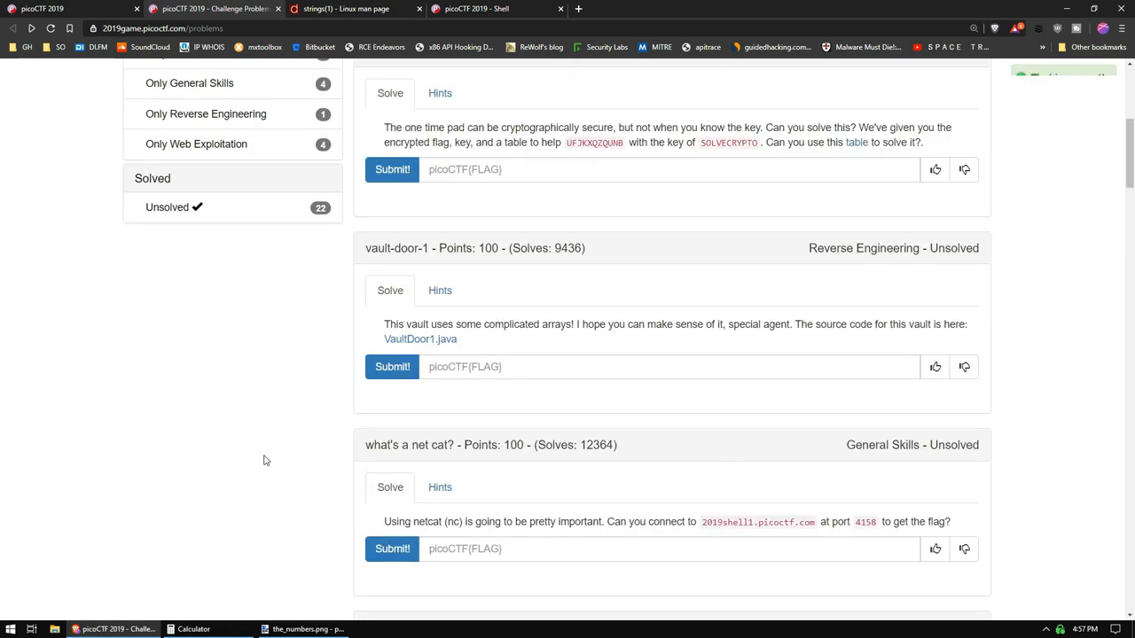